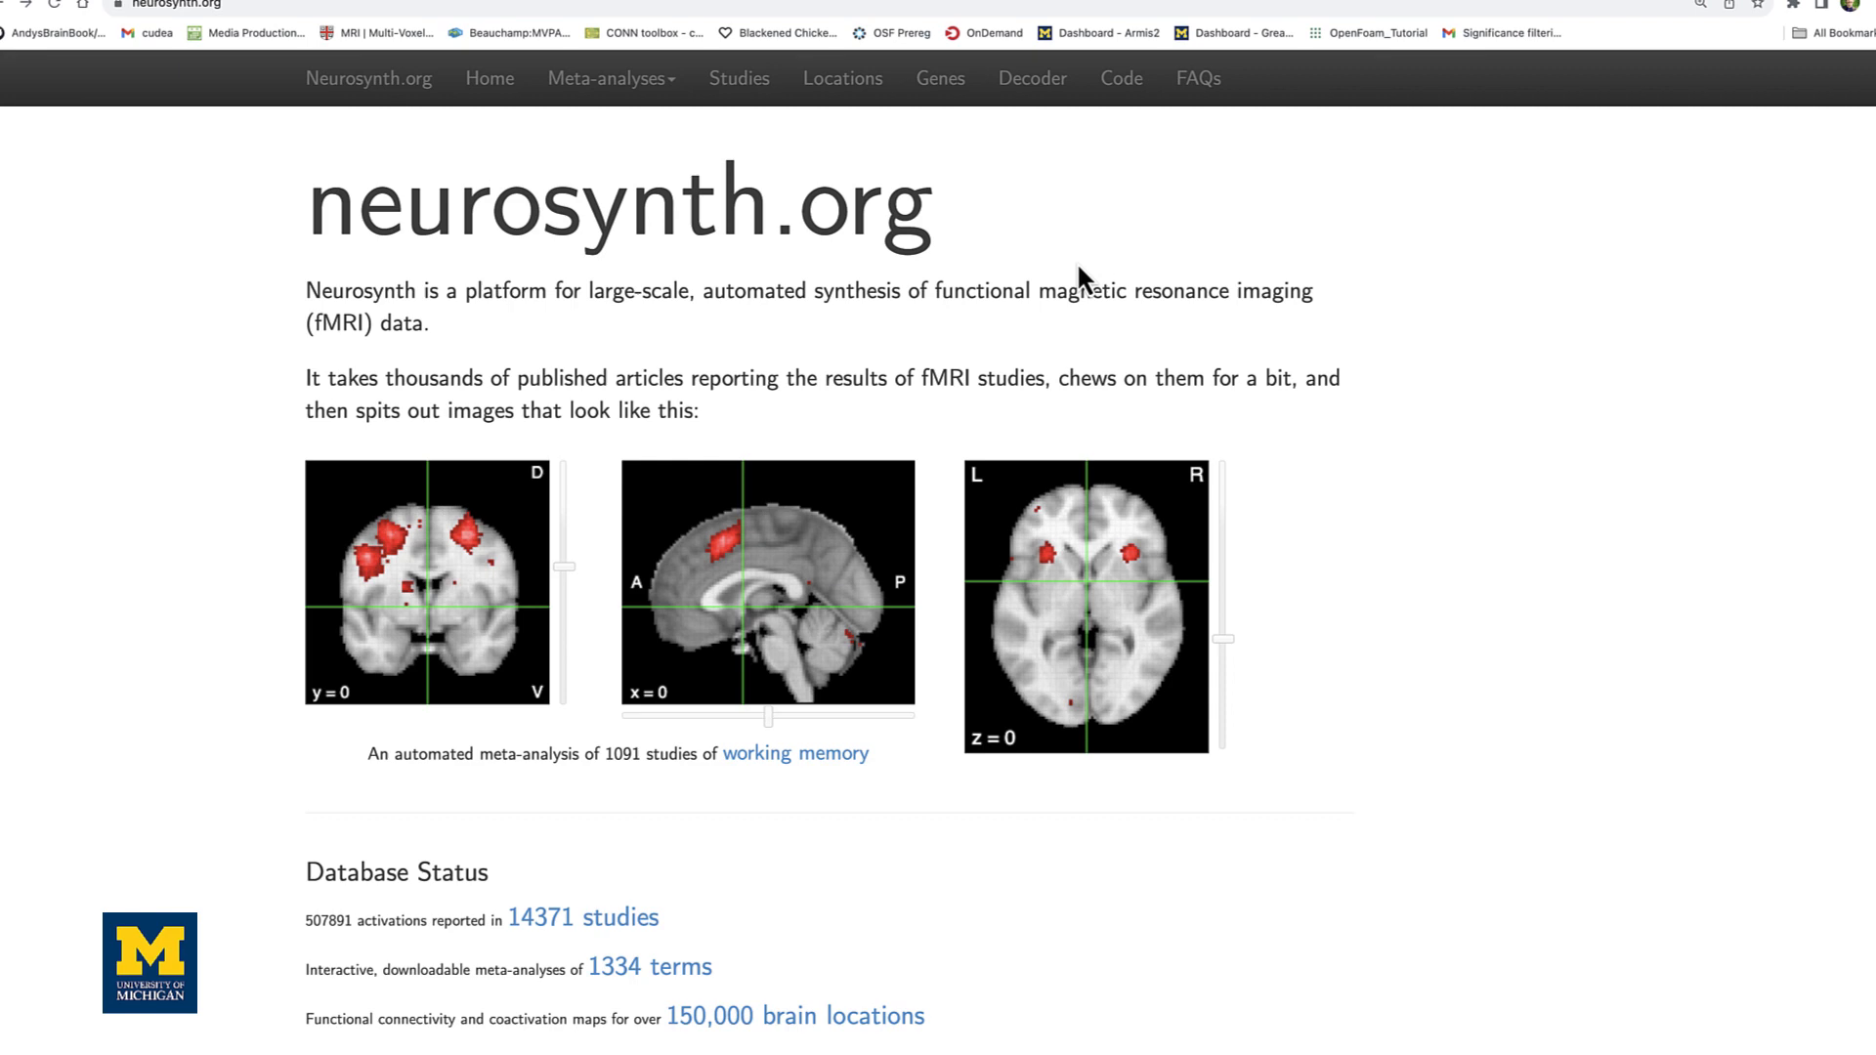
Go to Neurosynth's Image Decoder page from the top navigation bar
scroll(down, 3)
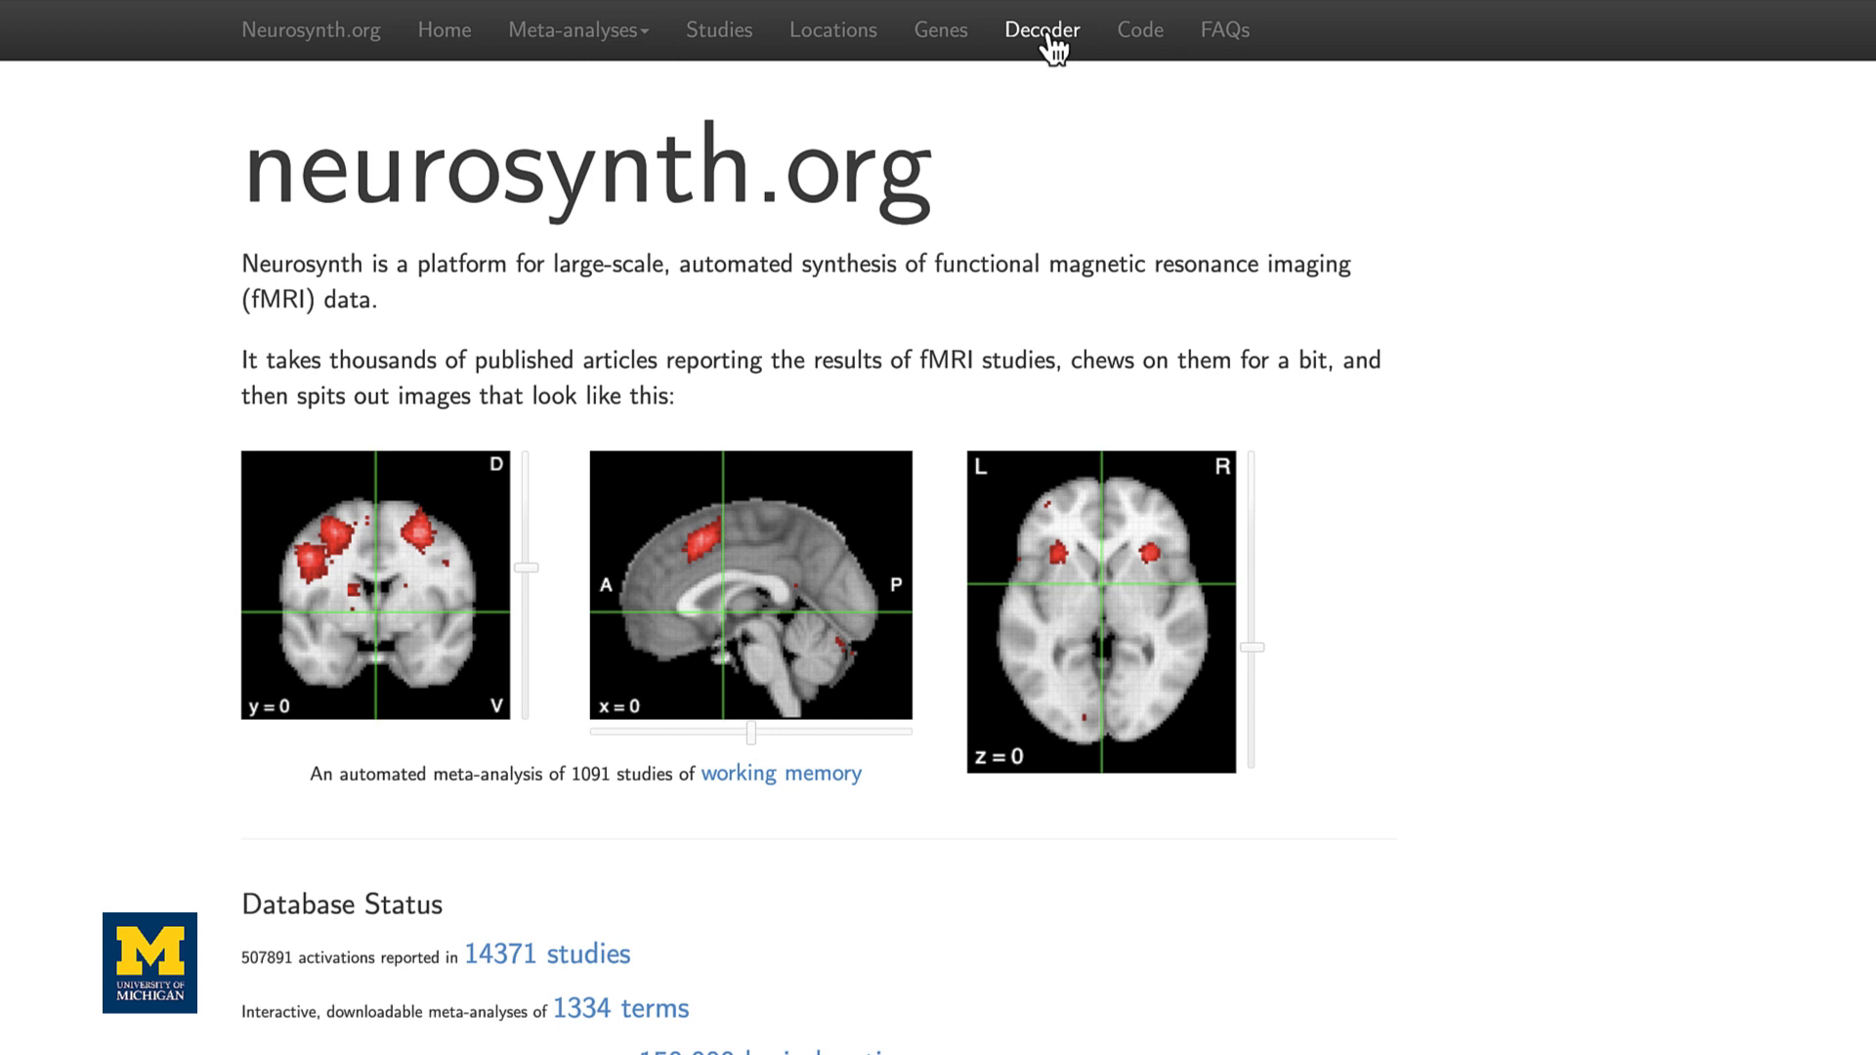
click(1040, 30)
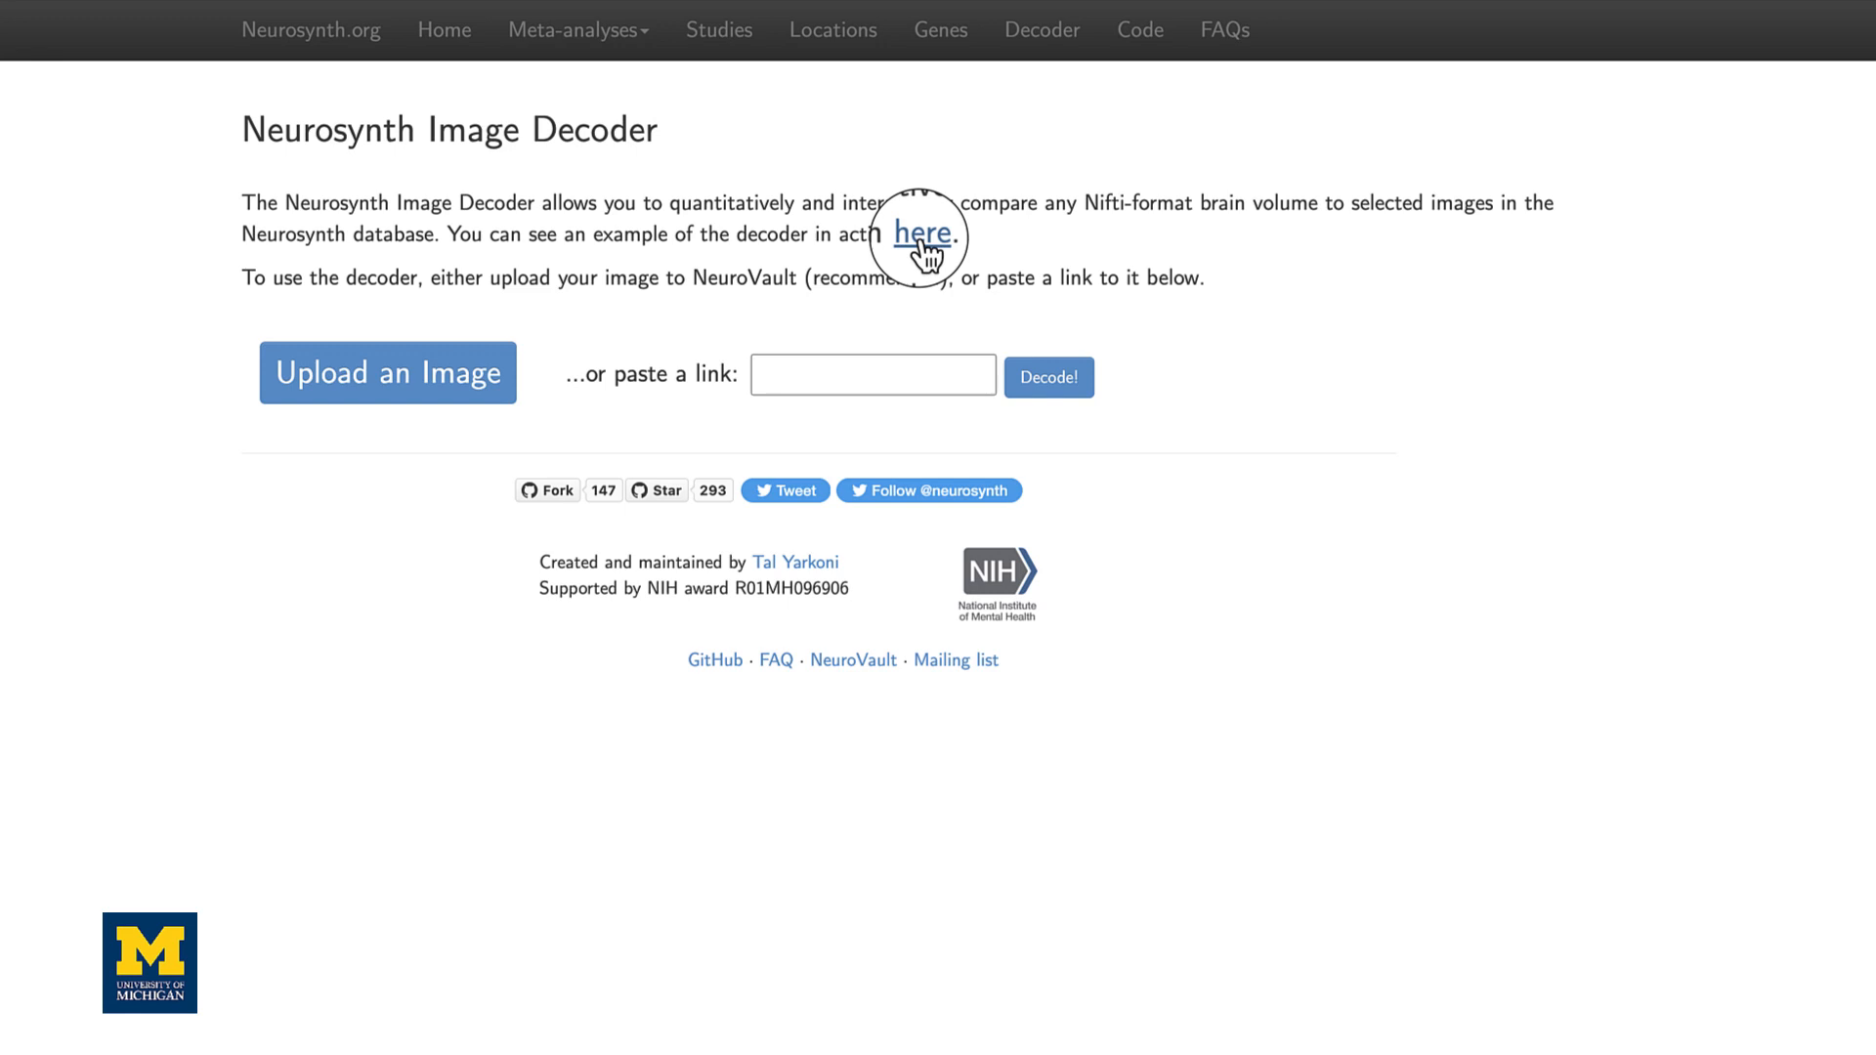
View the example decoding results for the landmark response control map
click(925, 233)
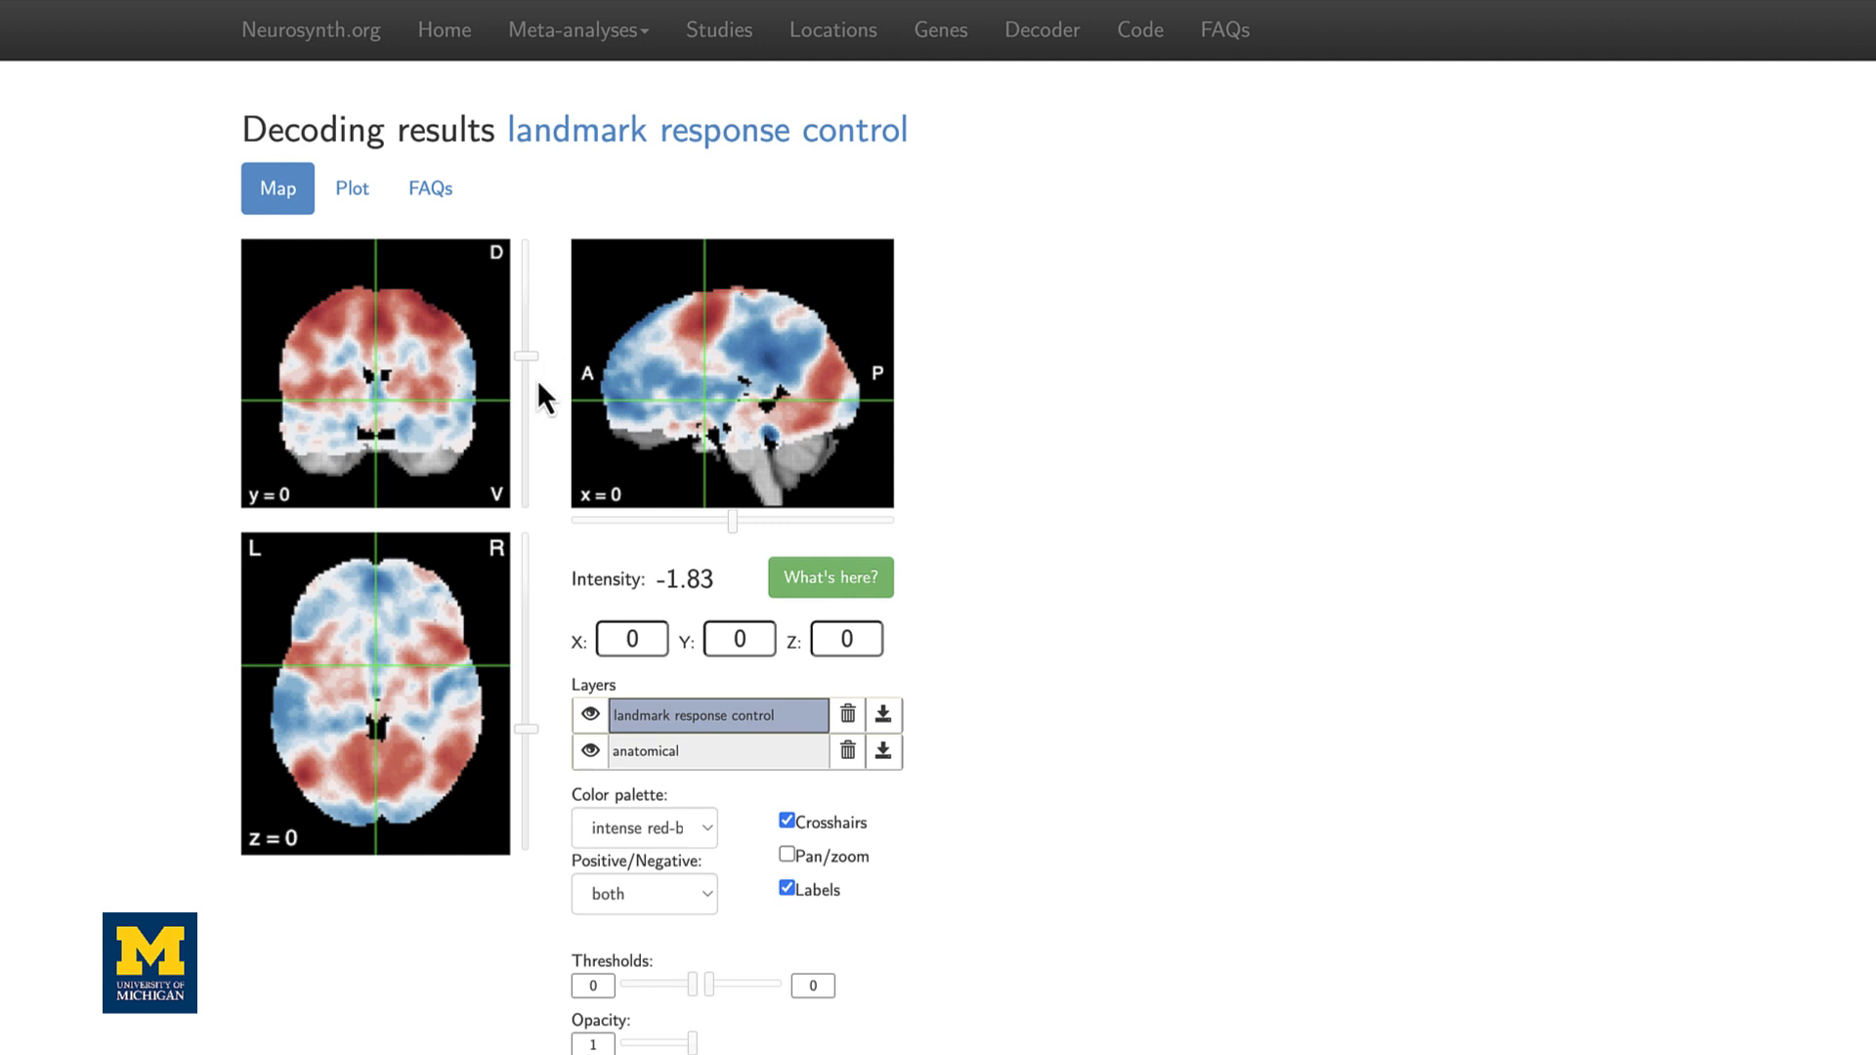
scroll(down, 3)
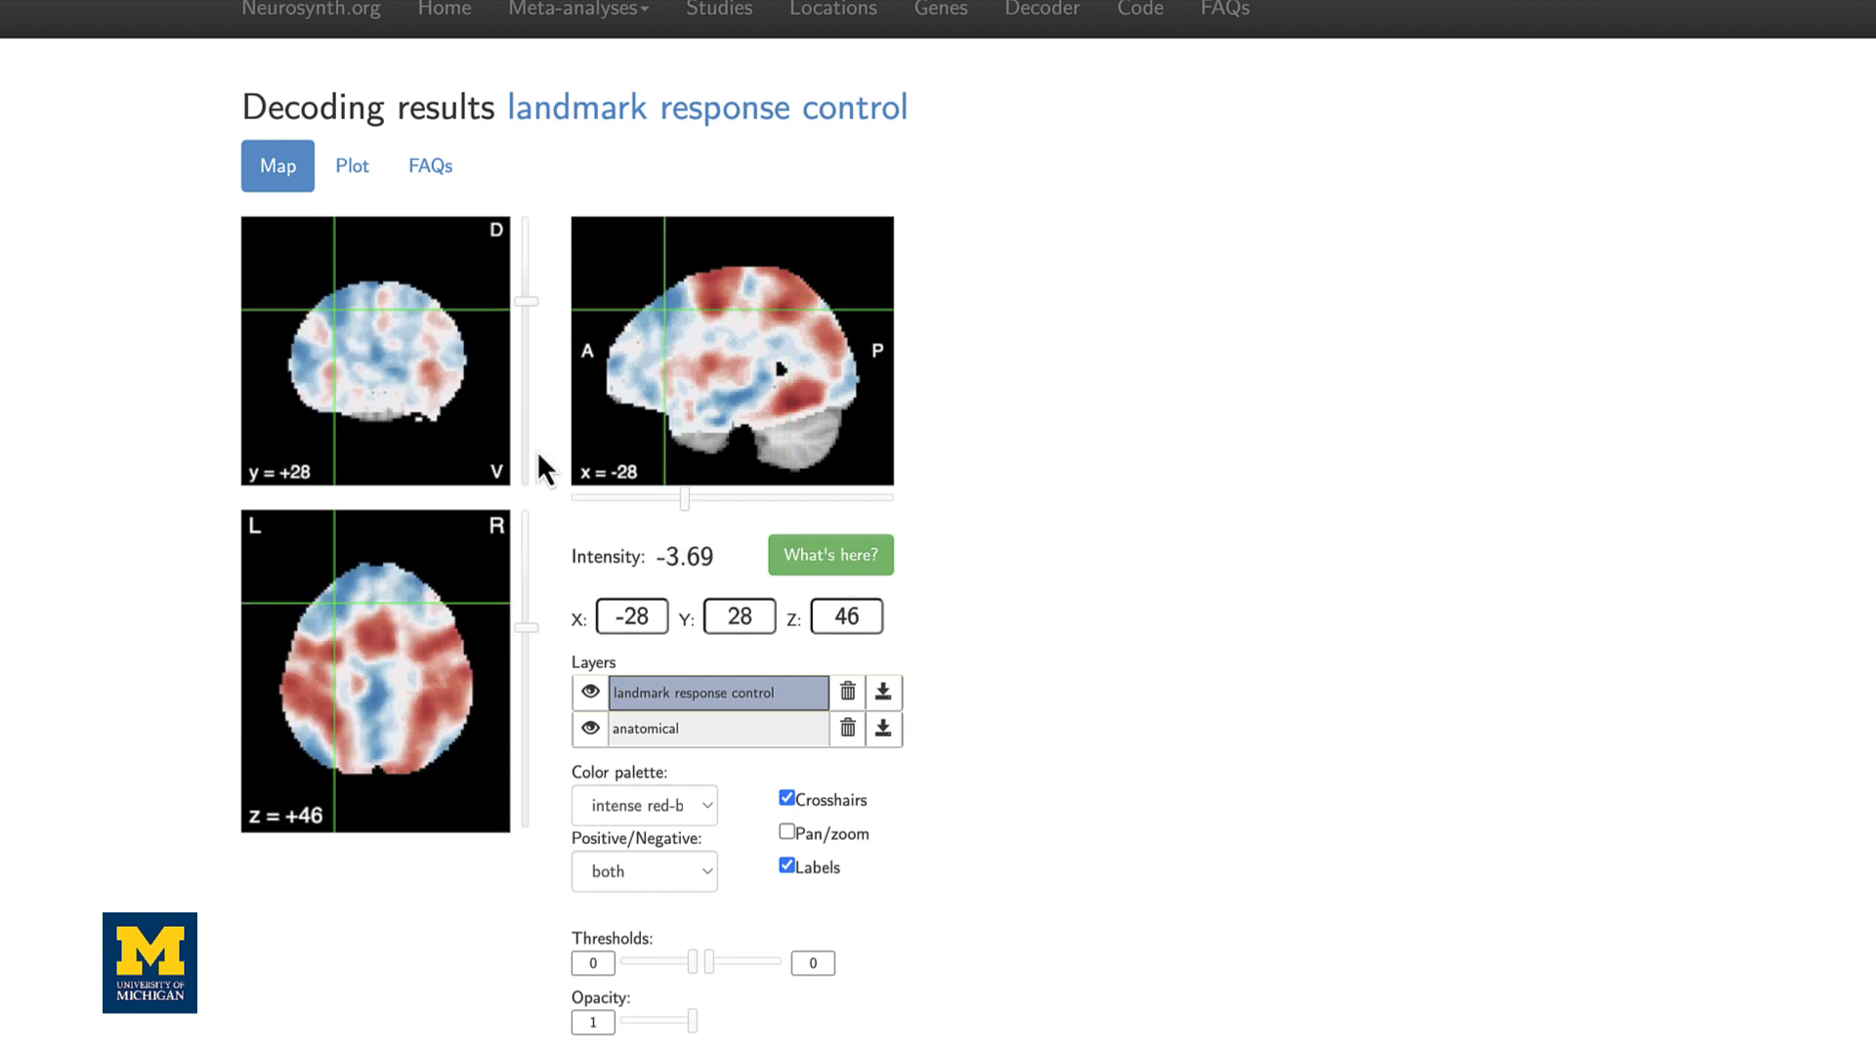
mouse_move(406, 598)
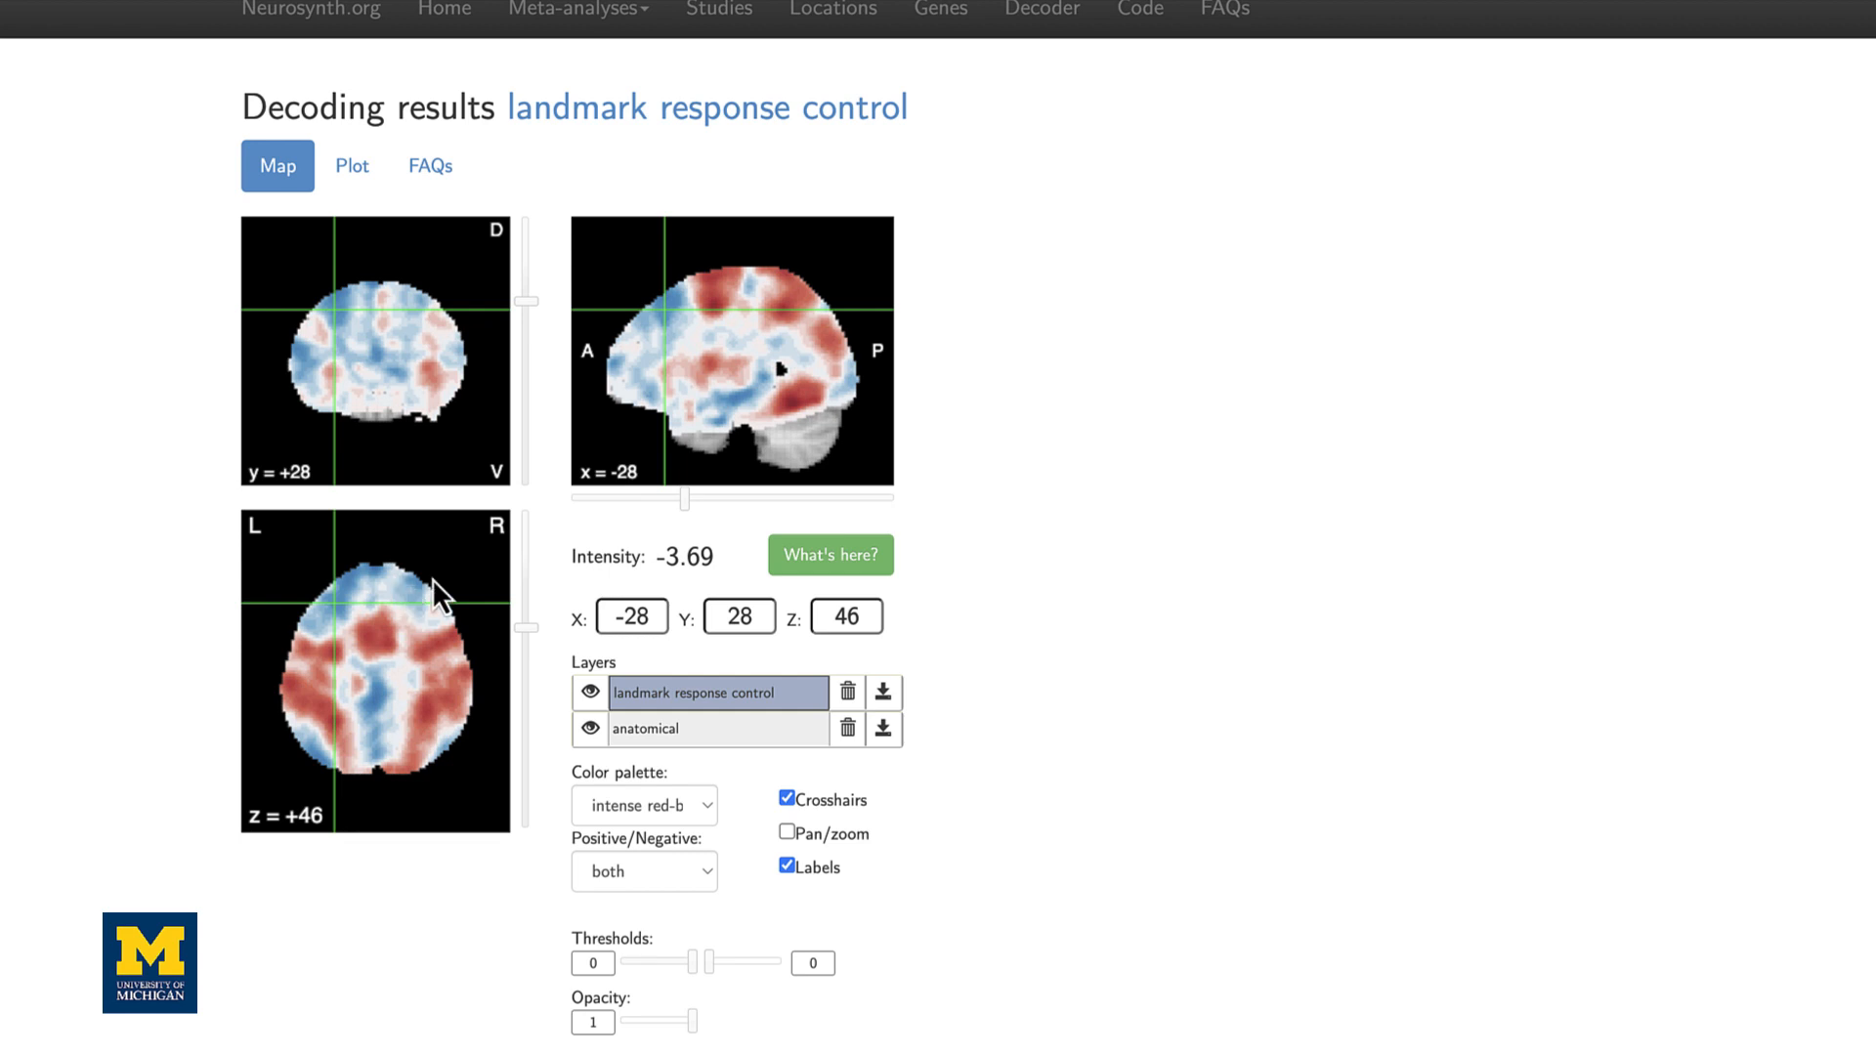
scroll(down, 3)
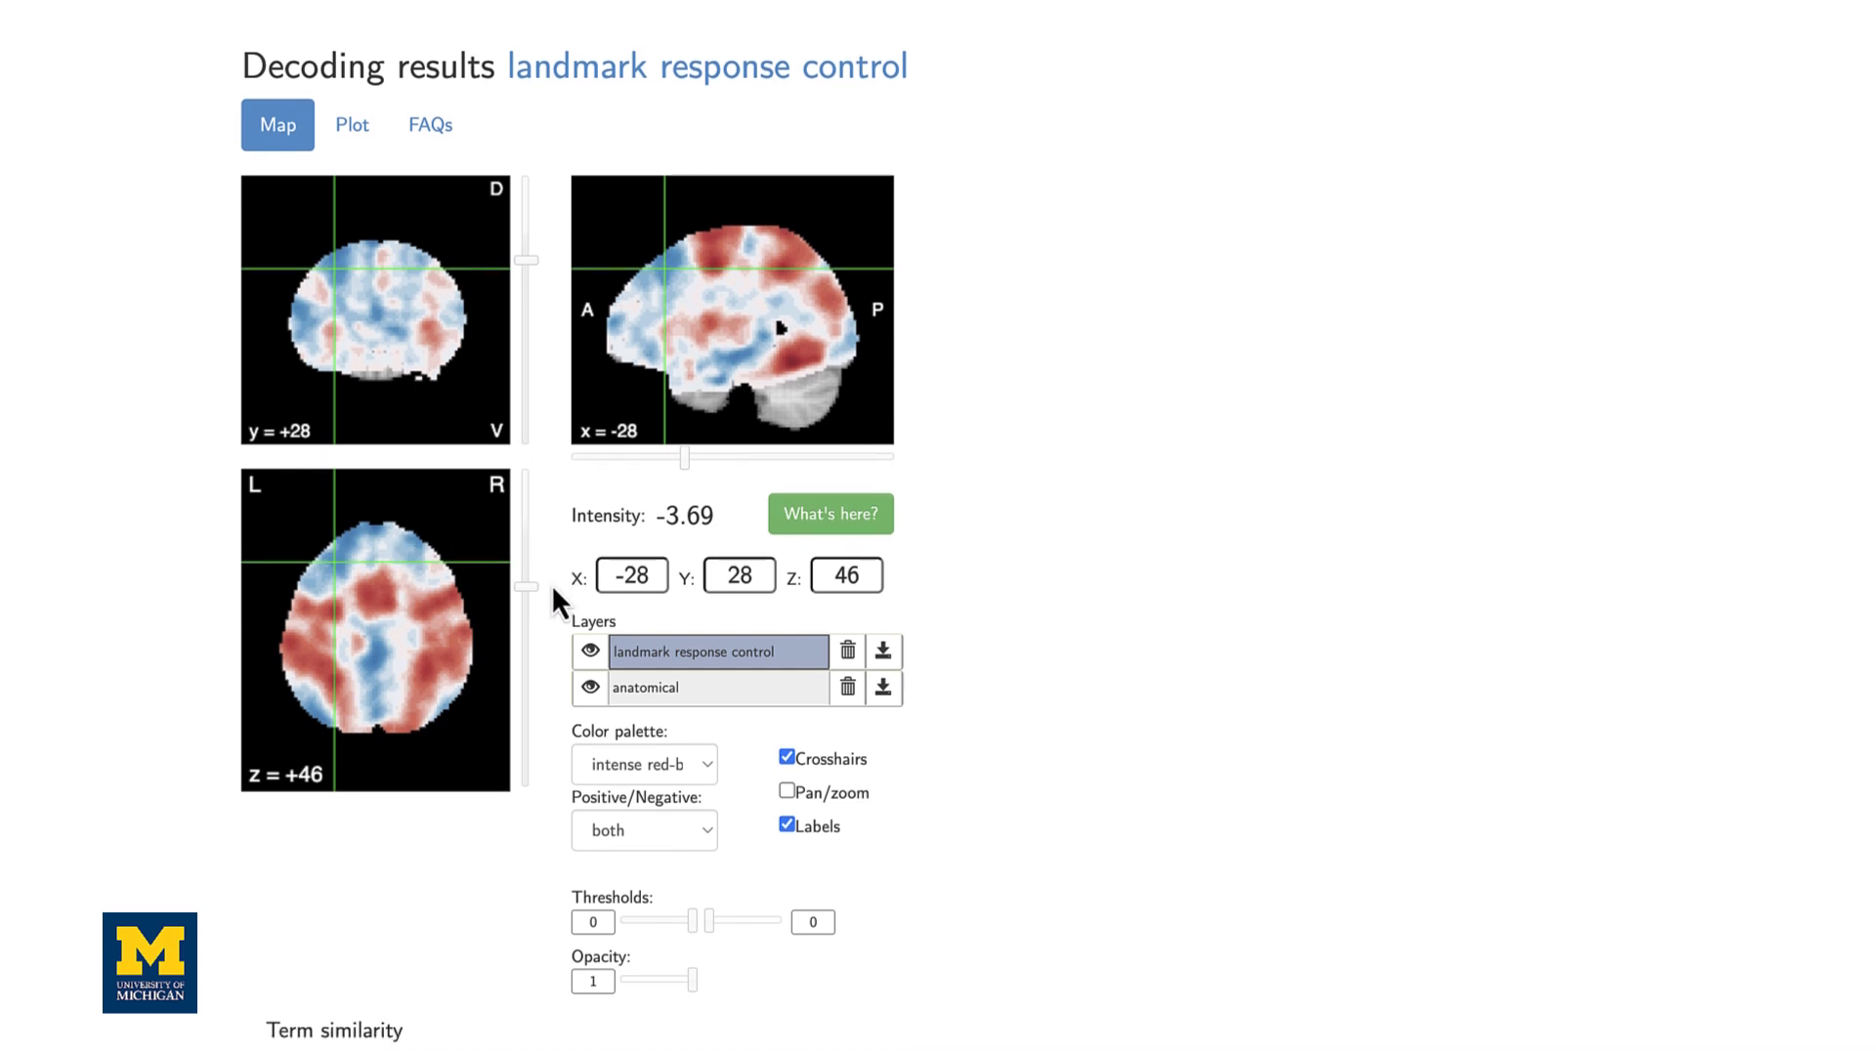
scroll(down, 3)
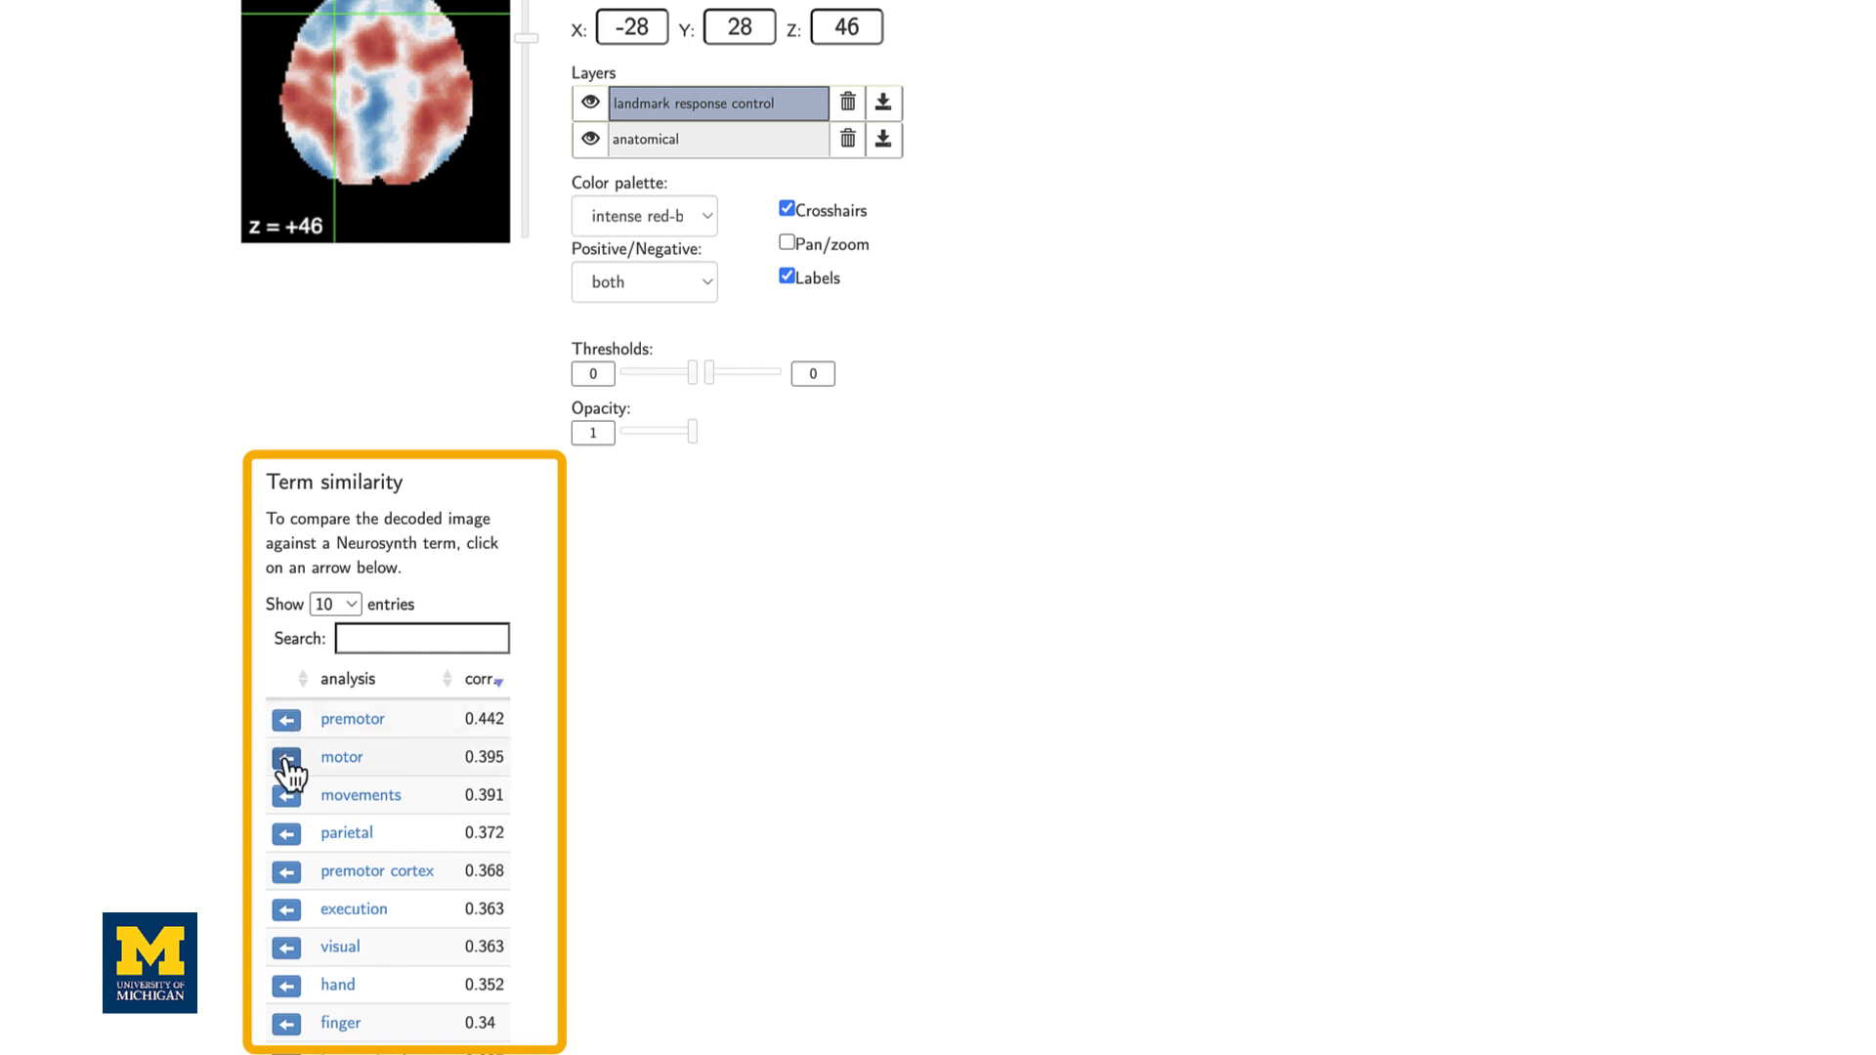
mouse_move(288, 923)
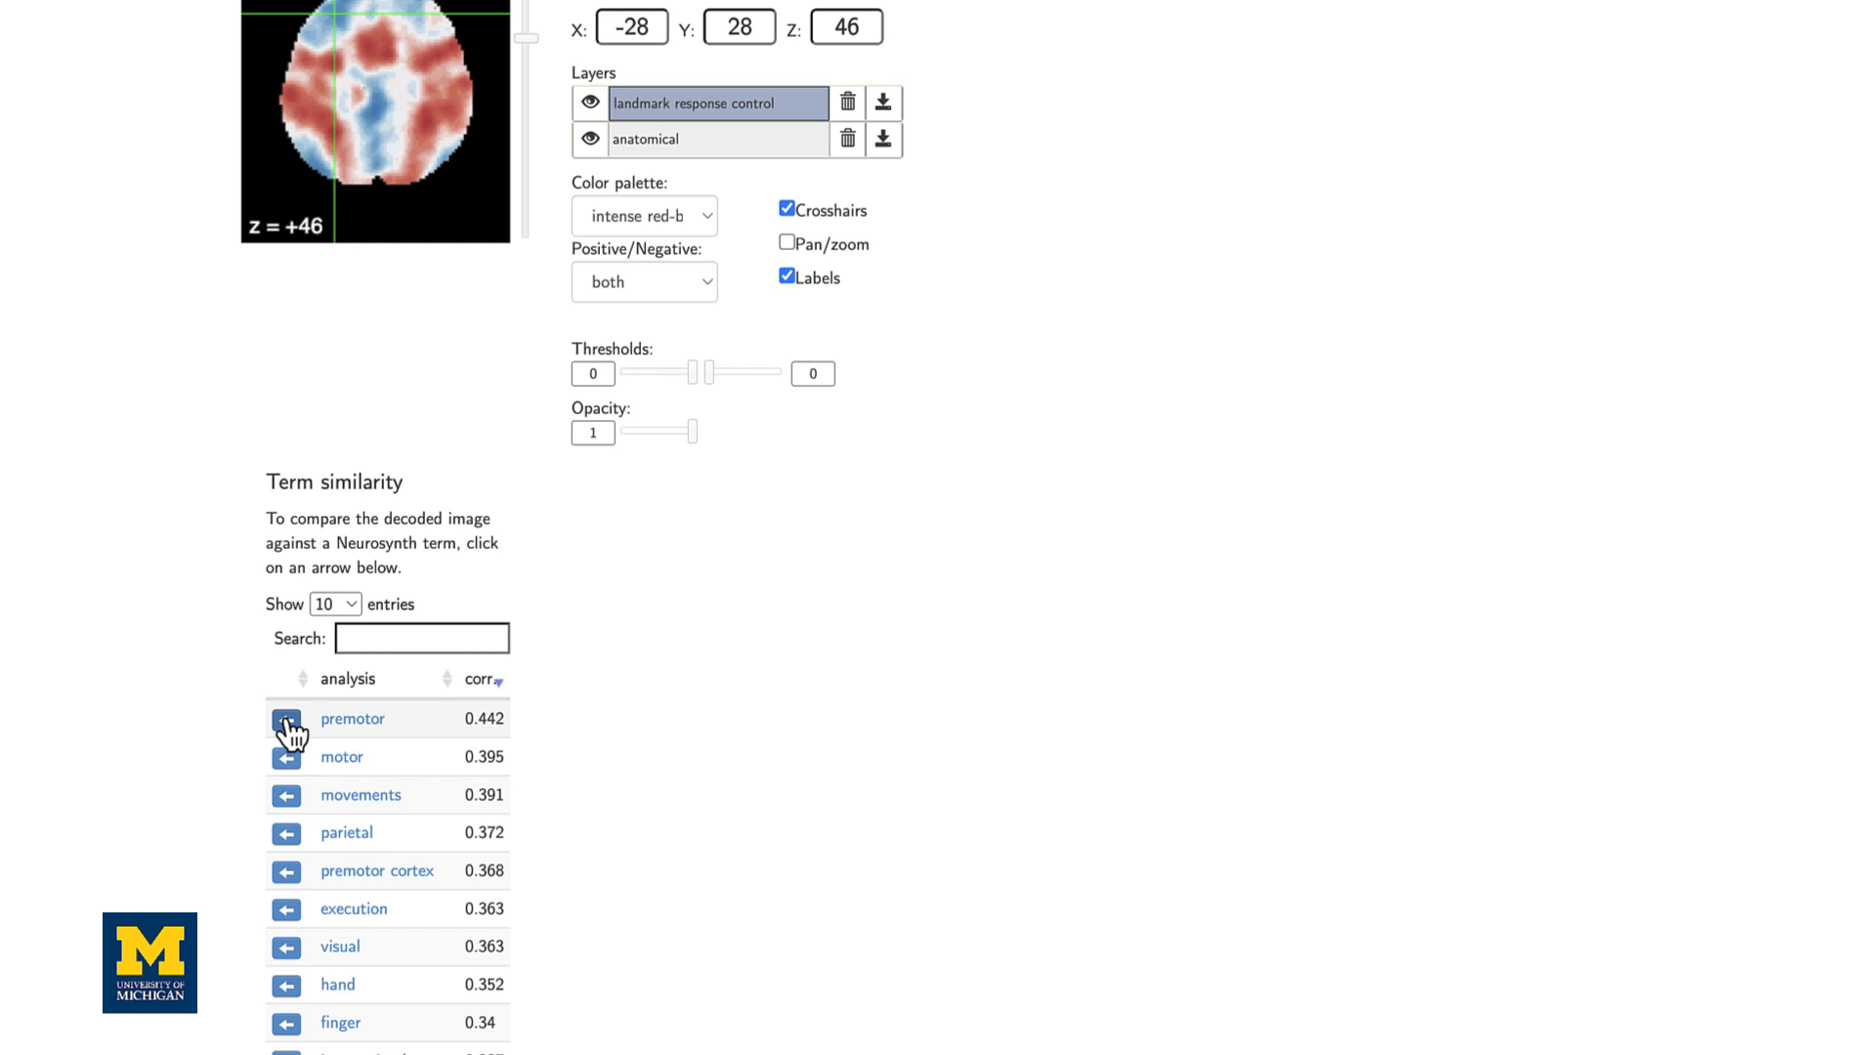
Overlay the premotor term map and centre the views on its medial cluster (-6, -10, 54)
click(287, 720)
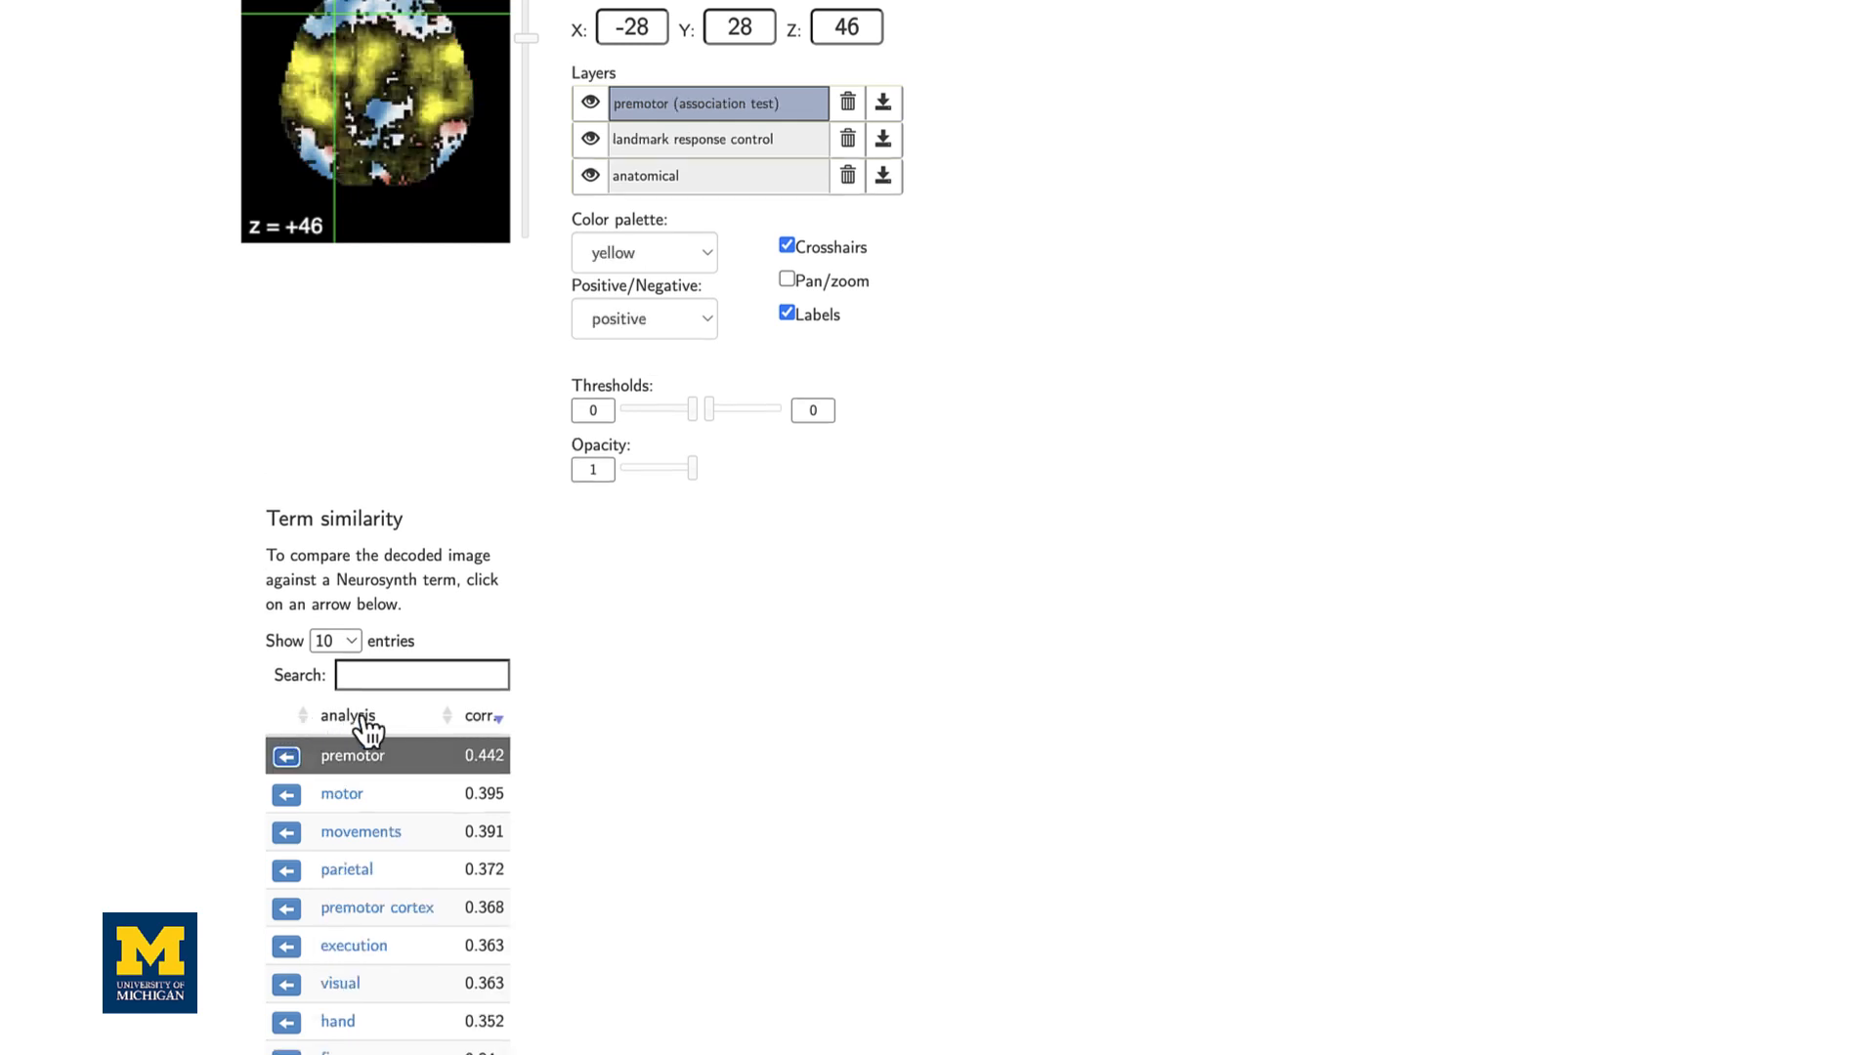
scroll(down, 3)
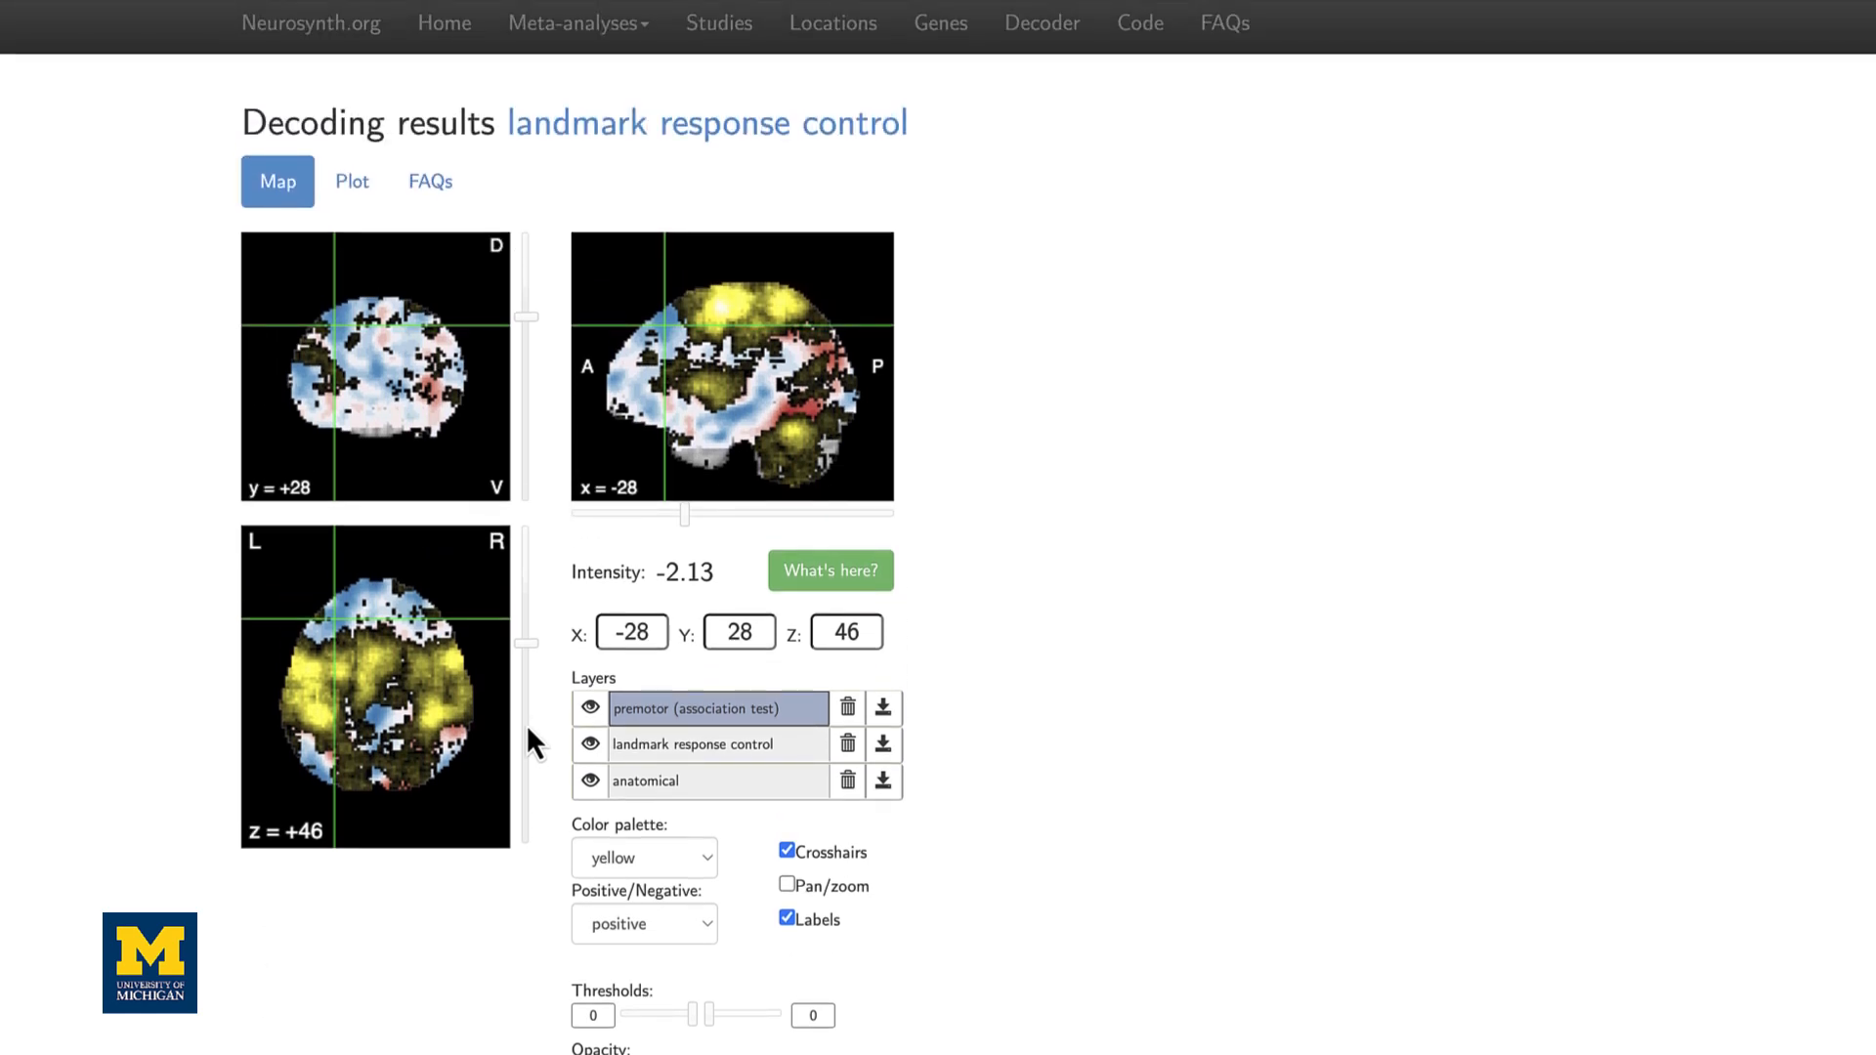
mouse_move(732, 330)
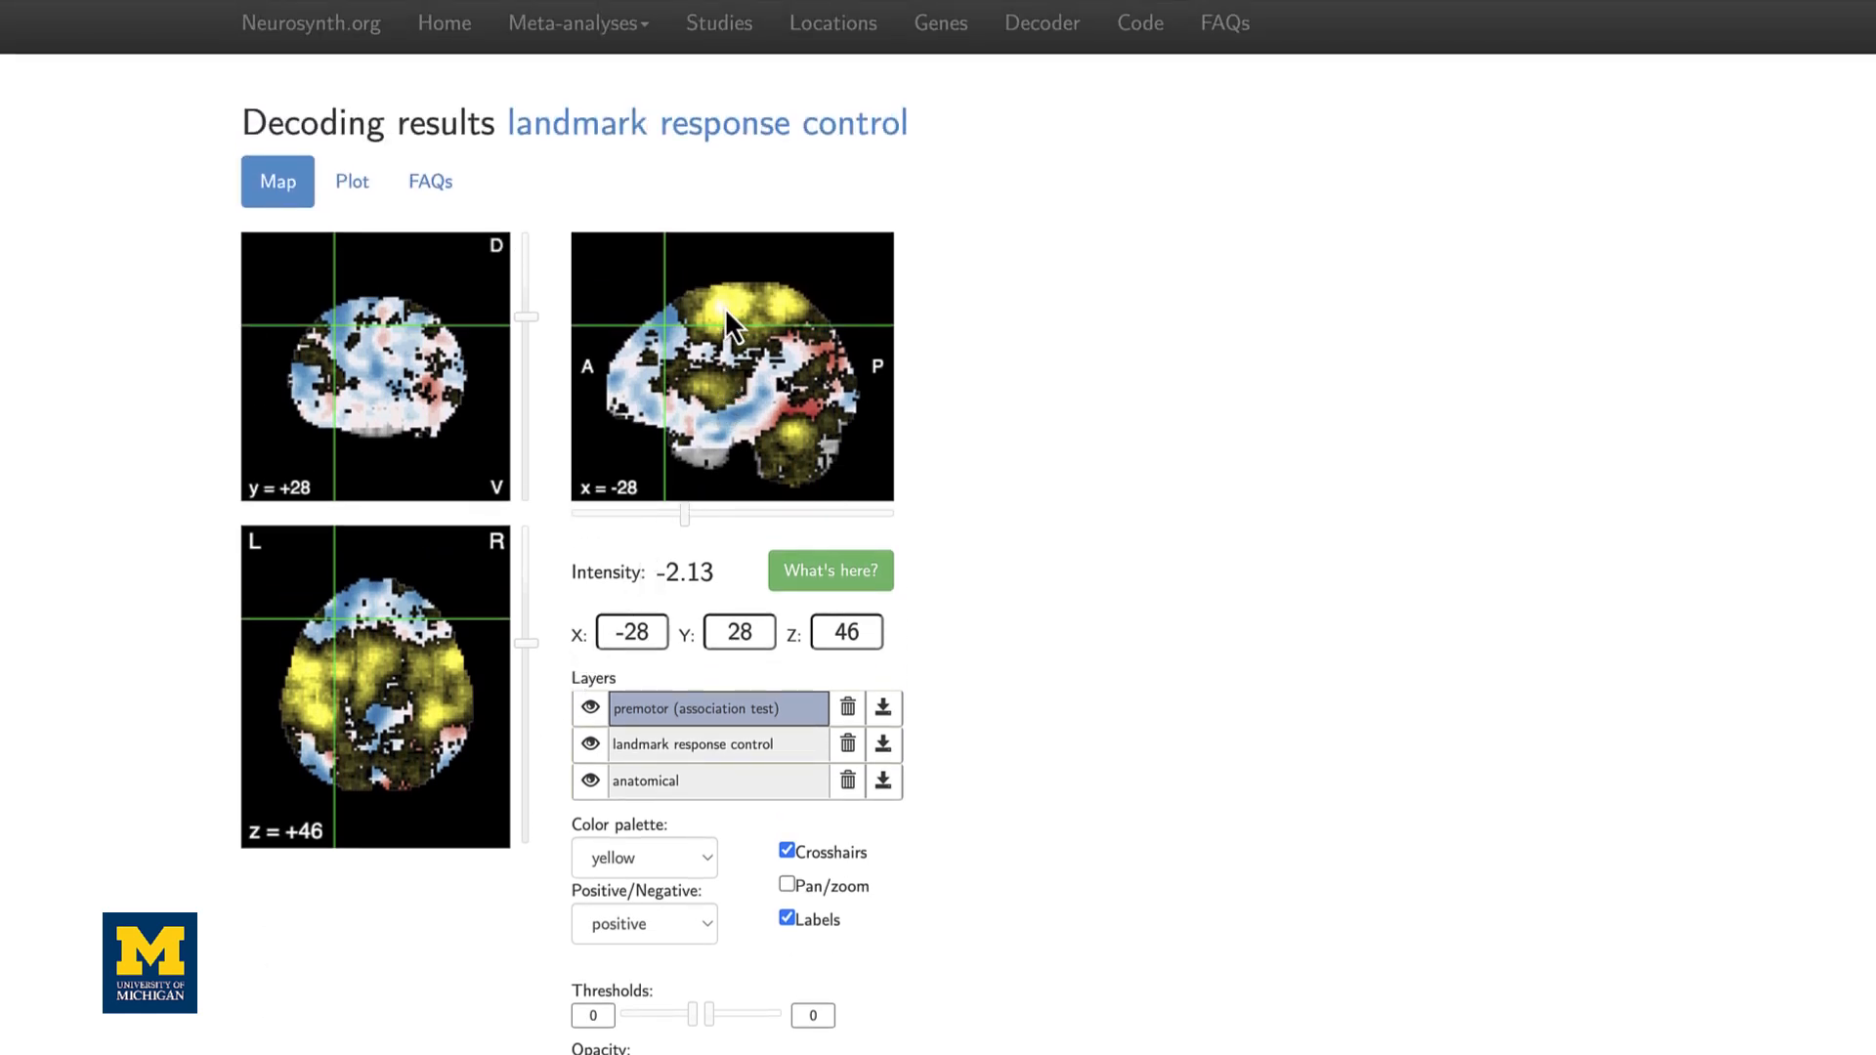
click(731, 325)
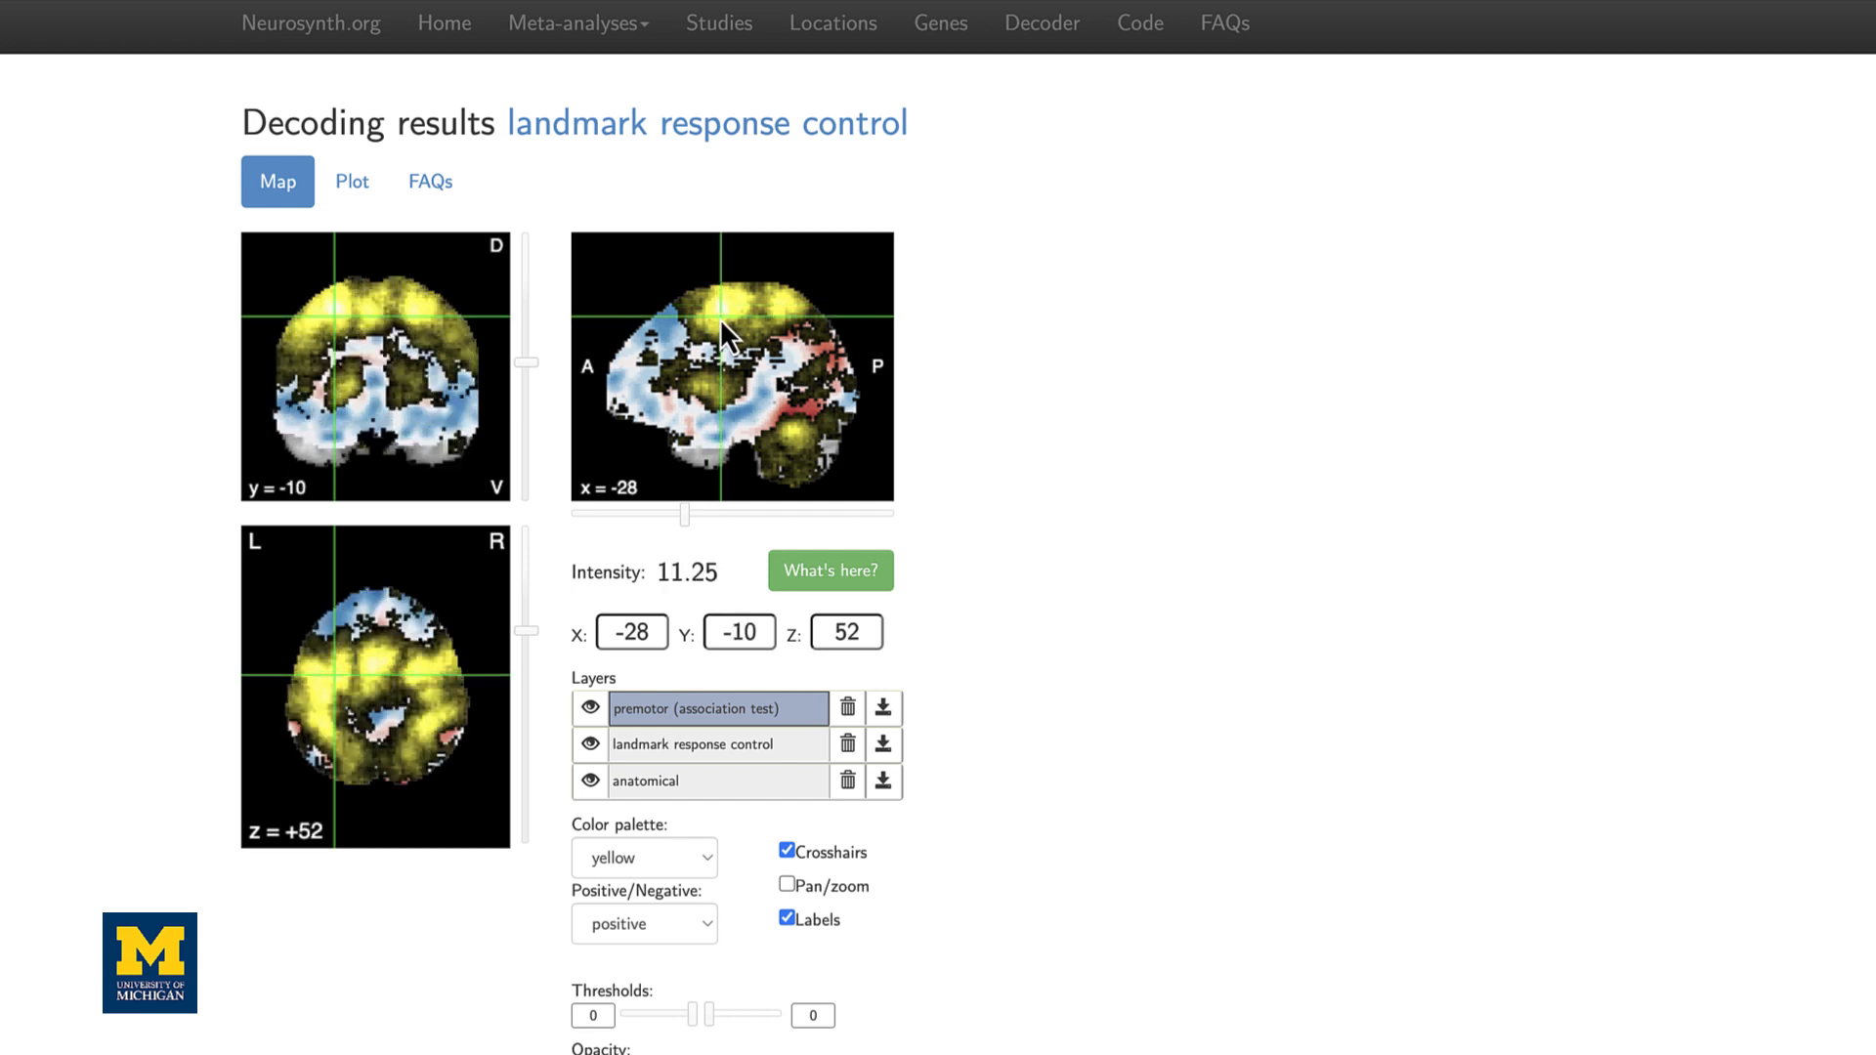
click(374, 323)
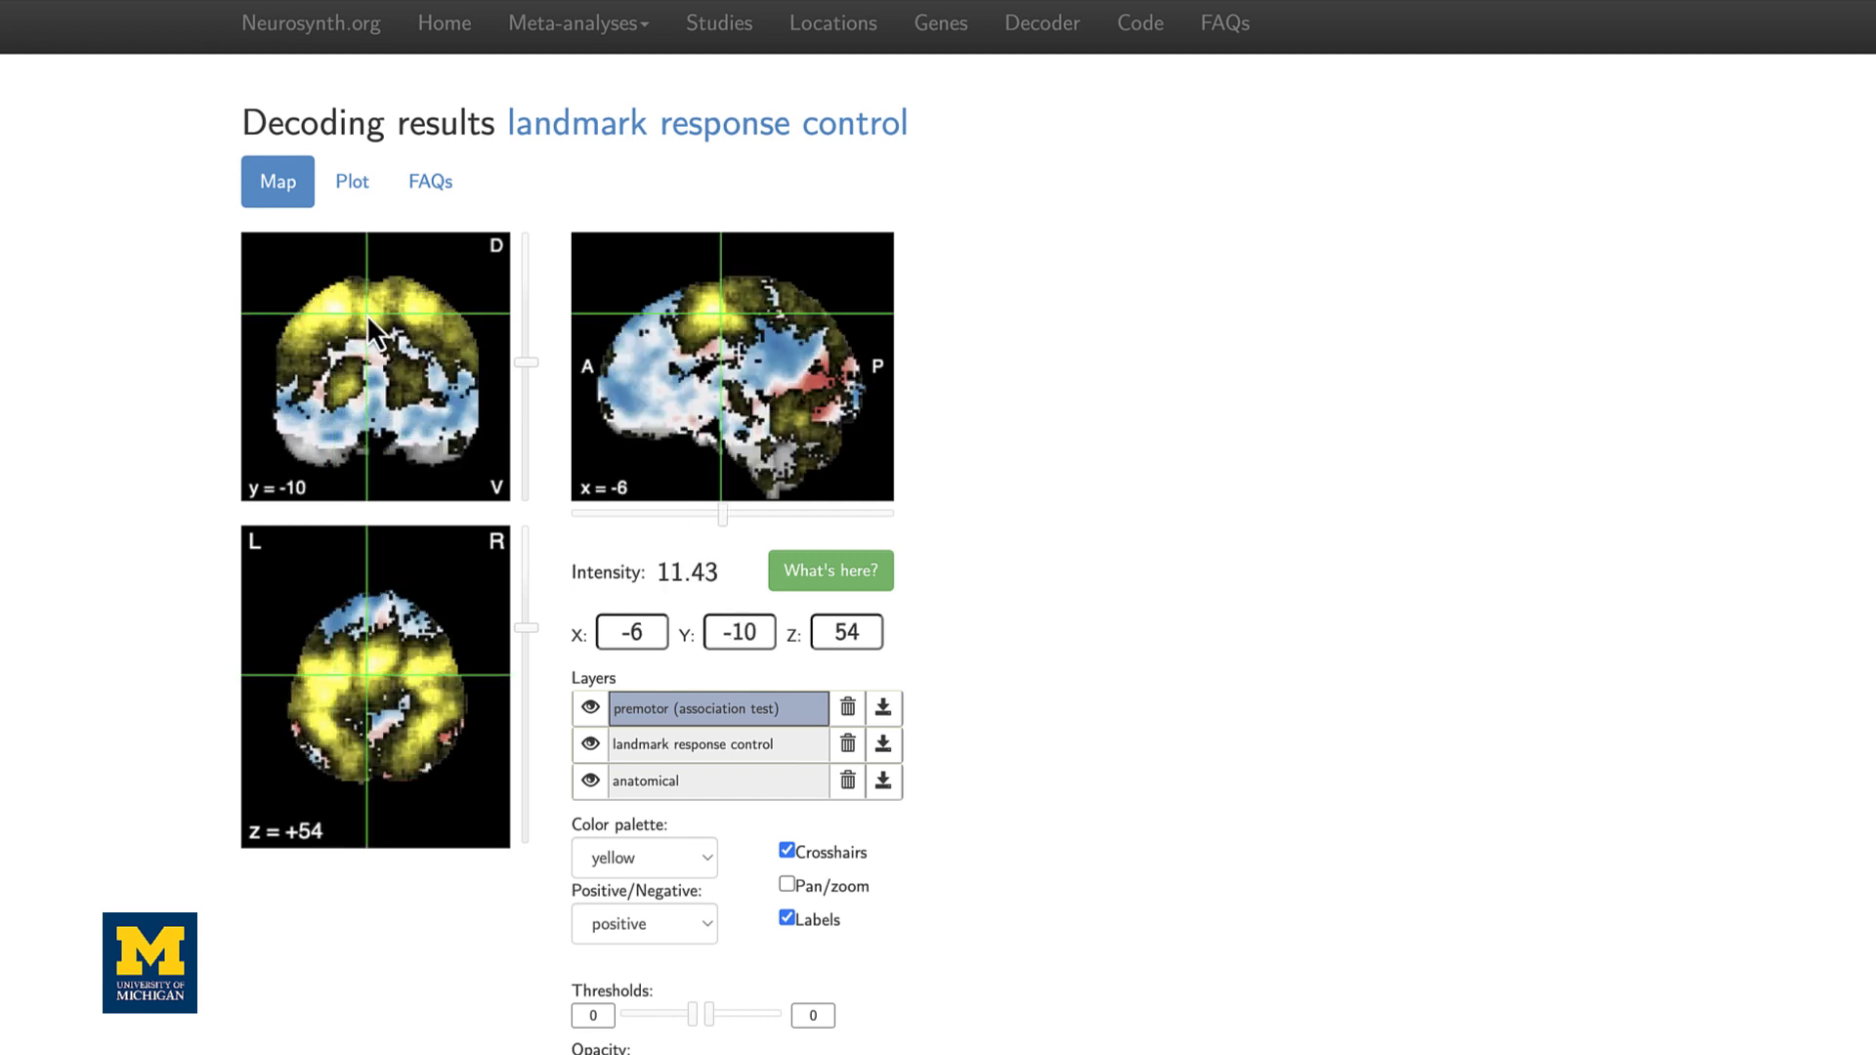
mouse_move(724, 900)
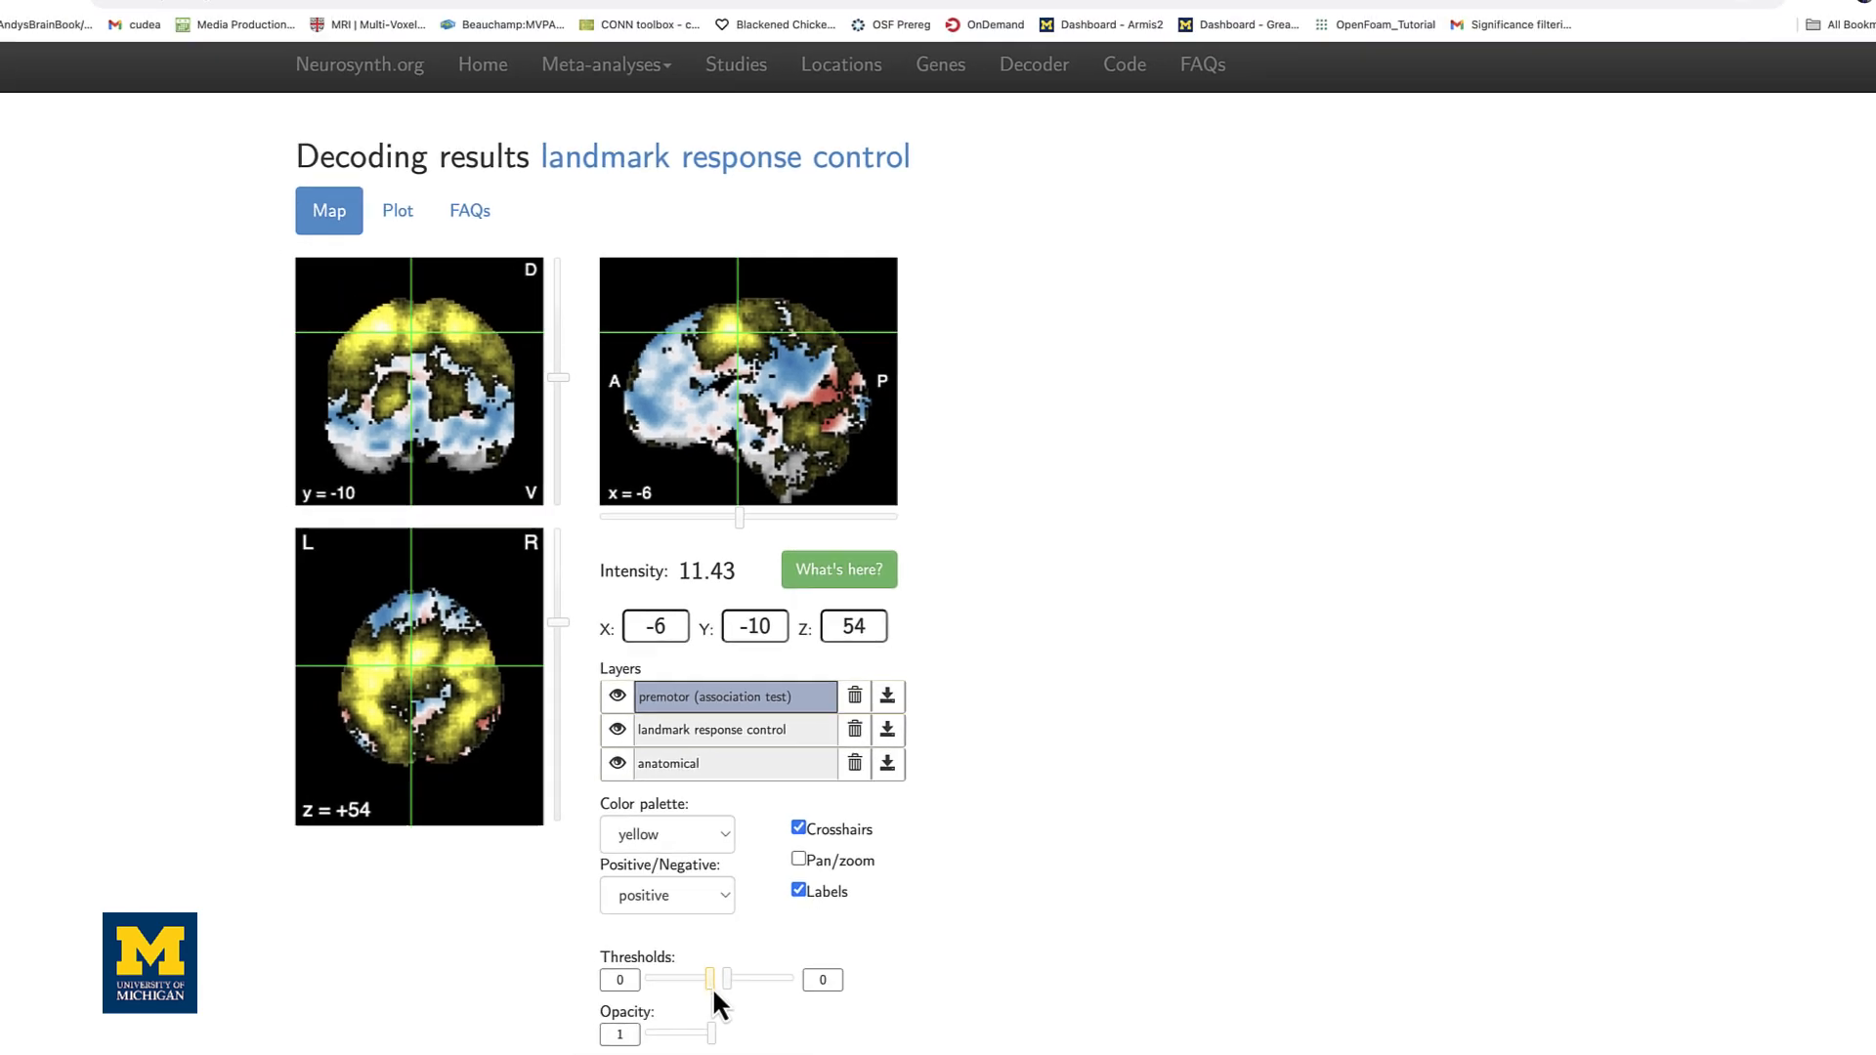
Set the premotor overlay opacity to 0.67
drag(716, 995, 694, 984)
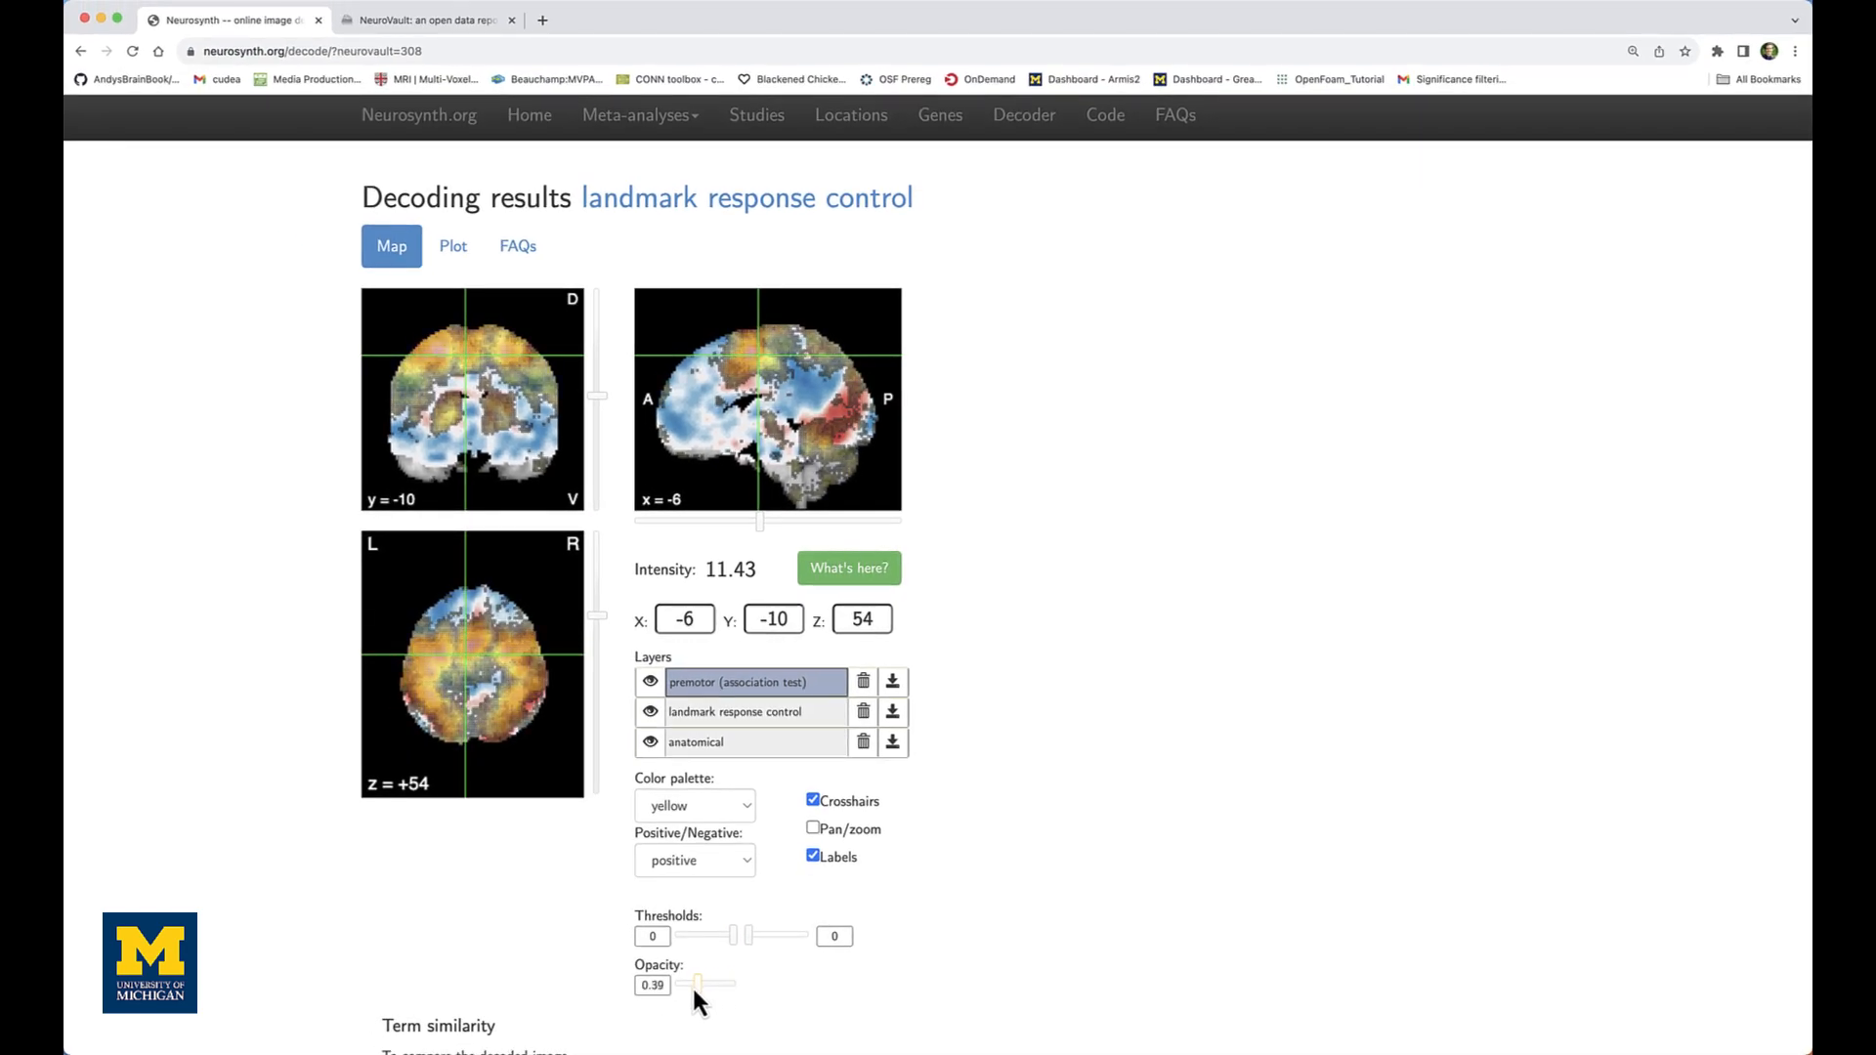
drag(694, 985, 714, 984)
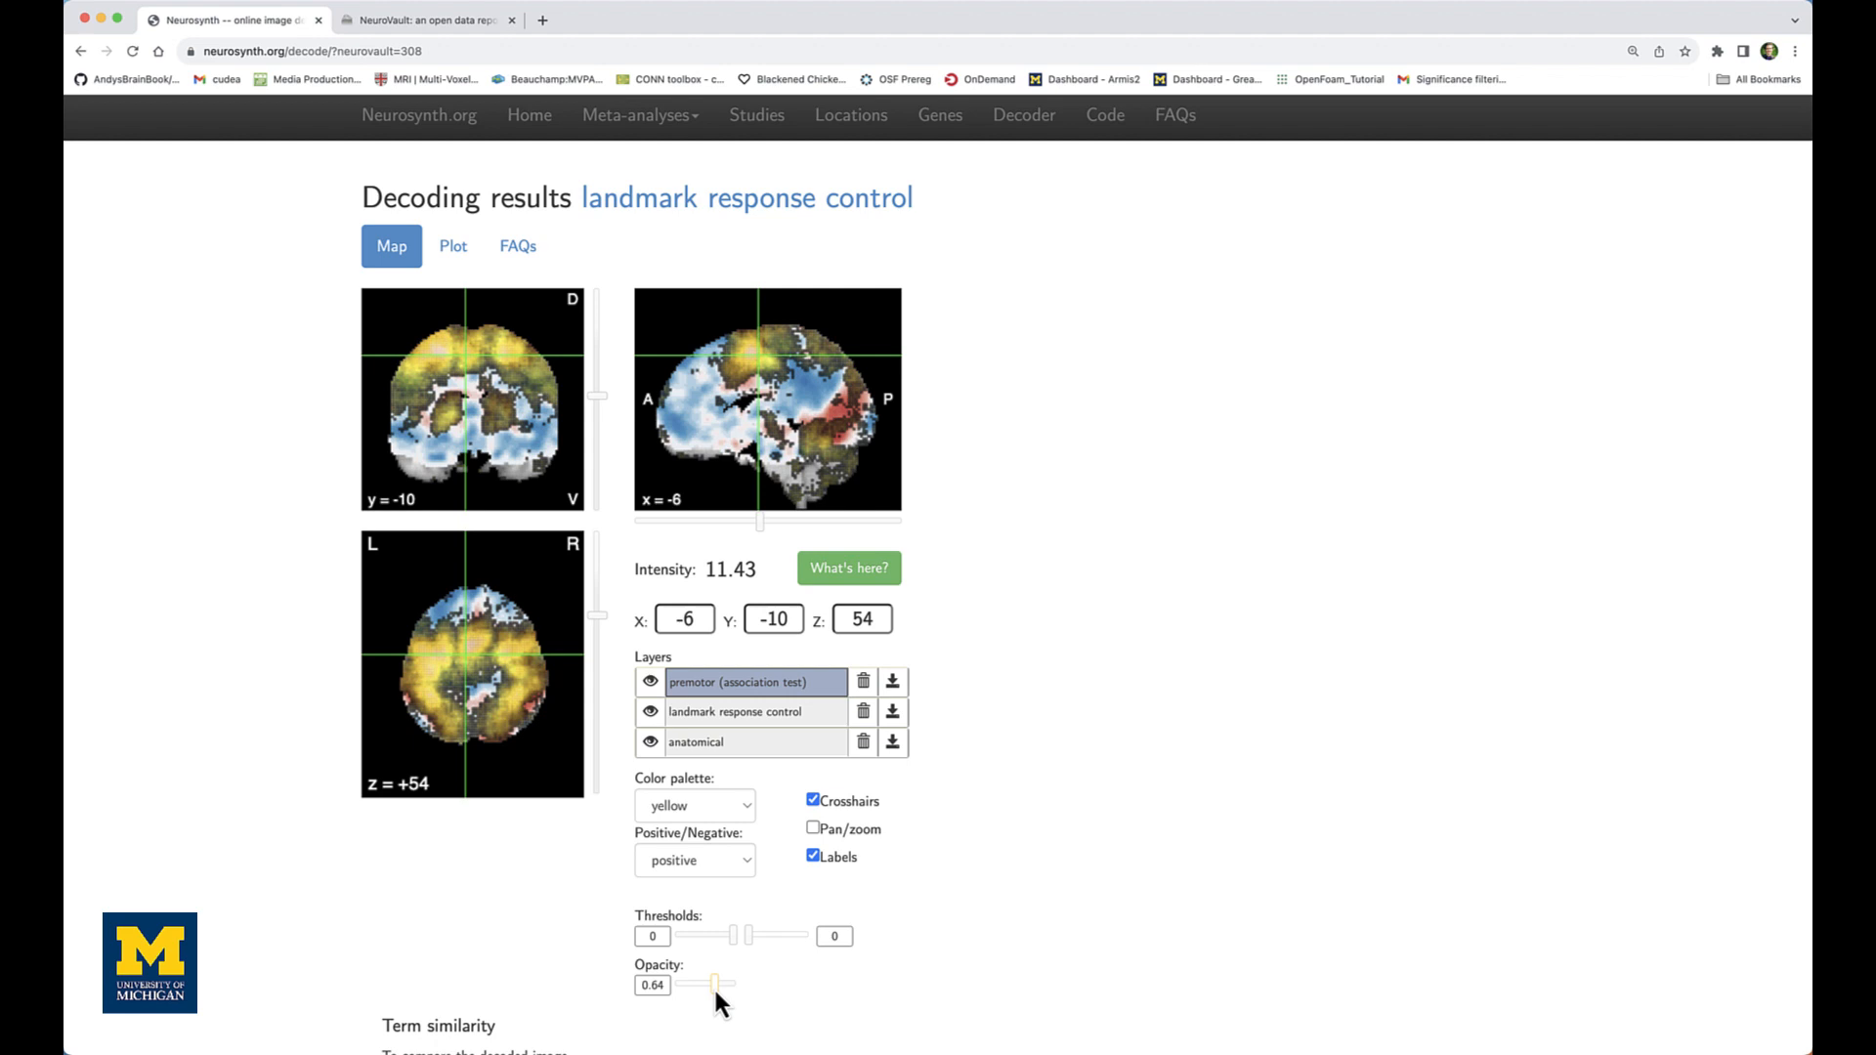
drag(706, 984, 716, 984)
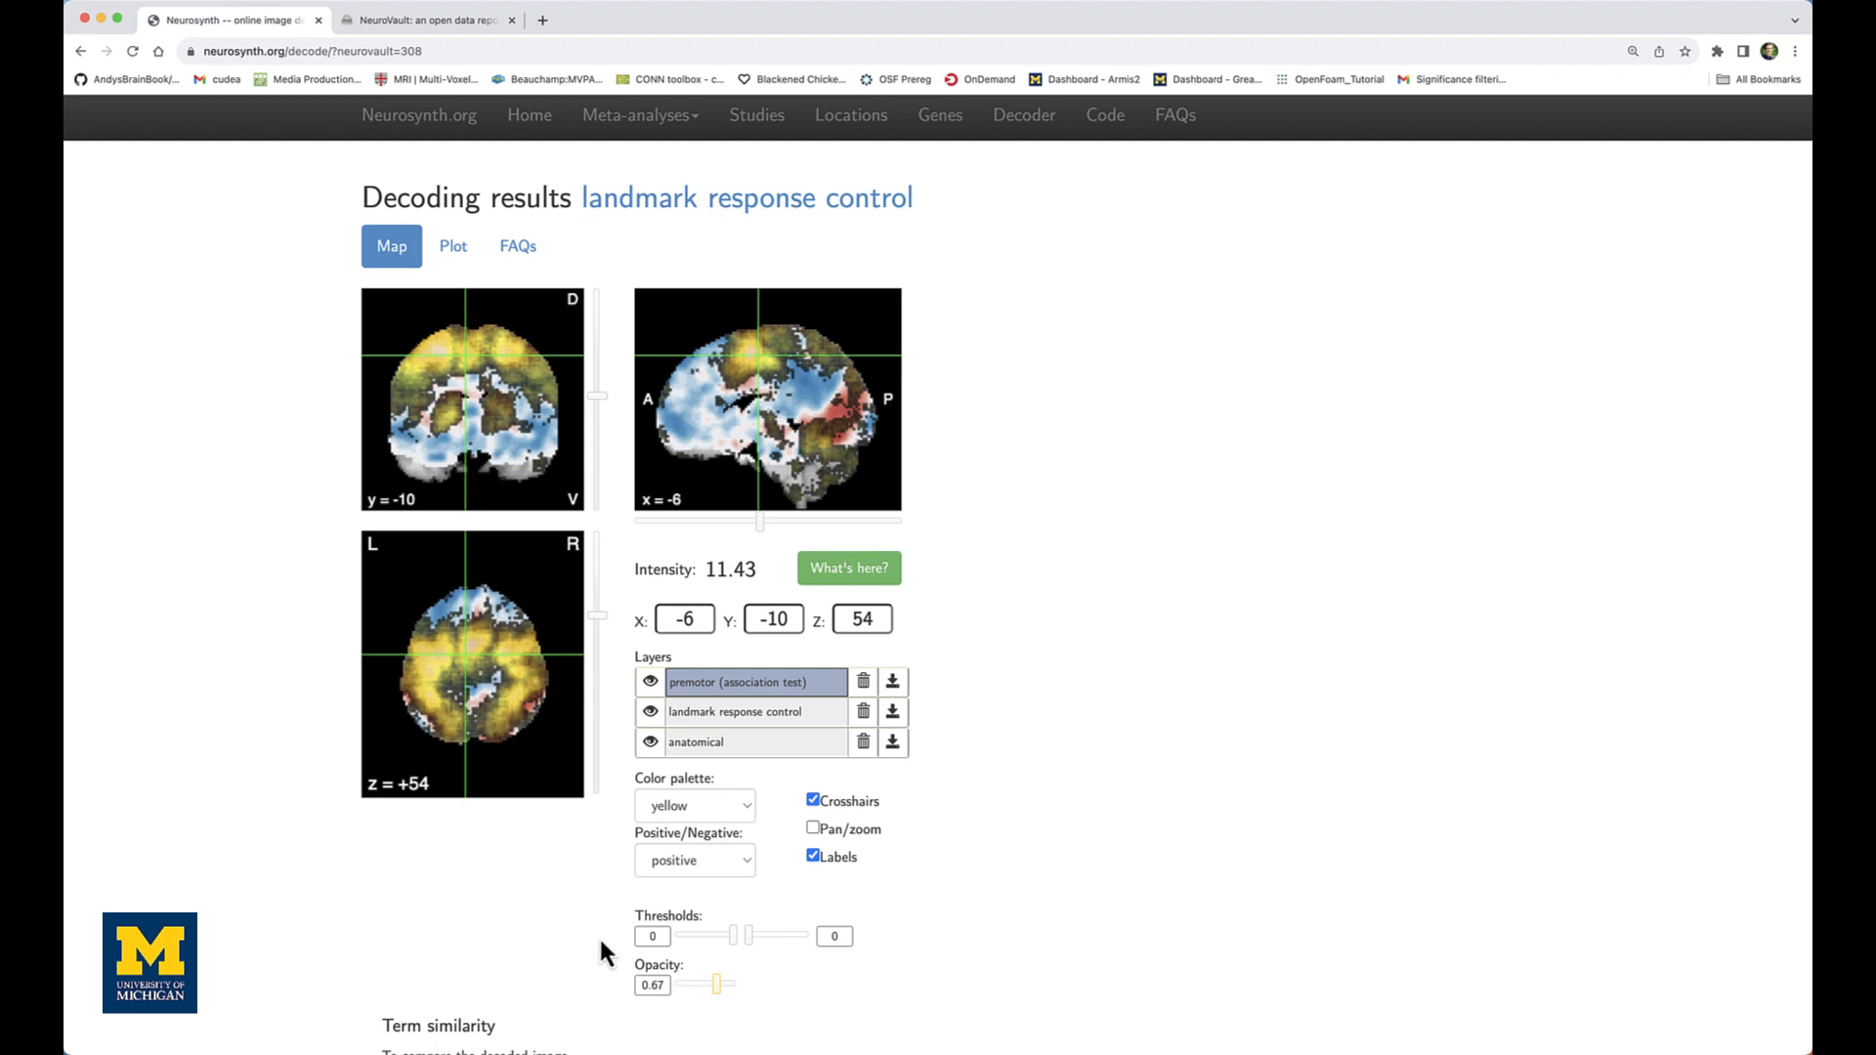
scroll(down, 3)
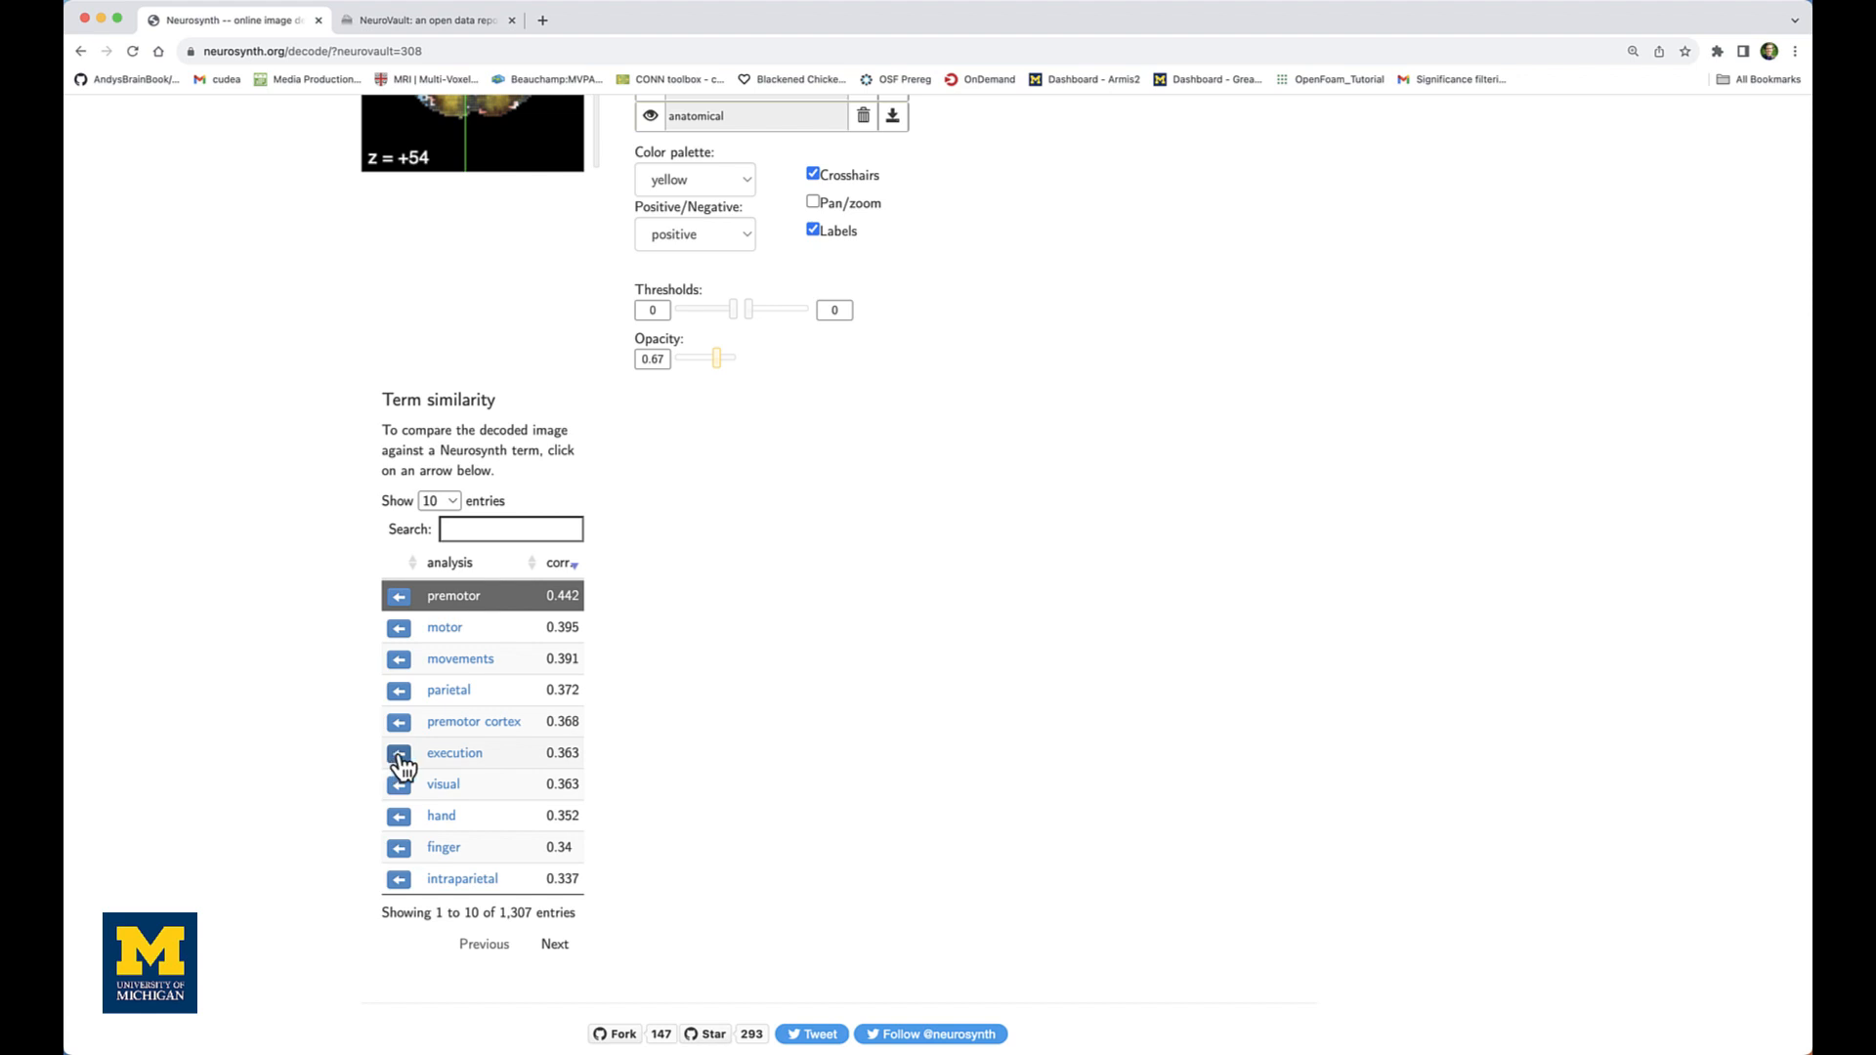
Replace the premotor overlay with the execution term map from Term similarity
click(399, 753)
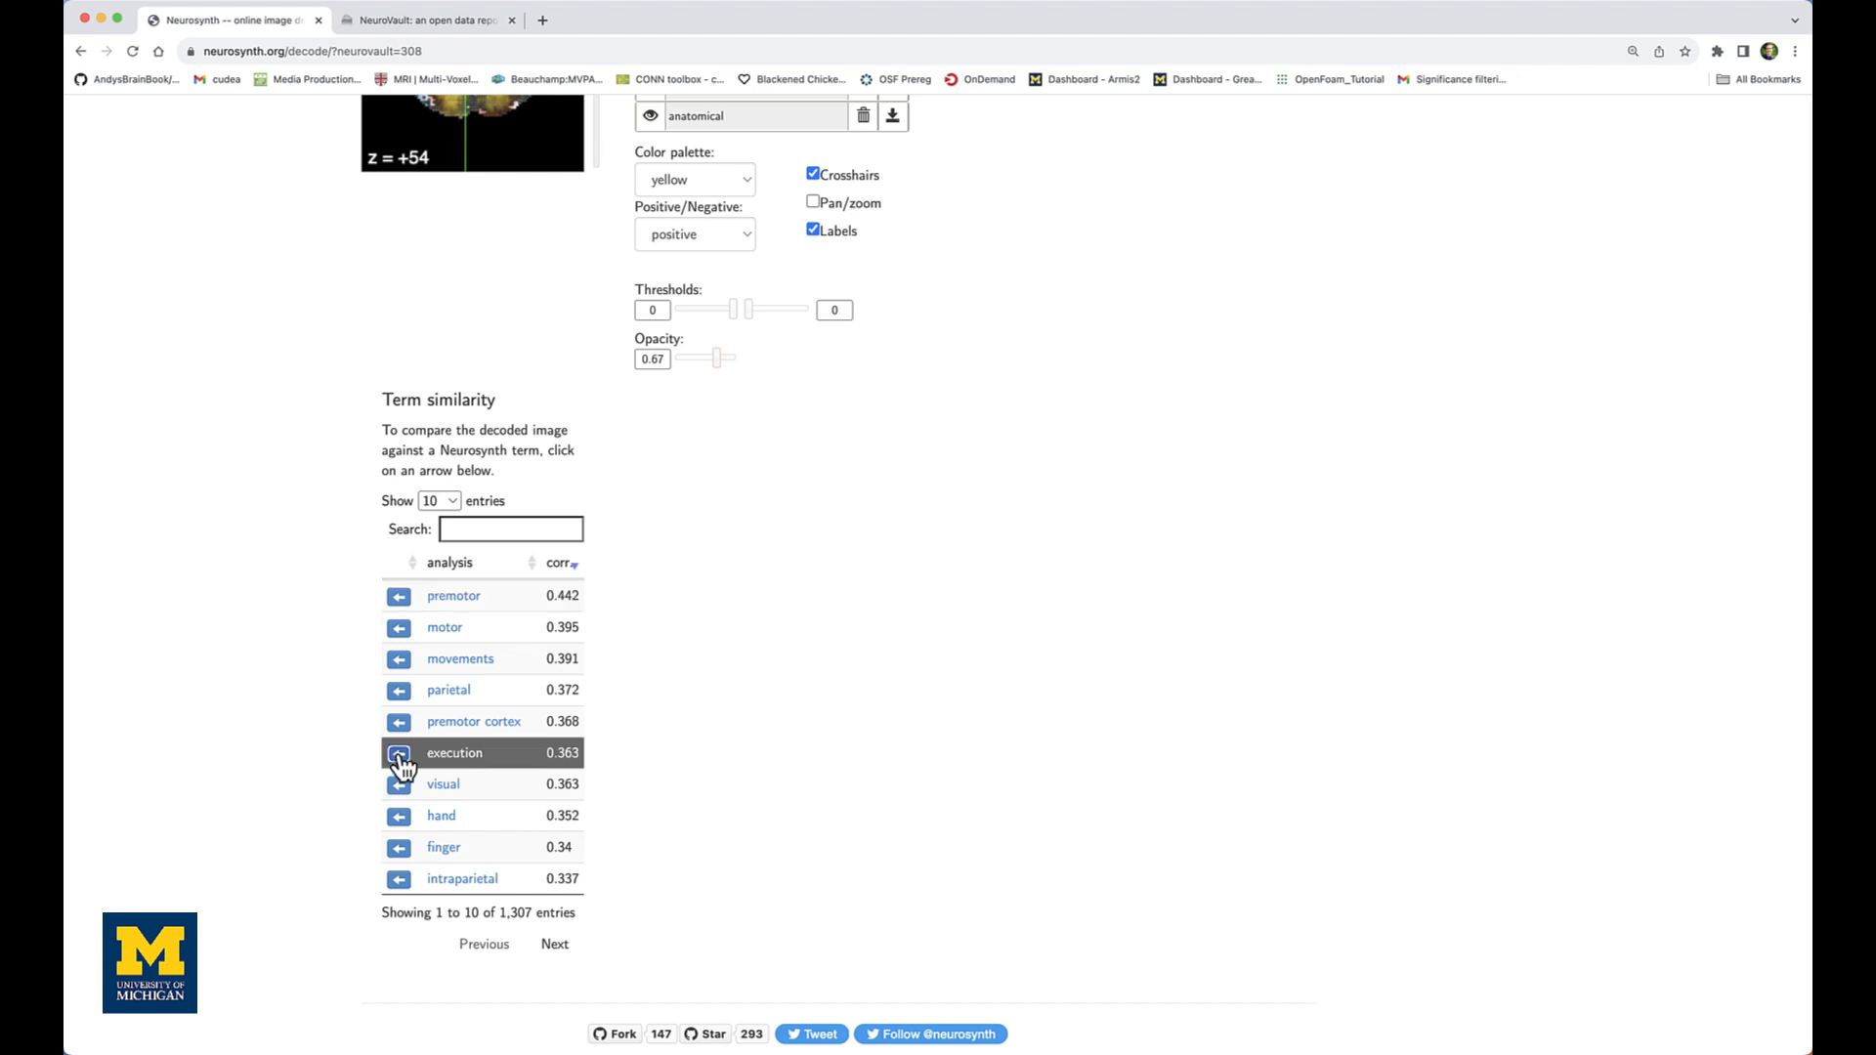
click(398, 752)
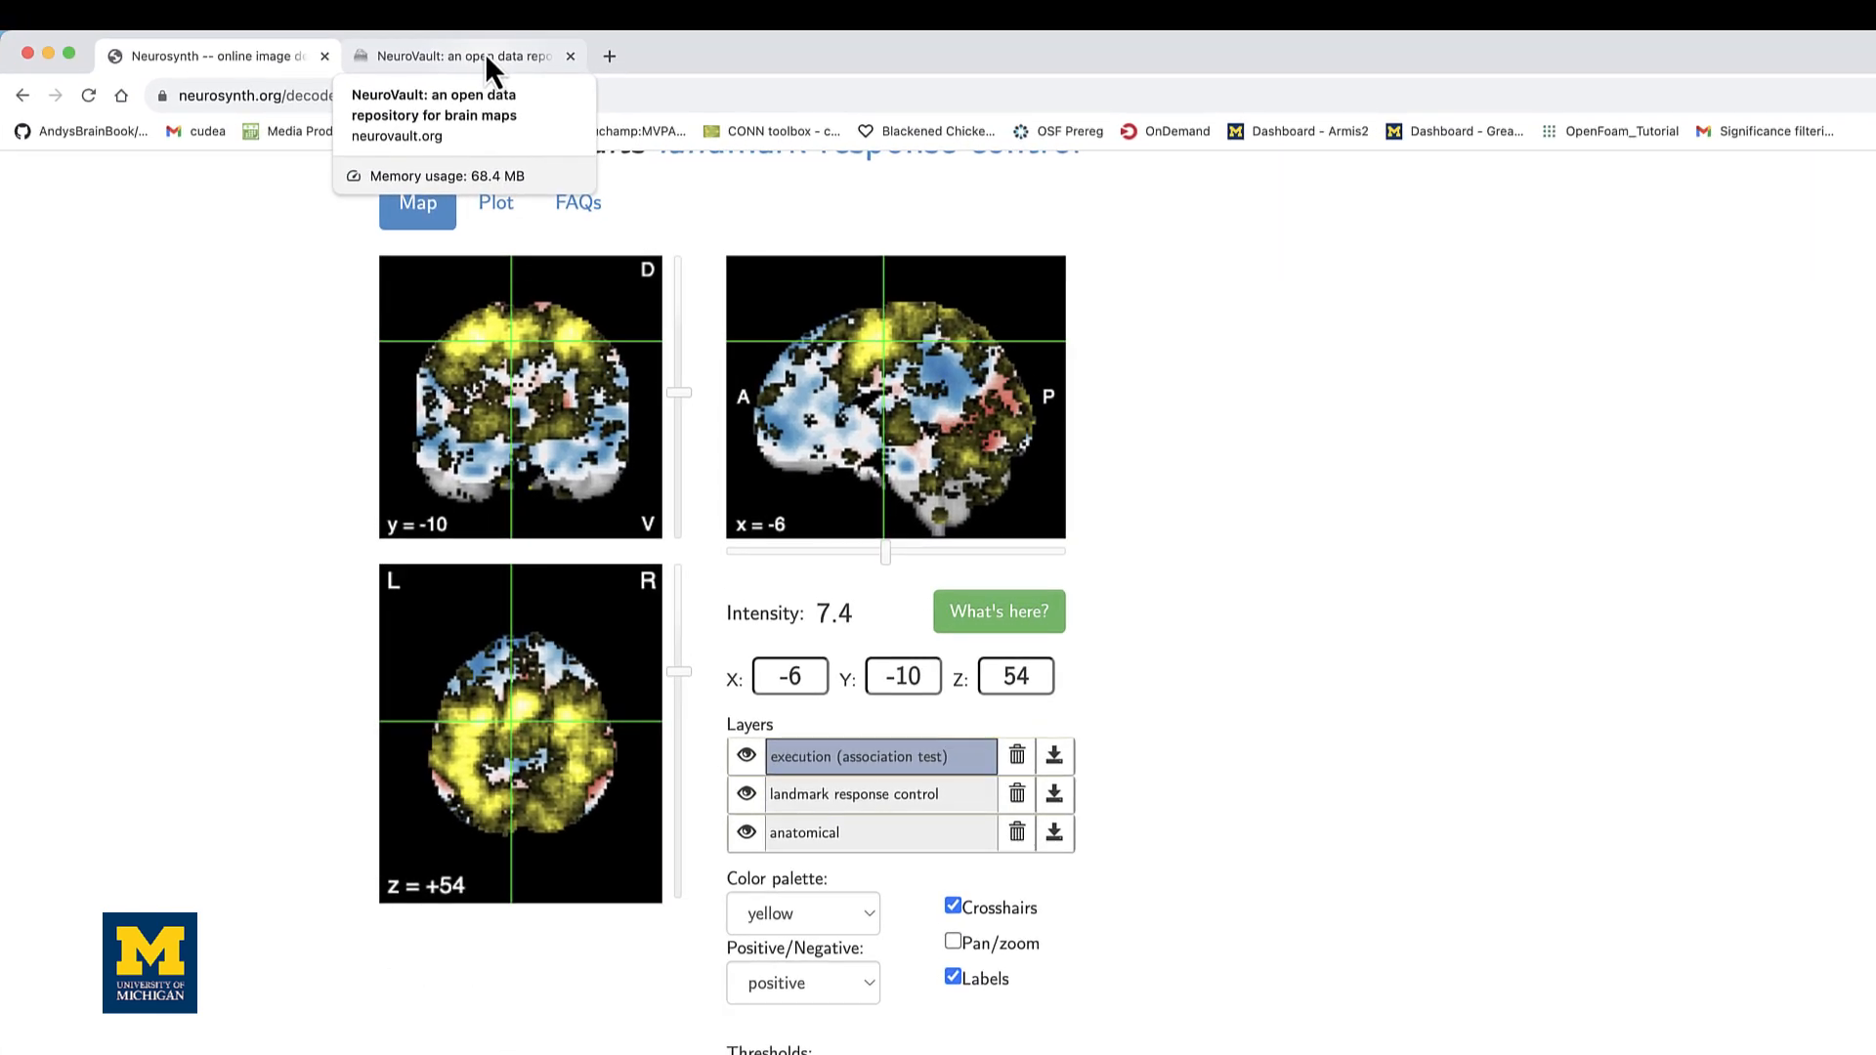
Search NeuroVault for 'pain' and open the 'Two brain systems for pain-avoidance learning' collection
click(461, 55)
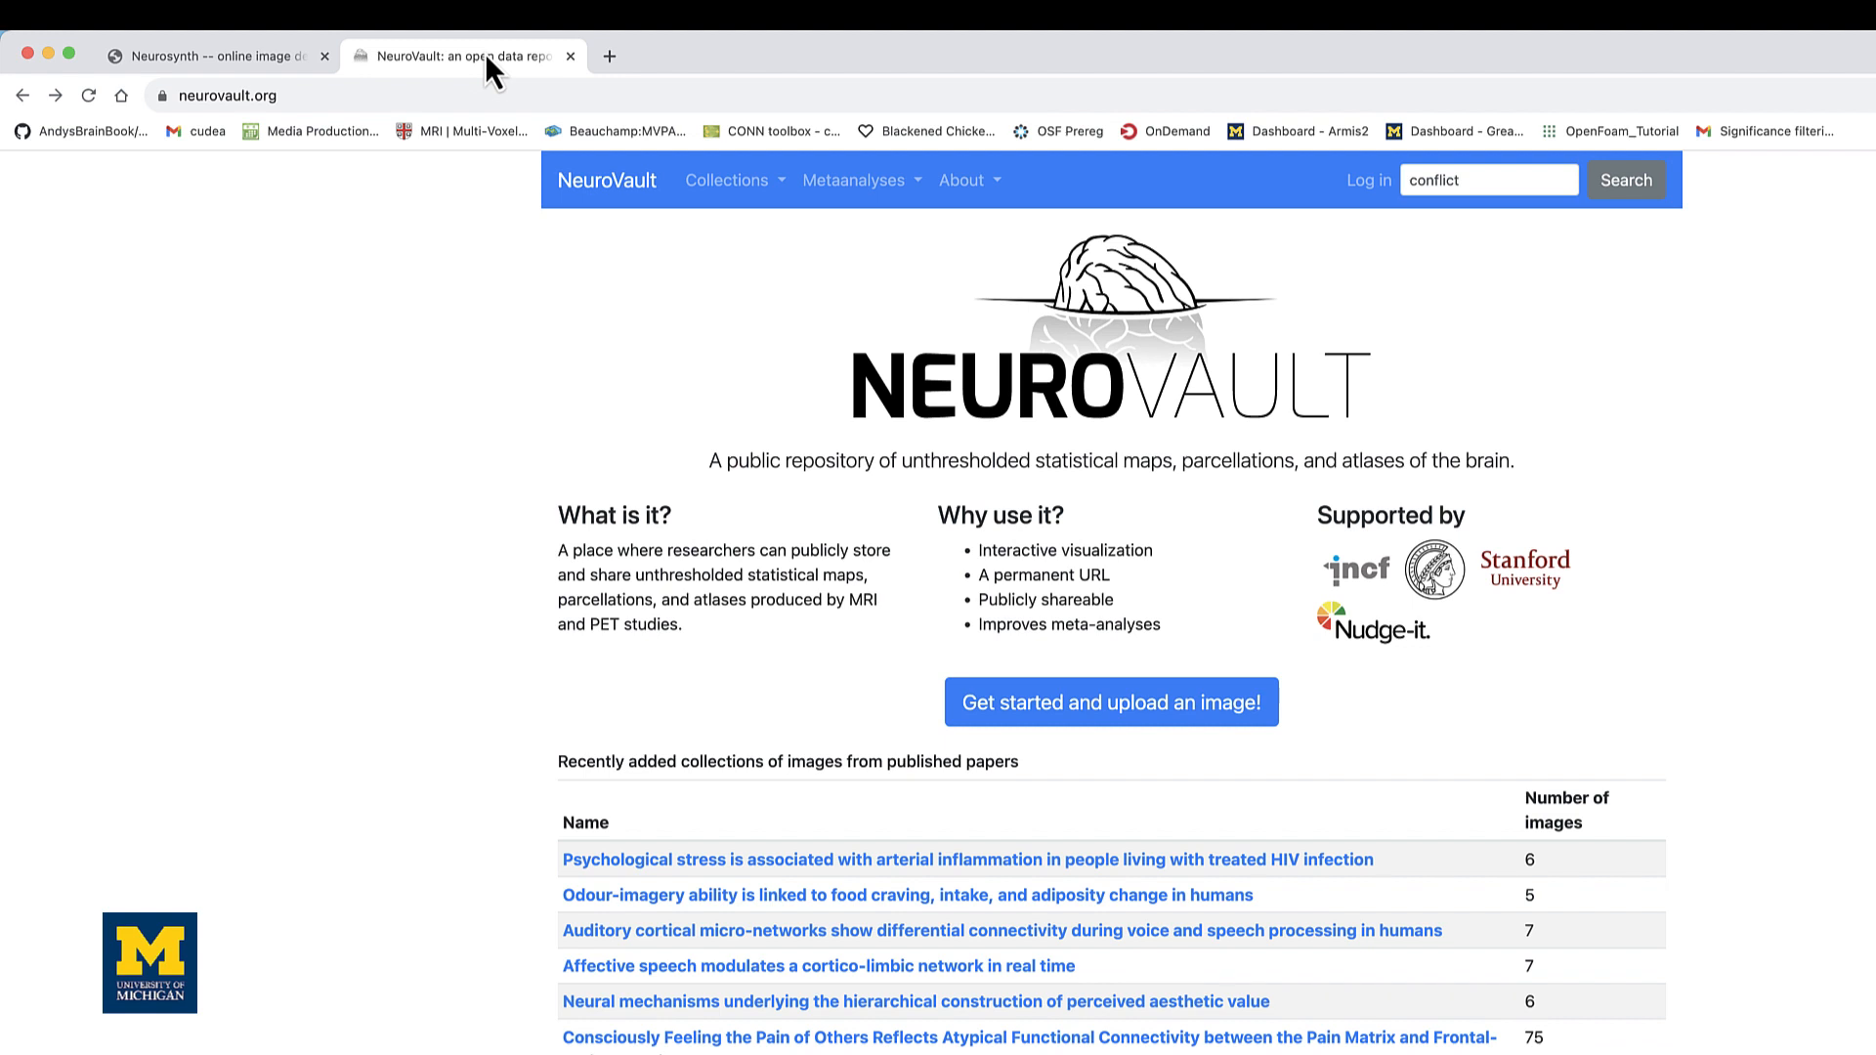
mouse_move(524, 385)
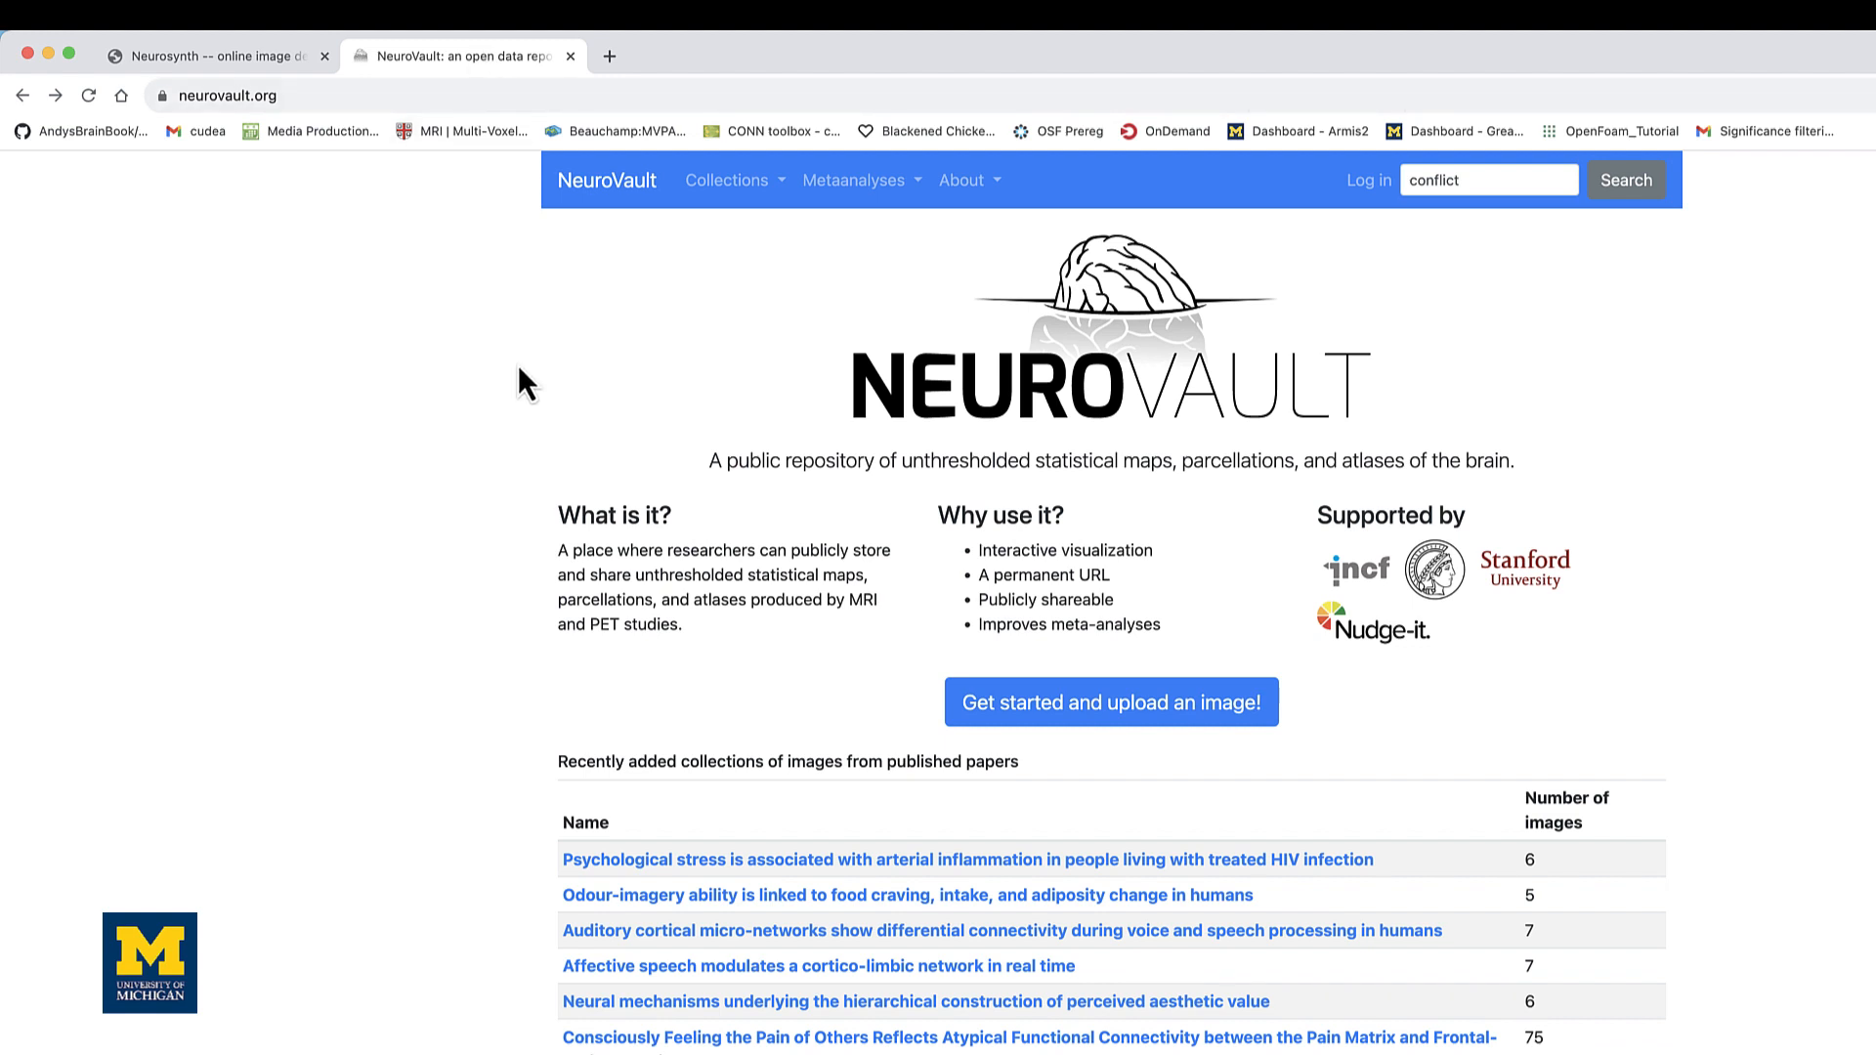
mouse_move(771, 867)
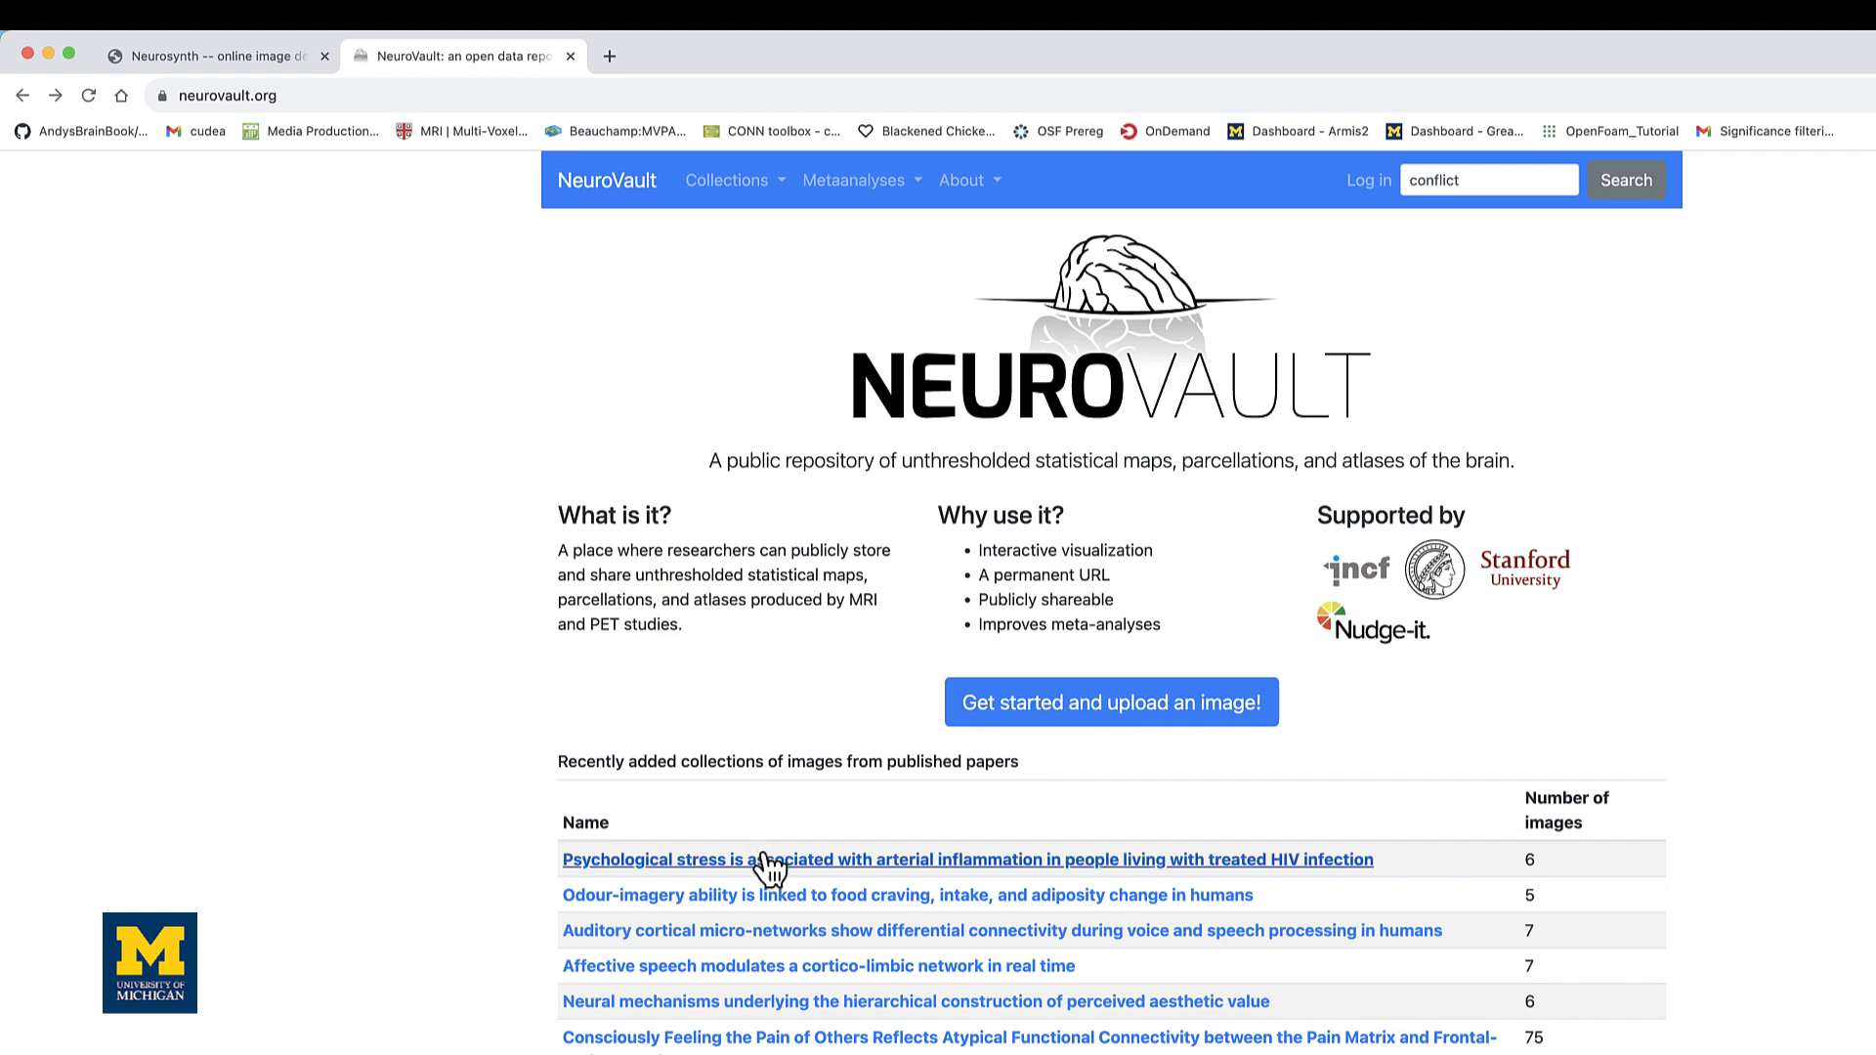
mouse_move(770, 981)
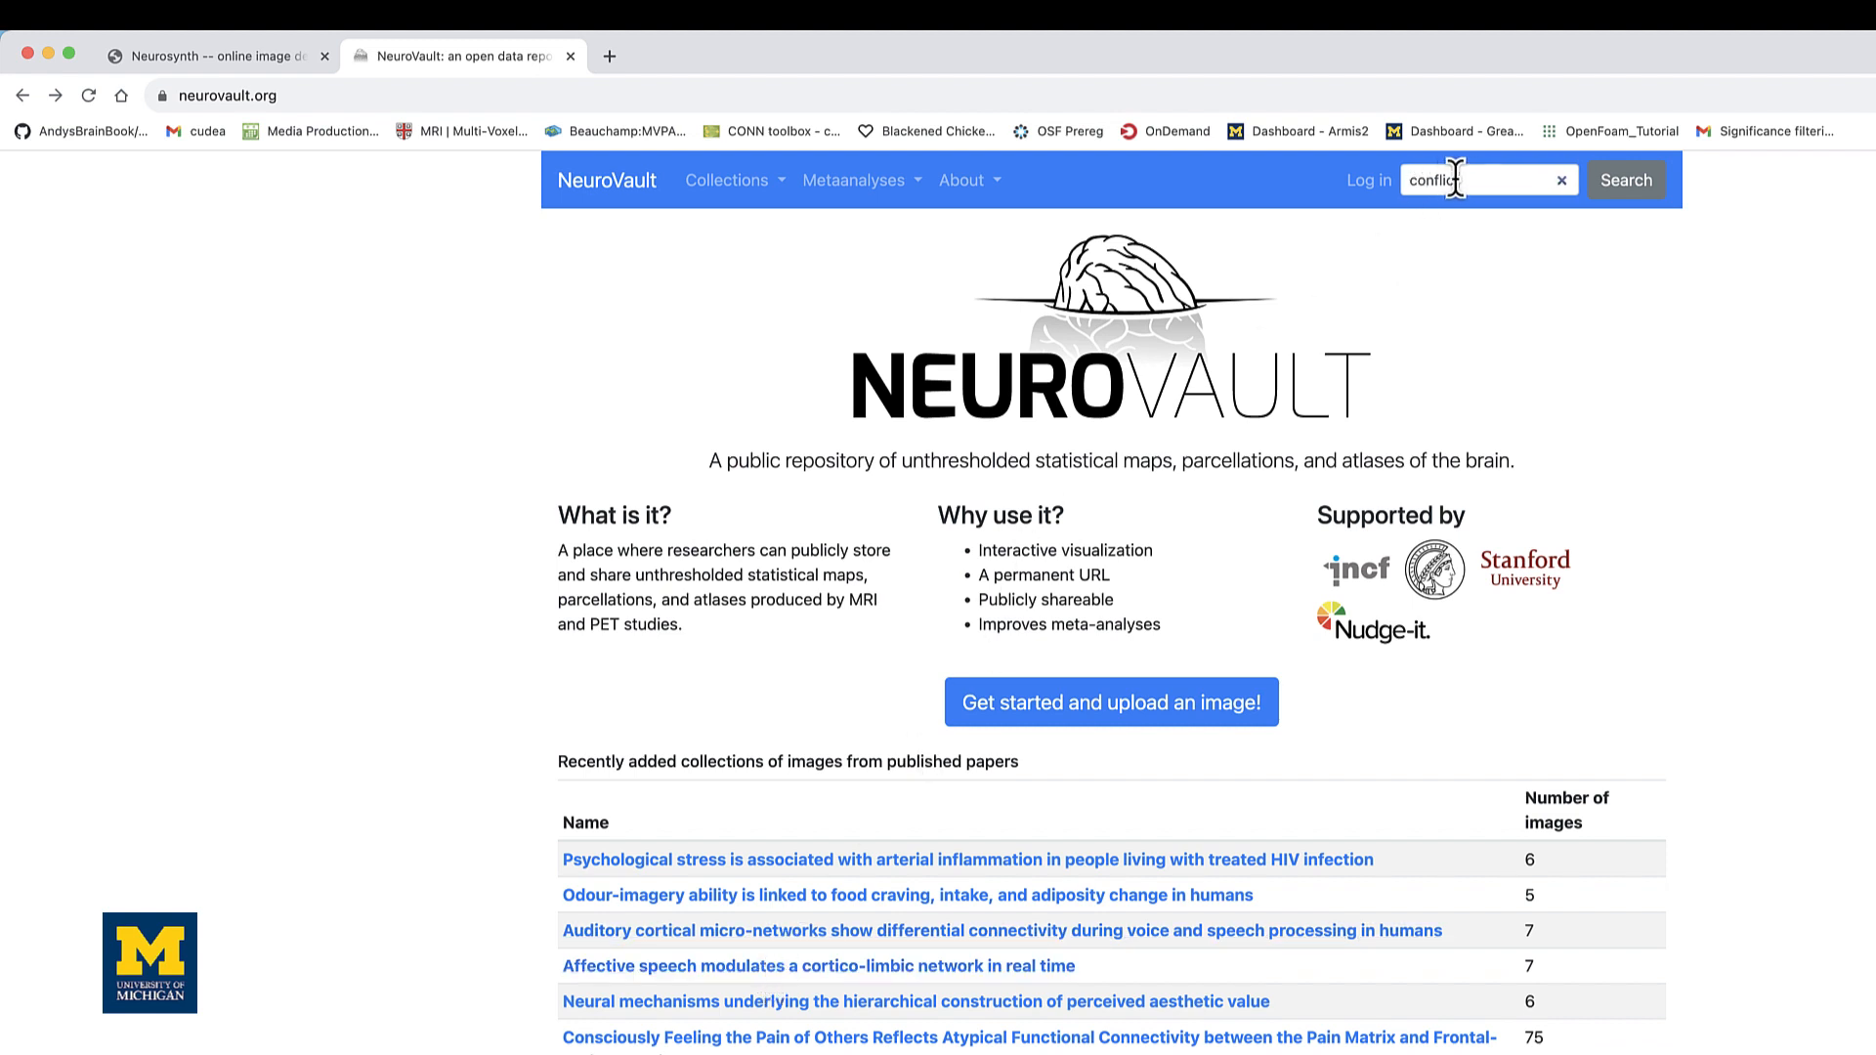
text(pain)
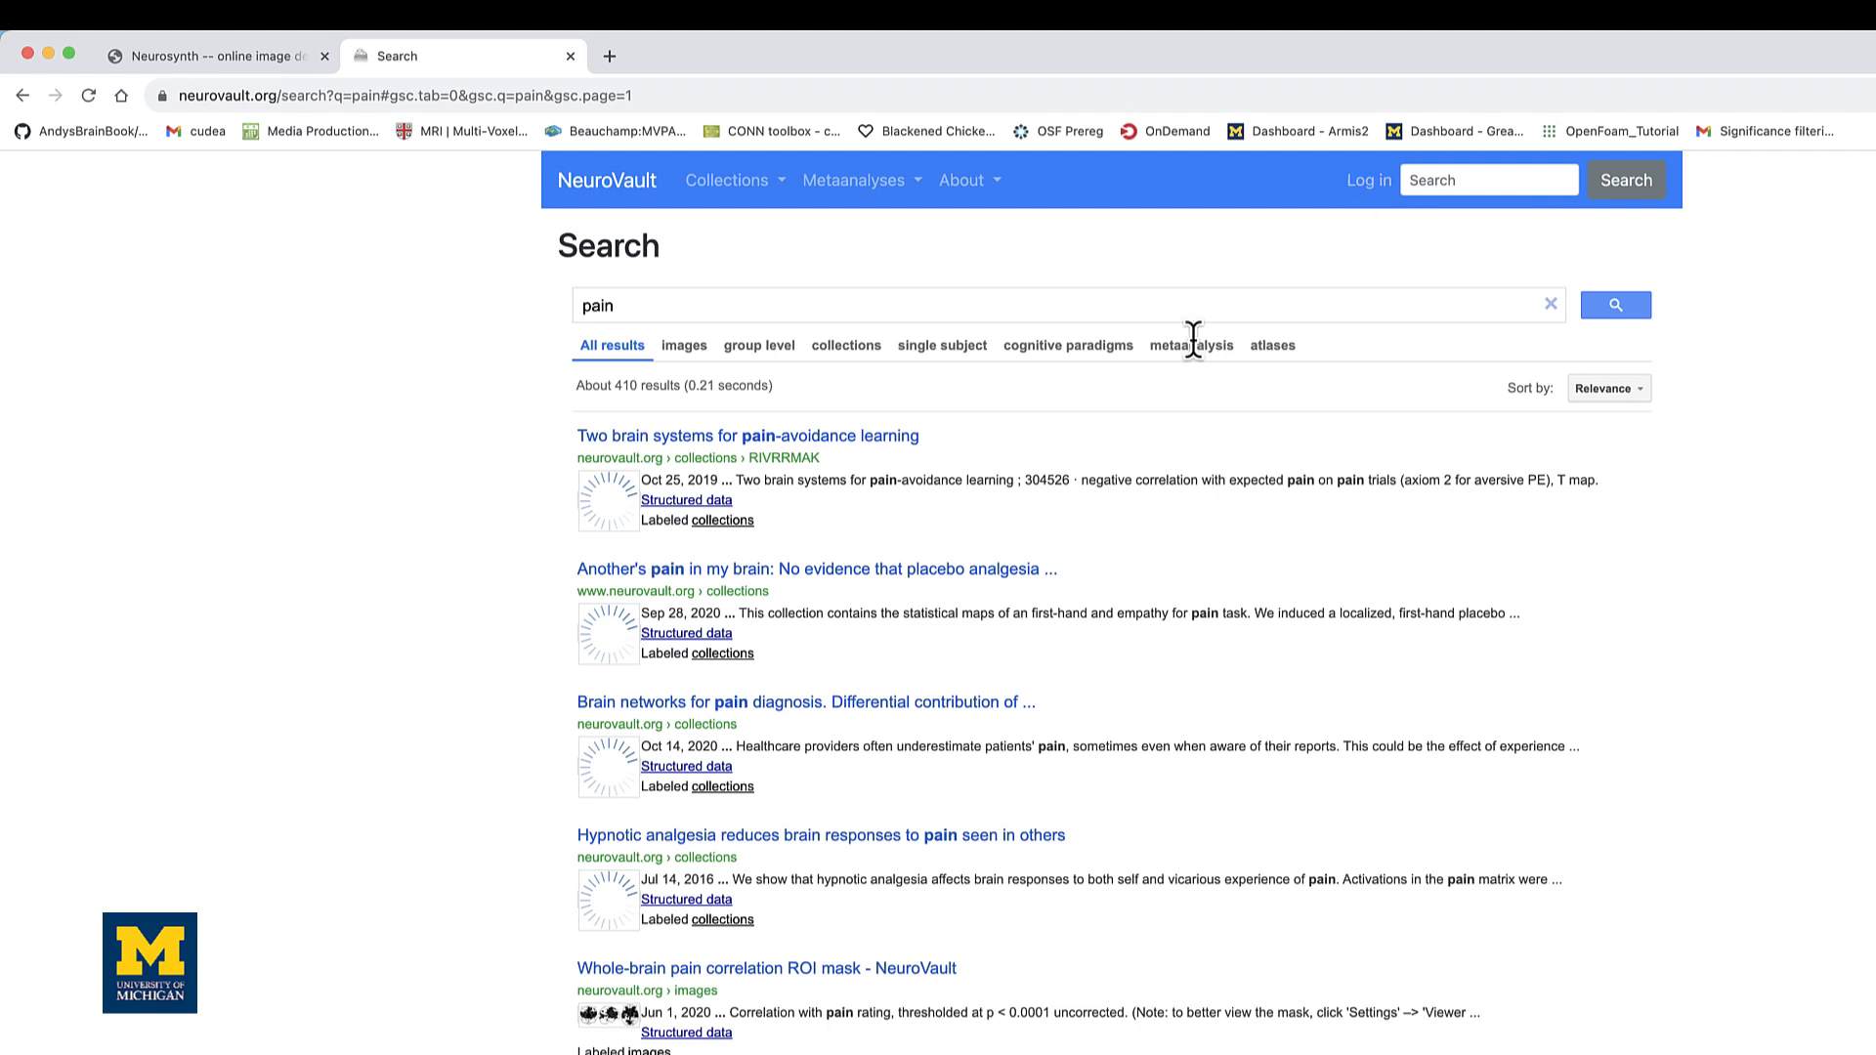
mouse_move(906, 559)
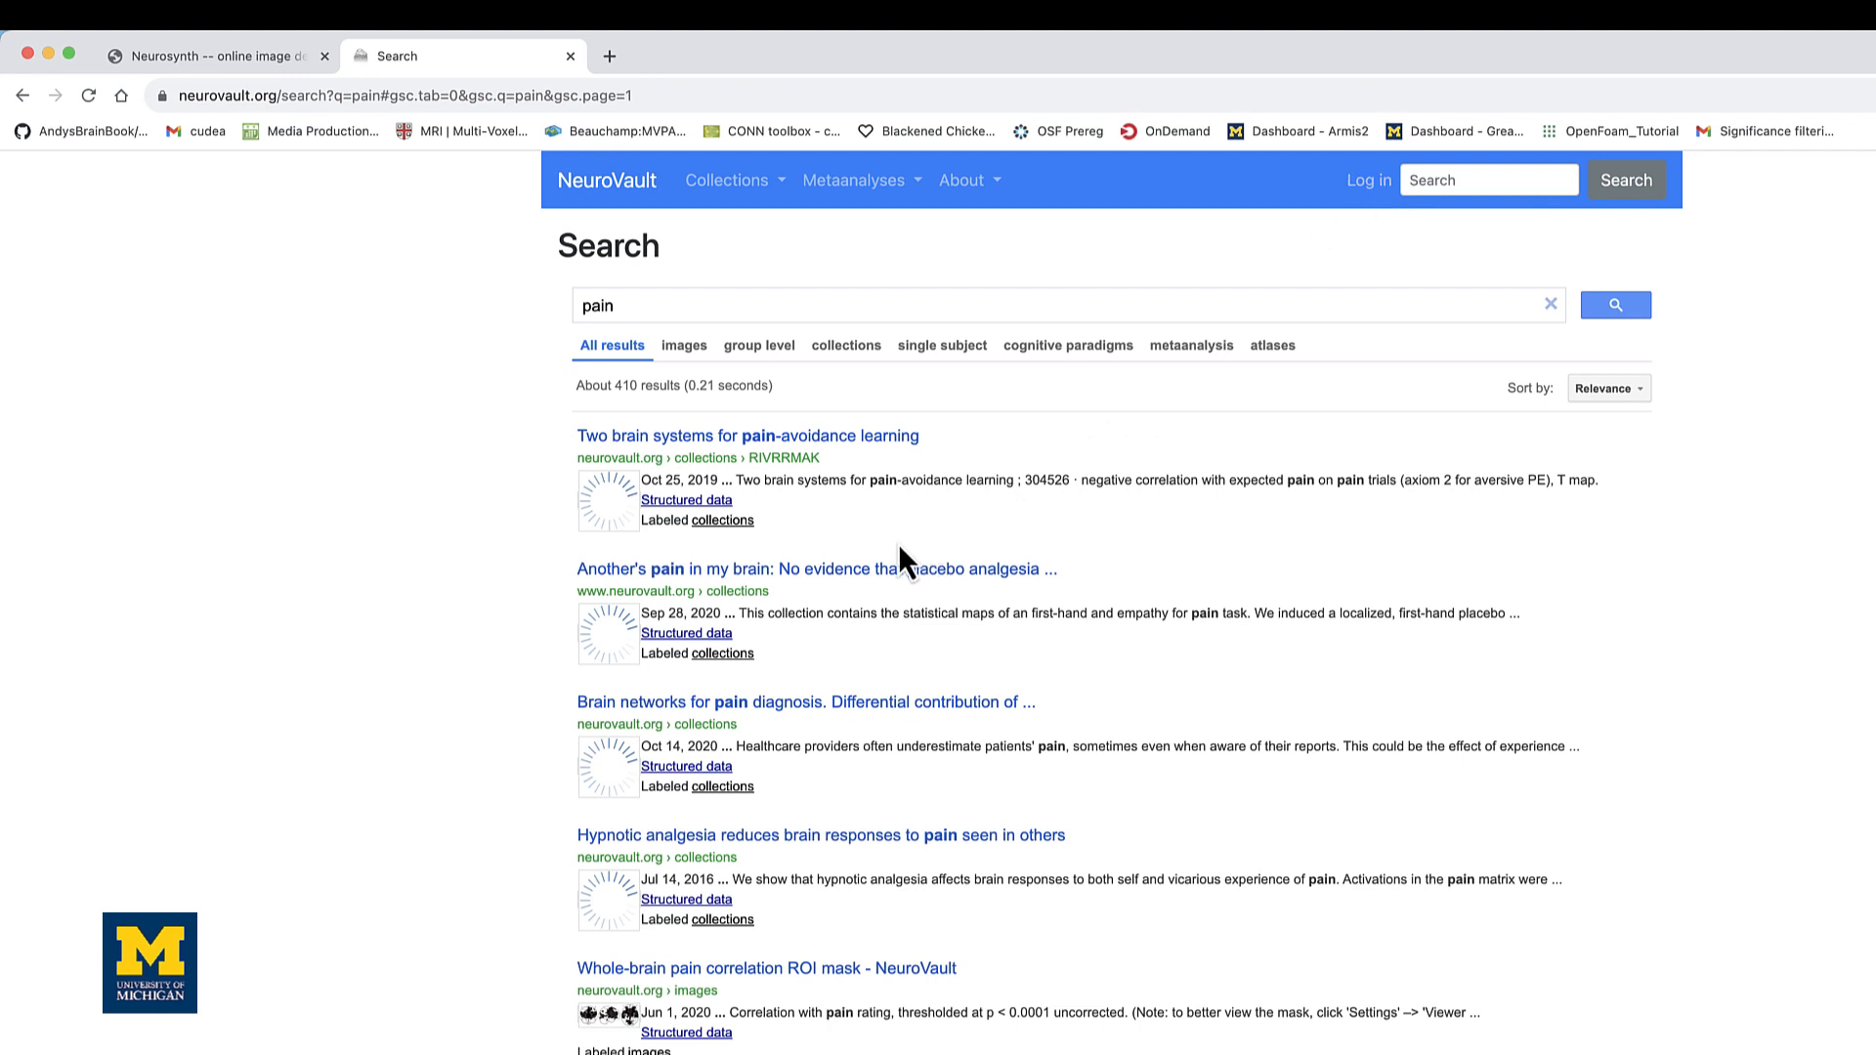
mouse_move(844, 455)
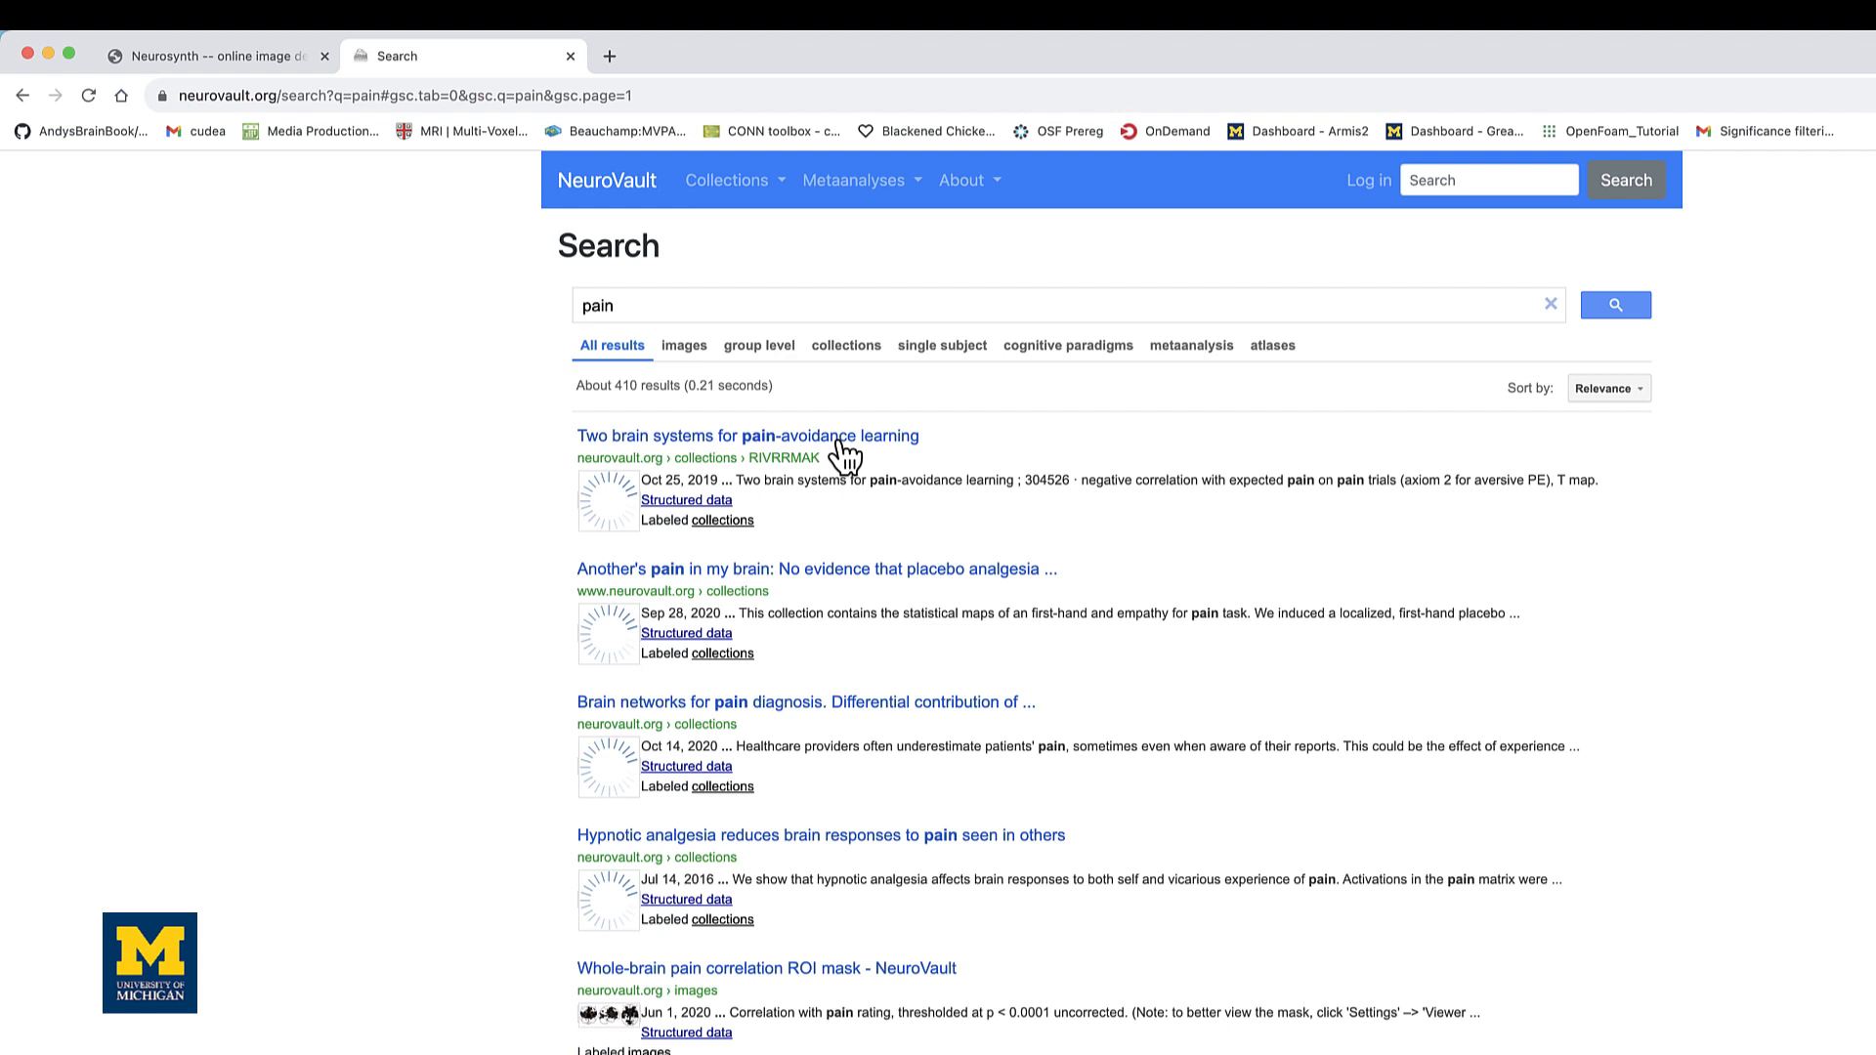
click(747, 436)
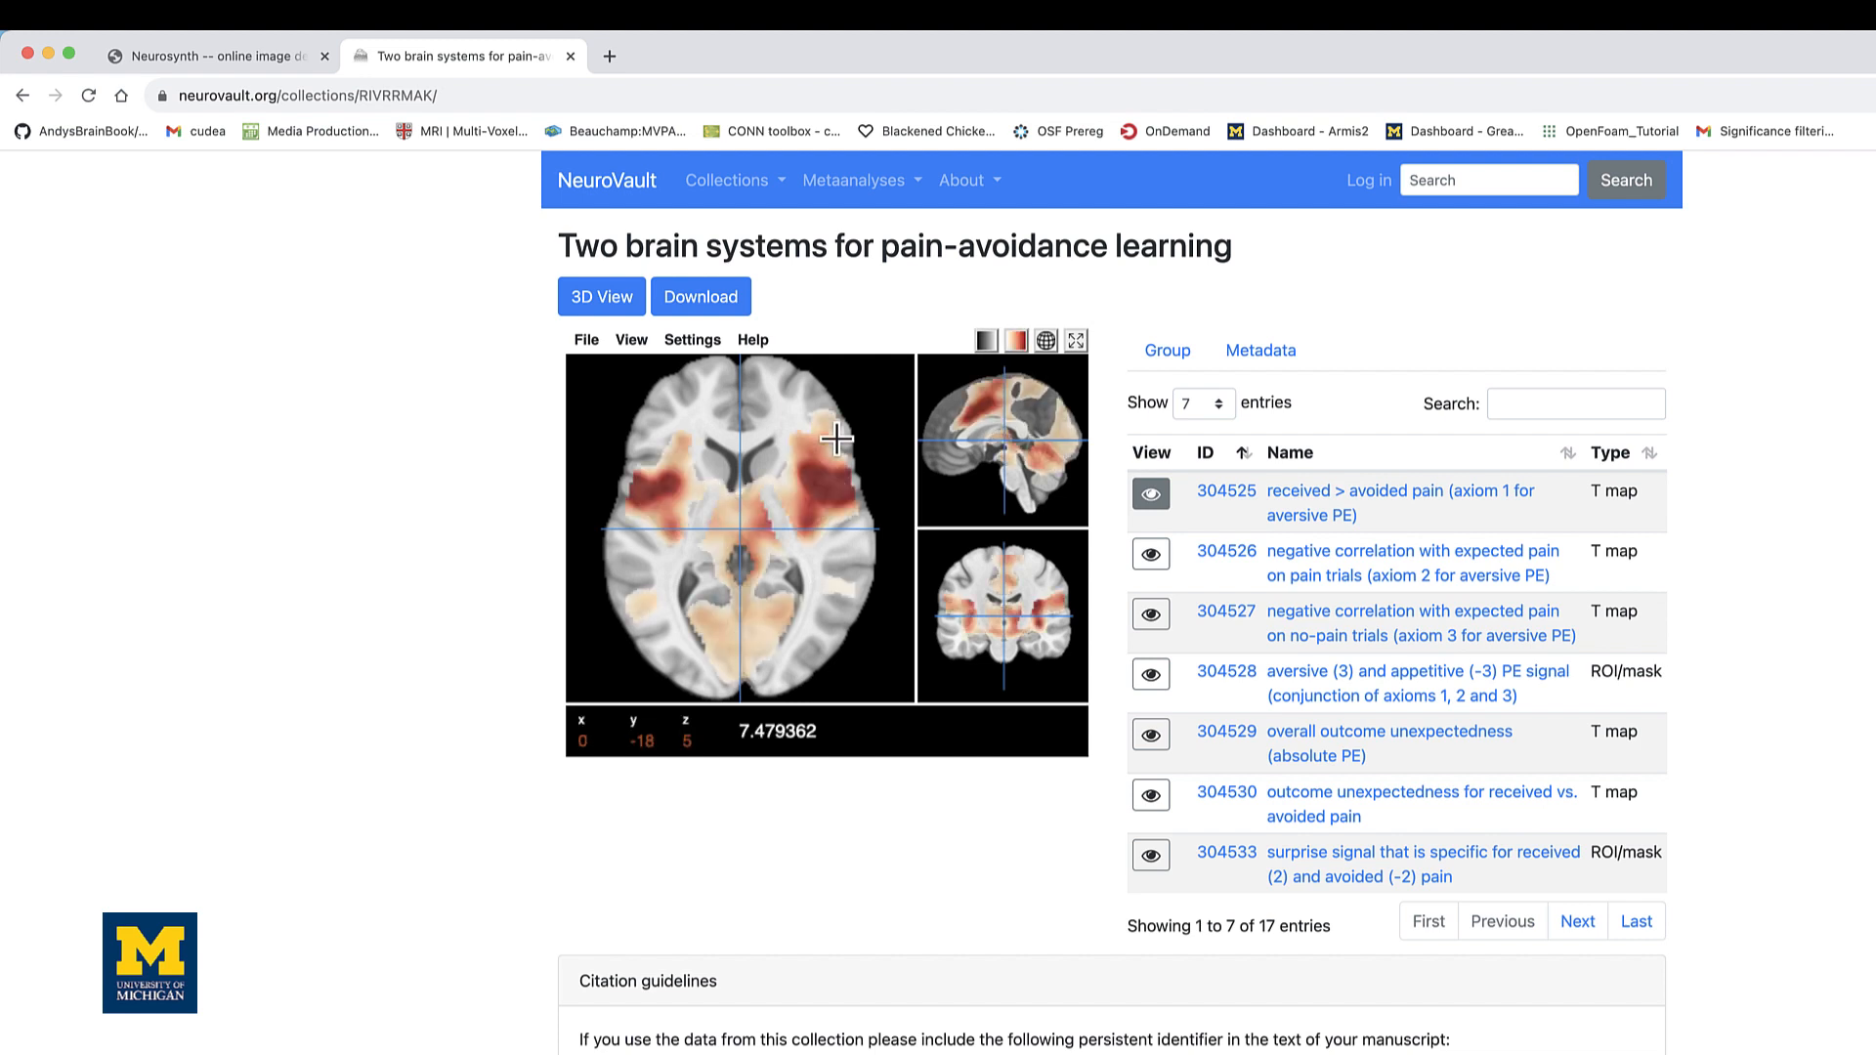
Open the 'received > avoided pain (axiom 1 for aversive PE)' map's image page
click(841, 439)
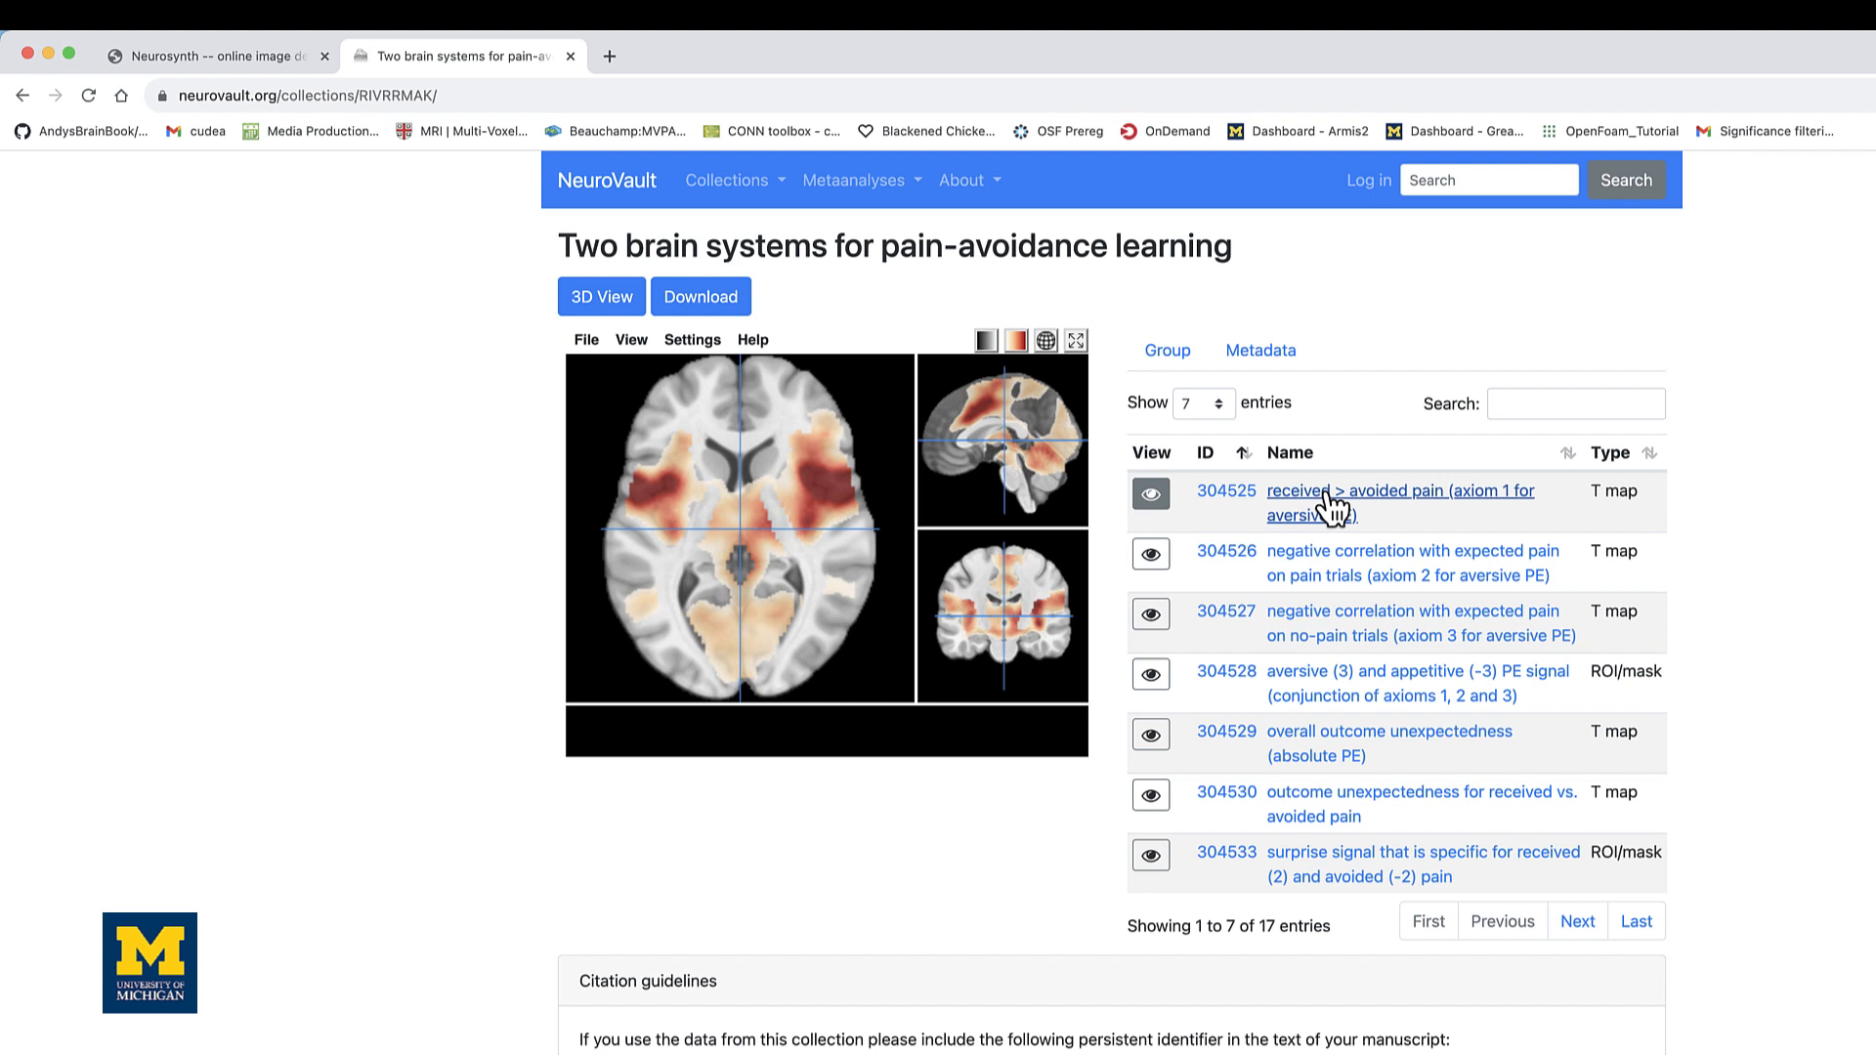
click(1340, 491)
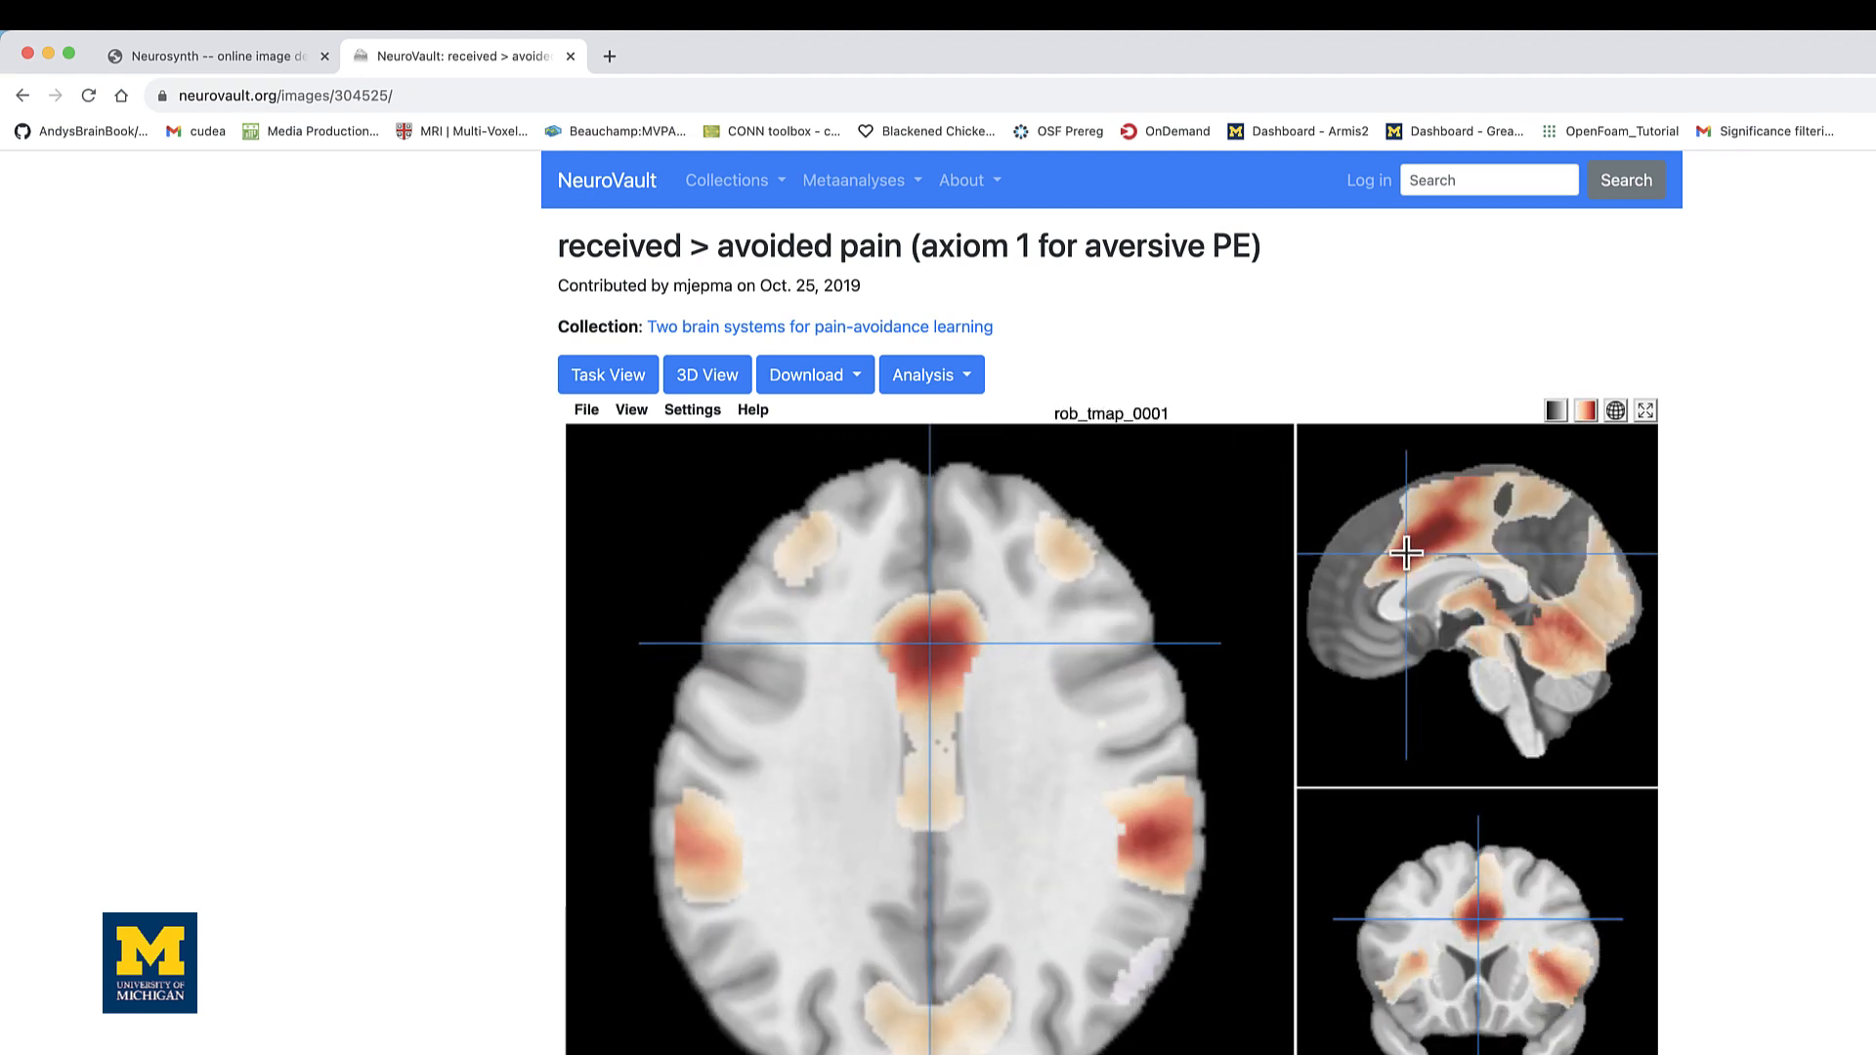
Move the crosshair, then run Cognitive decoding (neurosynth) from the Analysis menu
click(1448, 596)
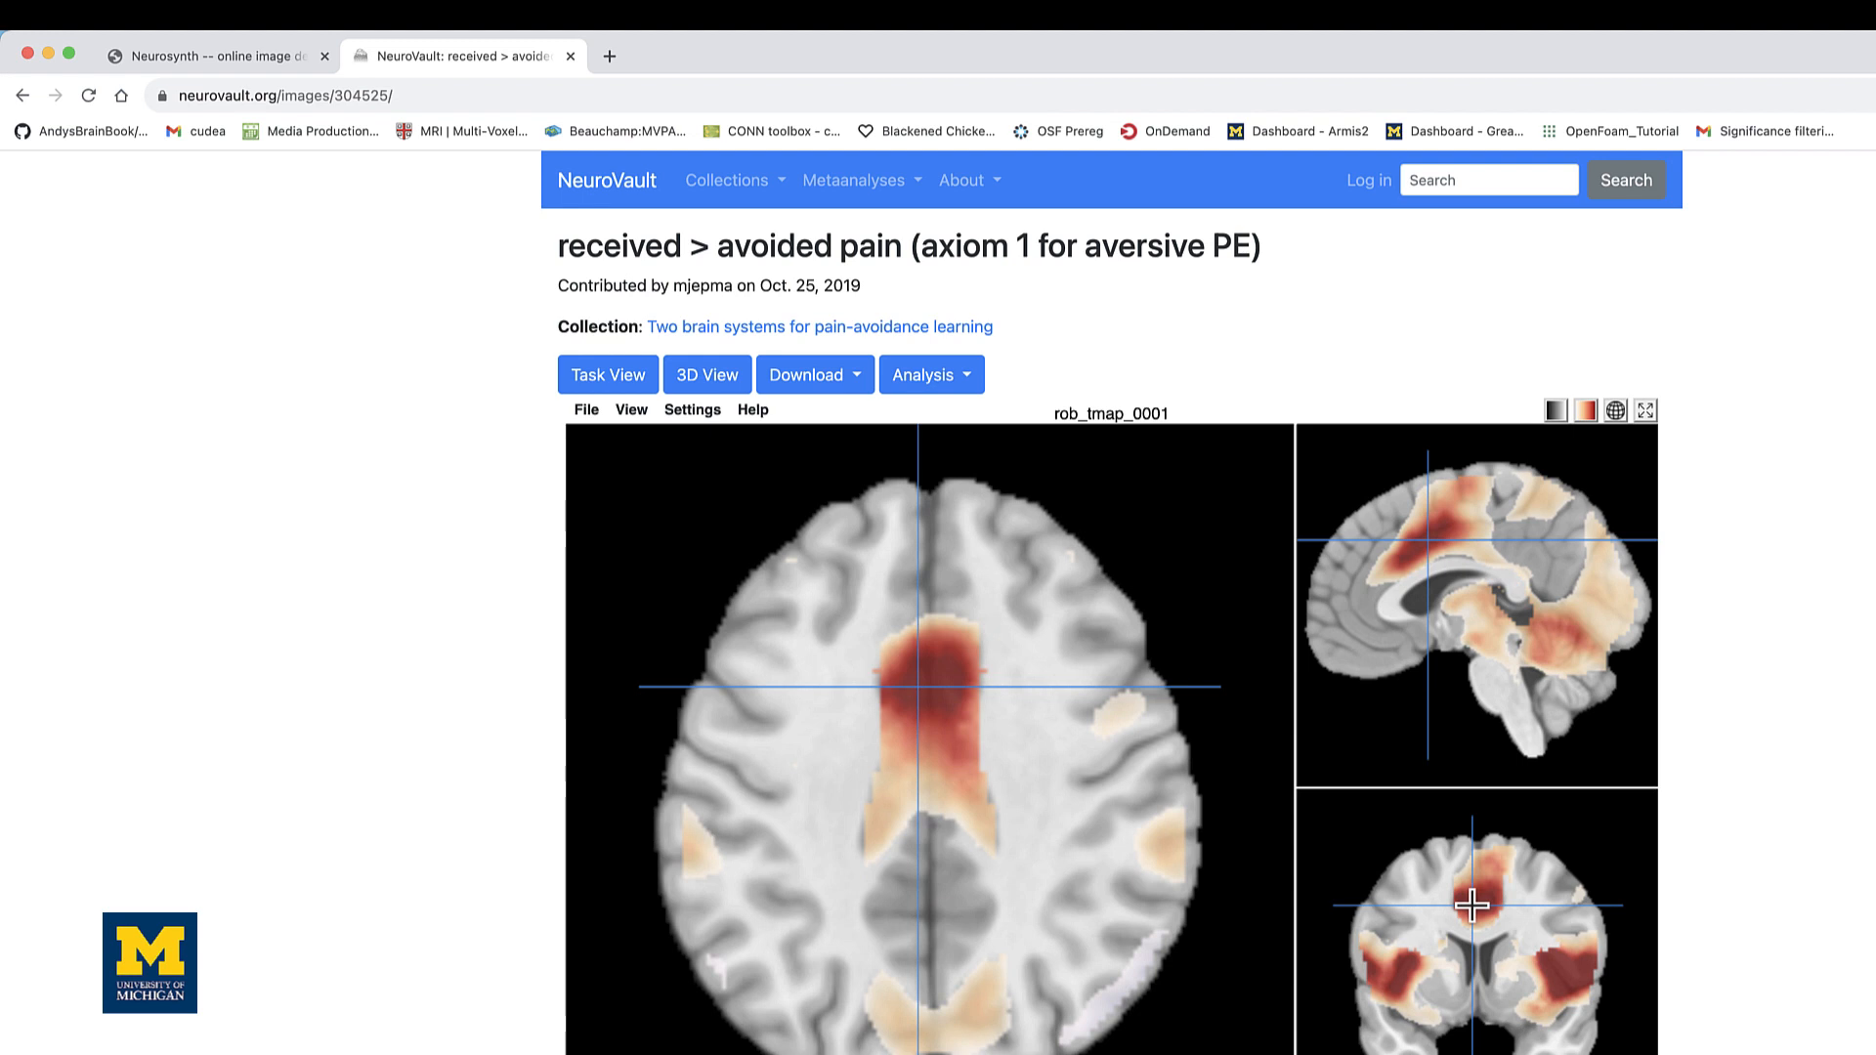
mouse_move(932, 373)
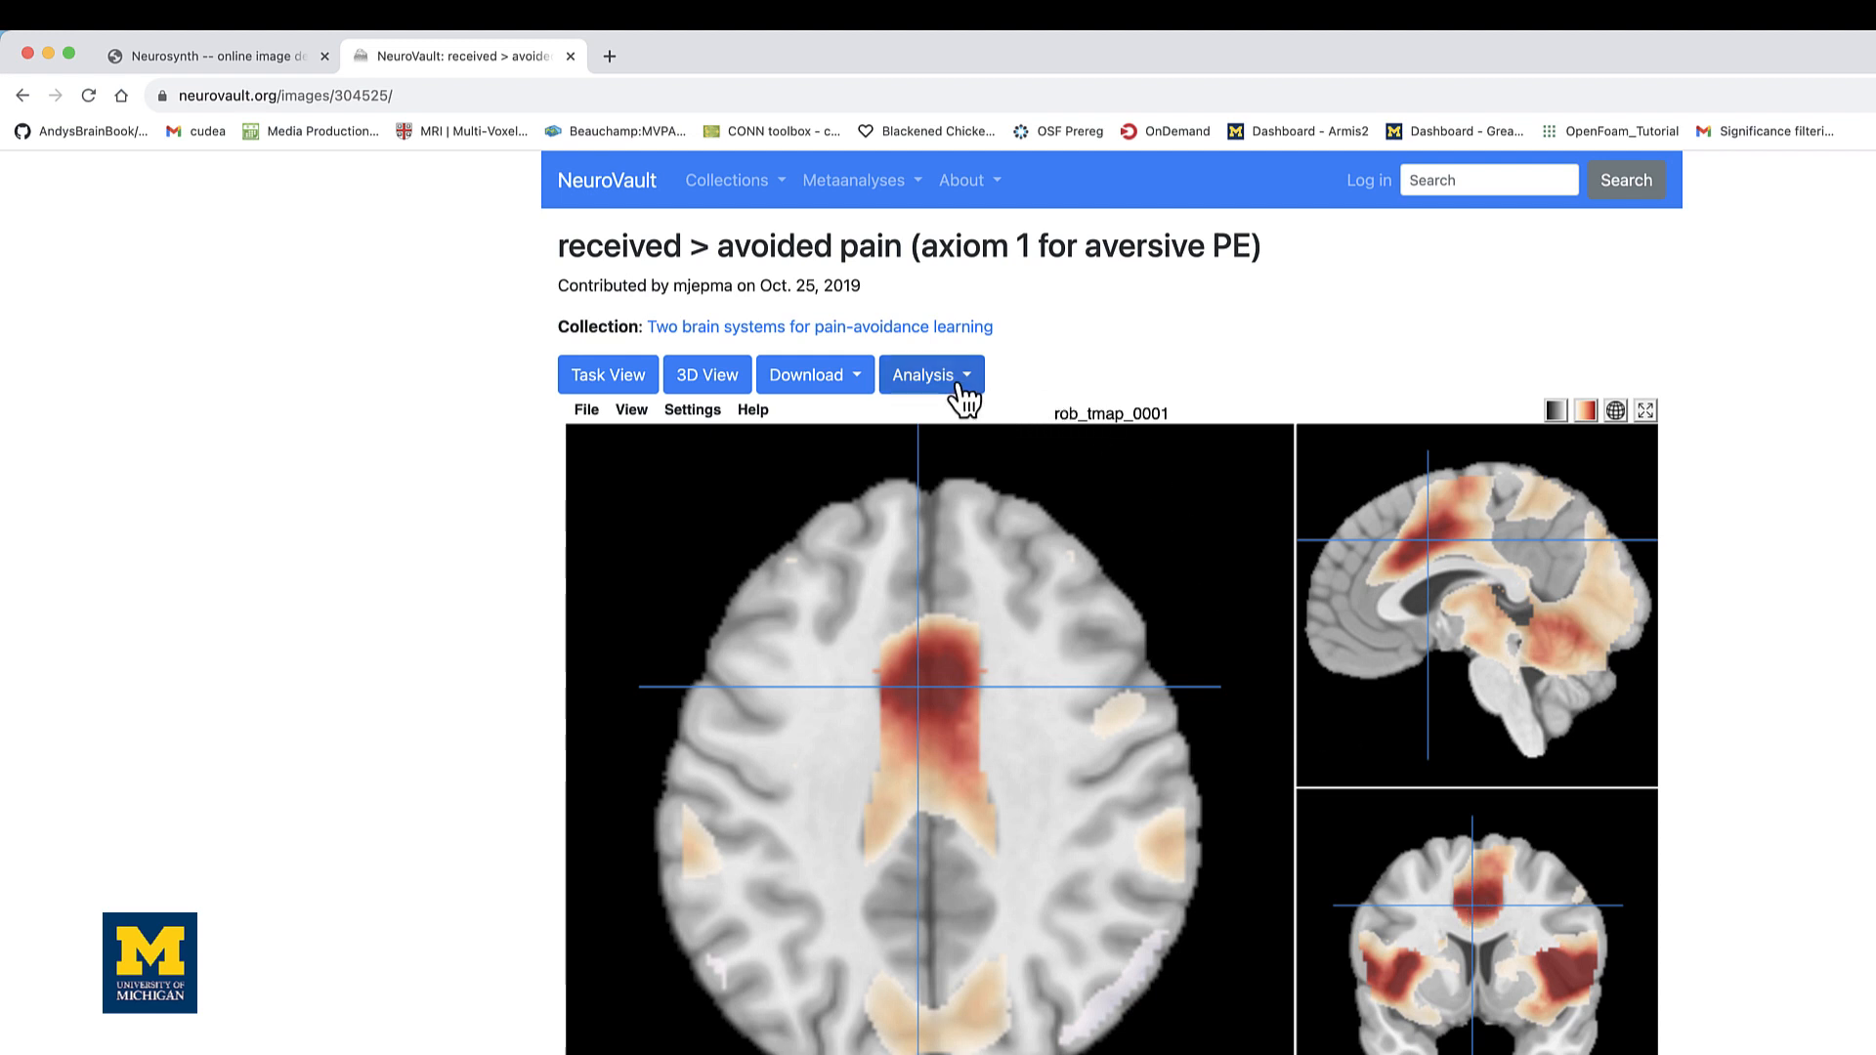
click(932, 374)
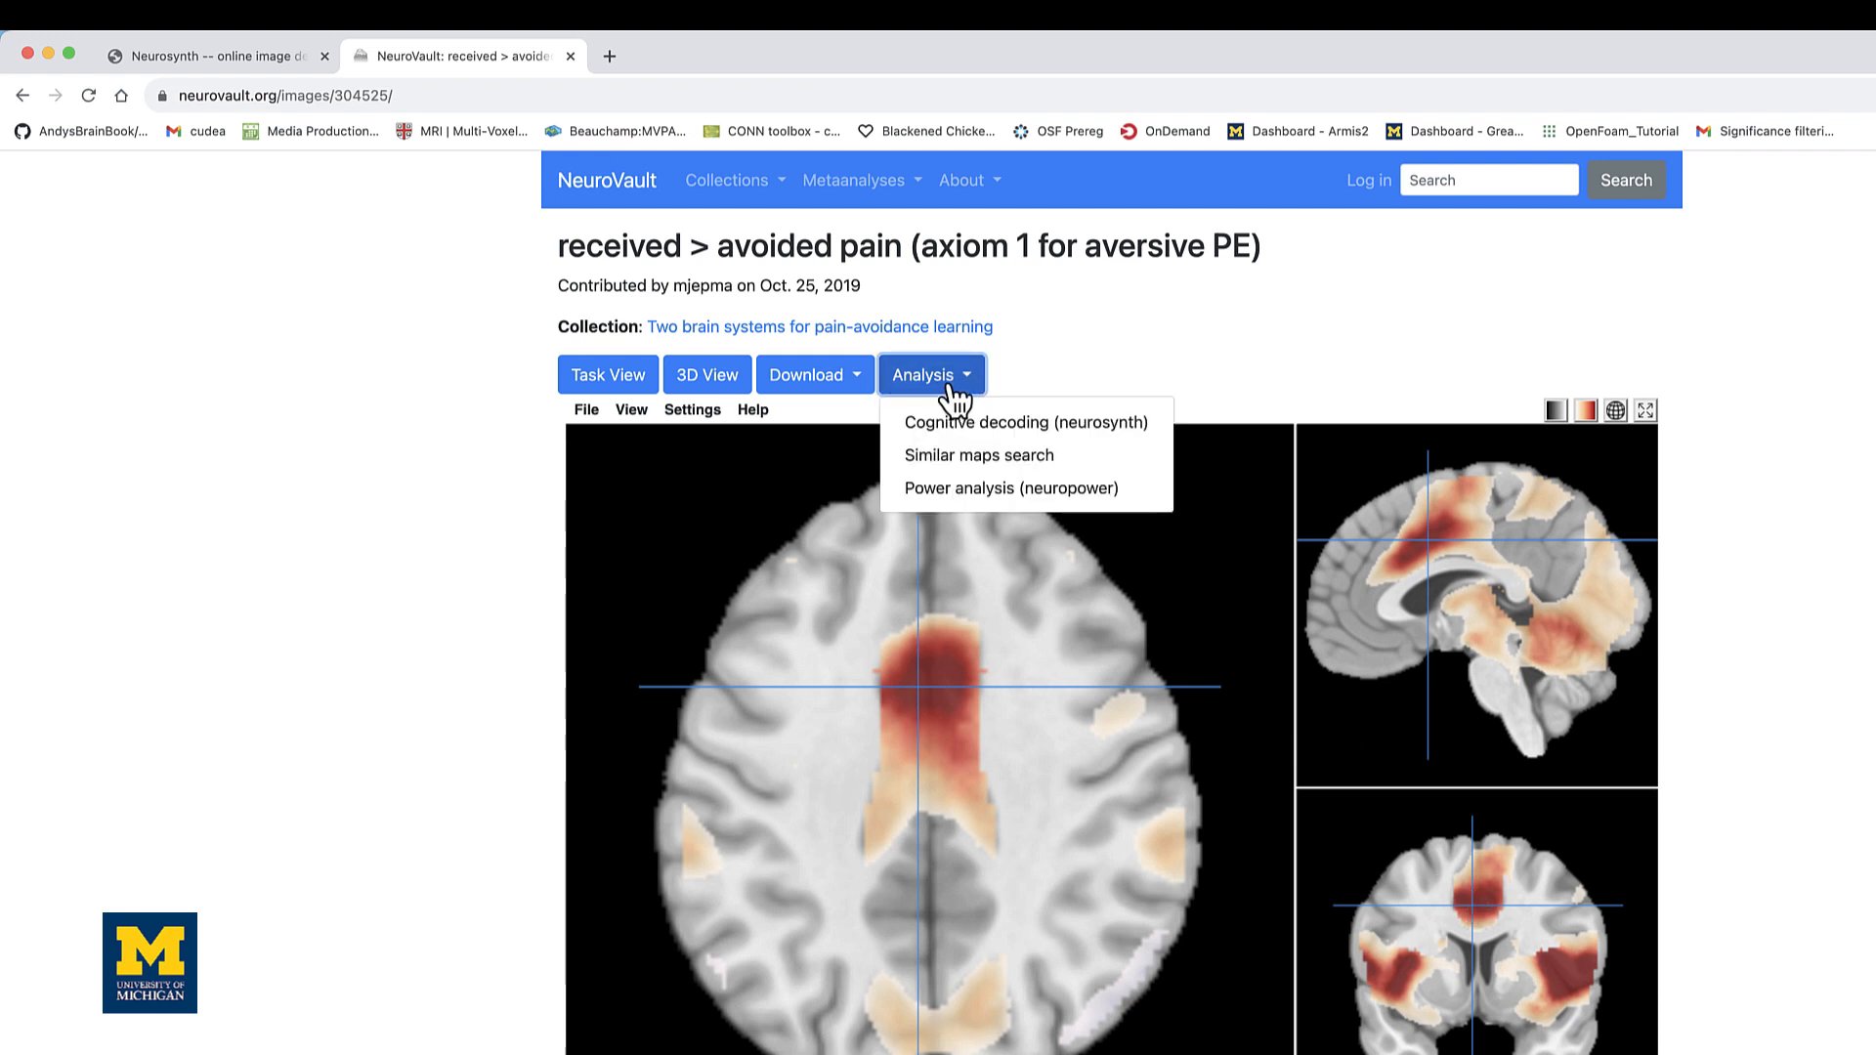
mouse_move(955, 431)
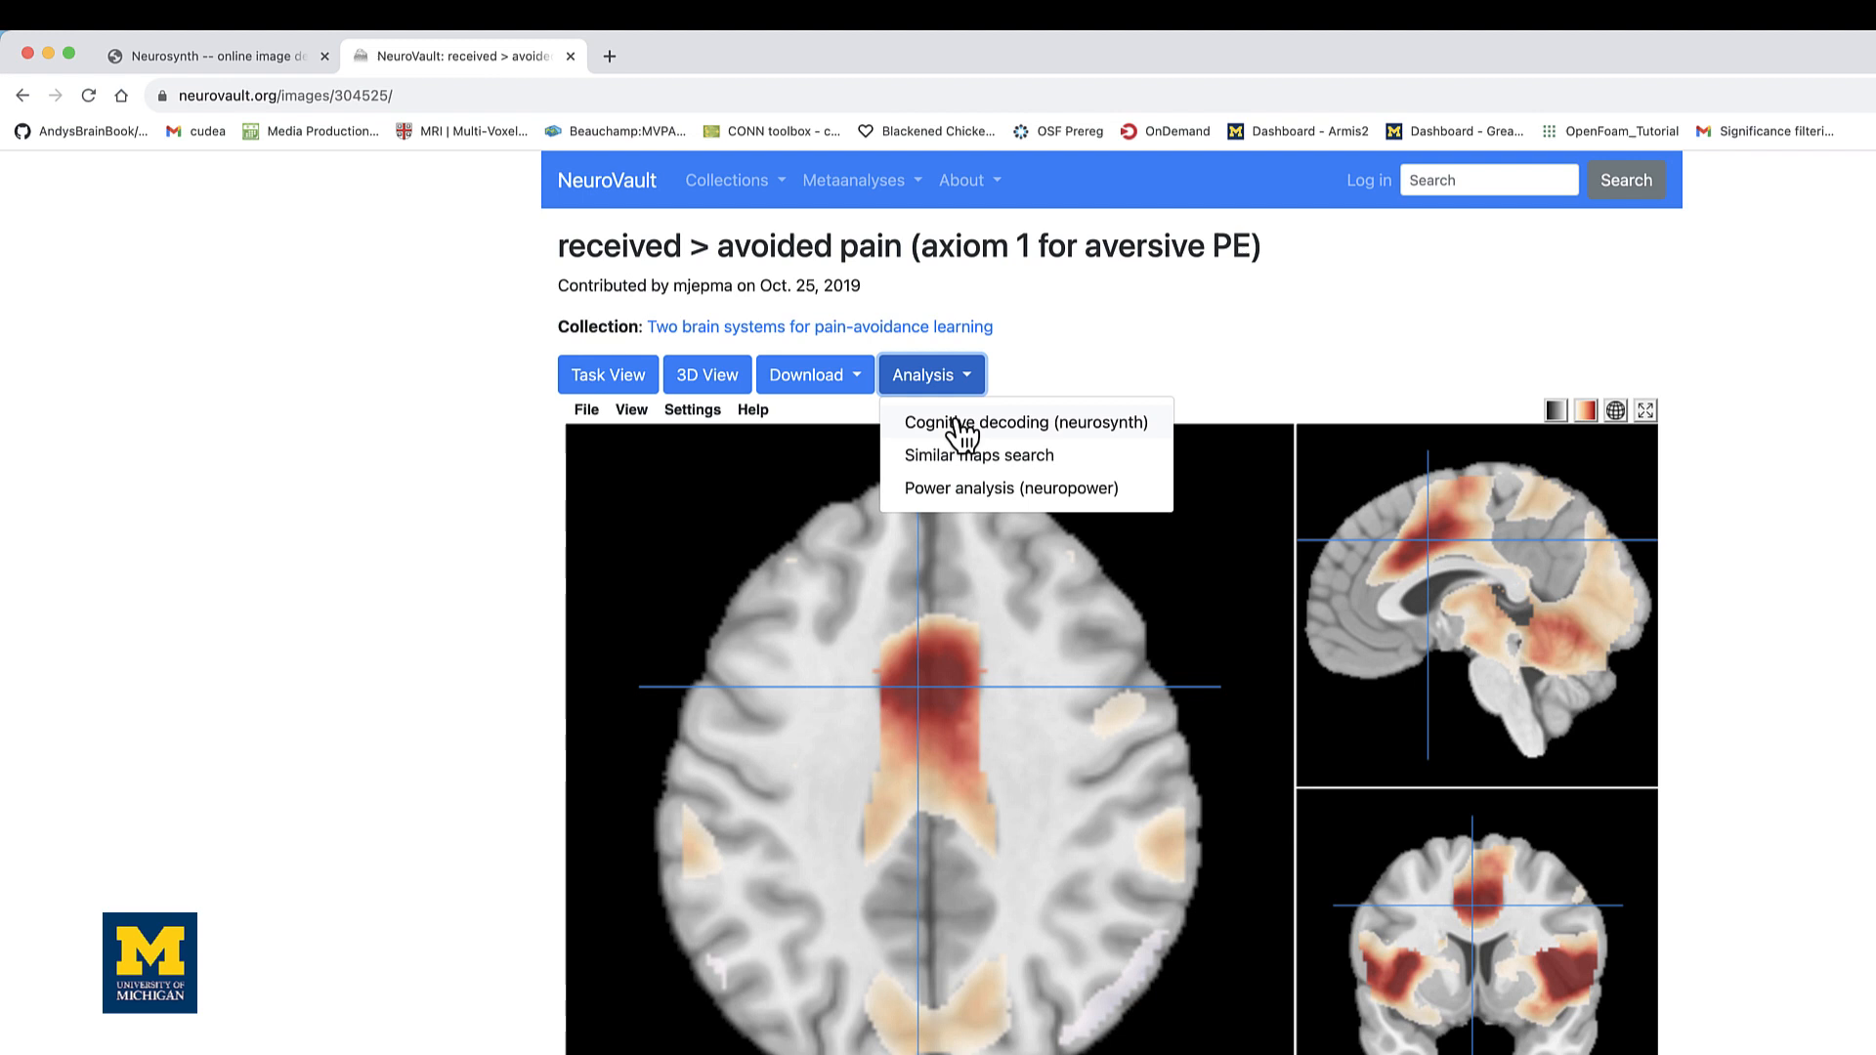
click(1025, 422)
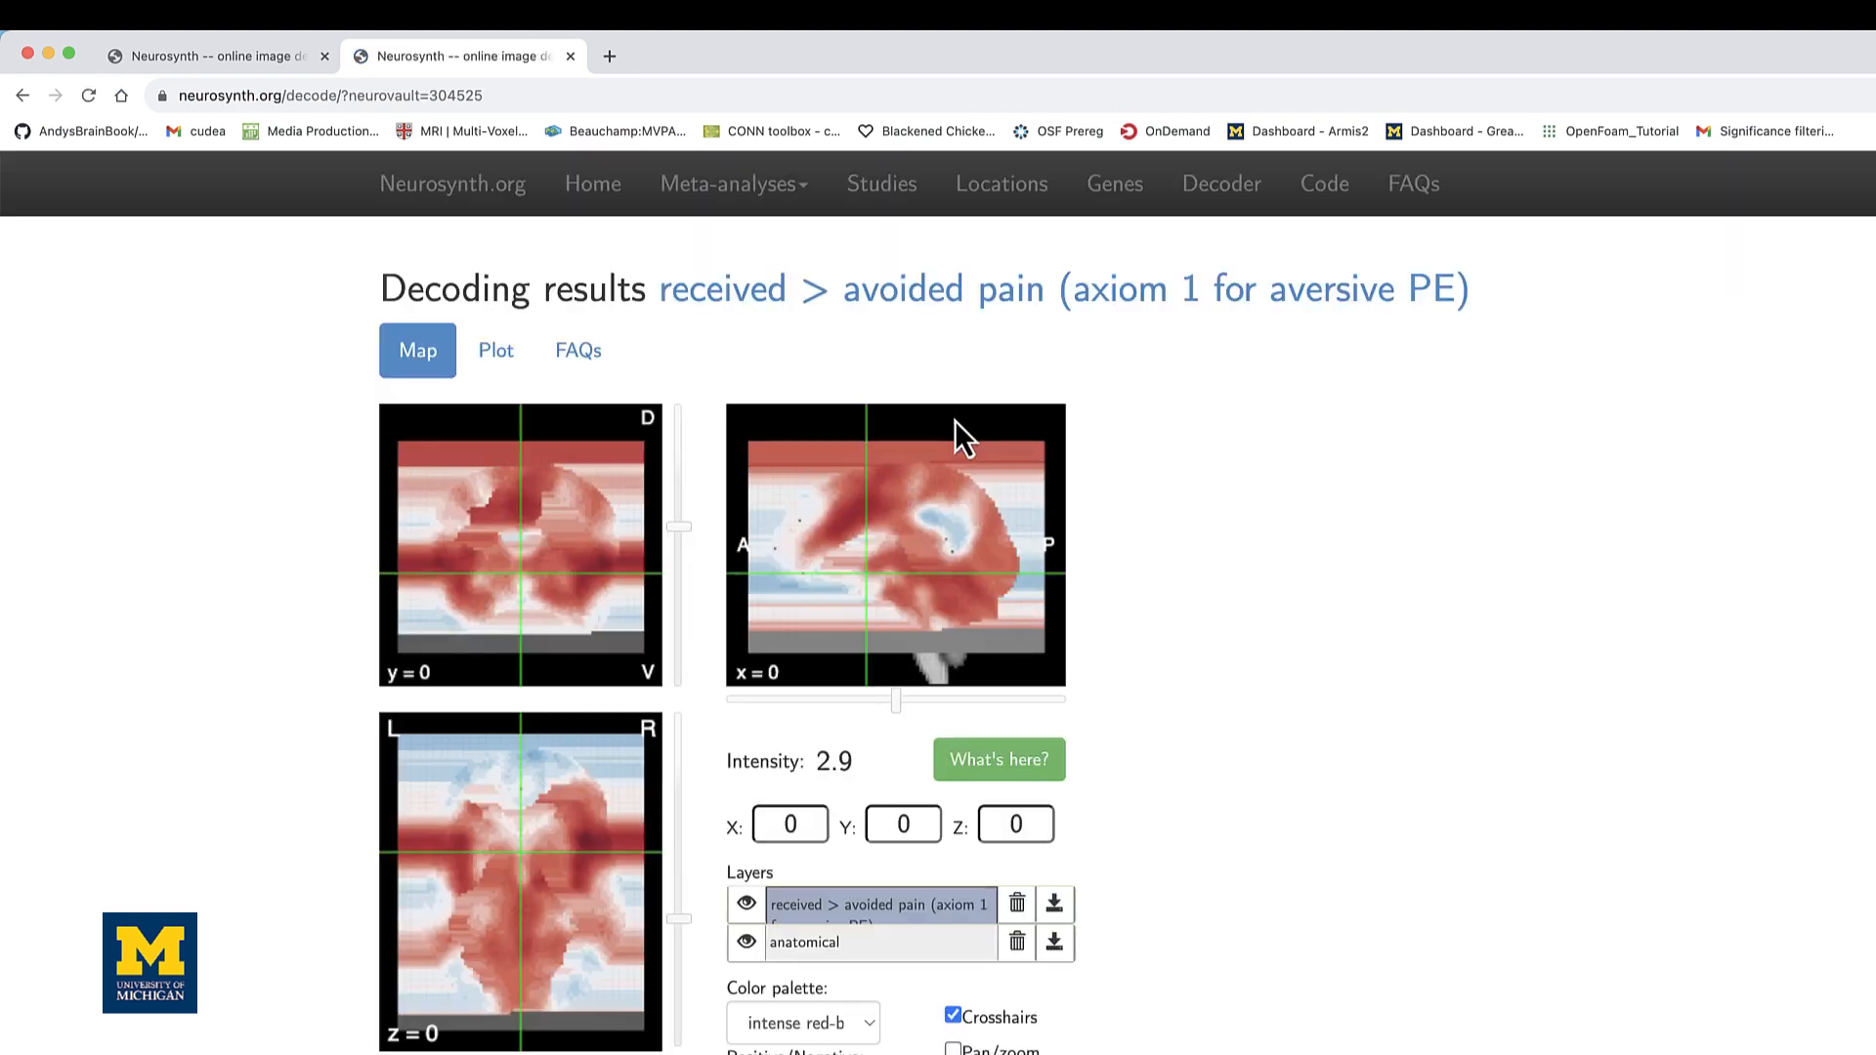
Centre the decoded map at 0, 16, 32, lower opacity to 0.51, and pick pain
click(858, 532)
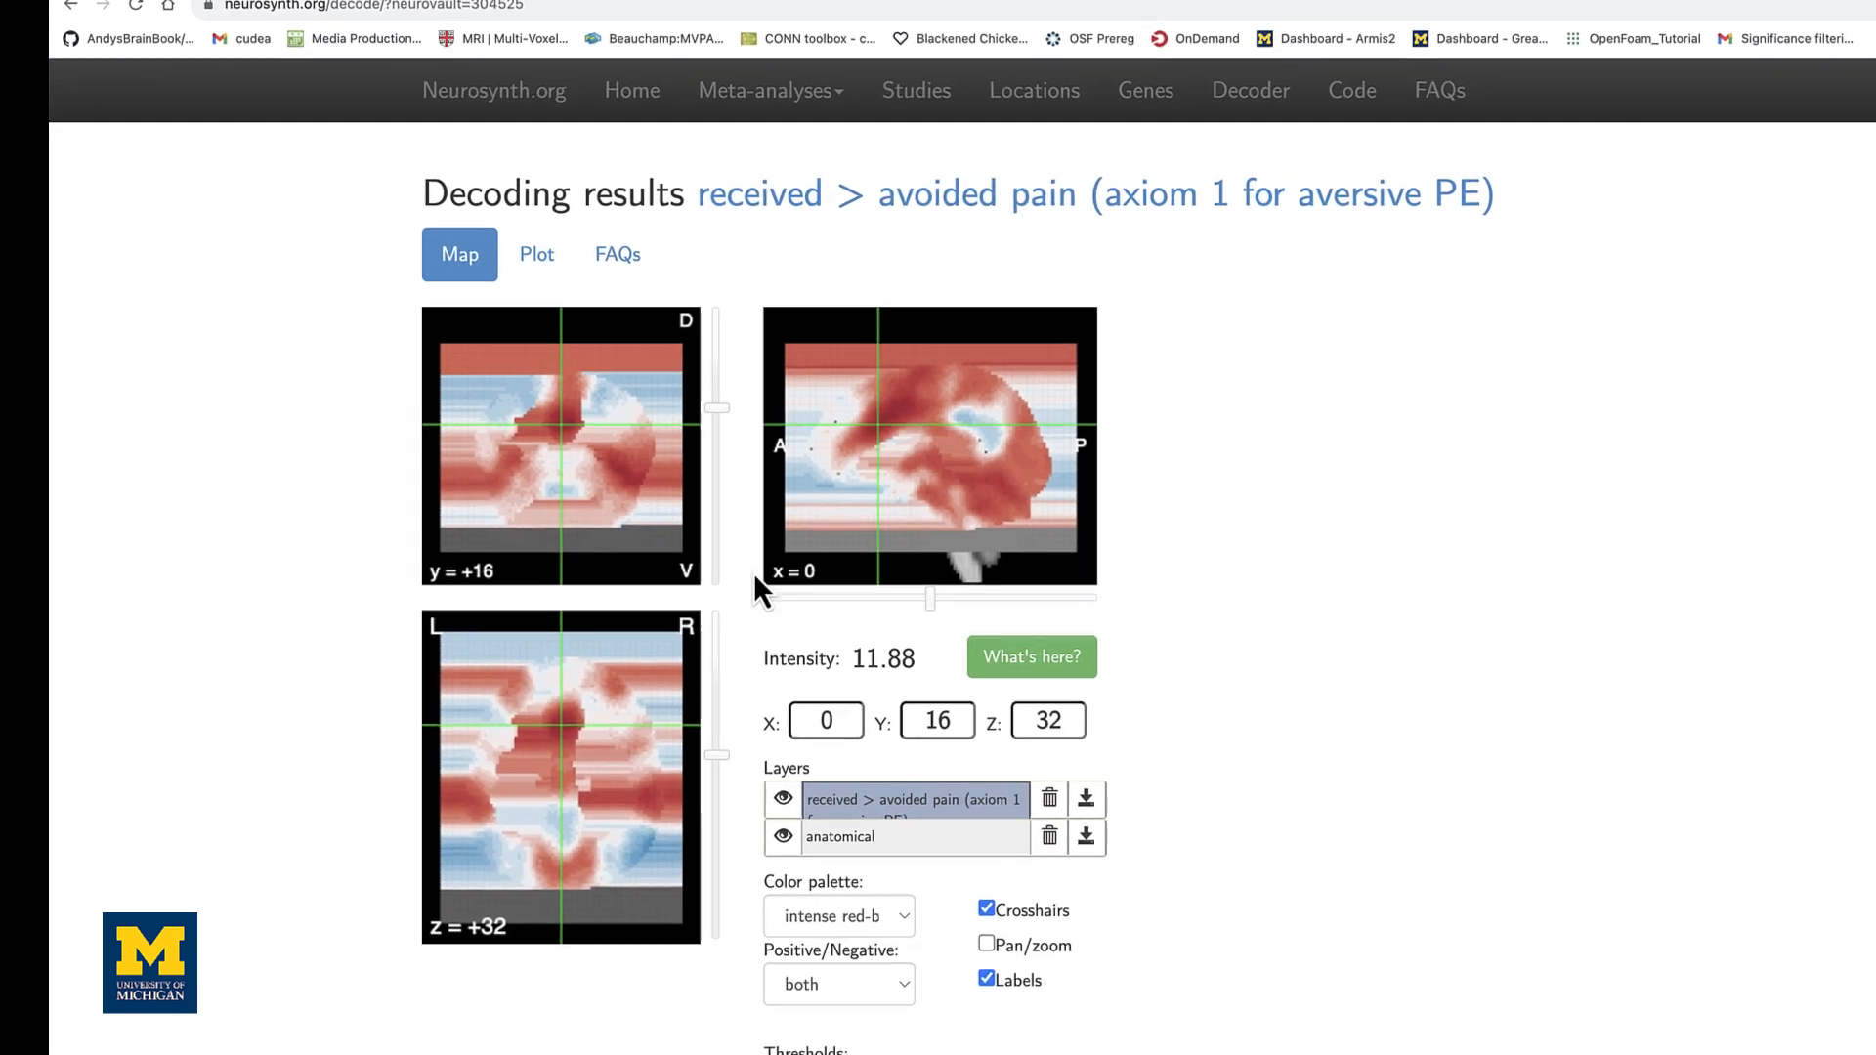
scroll(down, 3)
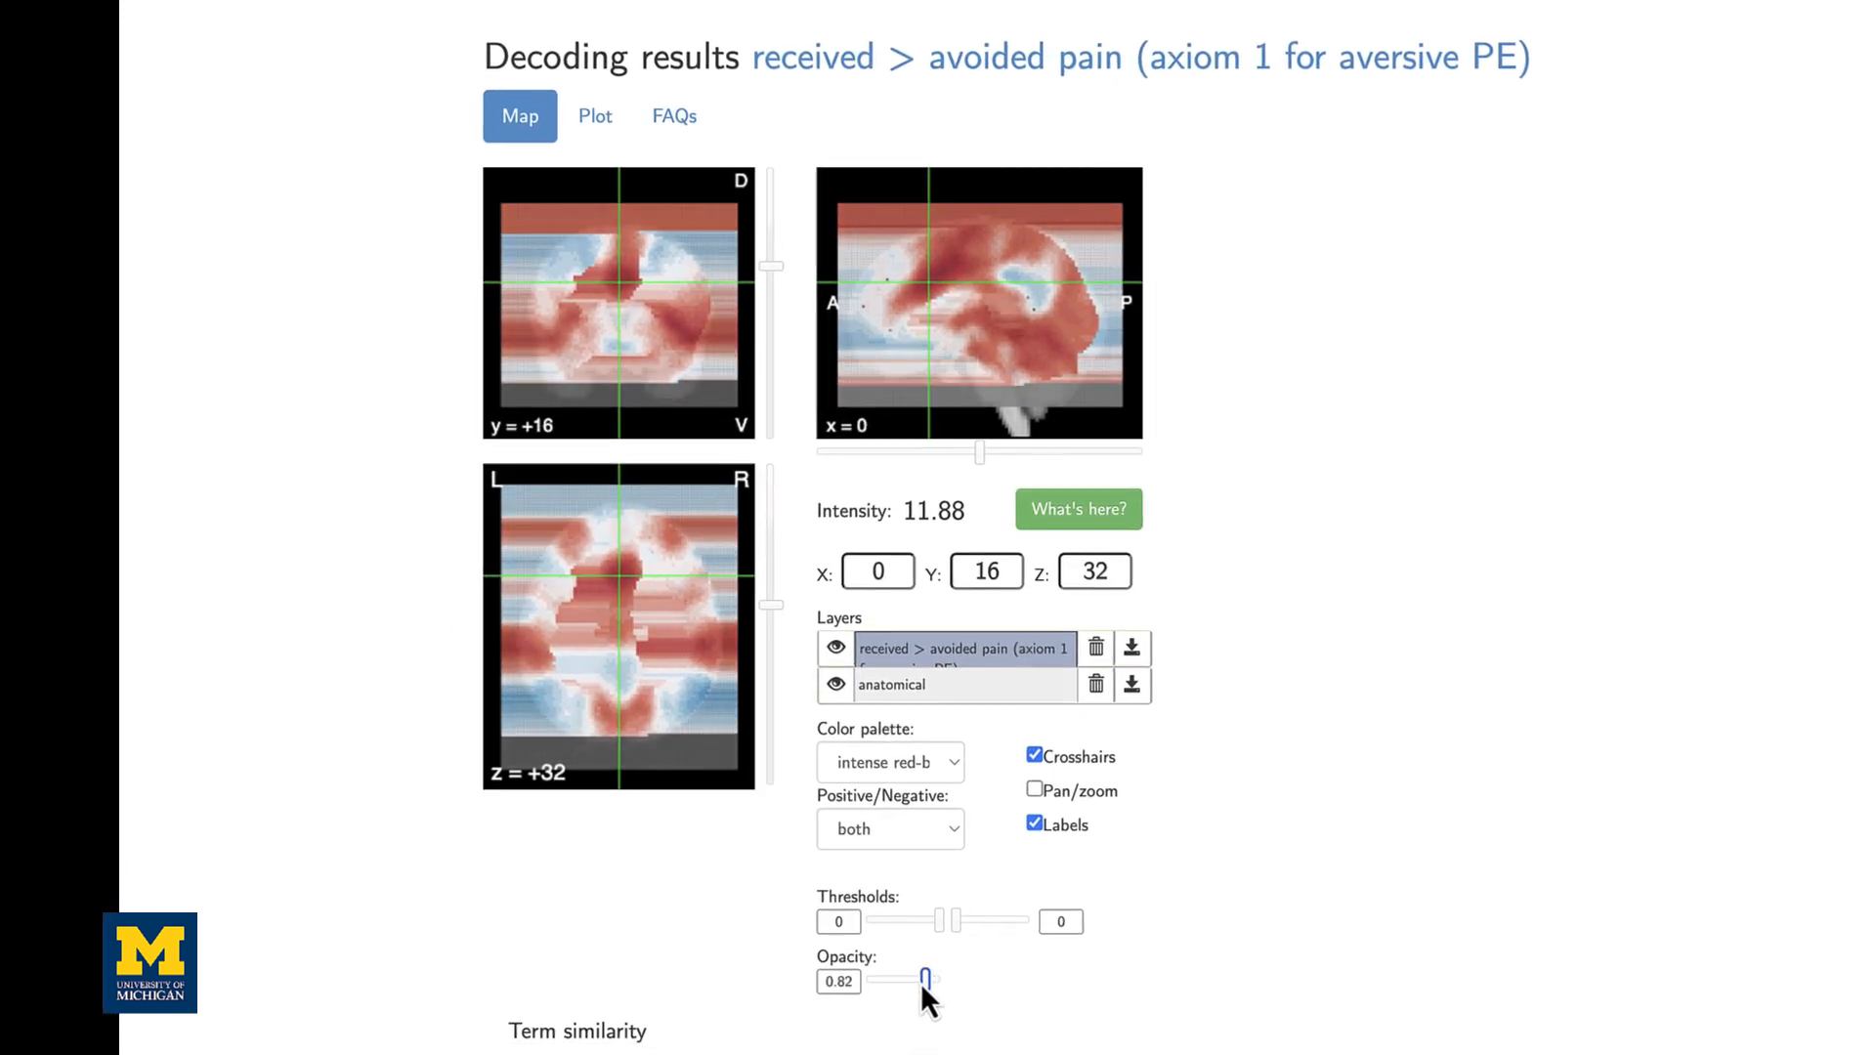
drag(927, 982, 901, 981)
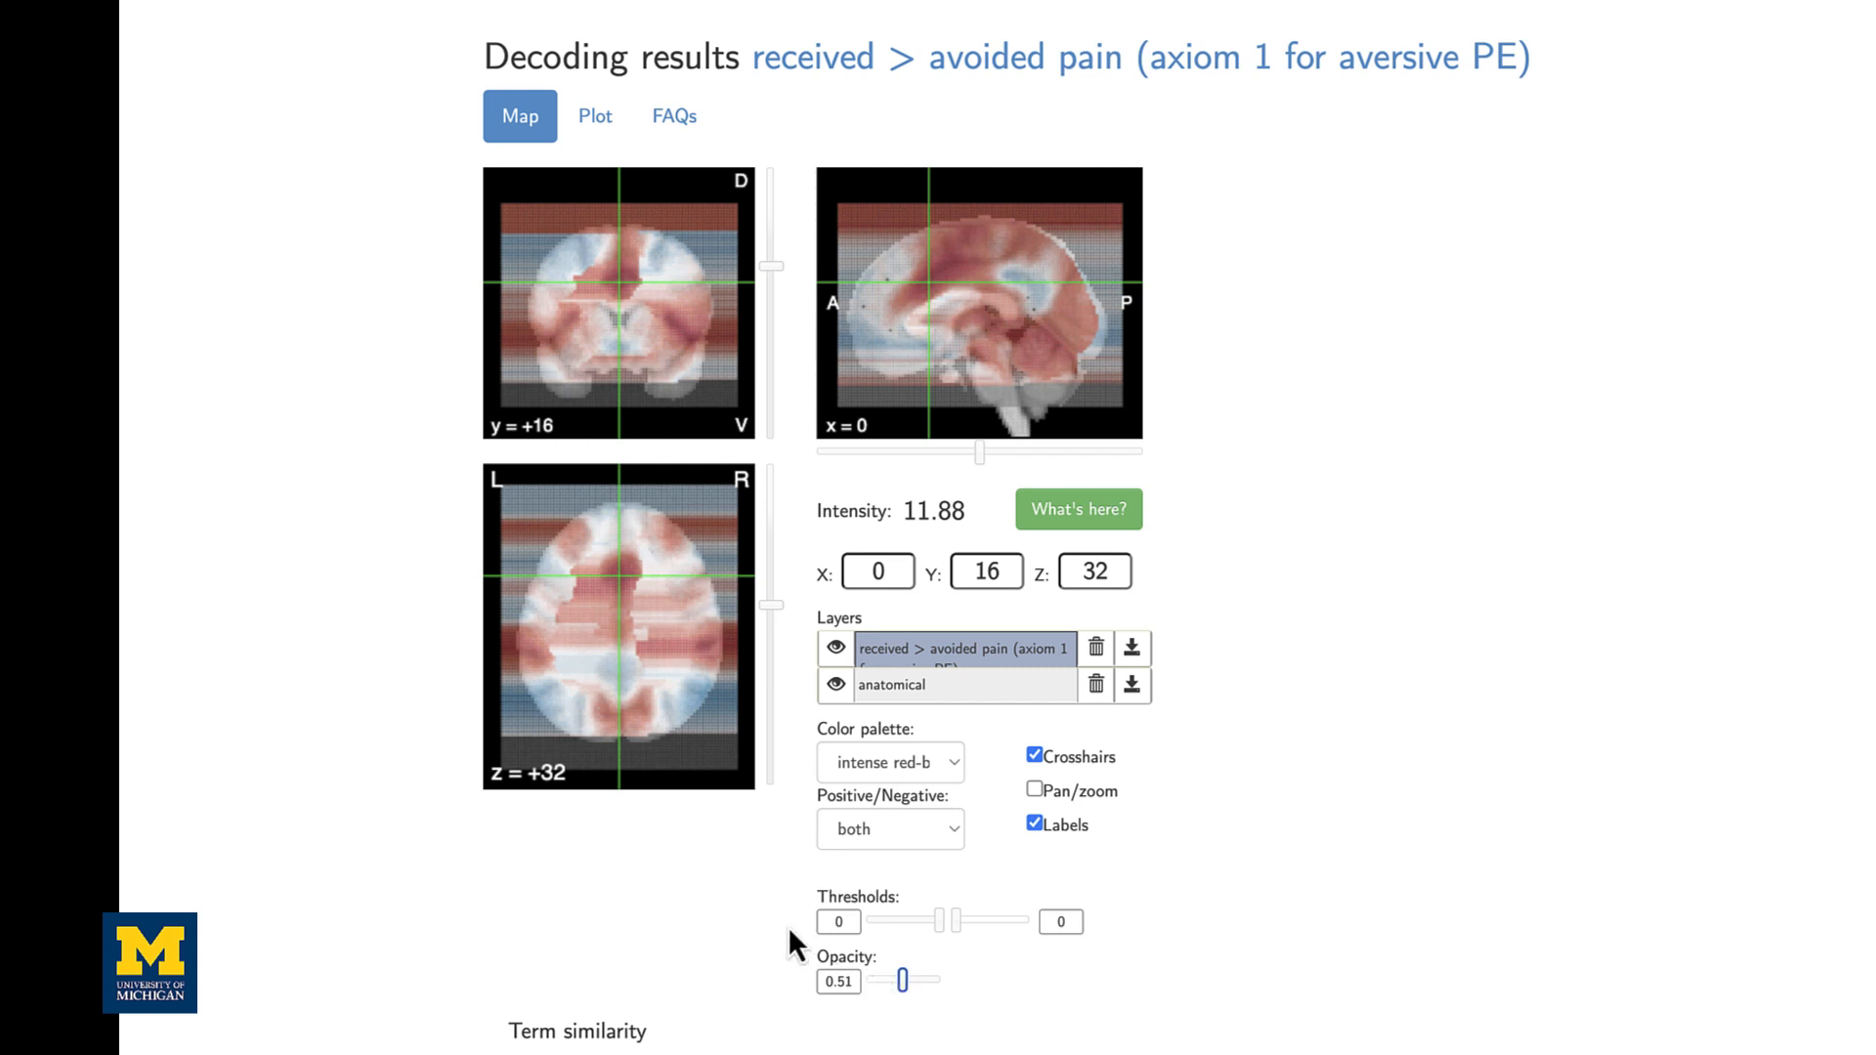
scroll(down, 3)
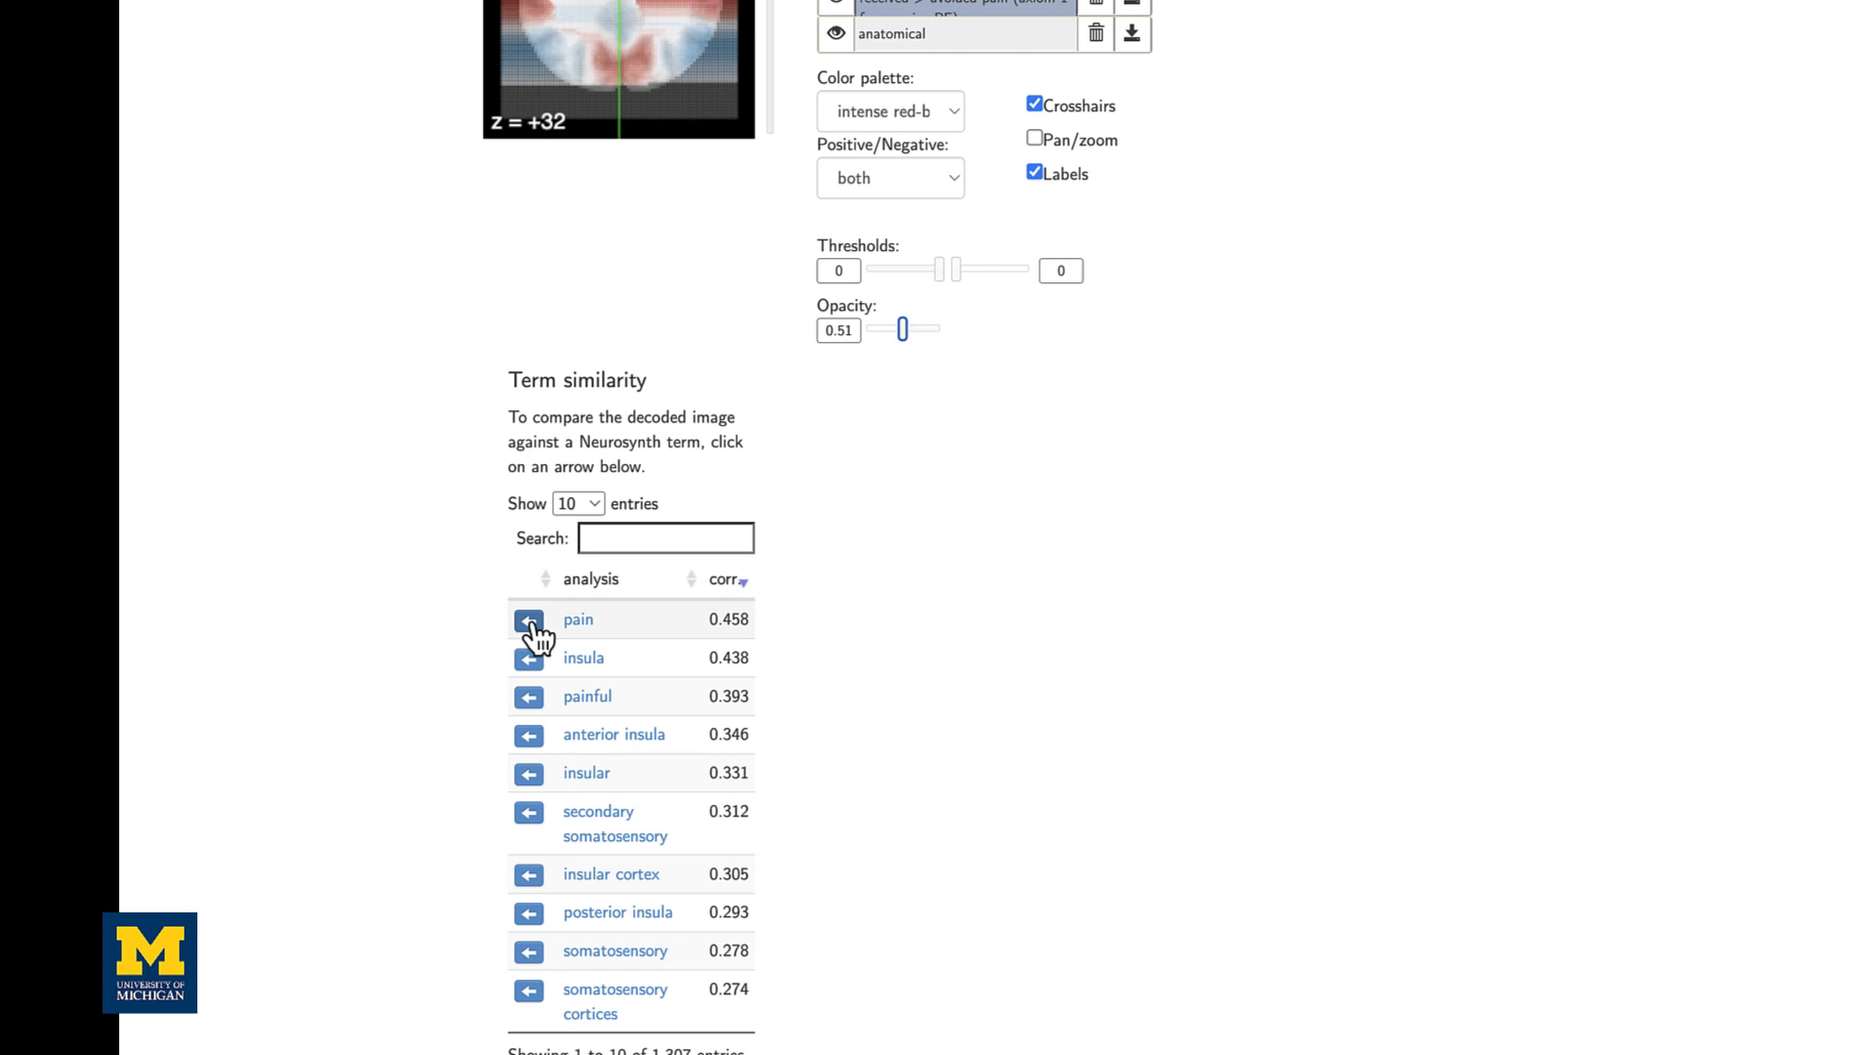
click(528, 618)
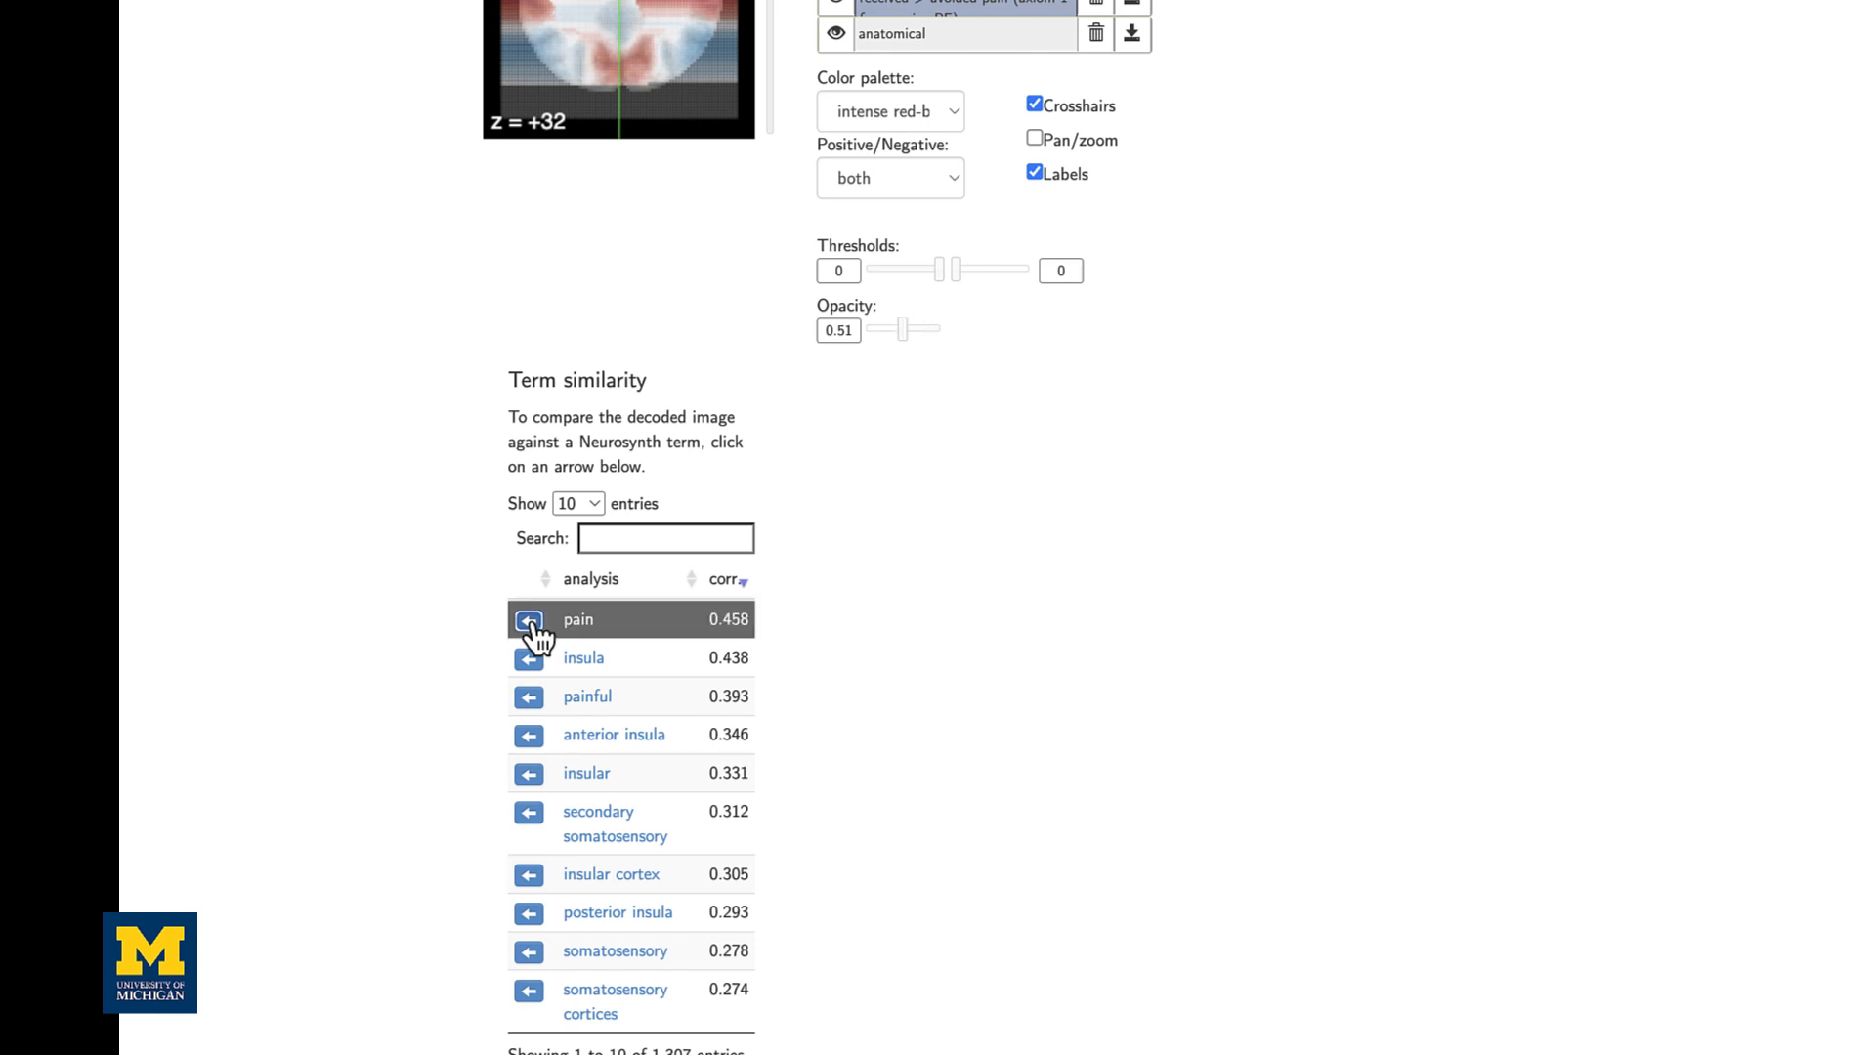
Overlay the pain term map in yellow, then the insula term map for comparison
click(528, 618)
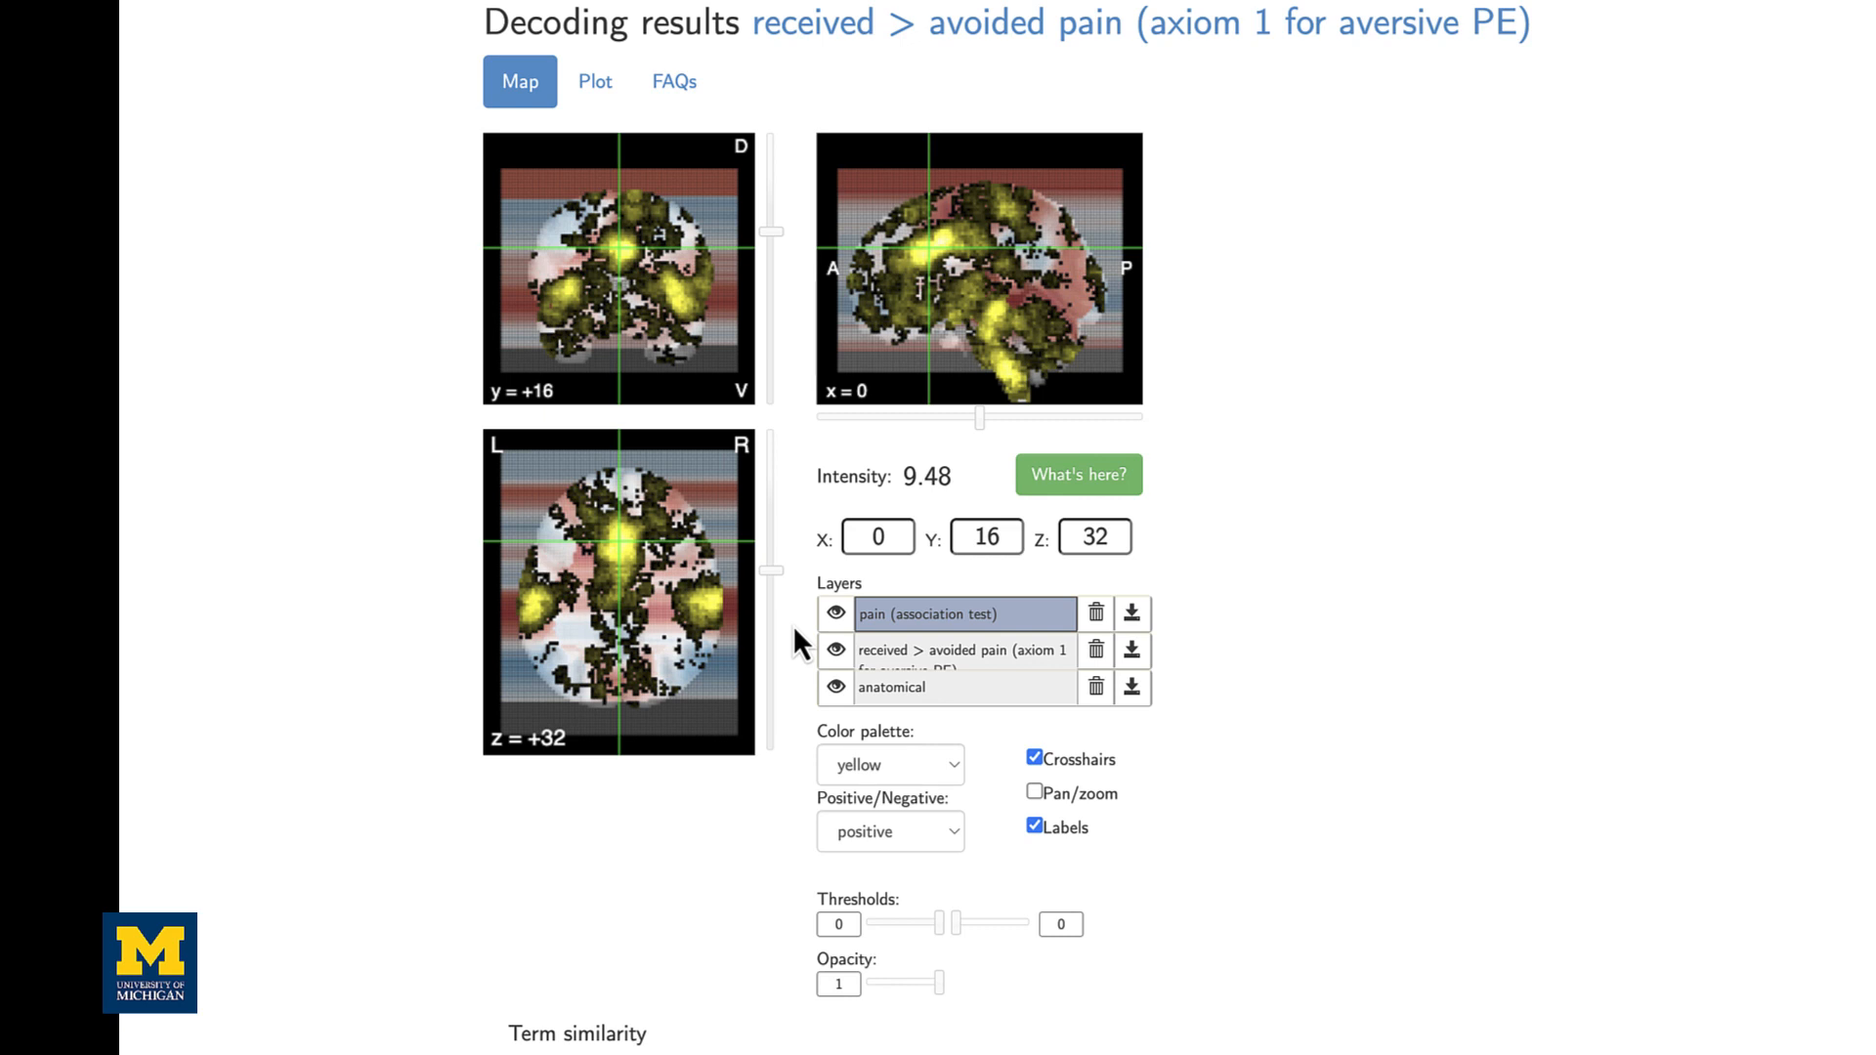
scroll(down, 3)
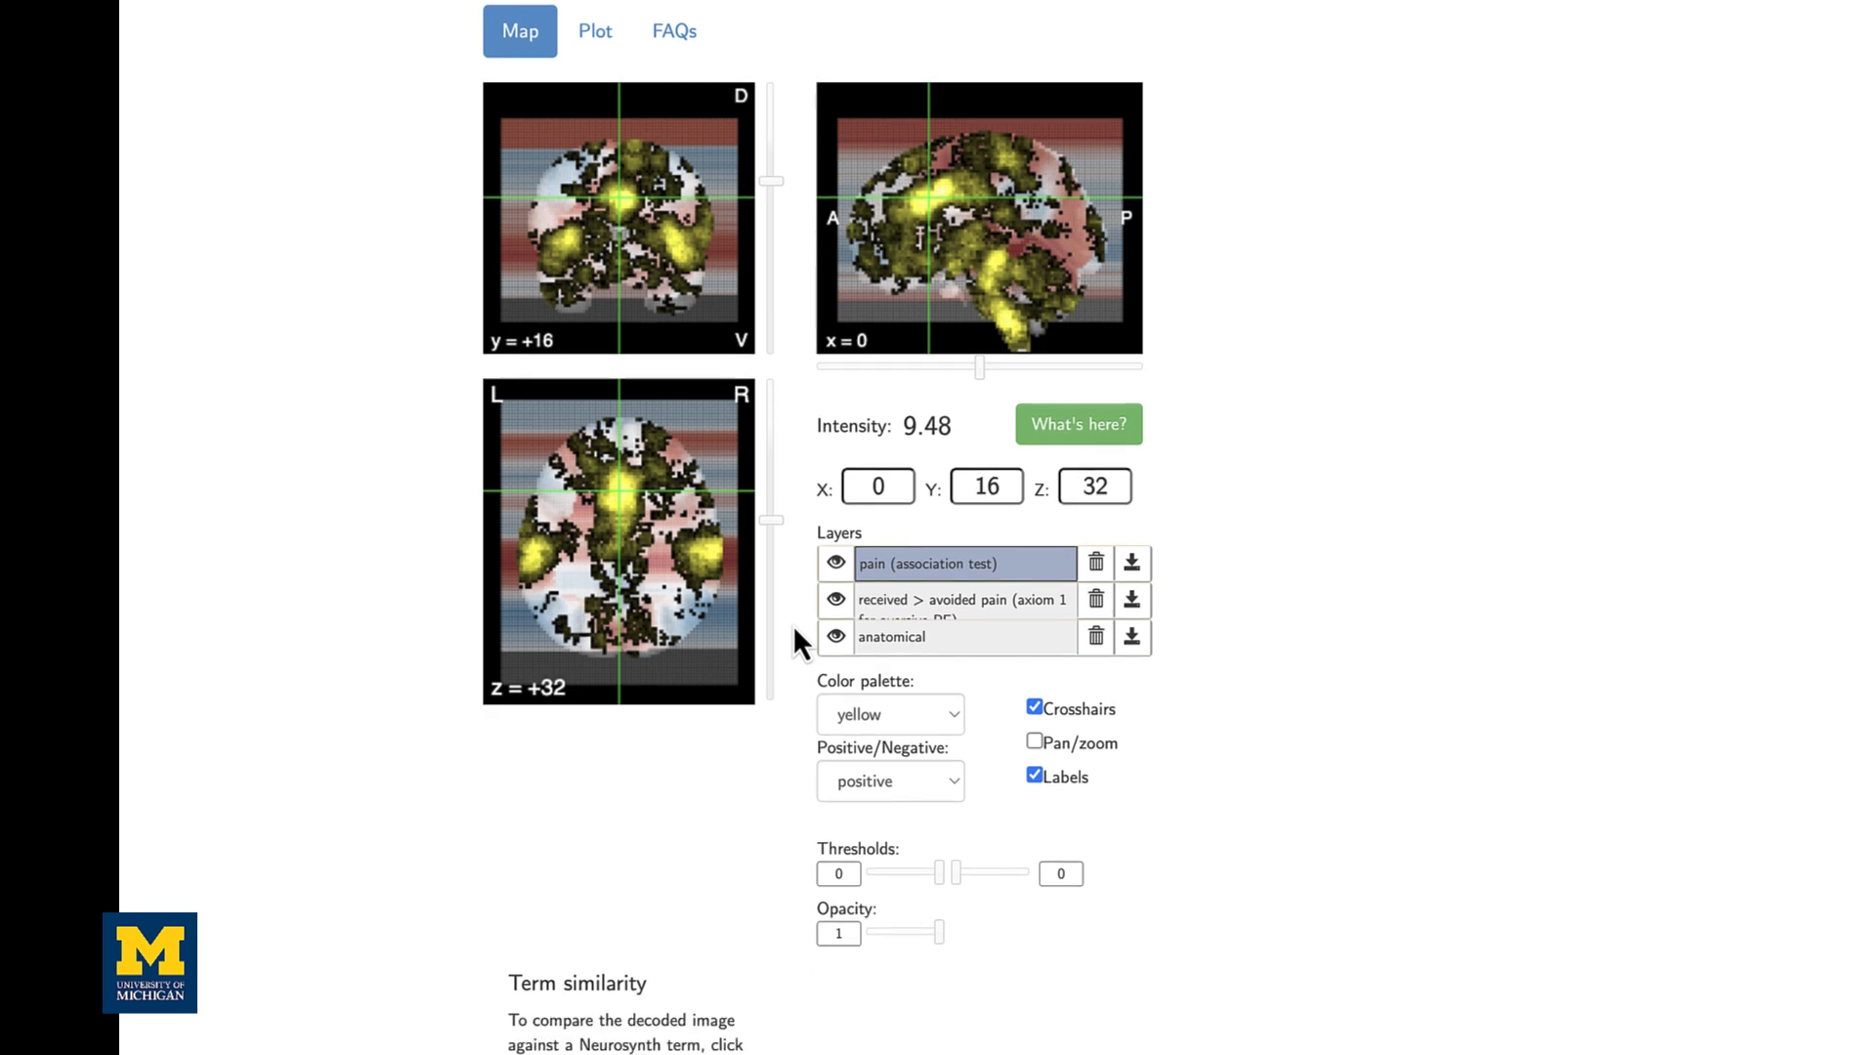
scroll(down, 3)
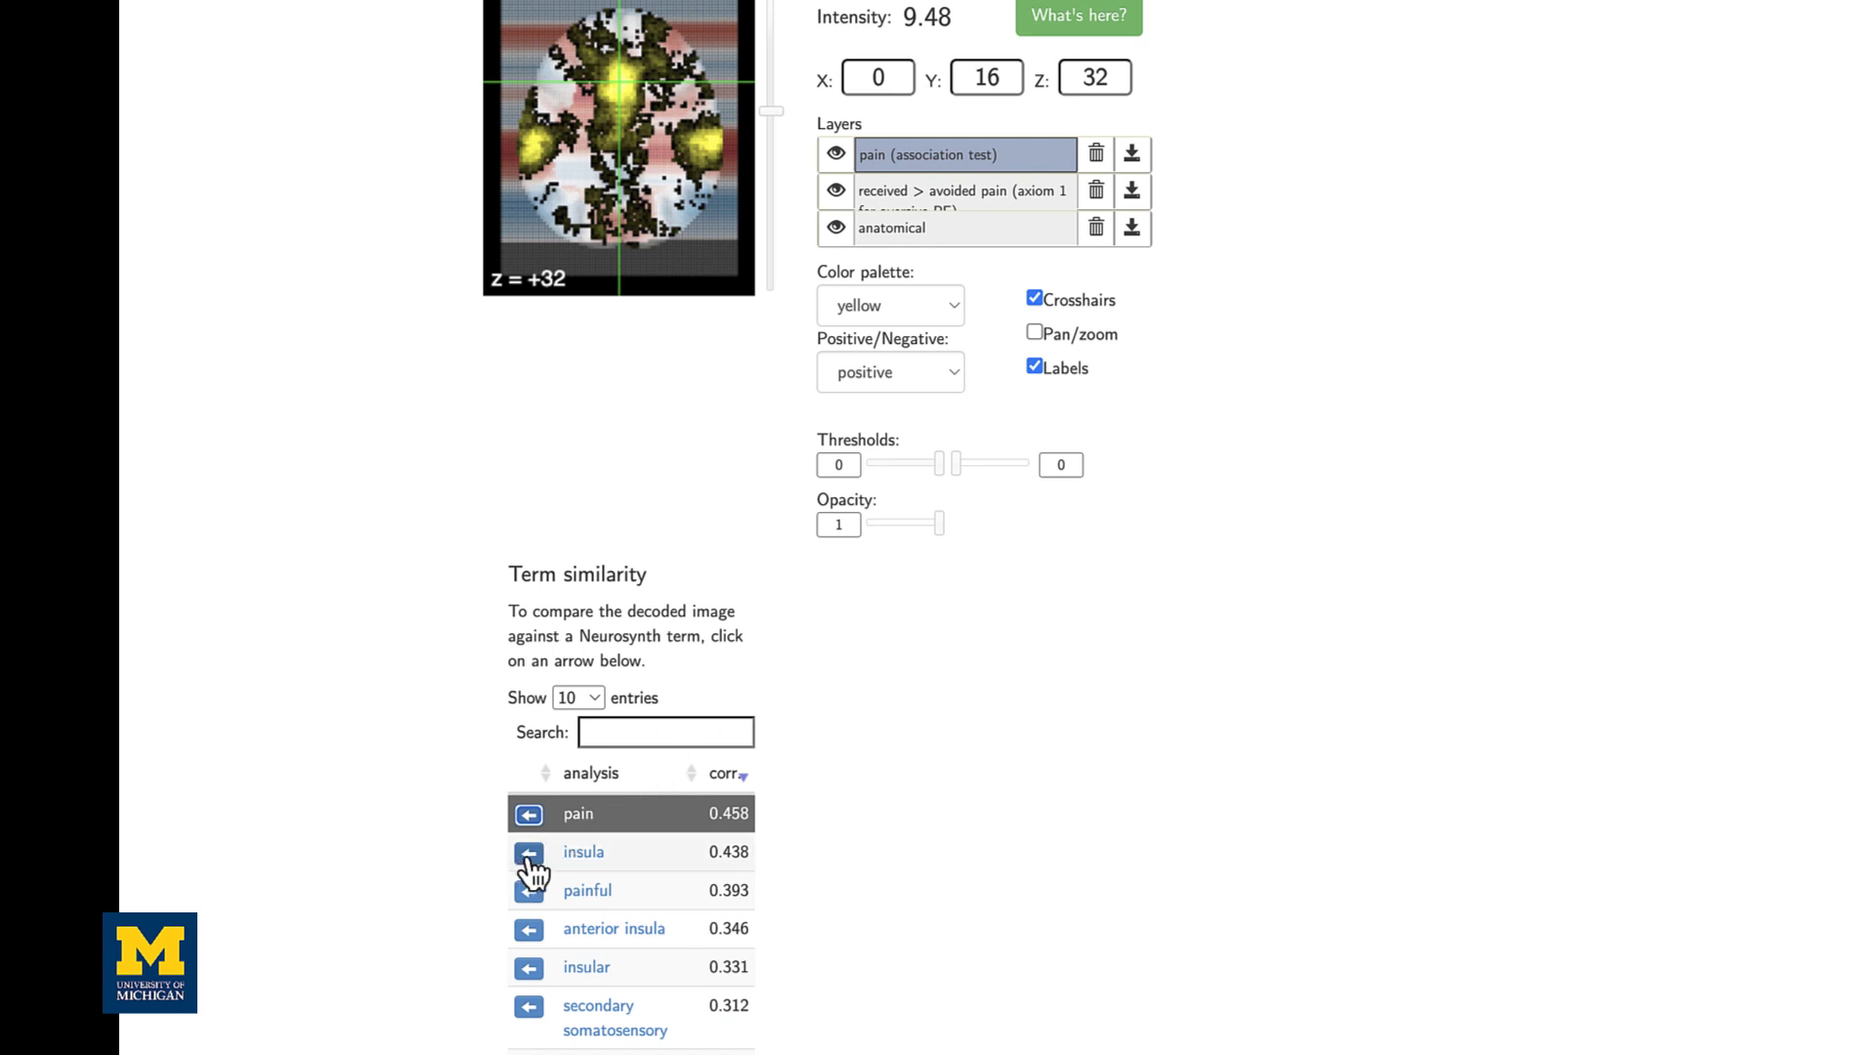
click(528, 852)
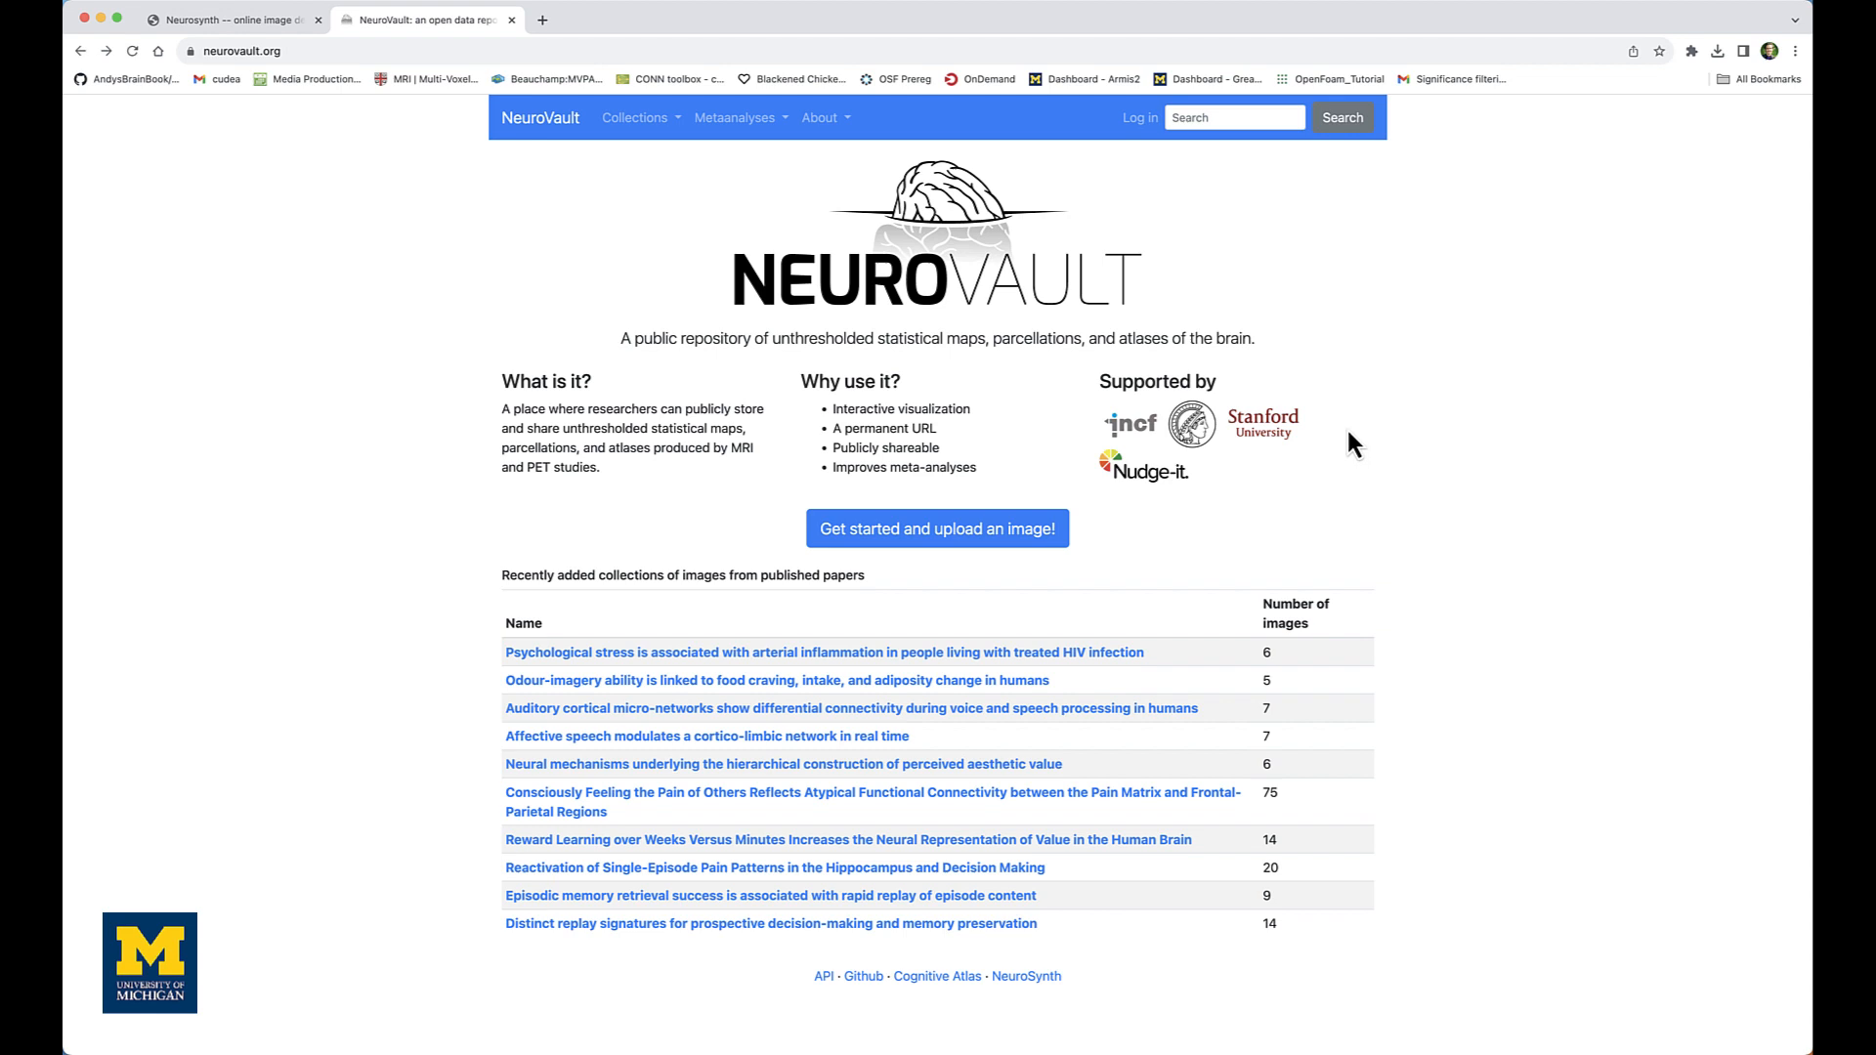
Start a new image upload and log in to NeuroVault as andrewjahn
click(937, 528)
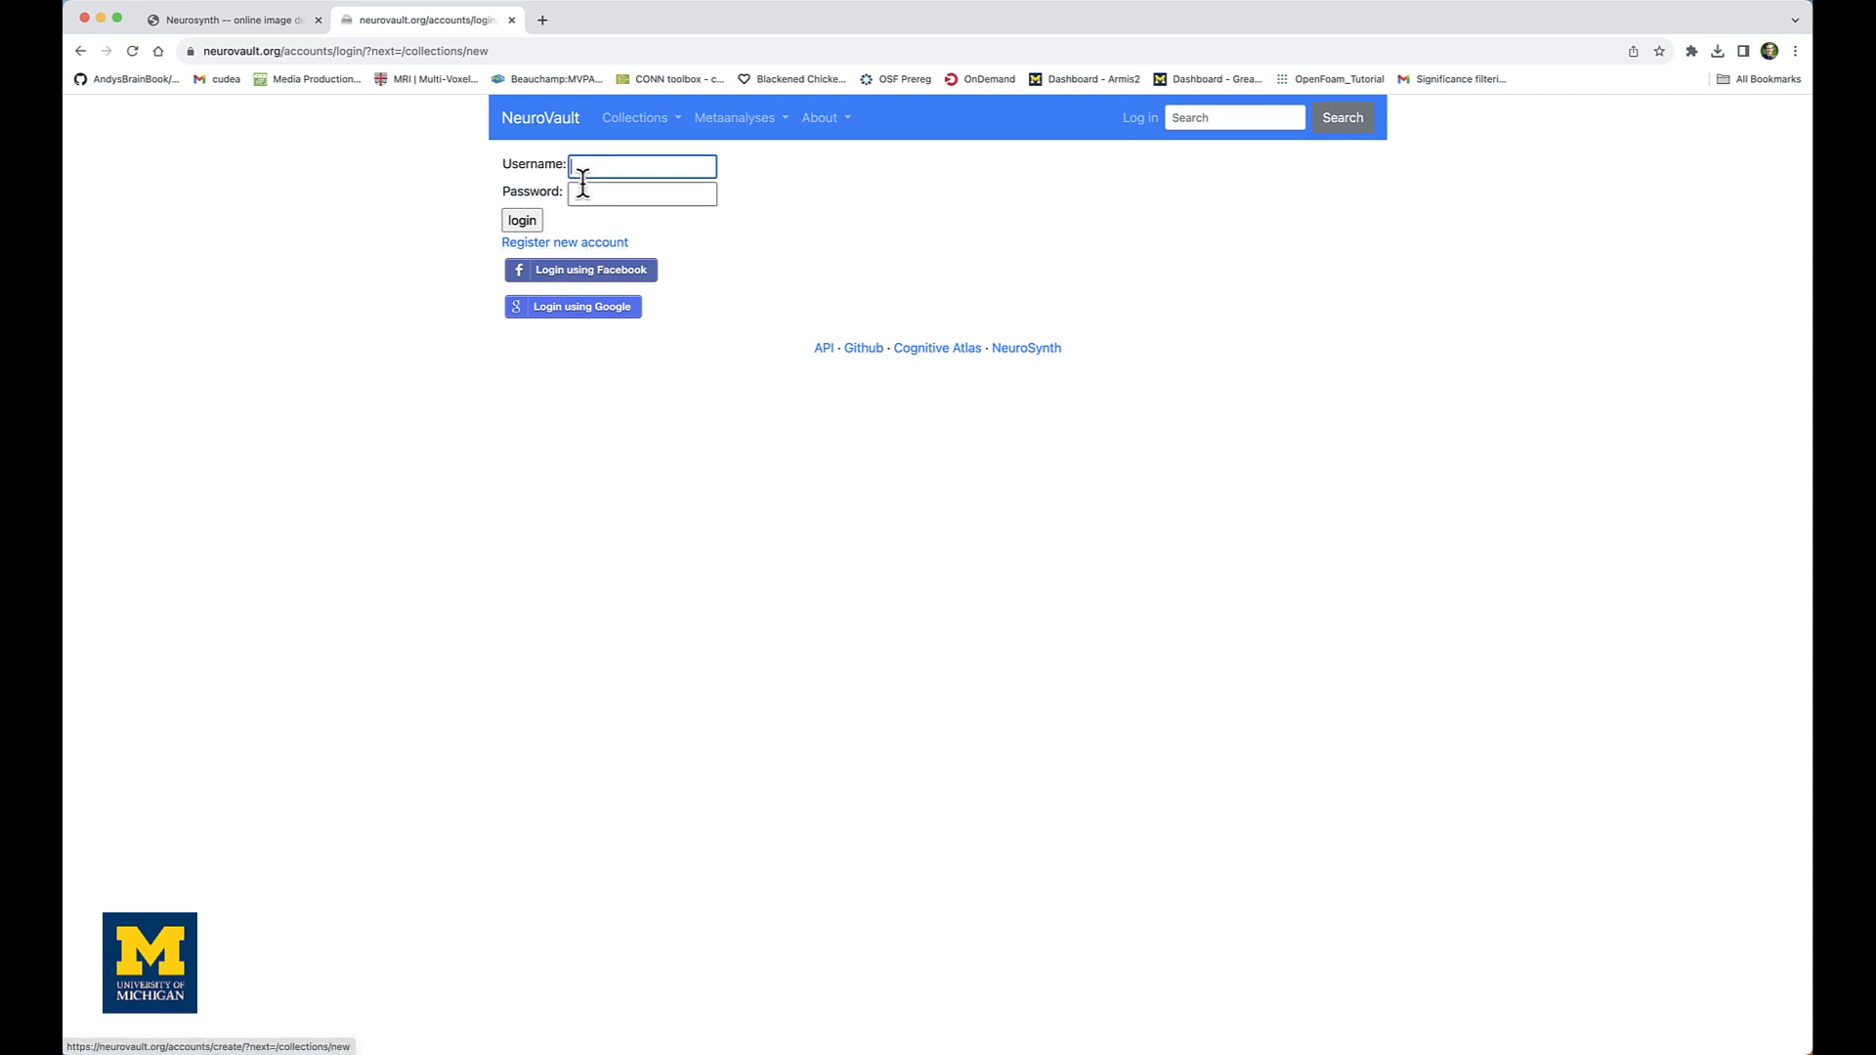
text(andrewjahn)
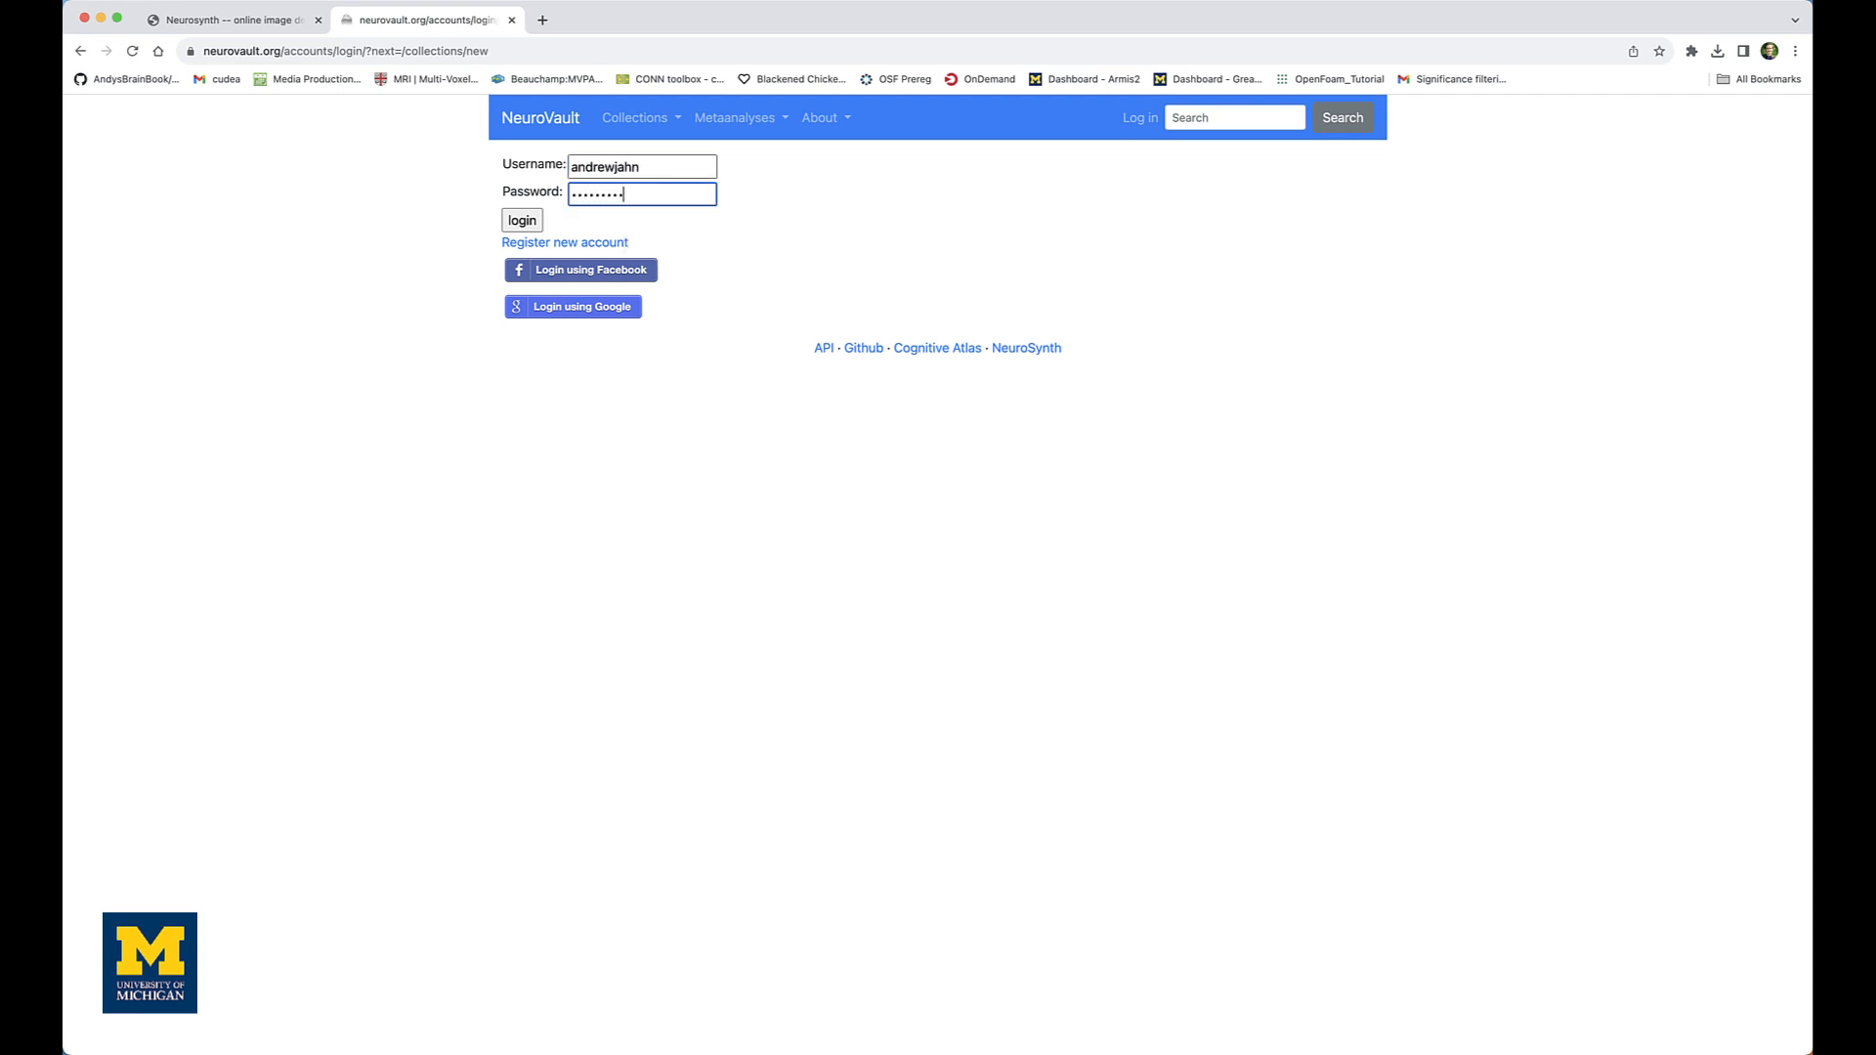
click(521, 220)
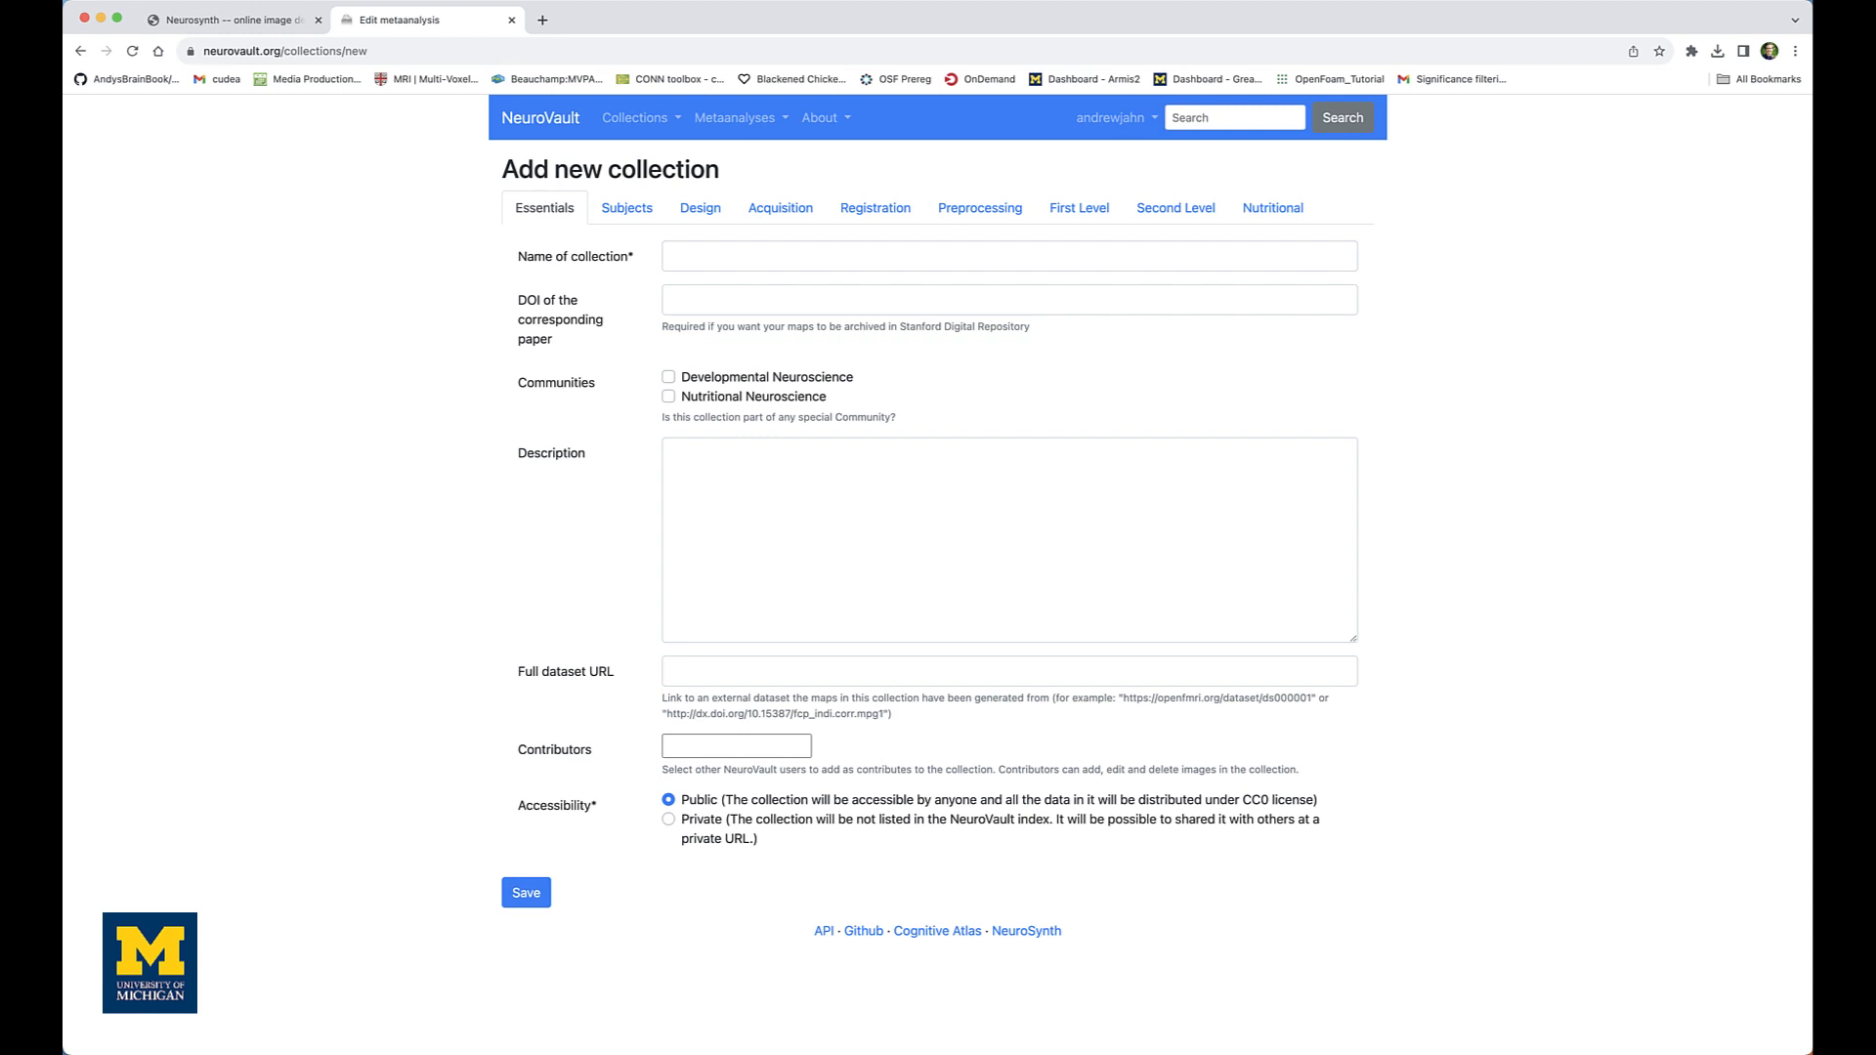
mouse_move(622, 668)
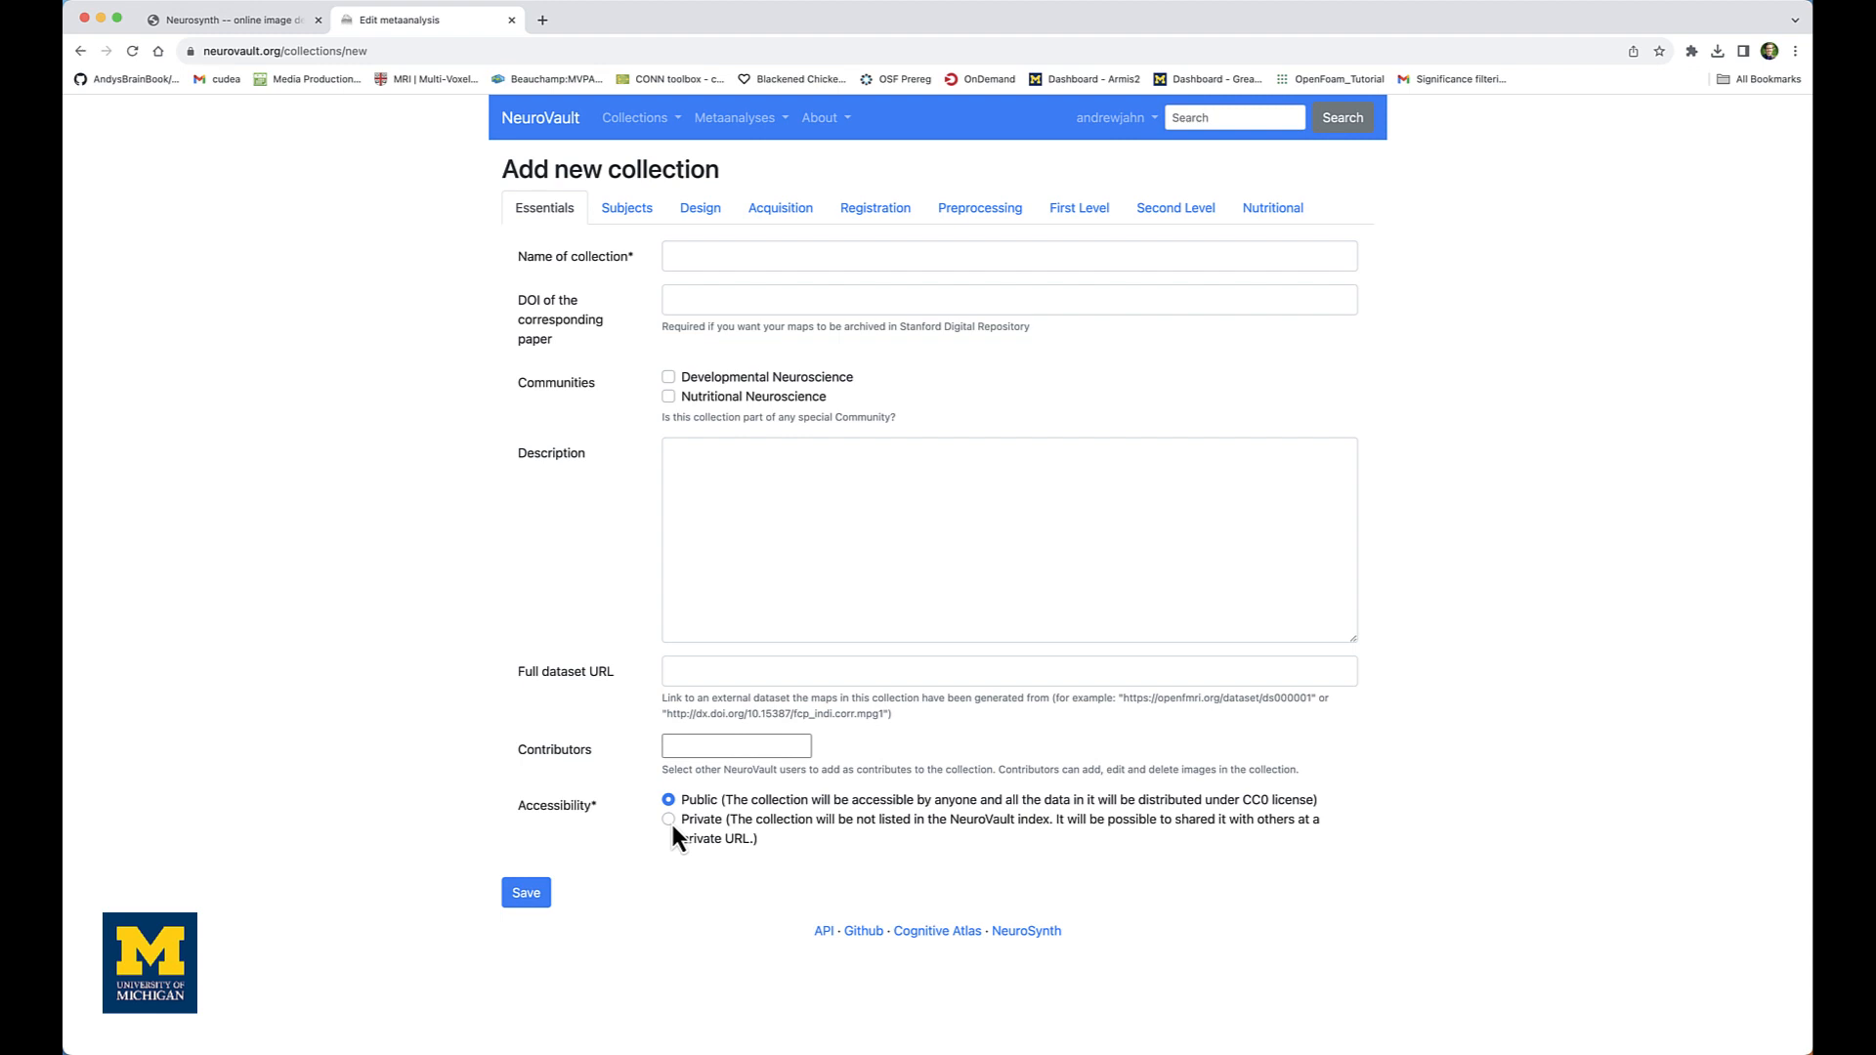
mouse_move(678, 837)
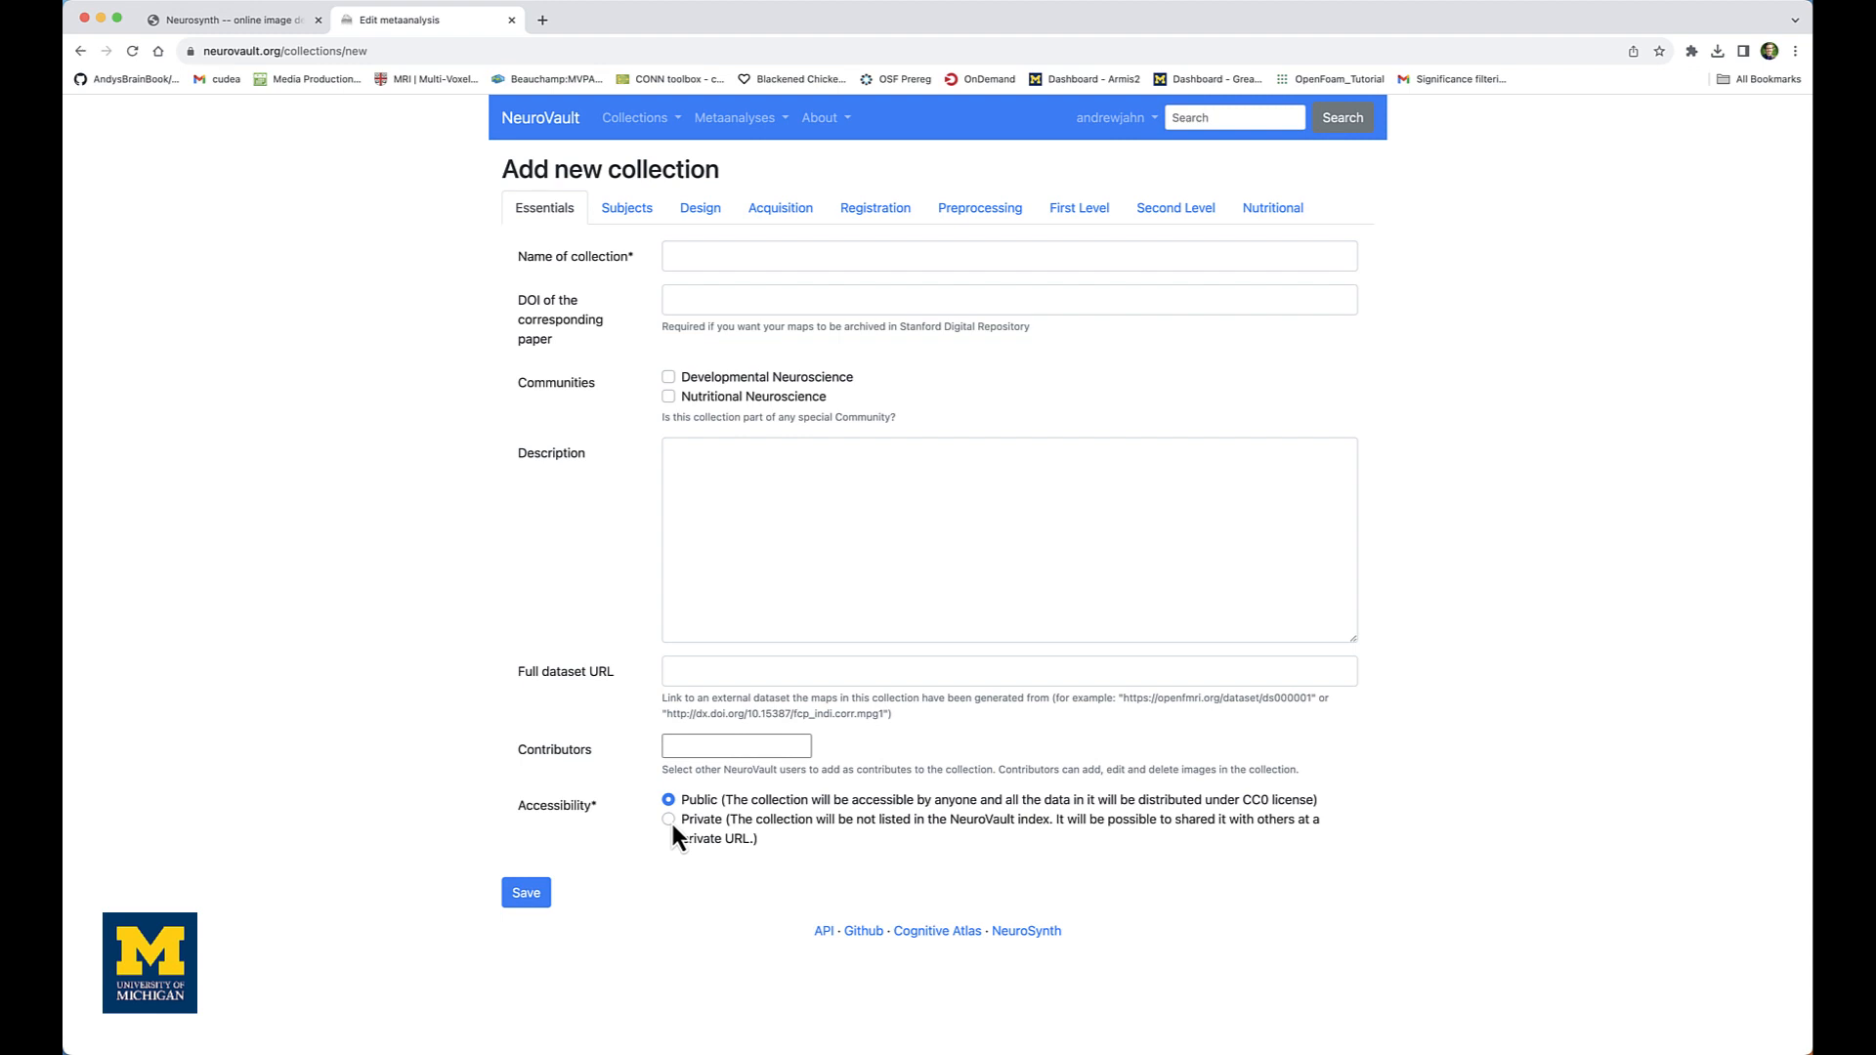
Create a private collection named 'Flanker_Inc-Con' and save it
click(669, 820)
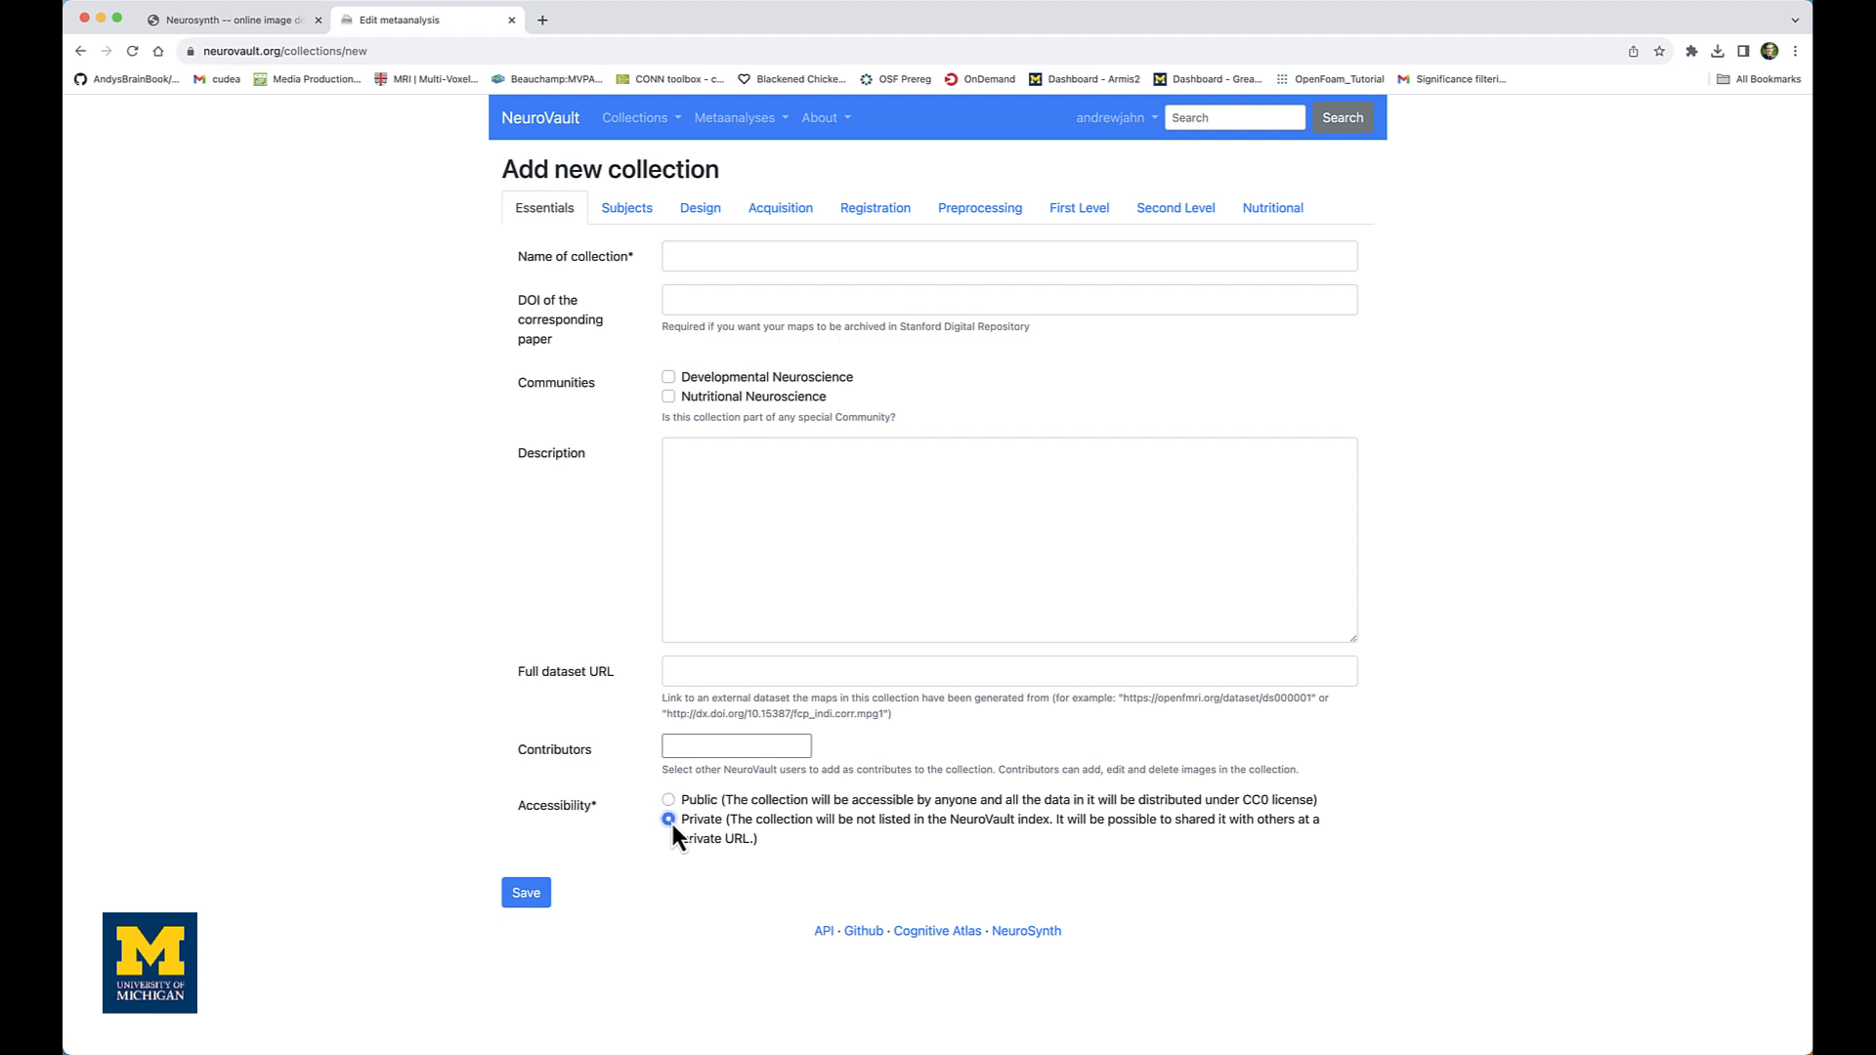
click(1008, 255)
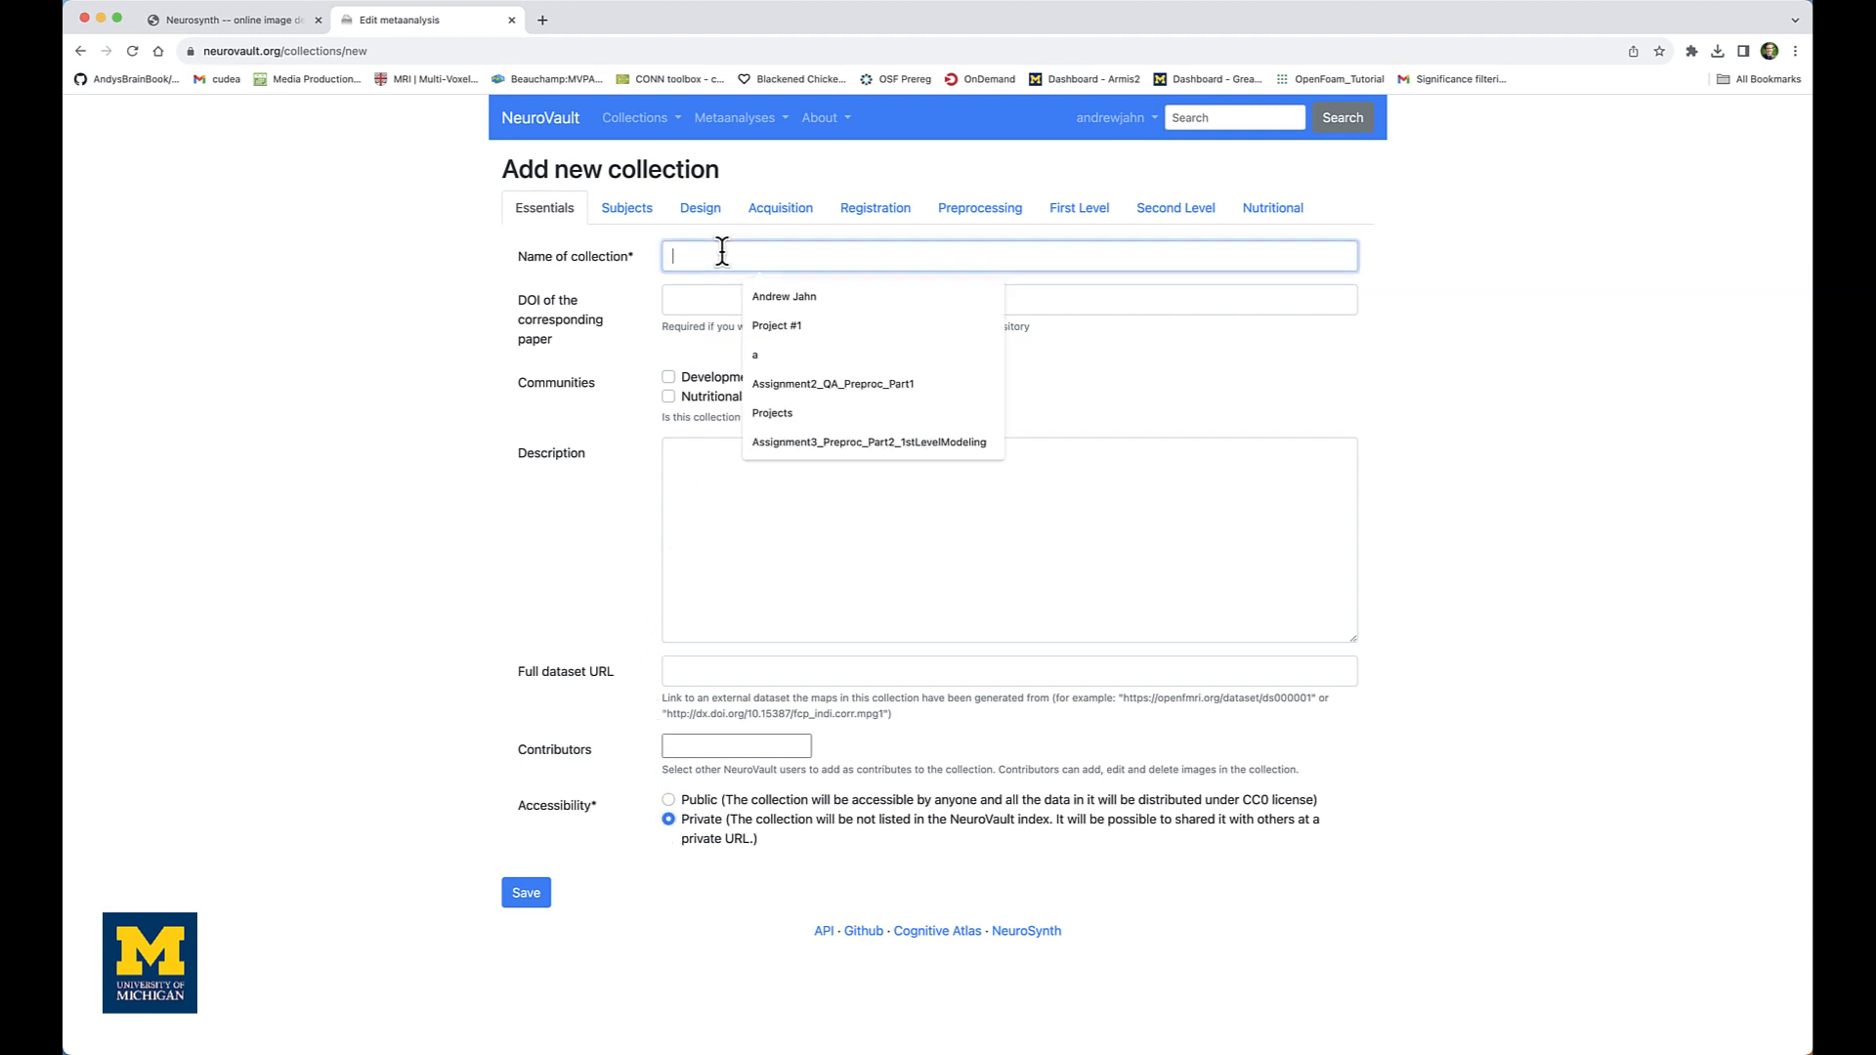
text(F)
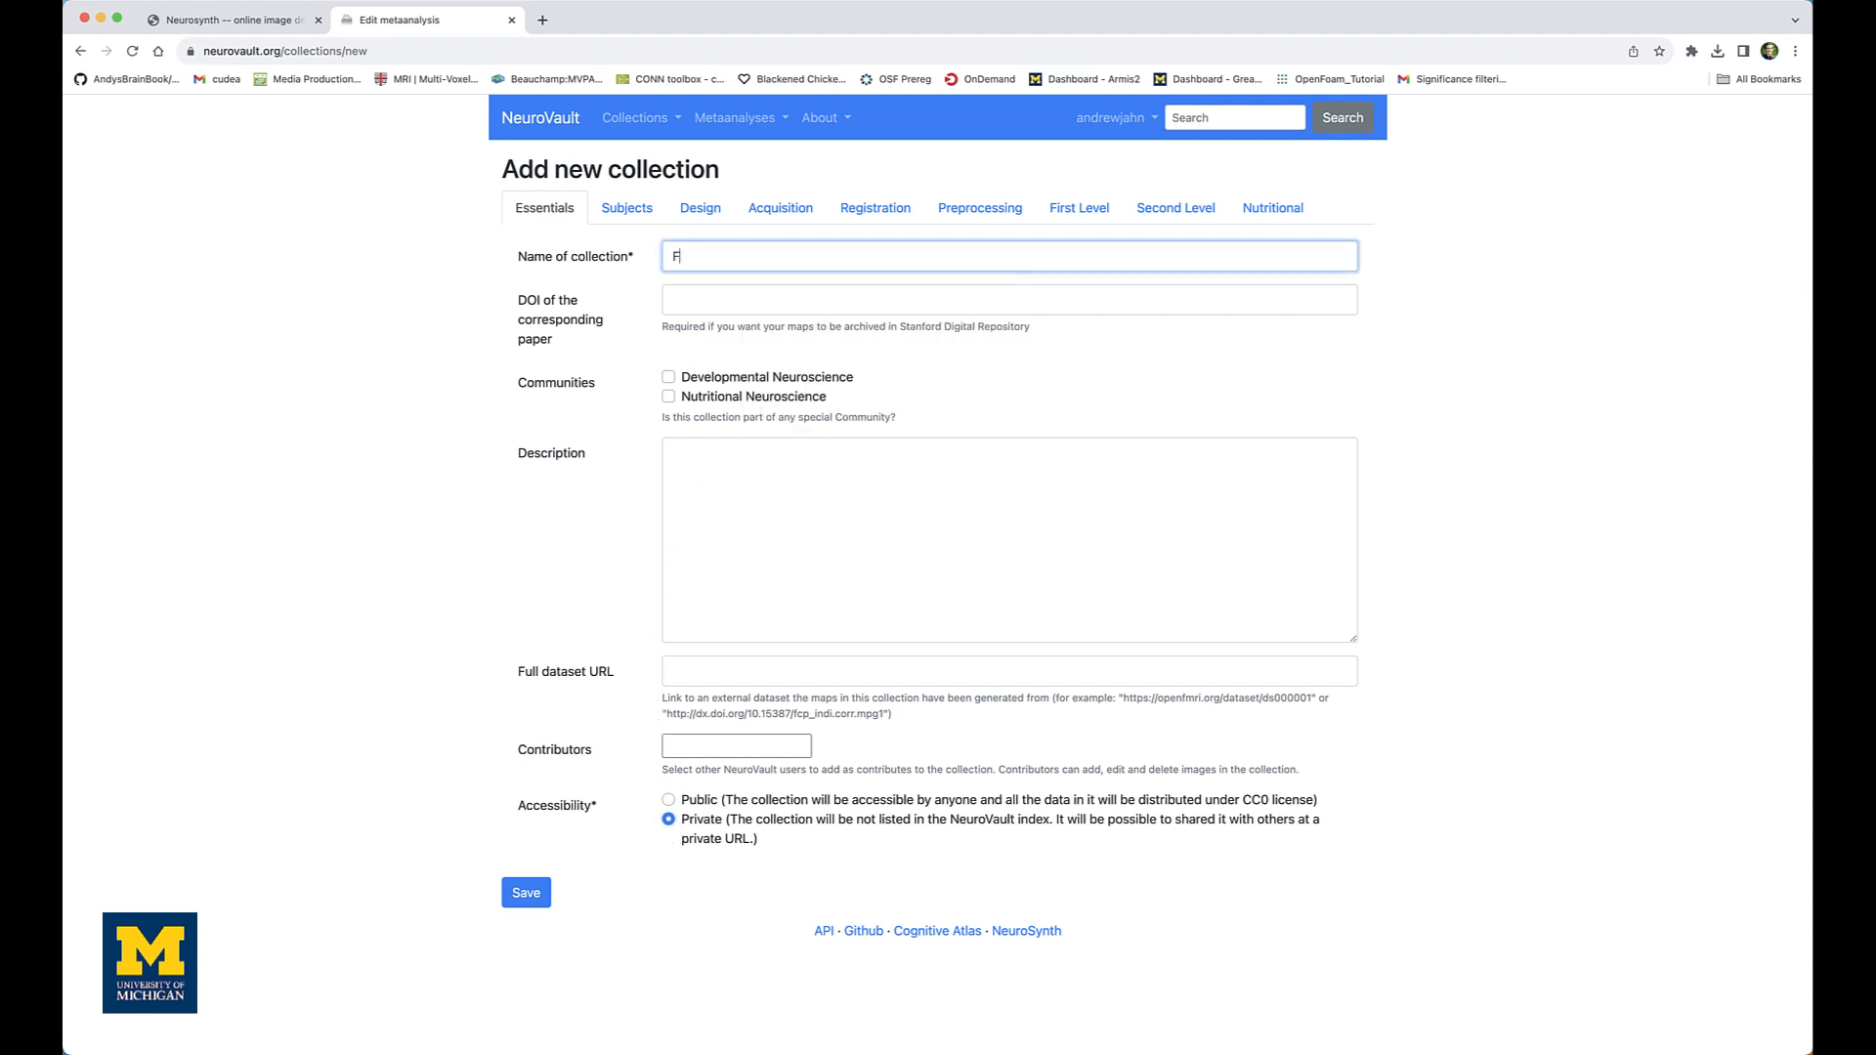
text(lanker_Inc-C)
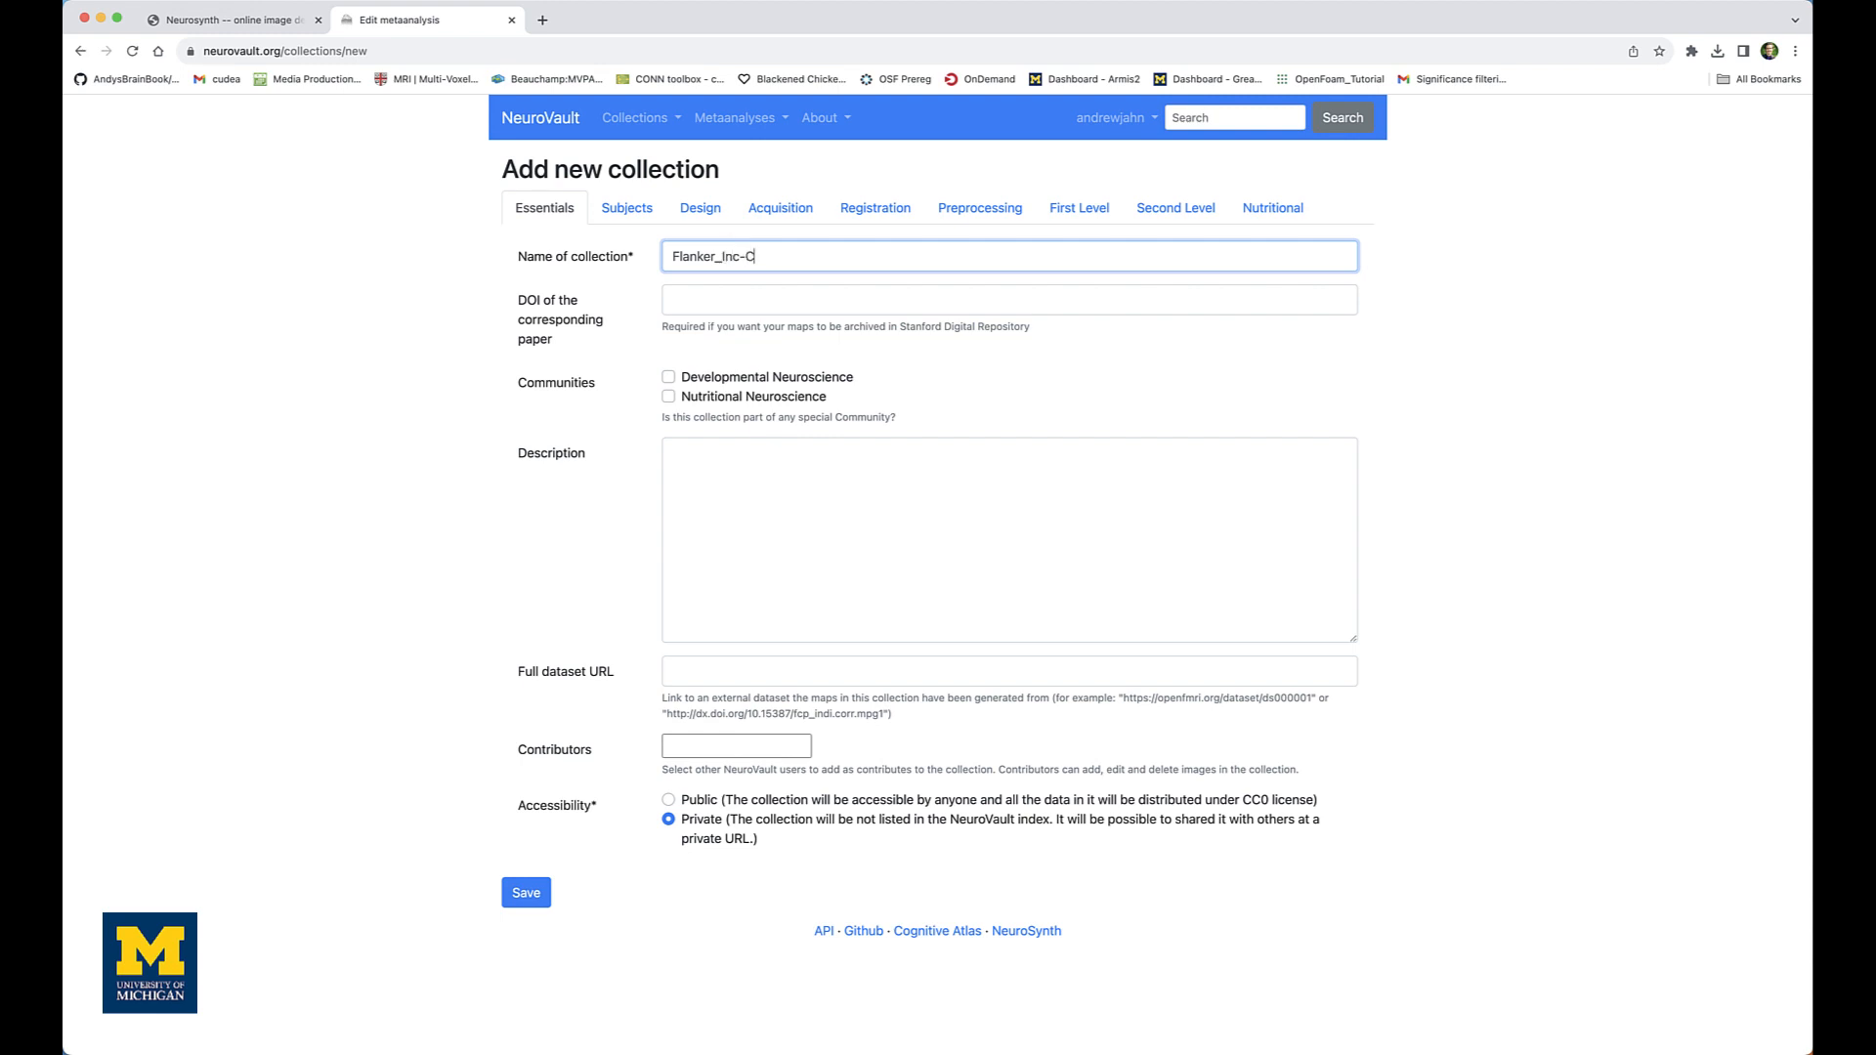
text(on)
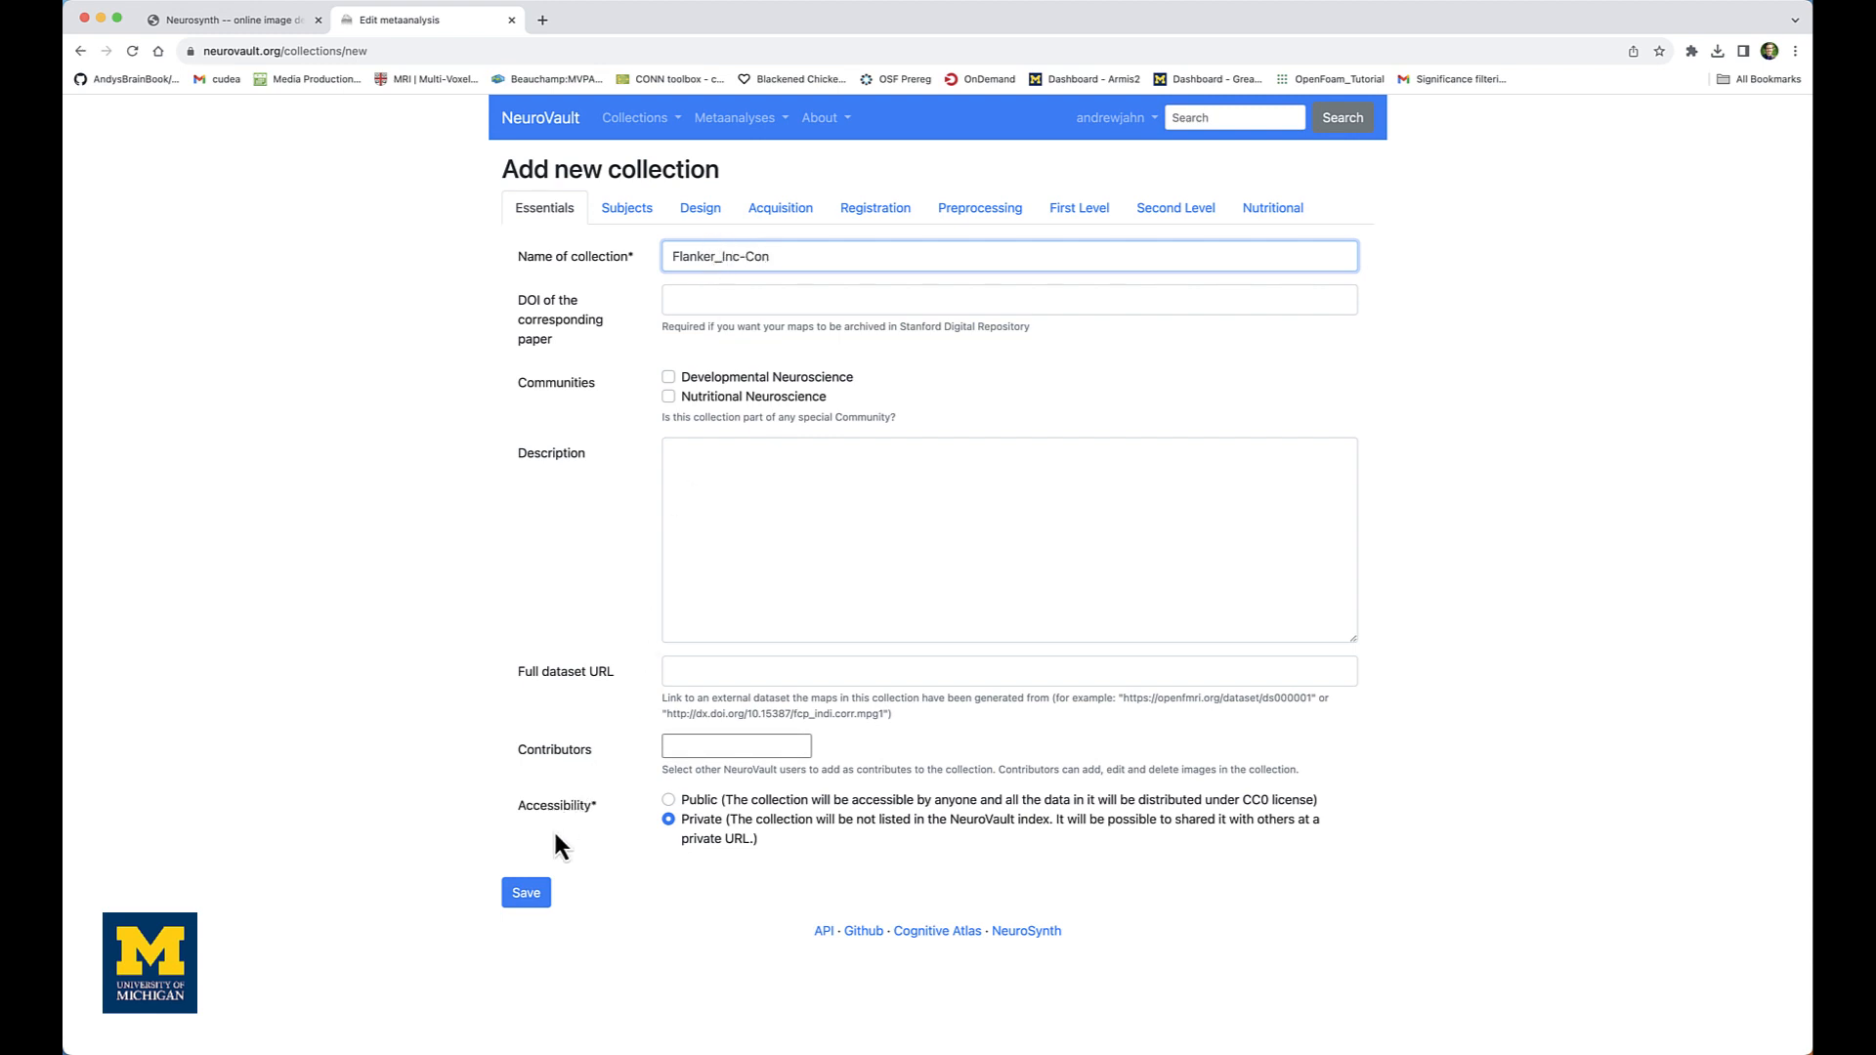
click(524, 893)
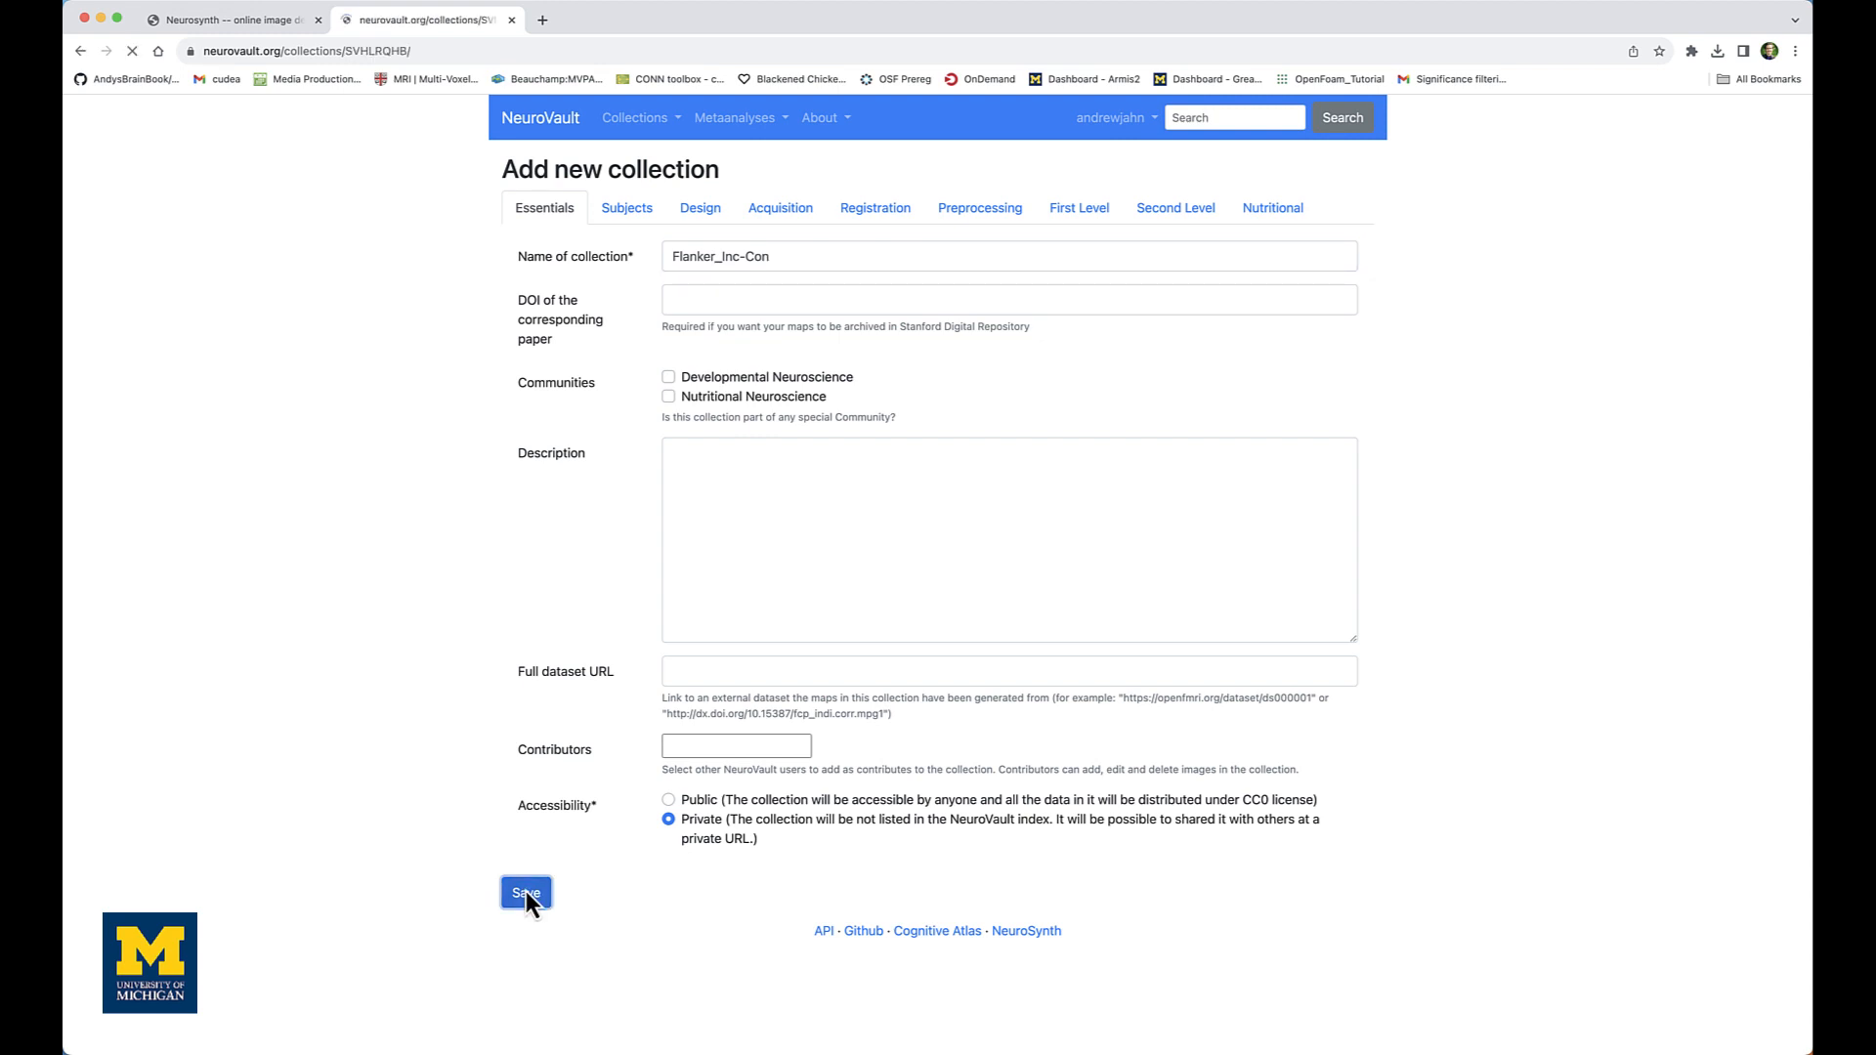
Start adding a single image to the collection and name it 'Inc-Con'
click(524, 893)
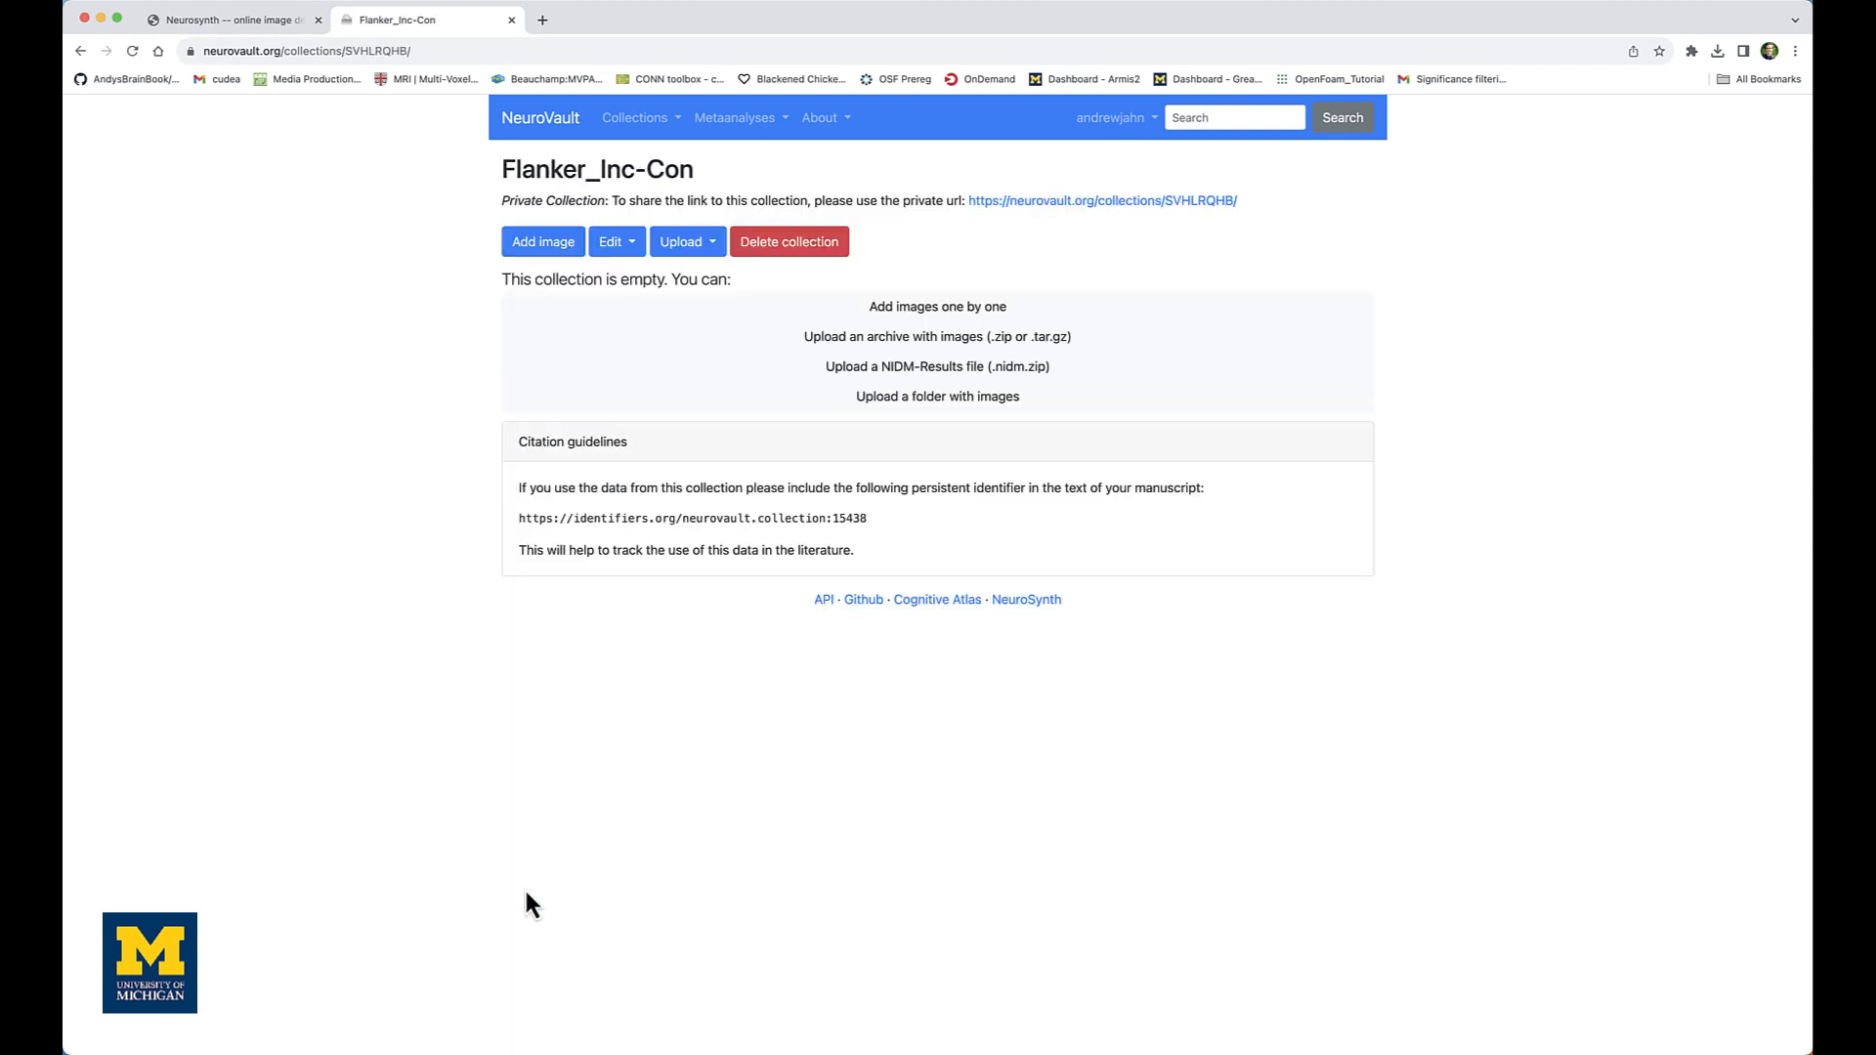
mouse_move(645, 465)
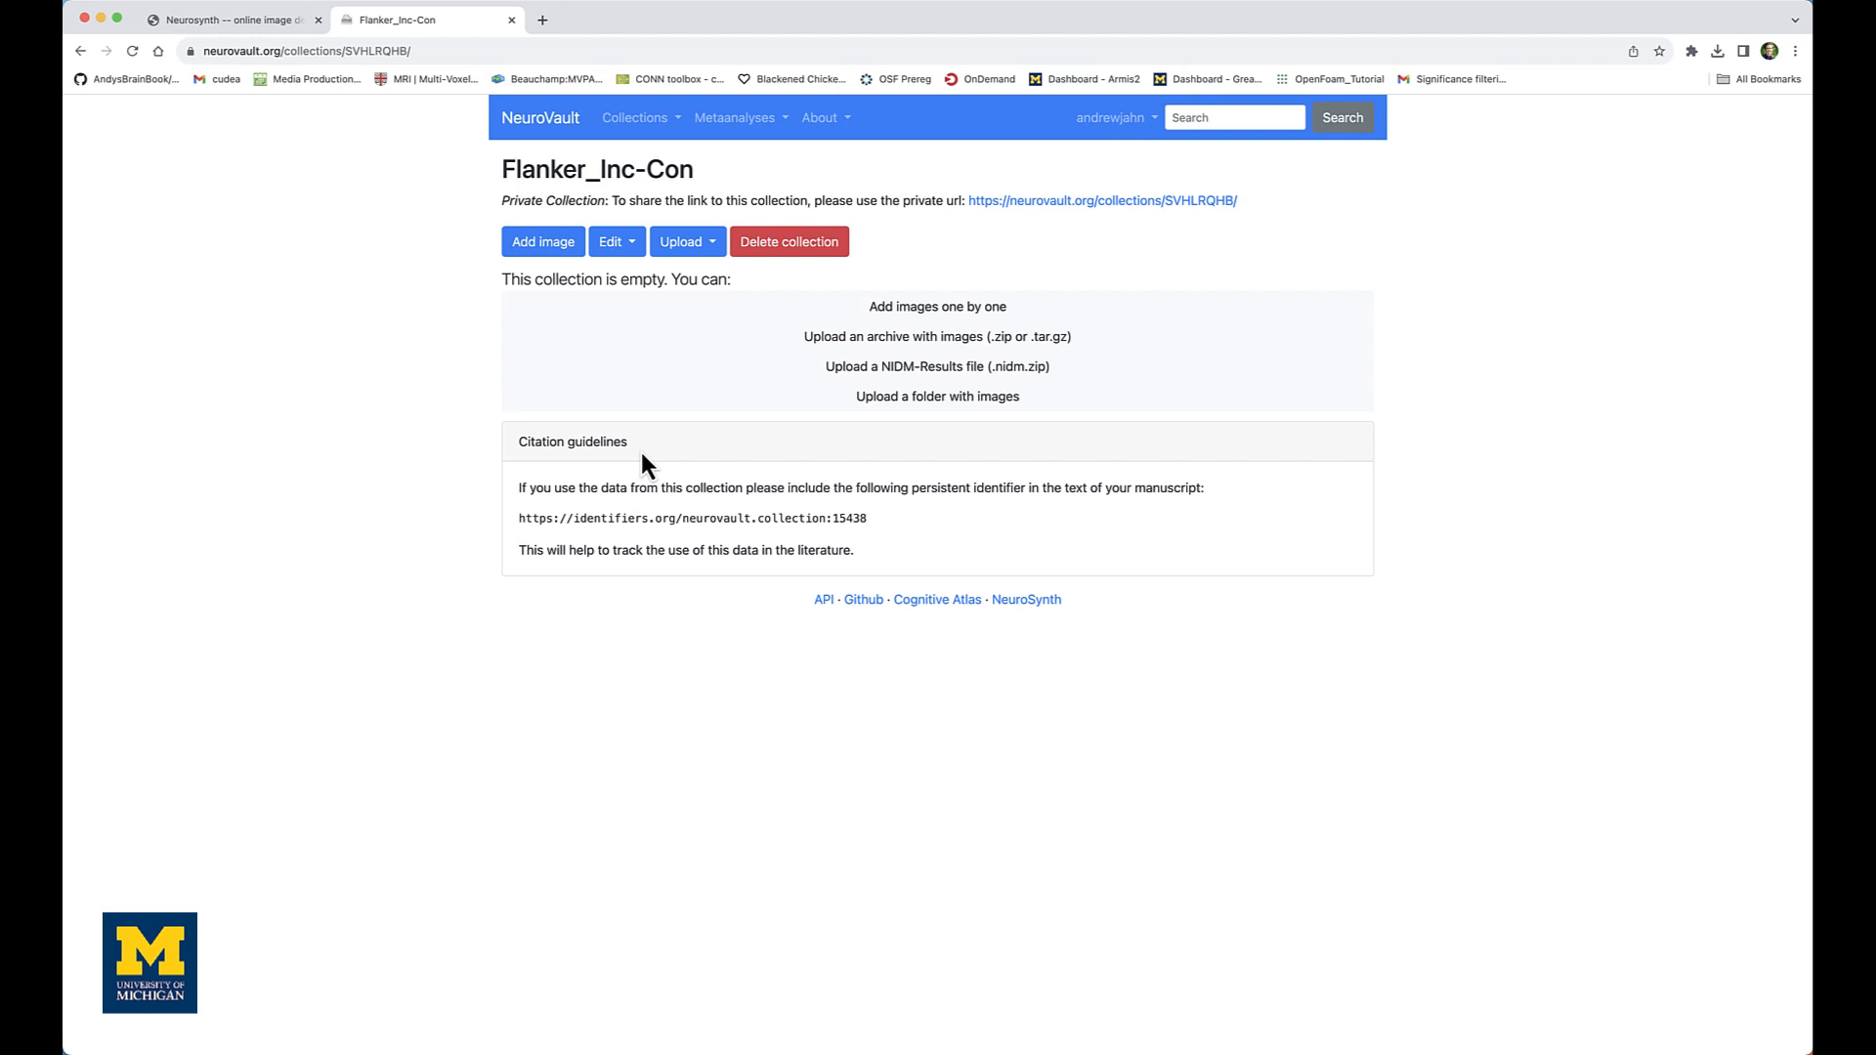
mouse_move(938, 306)
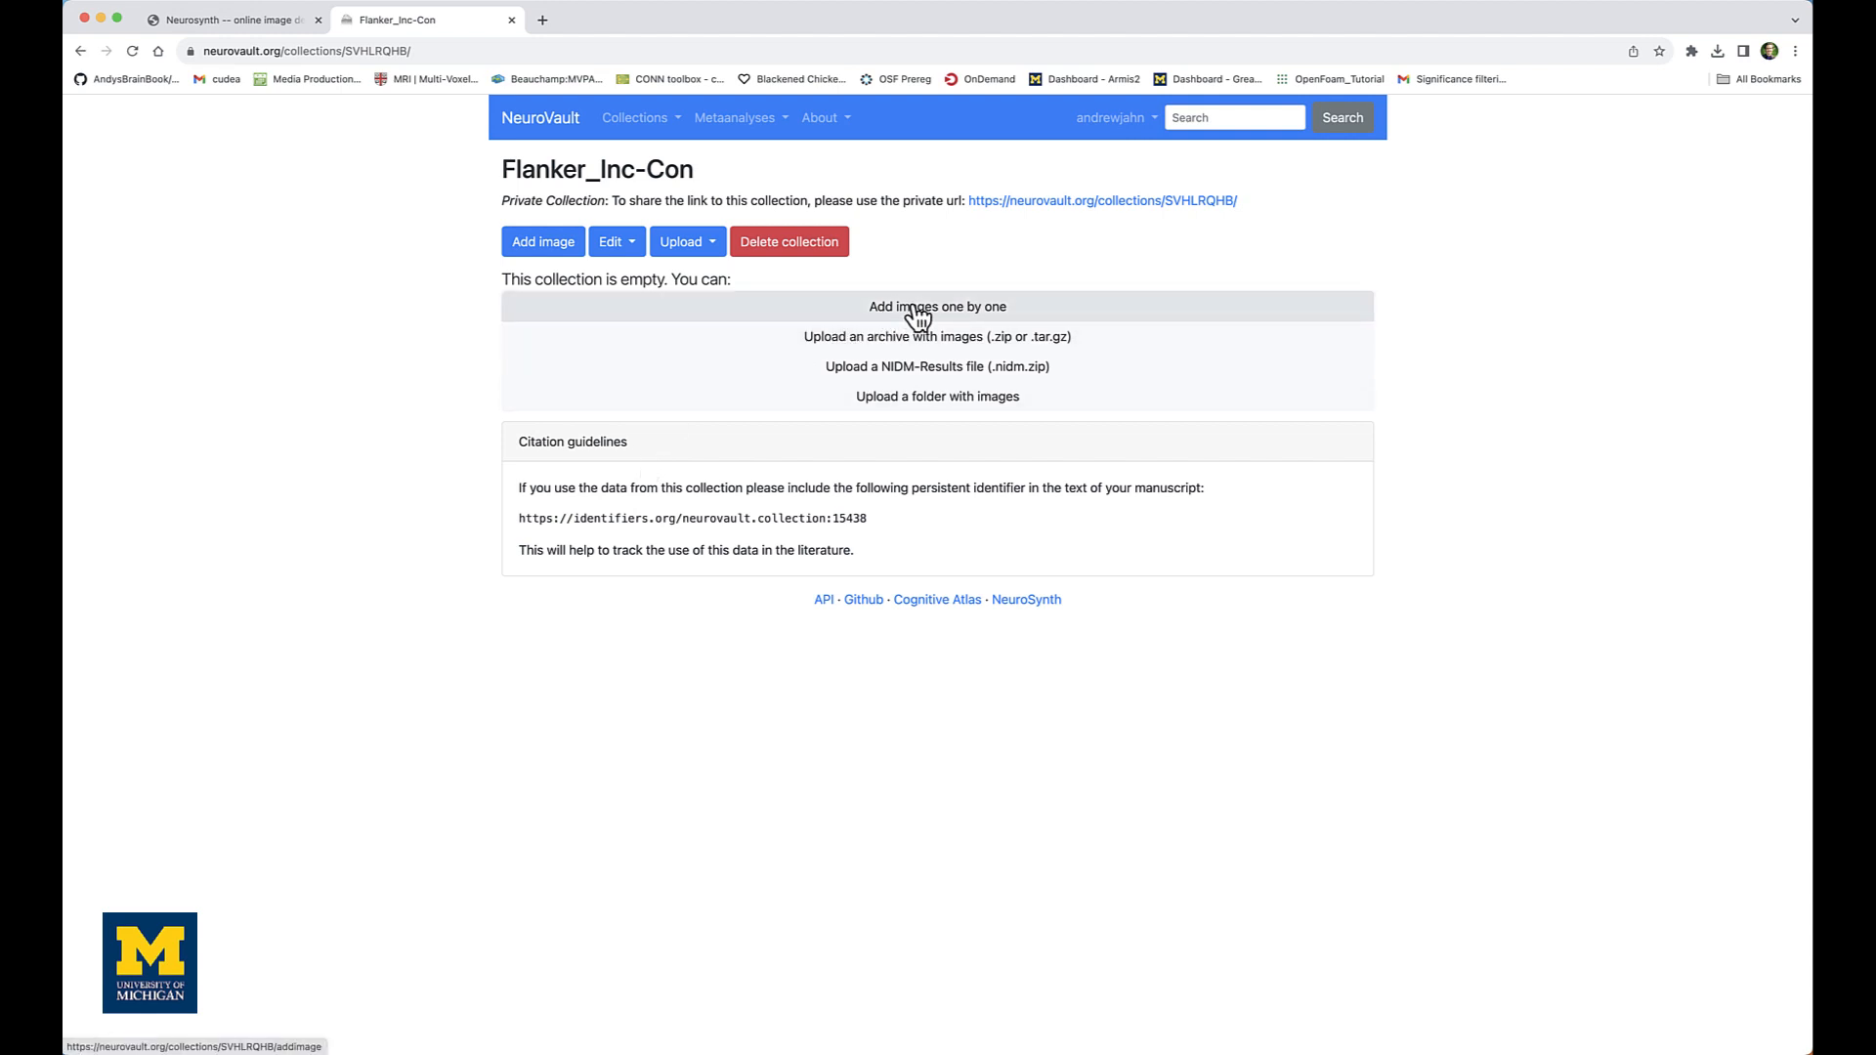
mouse_move(927, 320)
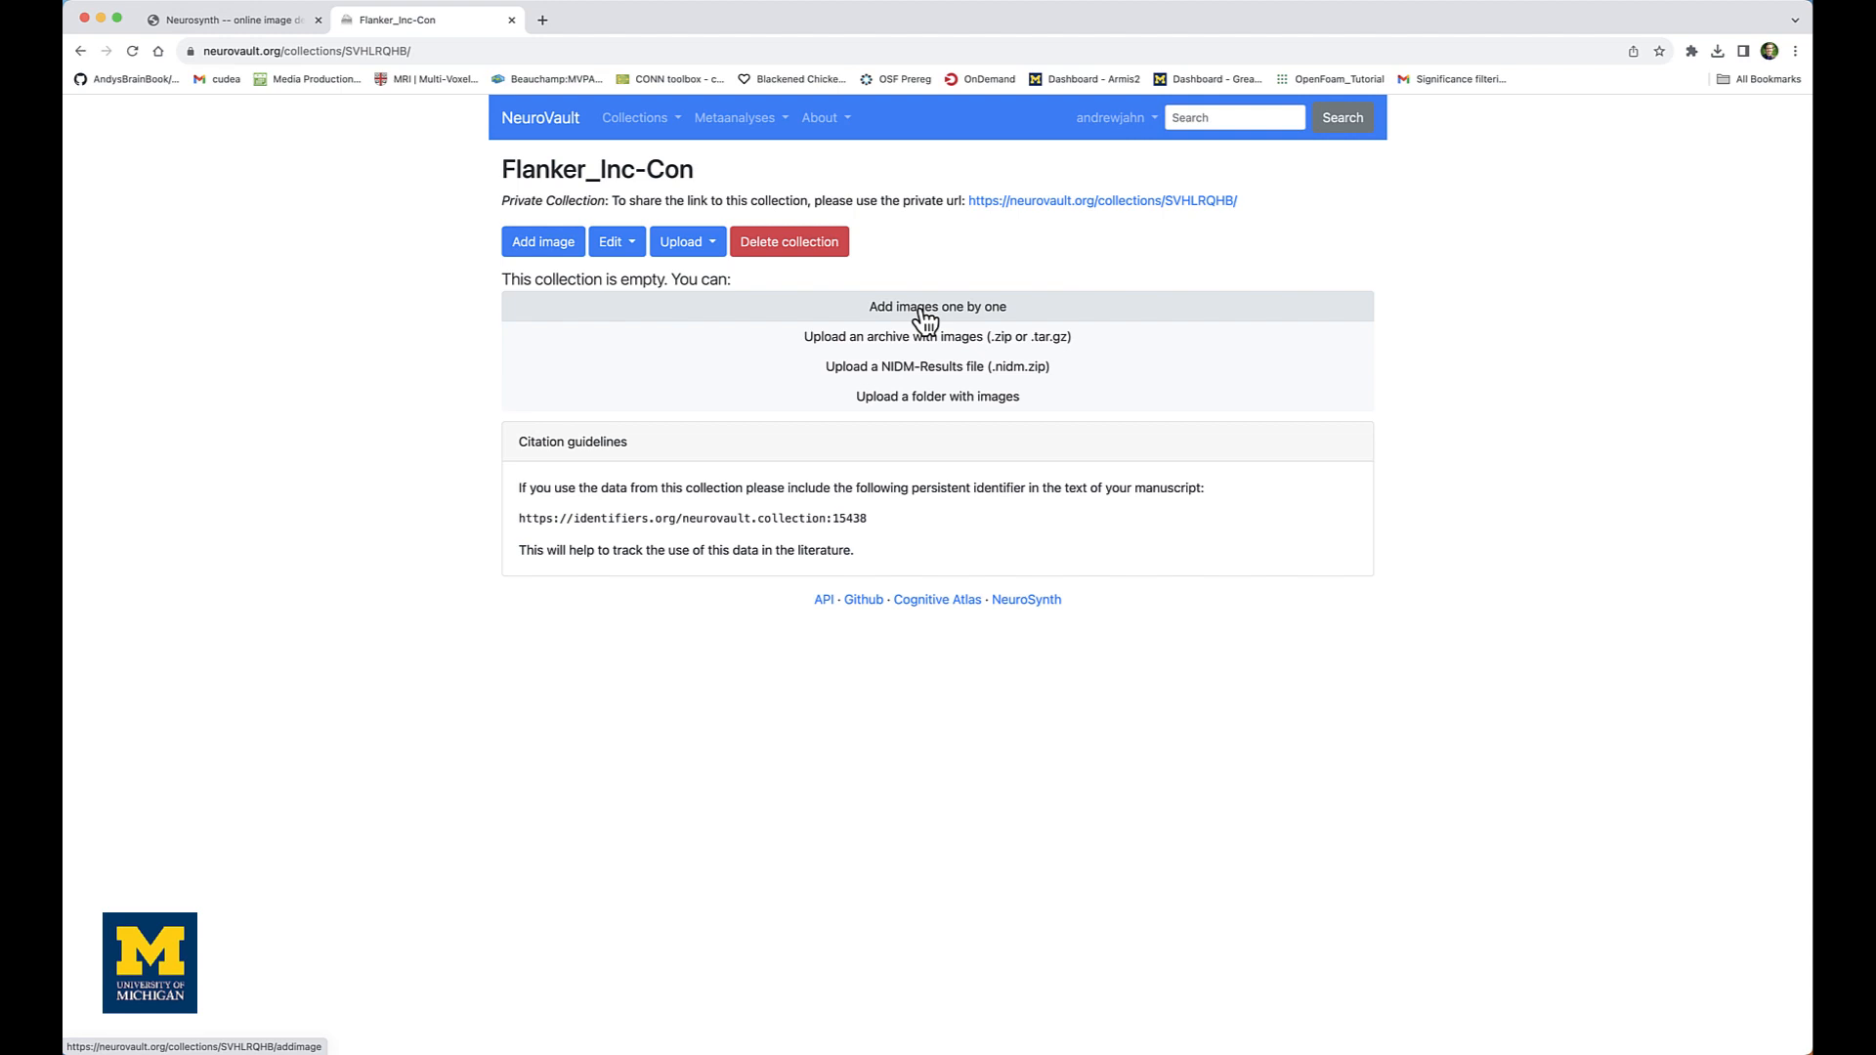
click(937, 306)
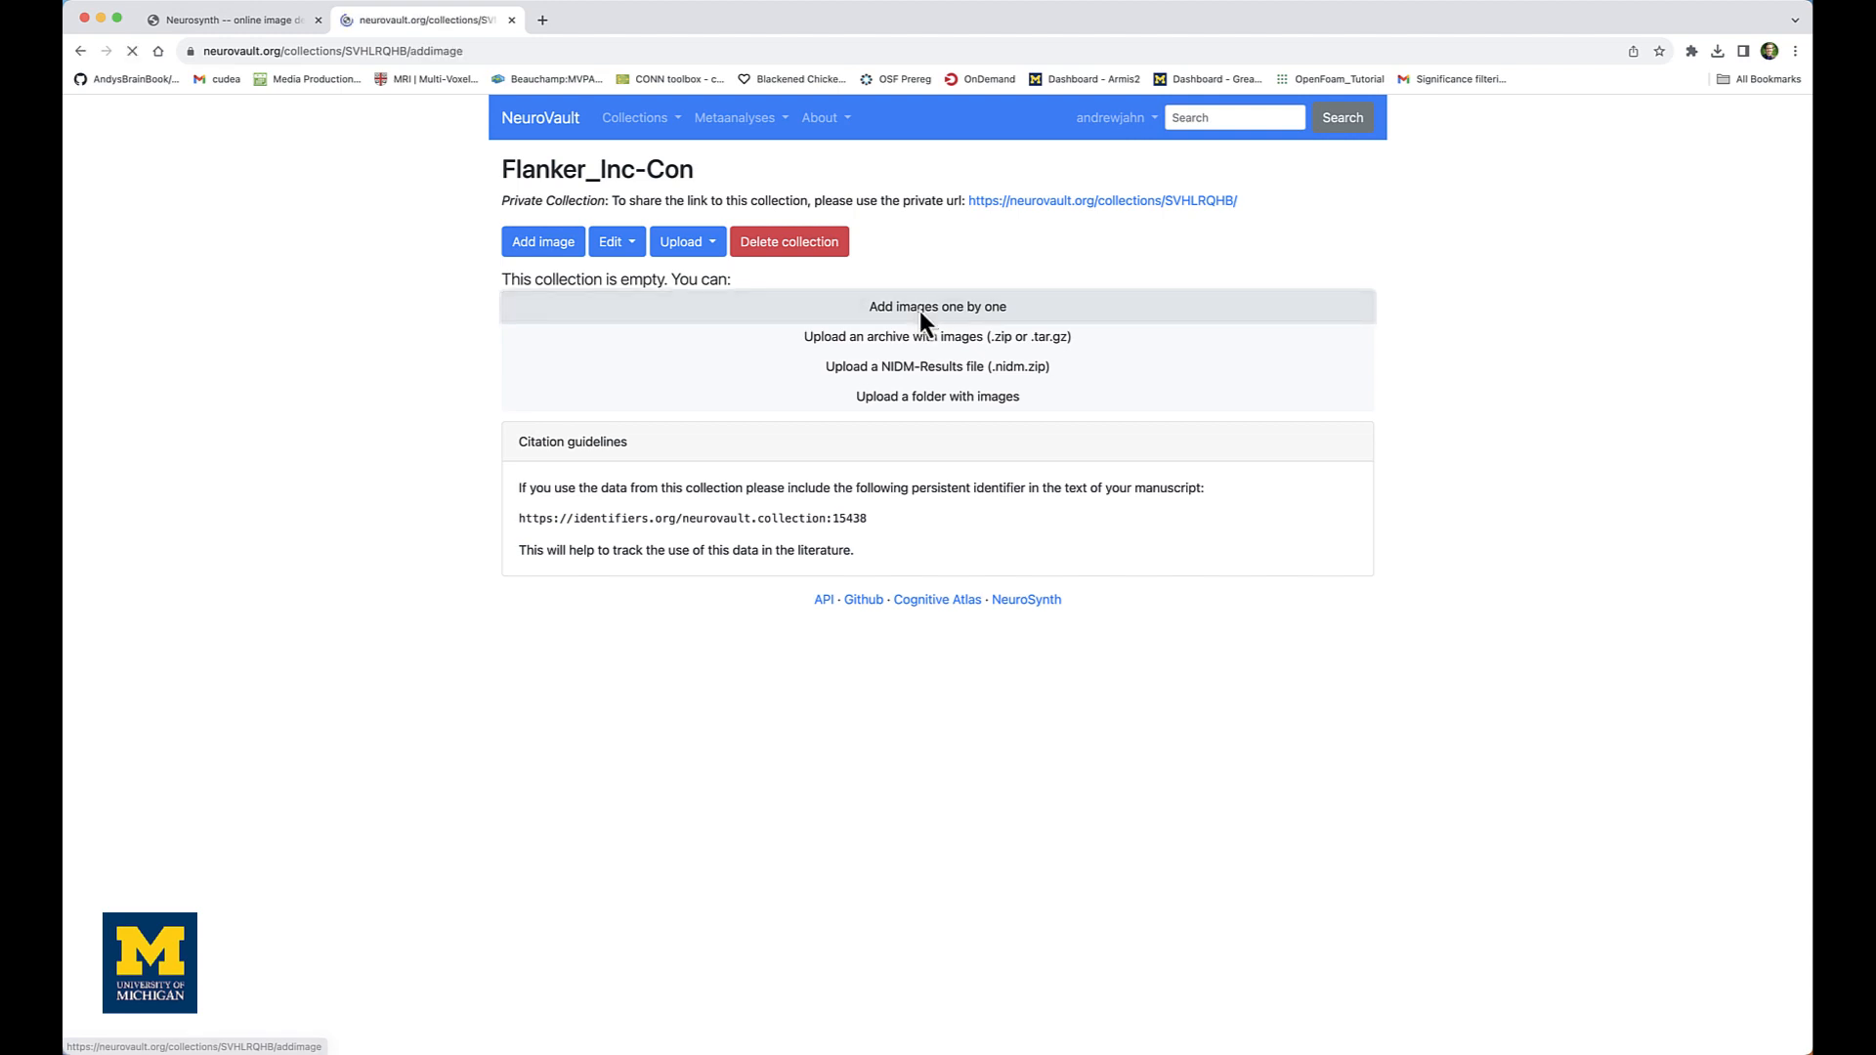
click(938, 306)
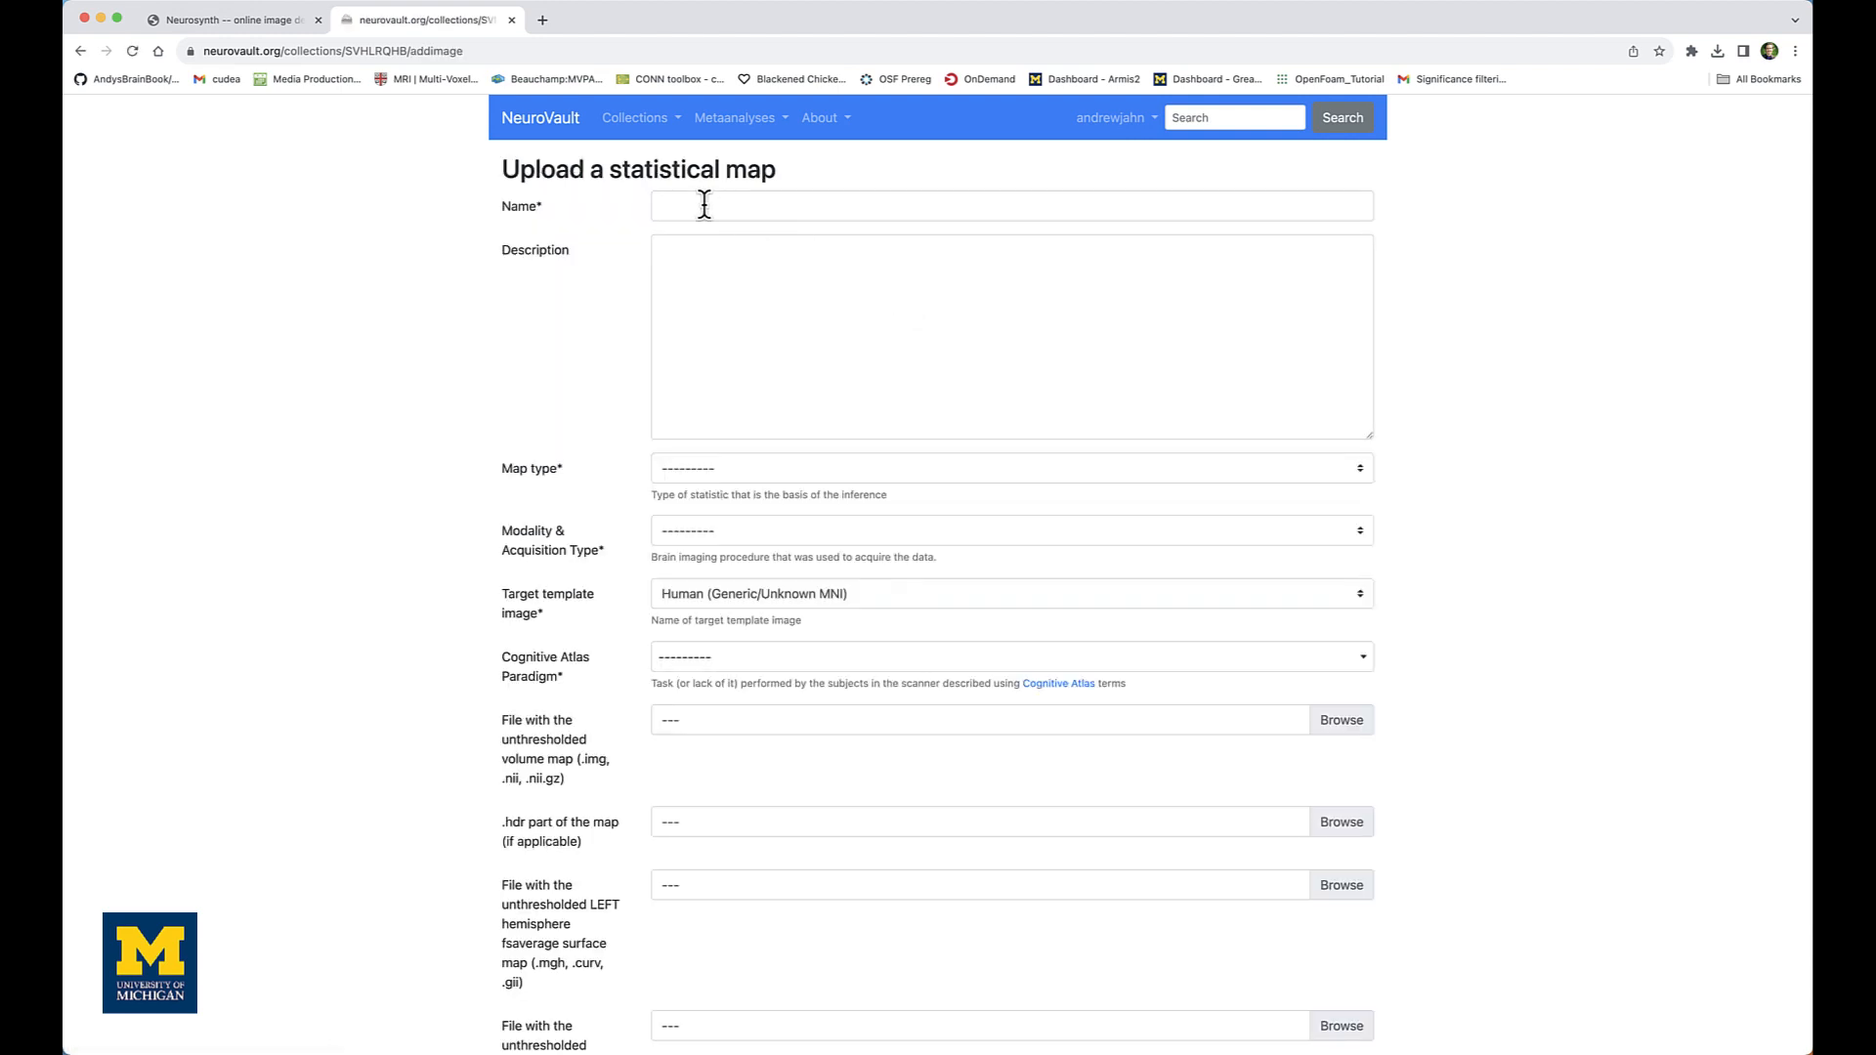
text(Inc-Con)
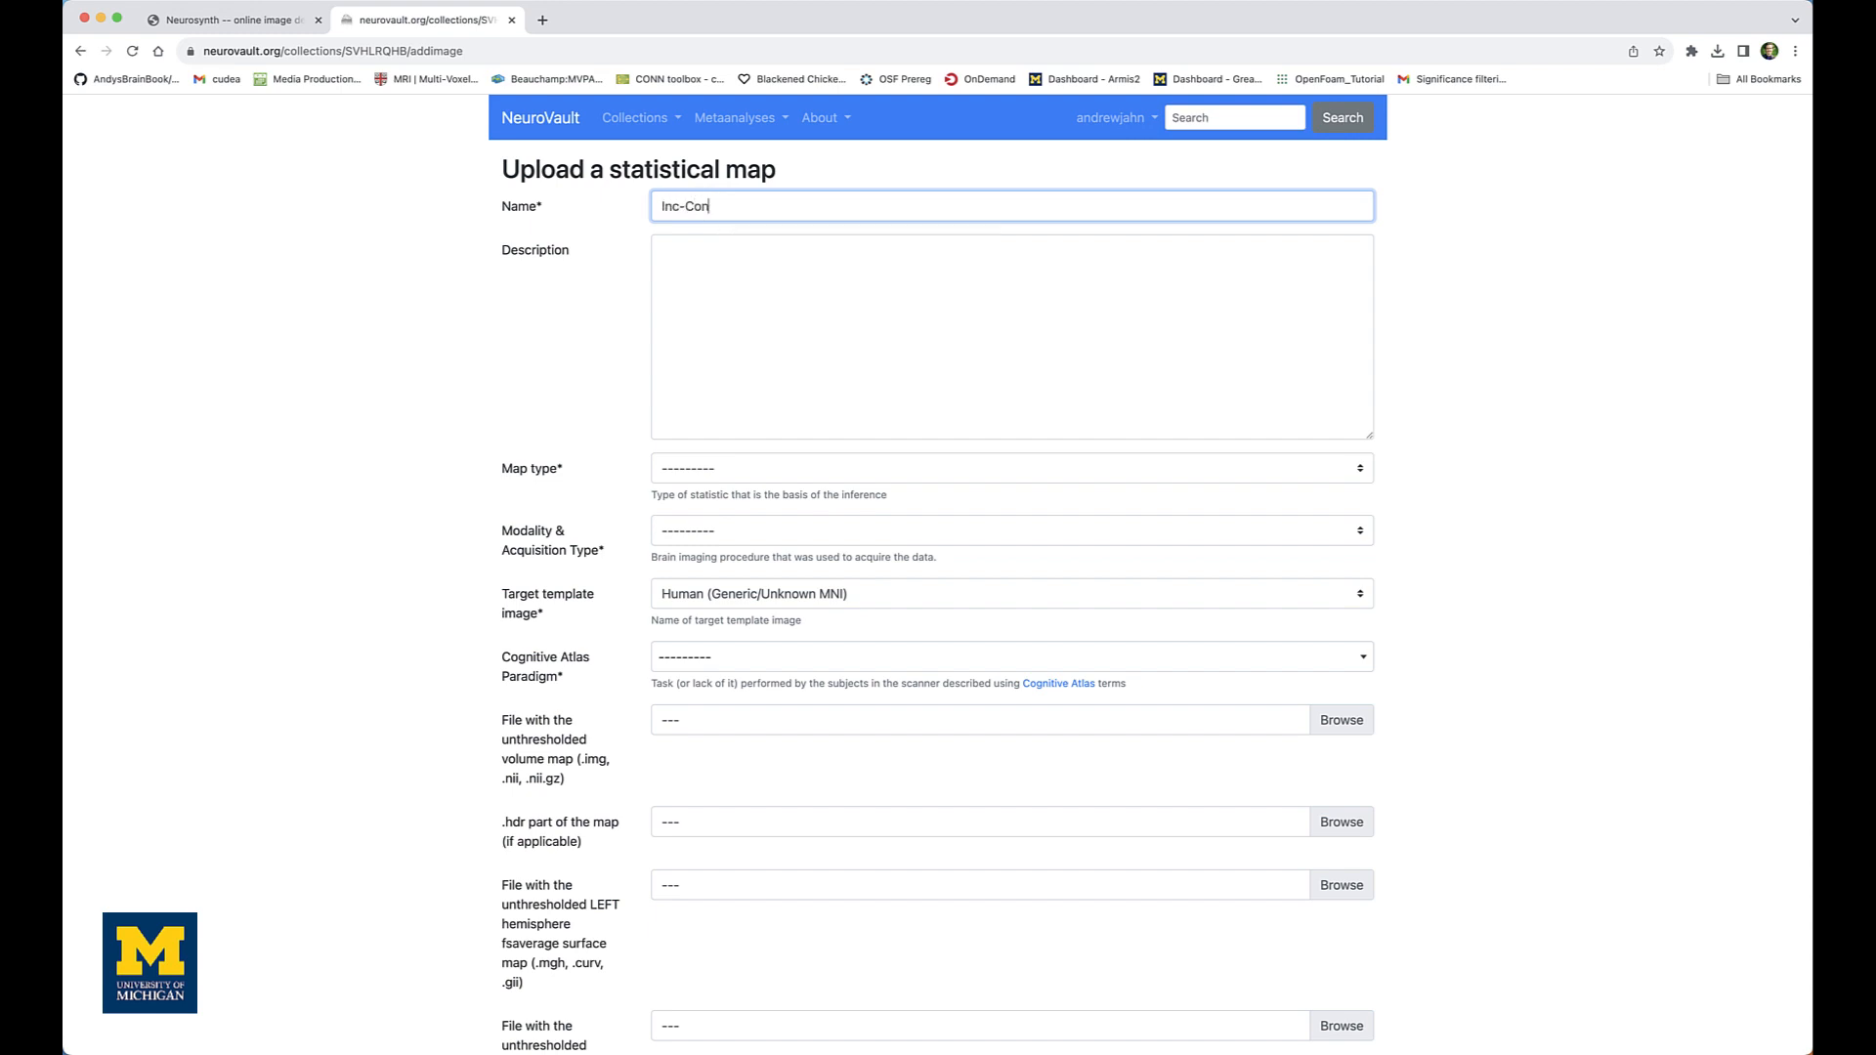
mouse_move(699, 385)
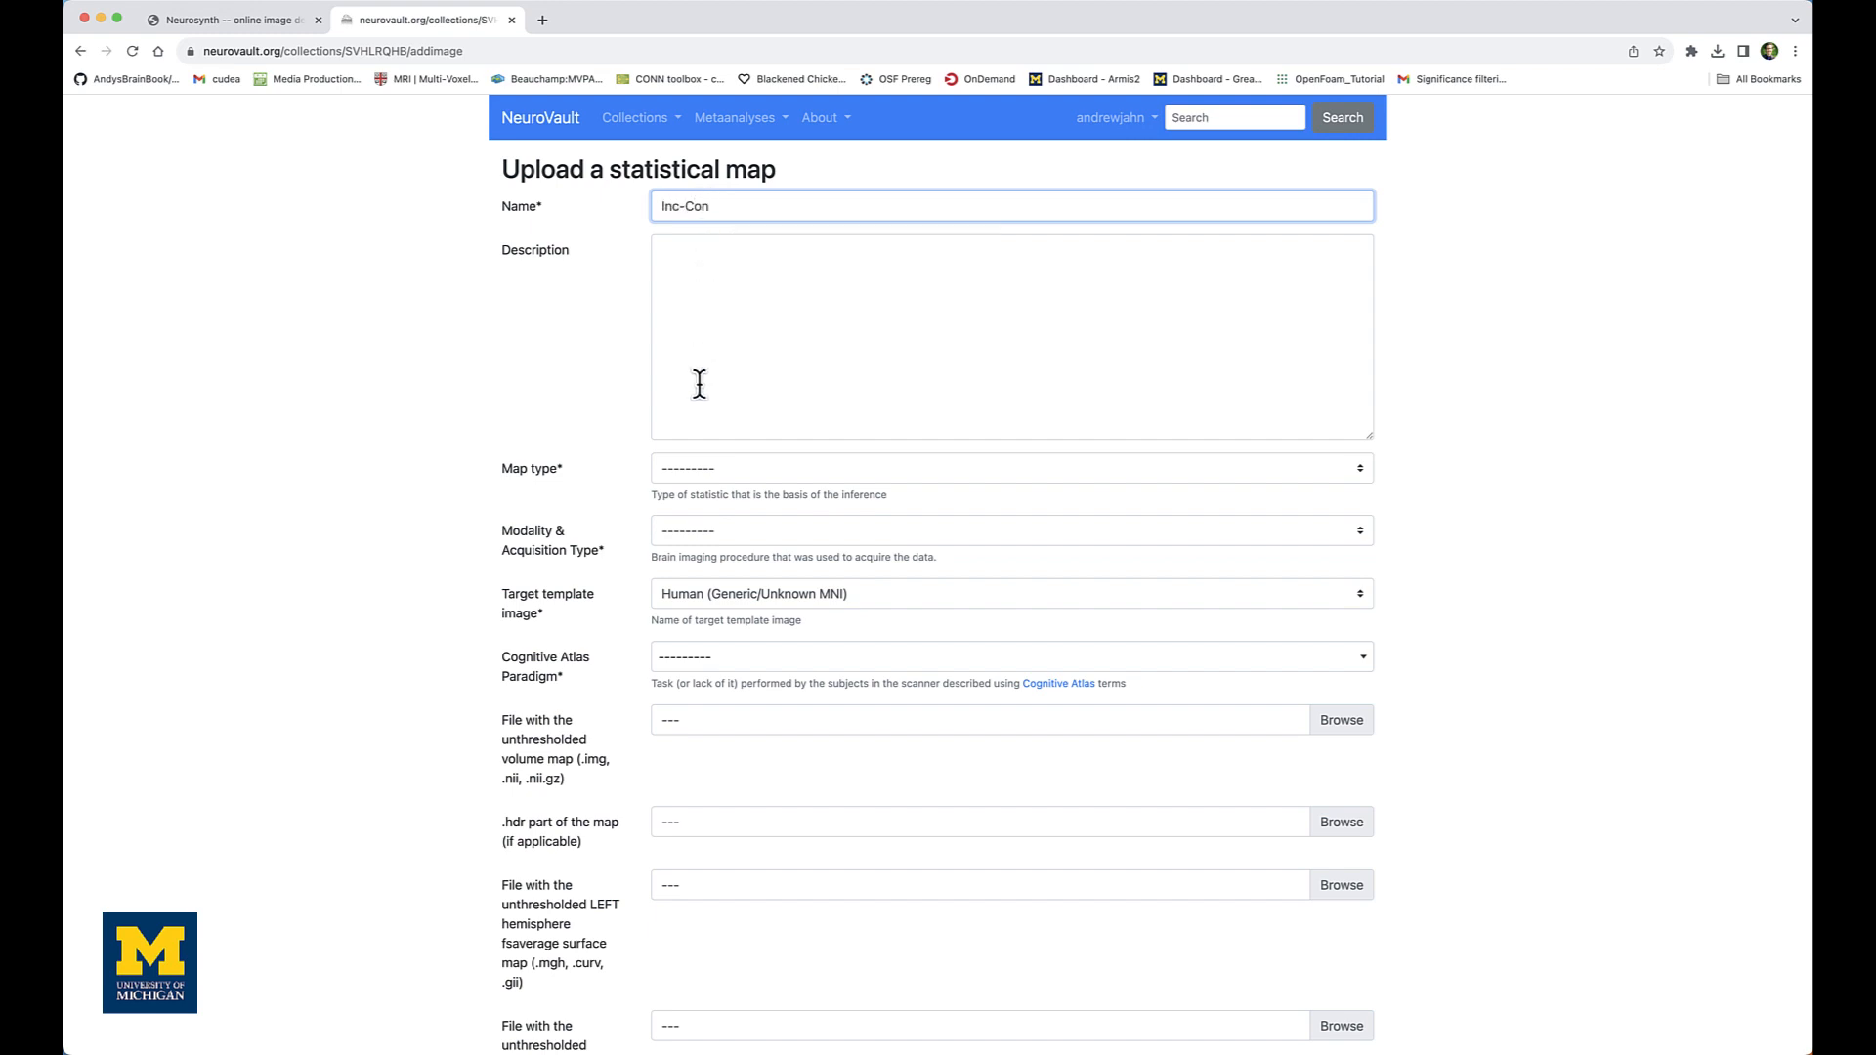
Set map type to T map, modality fMRI-BOLD, and the generic human MNI template
click(1010, 468)
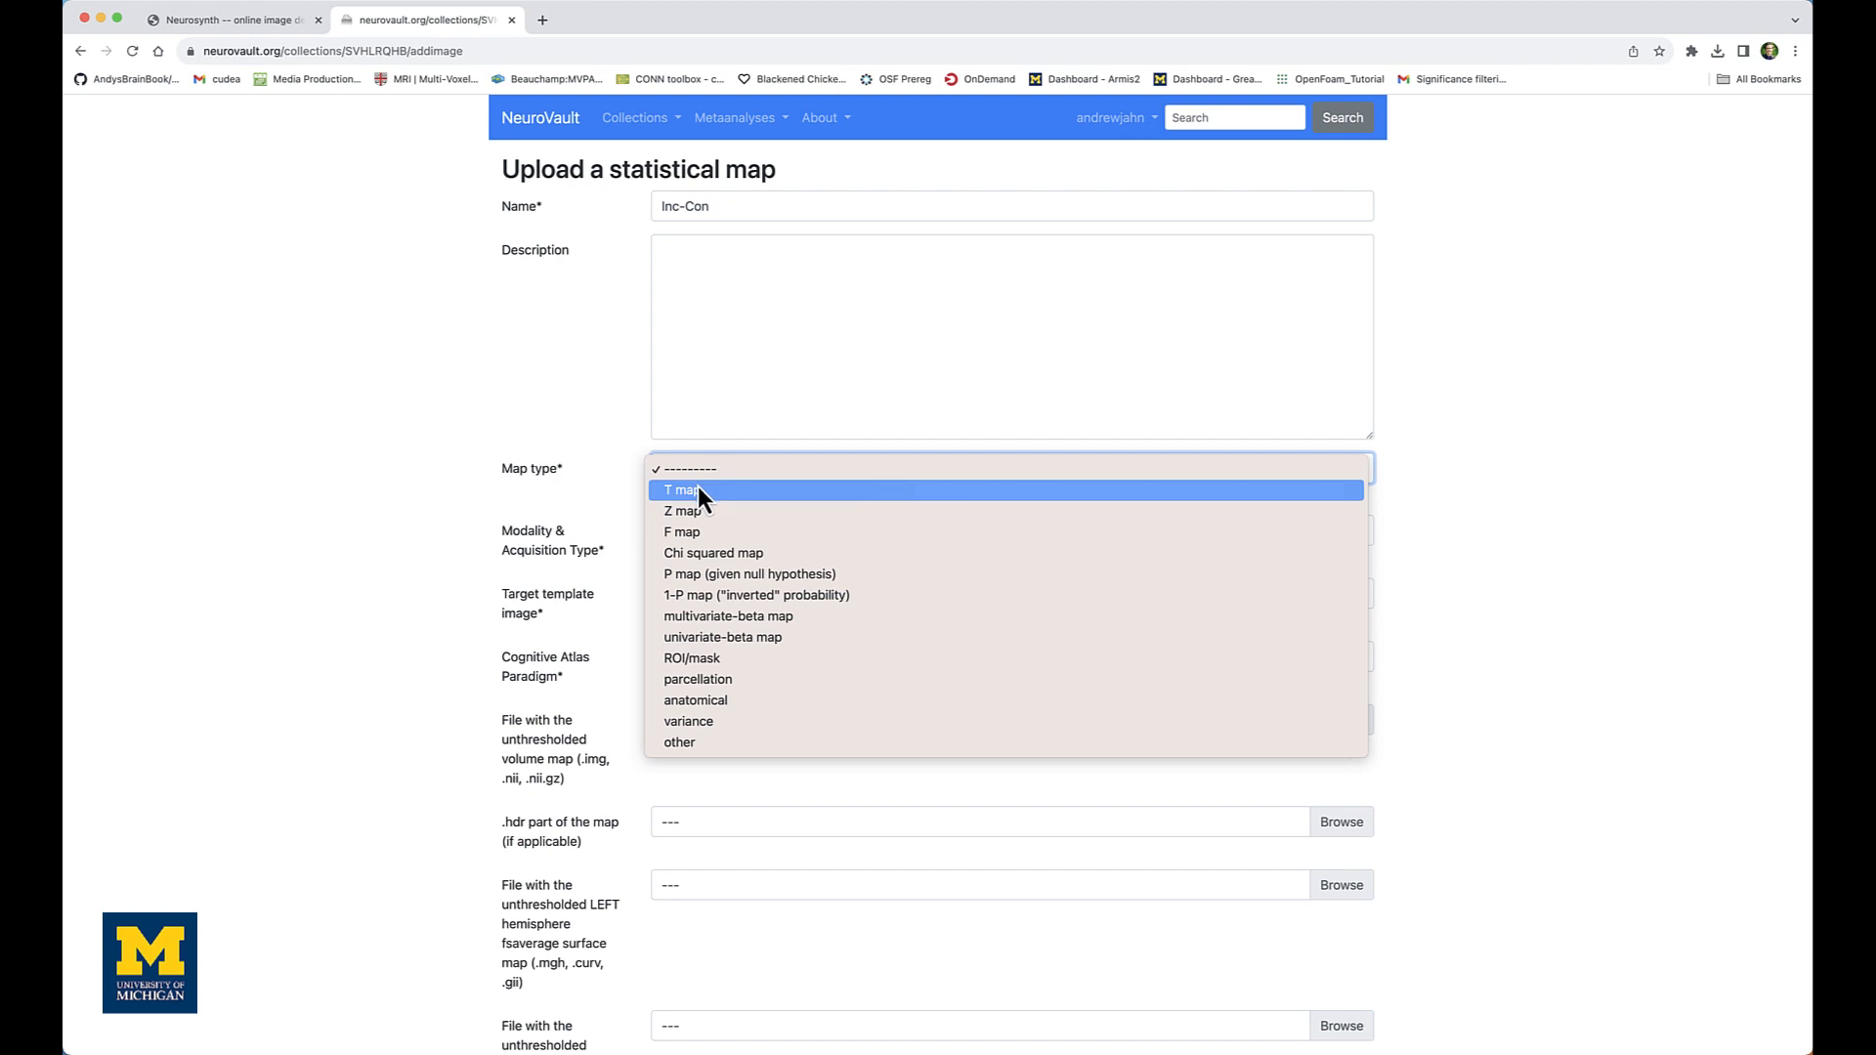
click(682, 490)
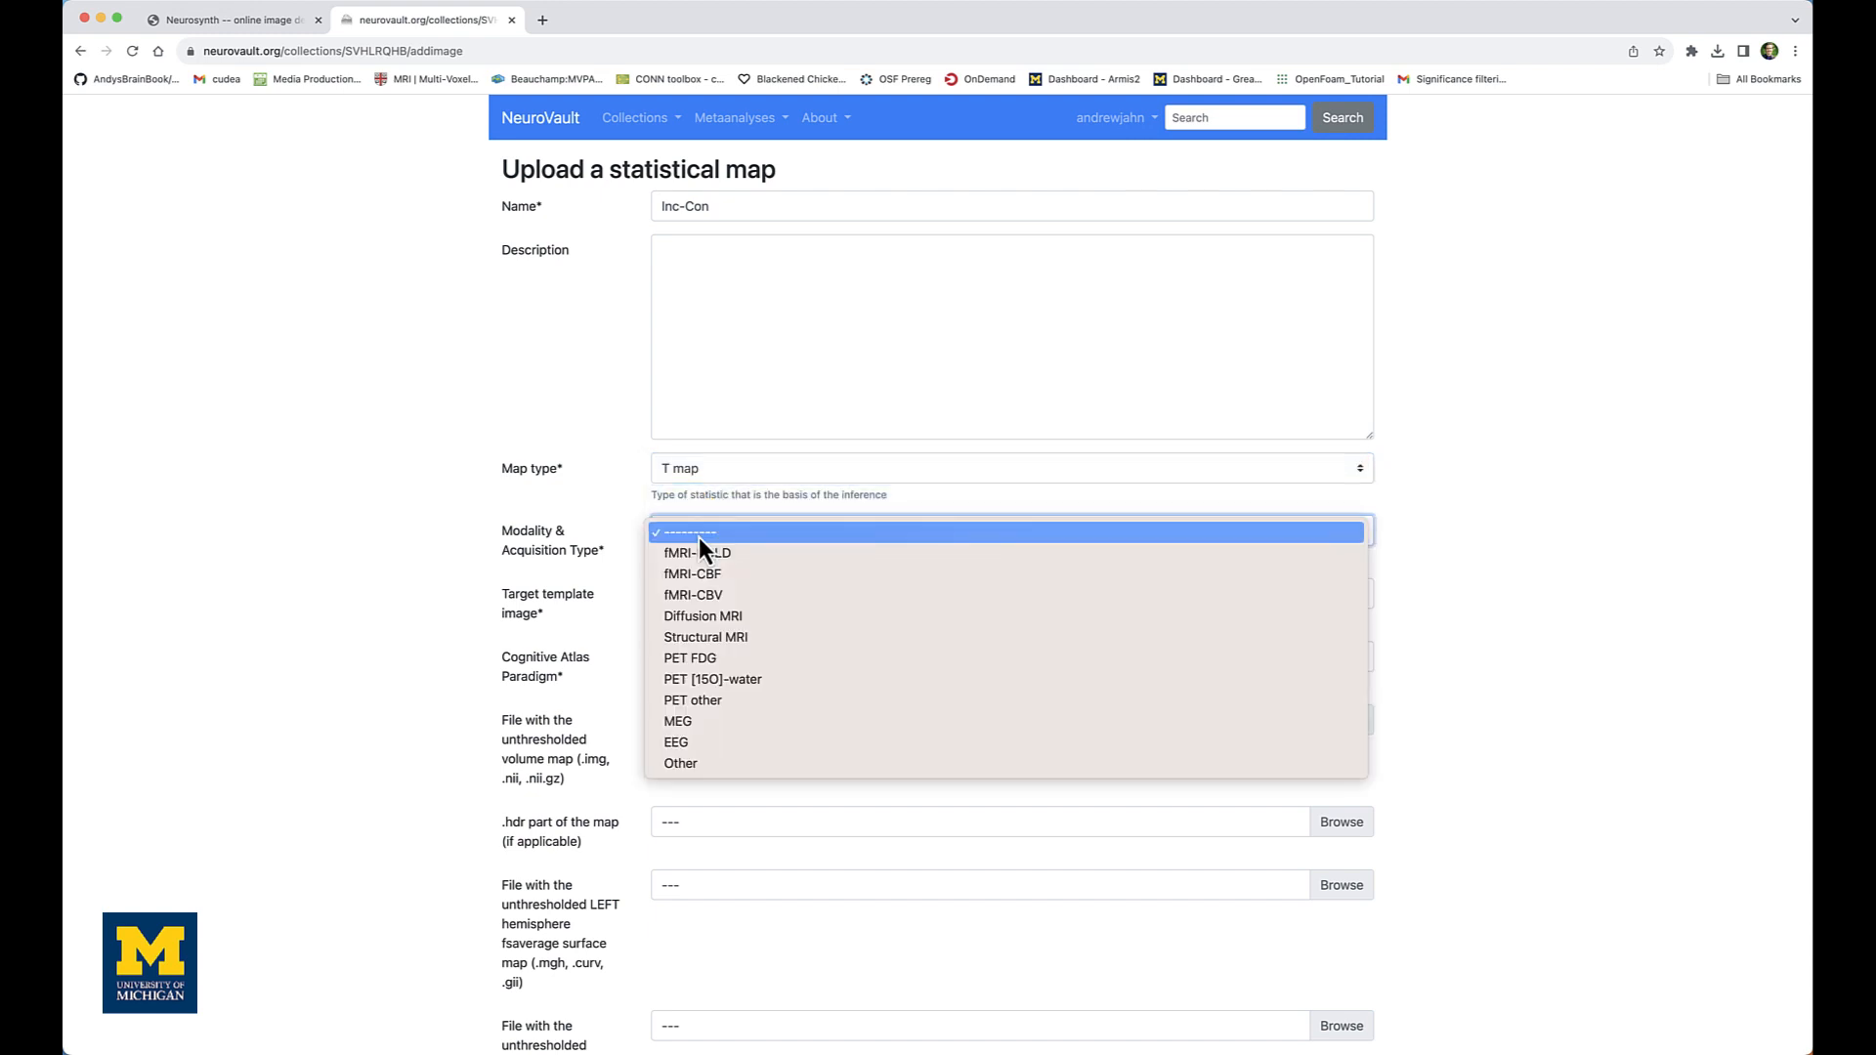
click(697, 551)
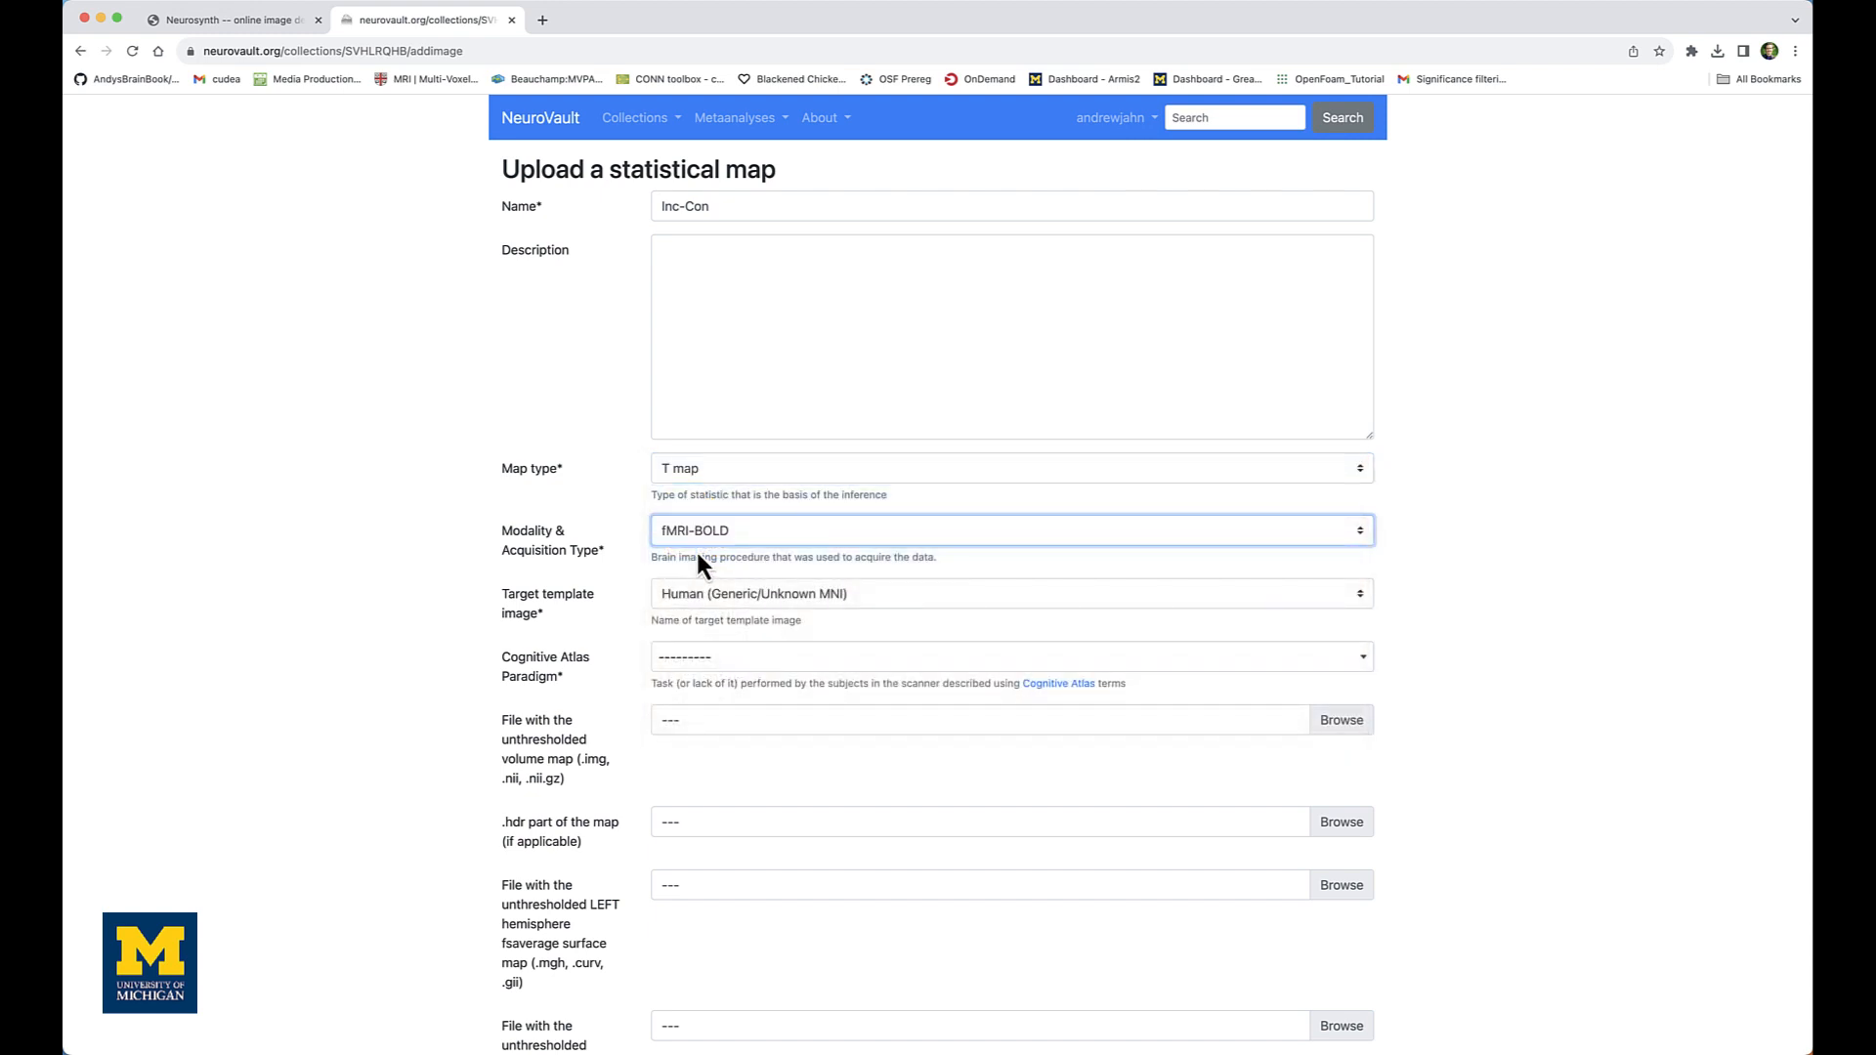
click(1008, 594)
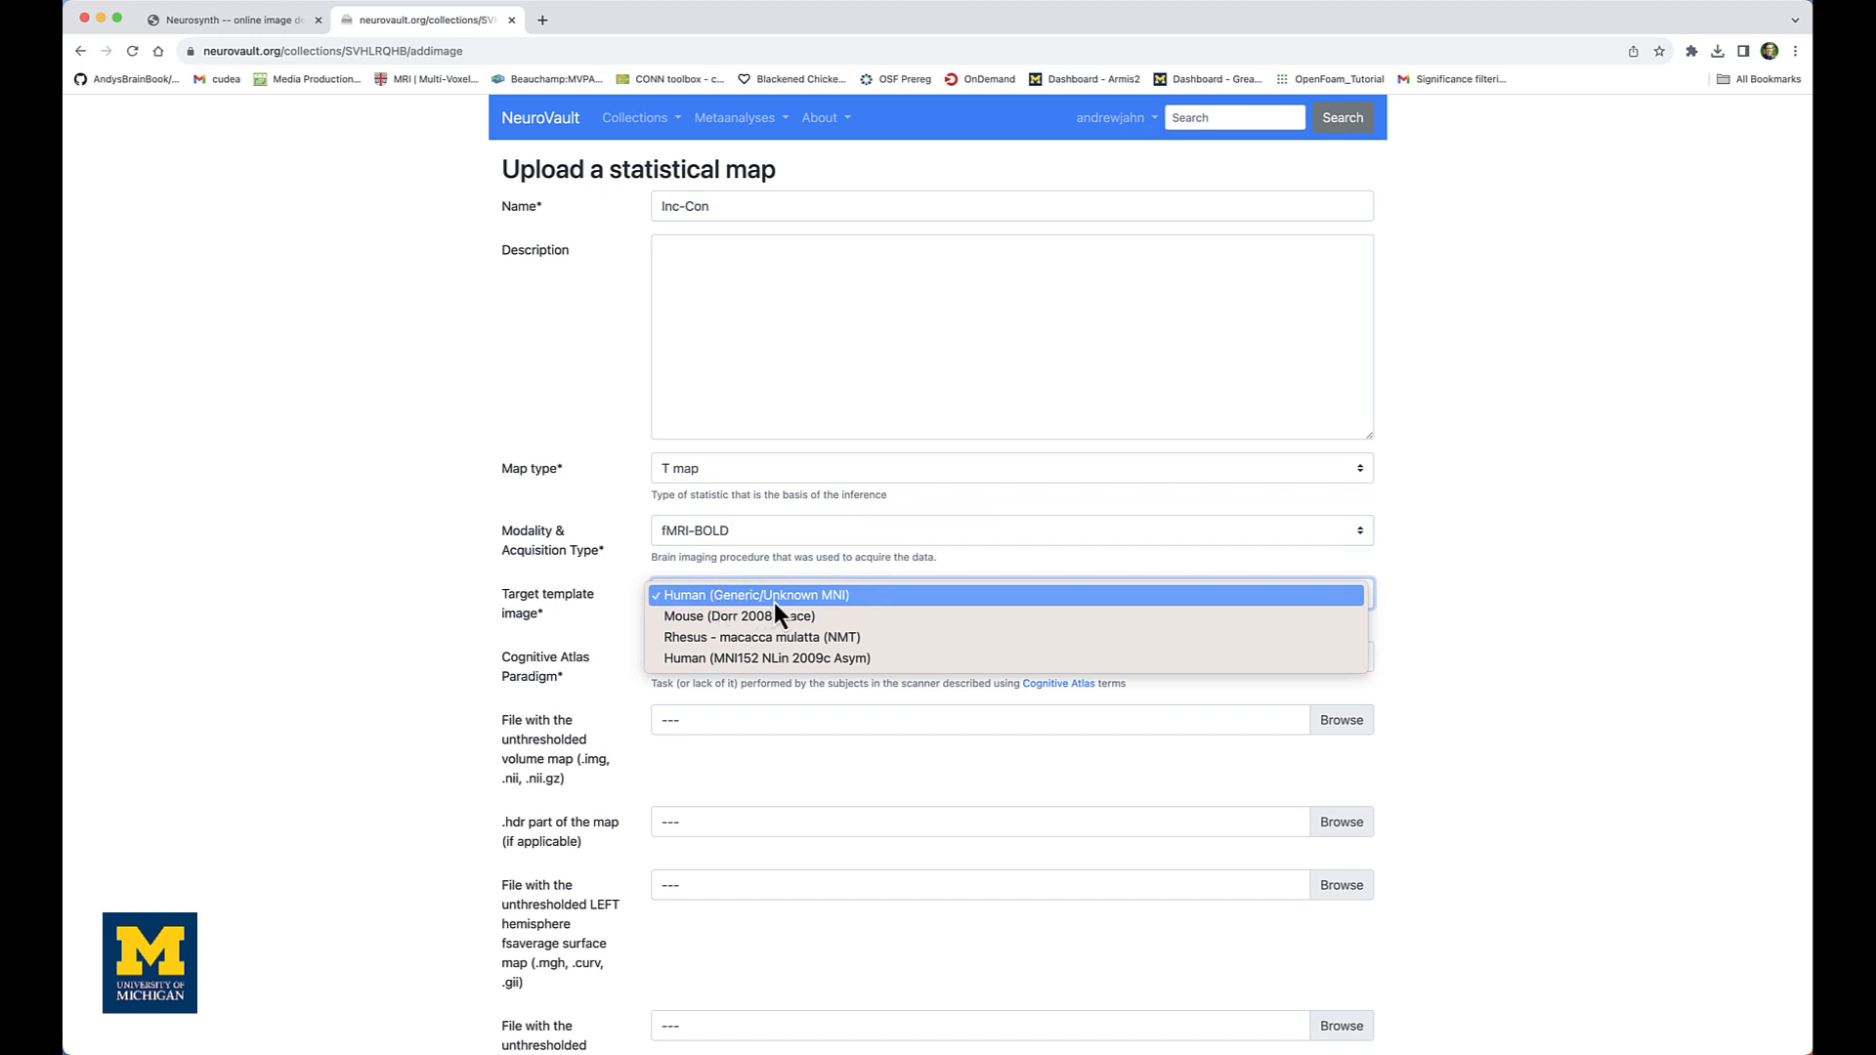
mouse_move(763, 618)
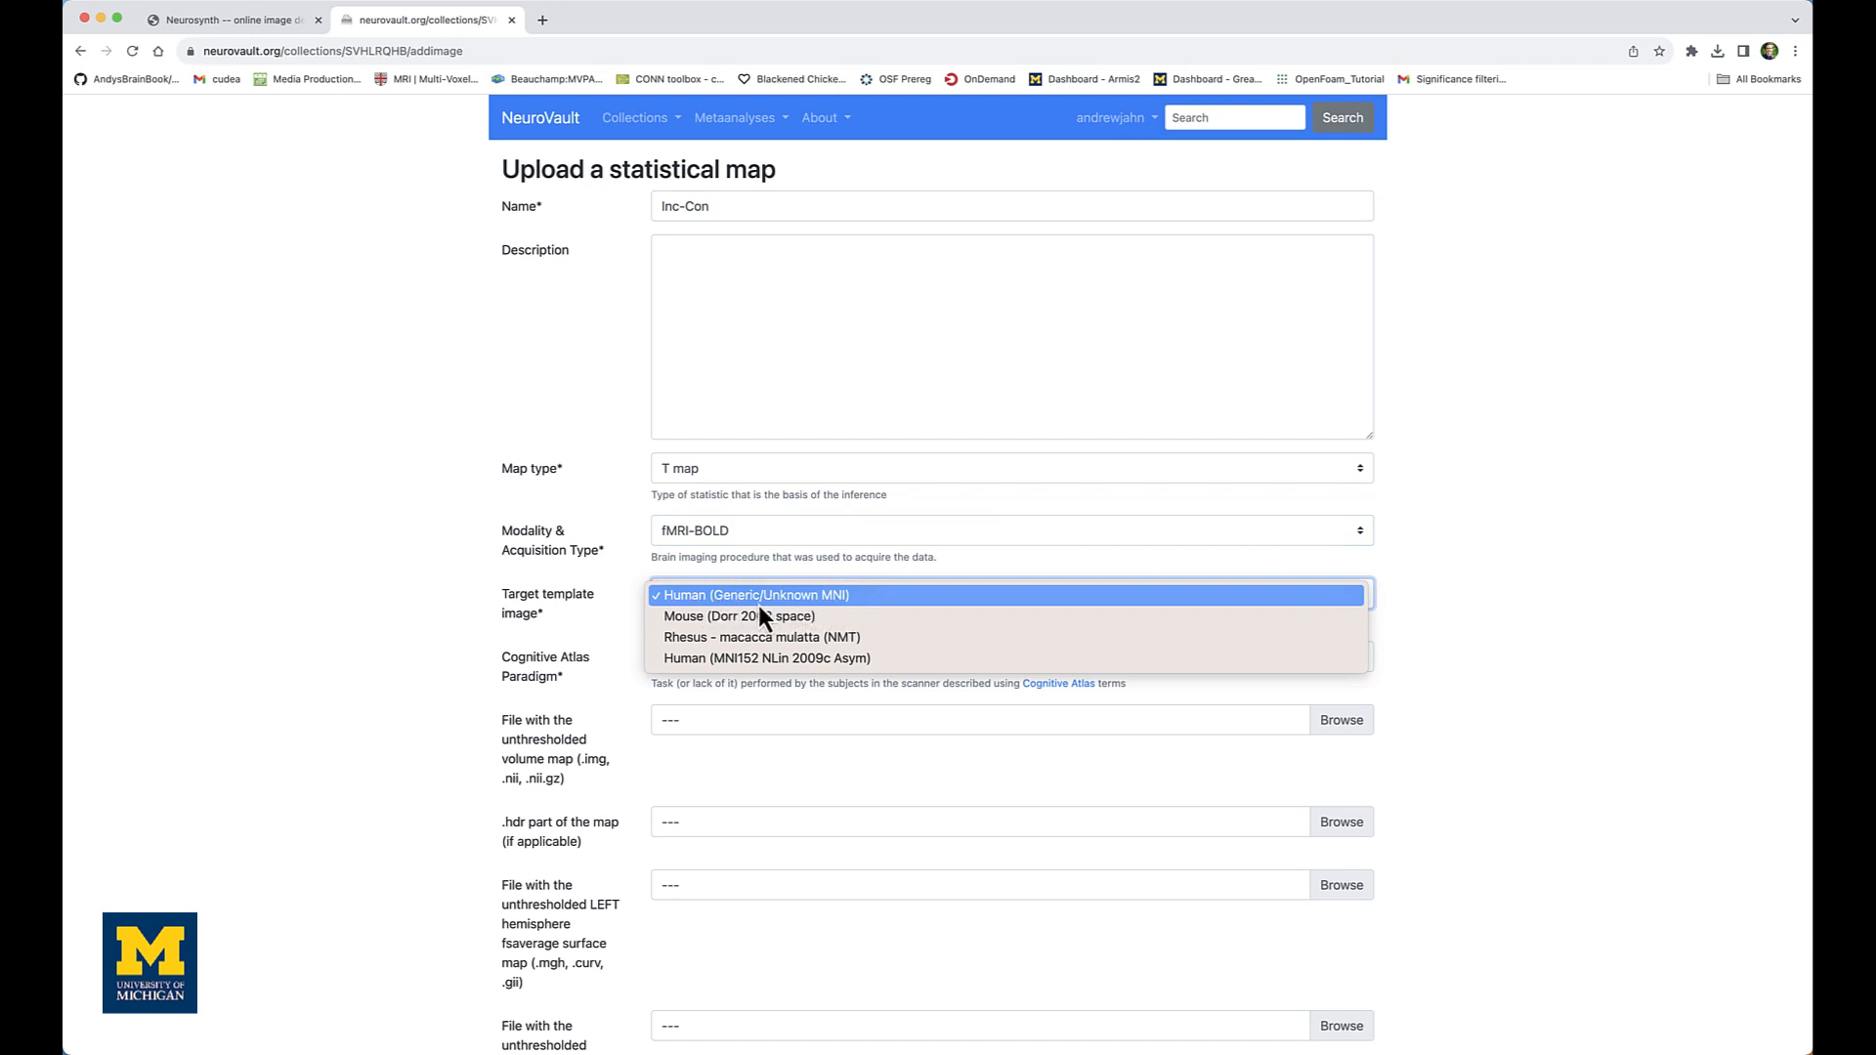
click(751, 596)
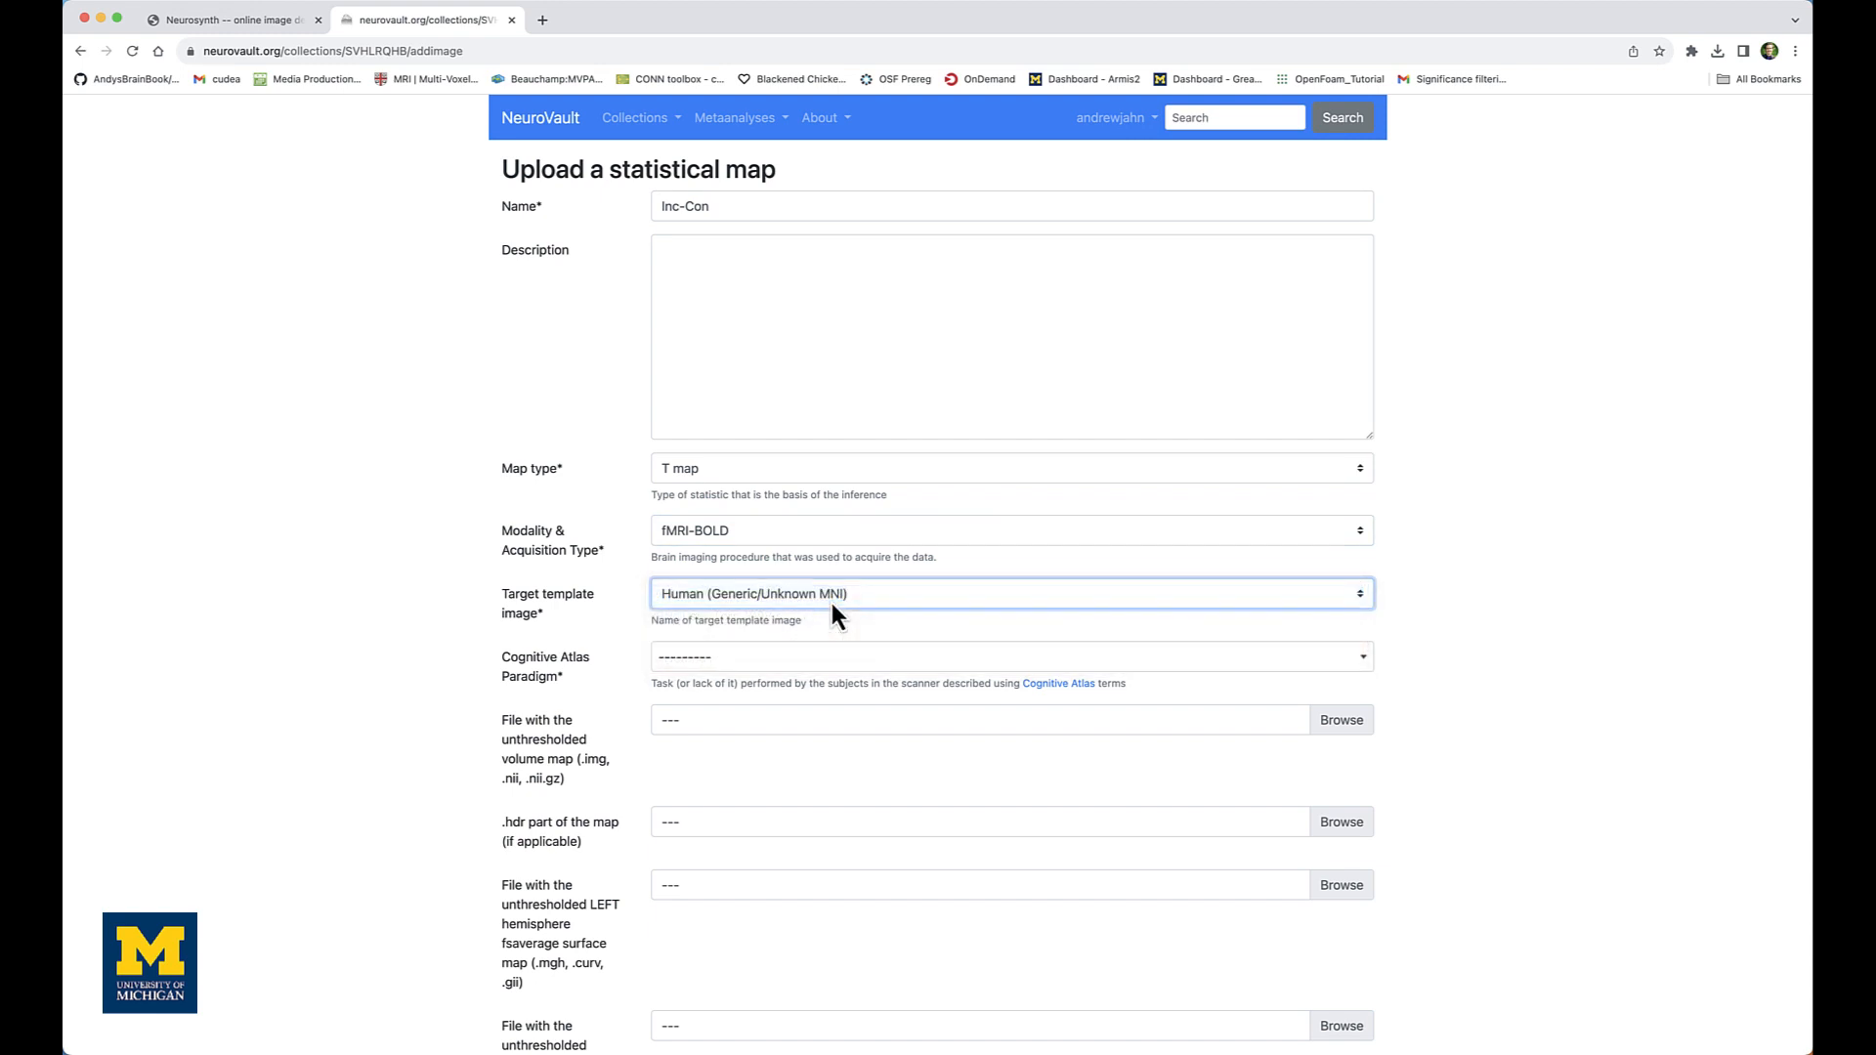
click(1009, 656)
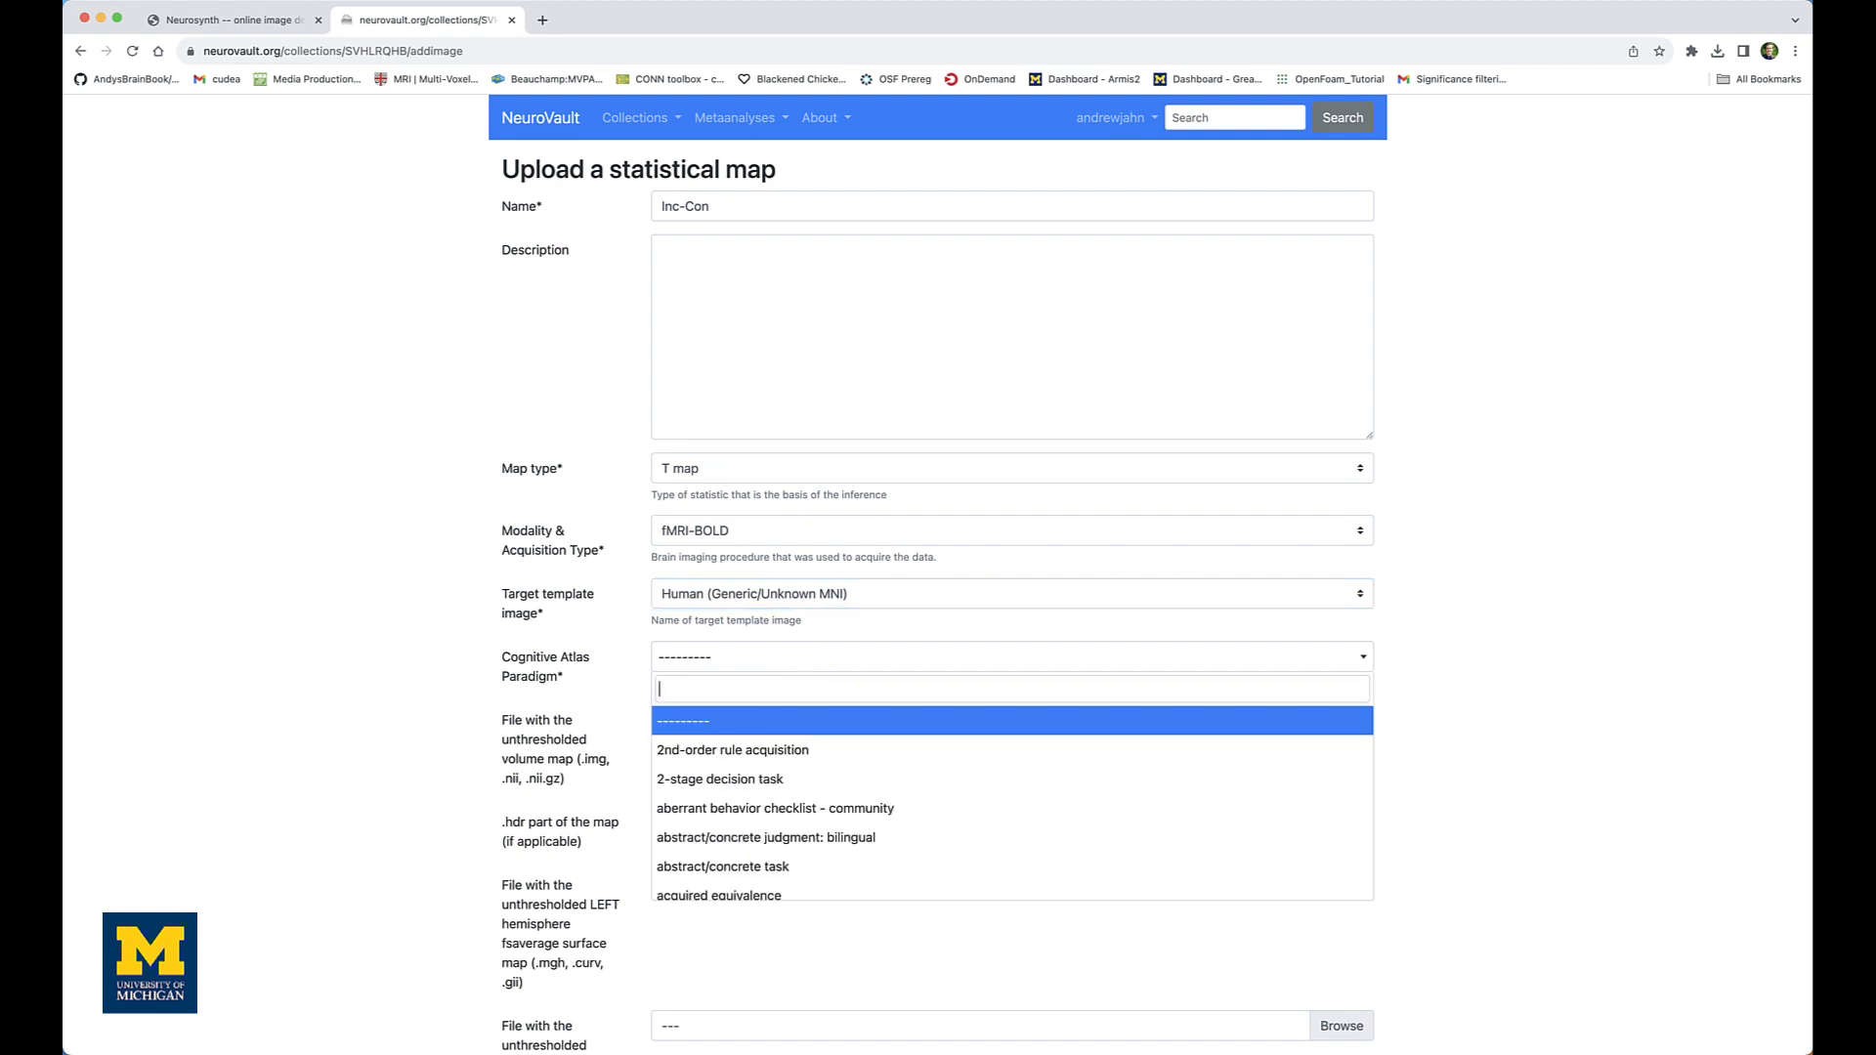
Set paradigm to Eriksen flanker task and contrast to incongruent minus congruent correct
text(flanker)
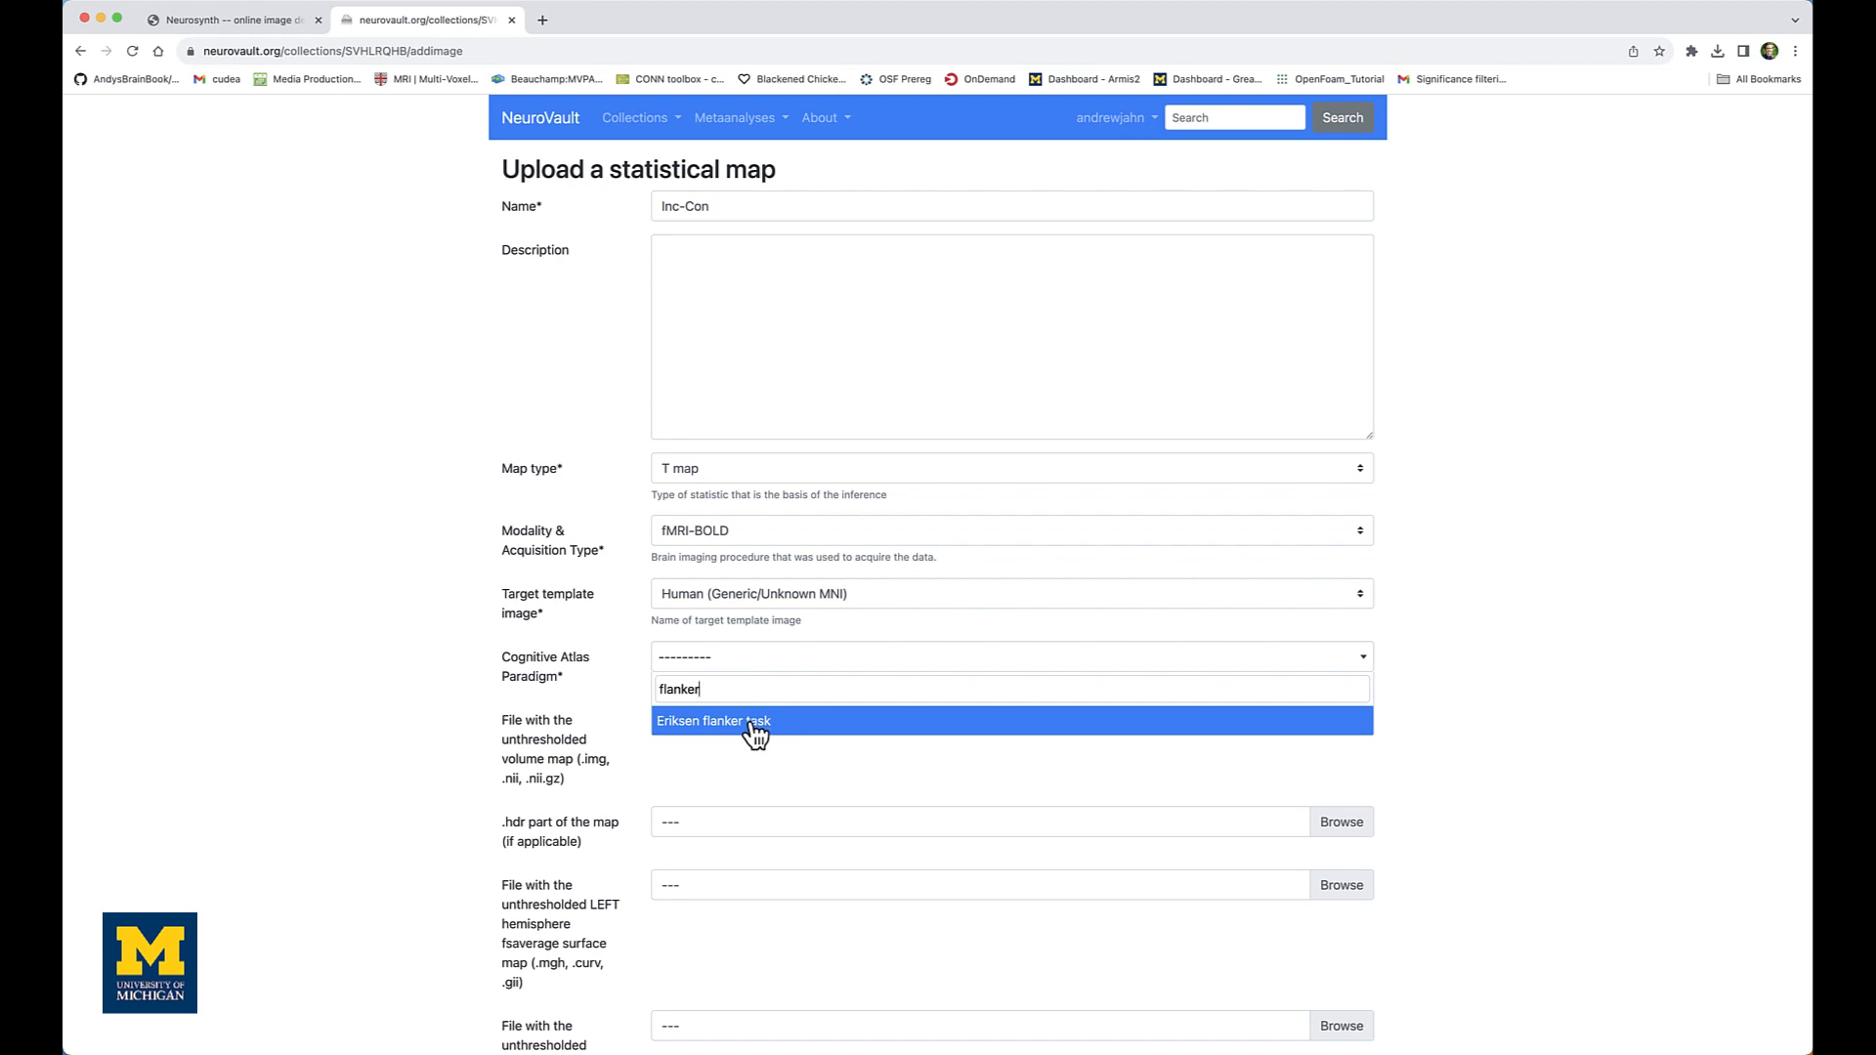
click(714, 720)
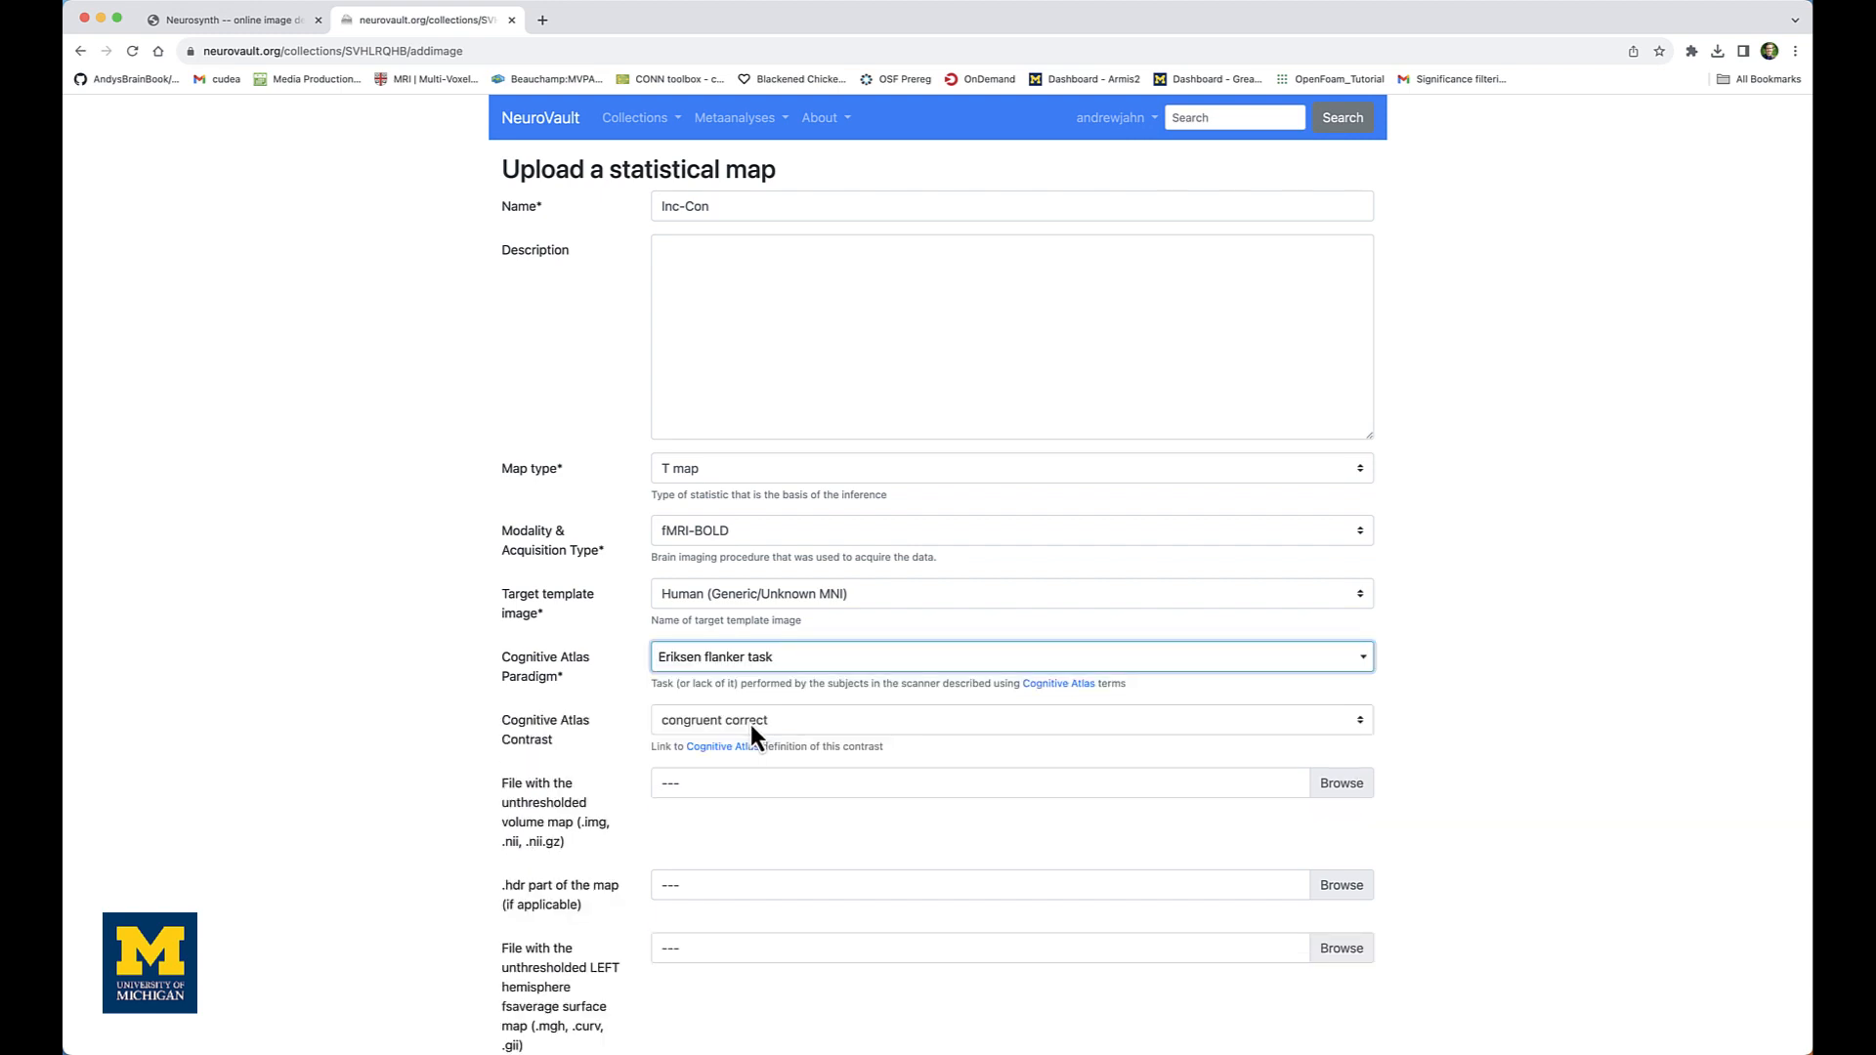
mouse_move(828, 736)
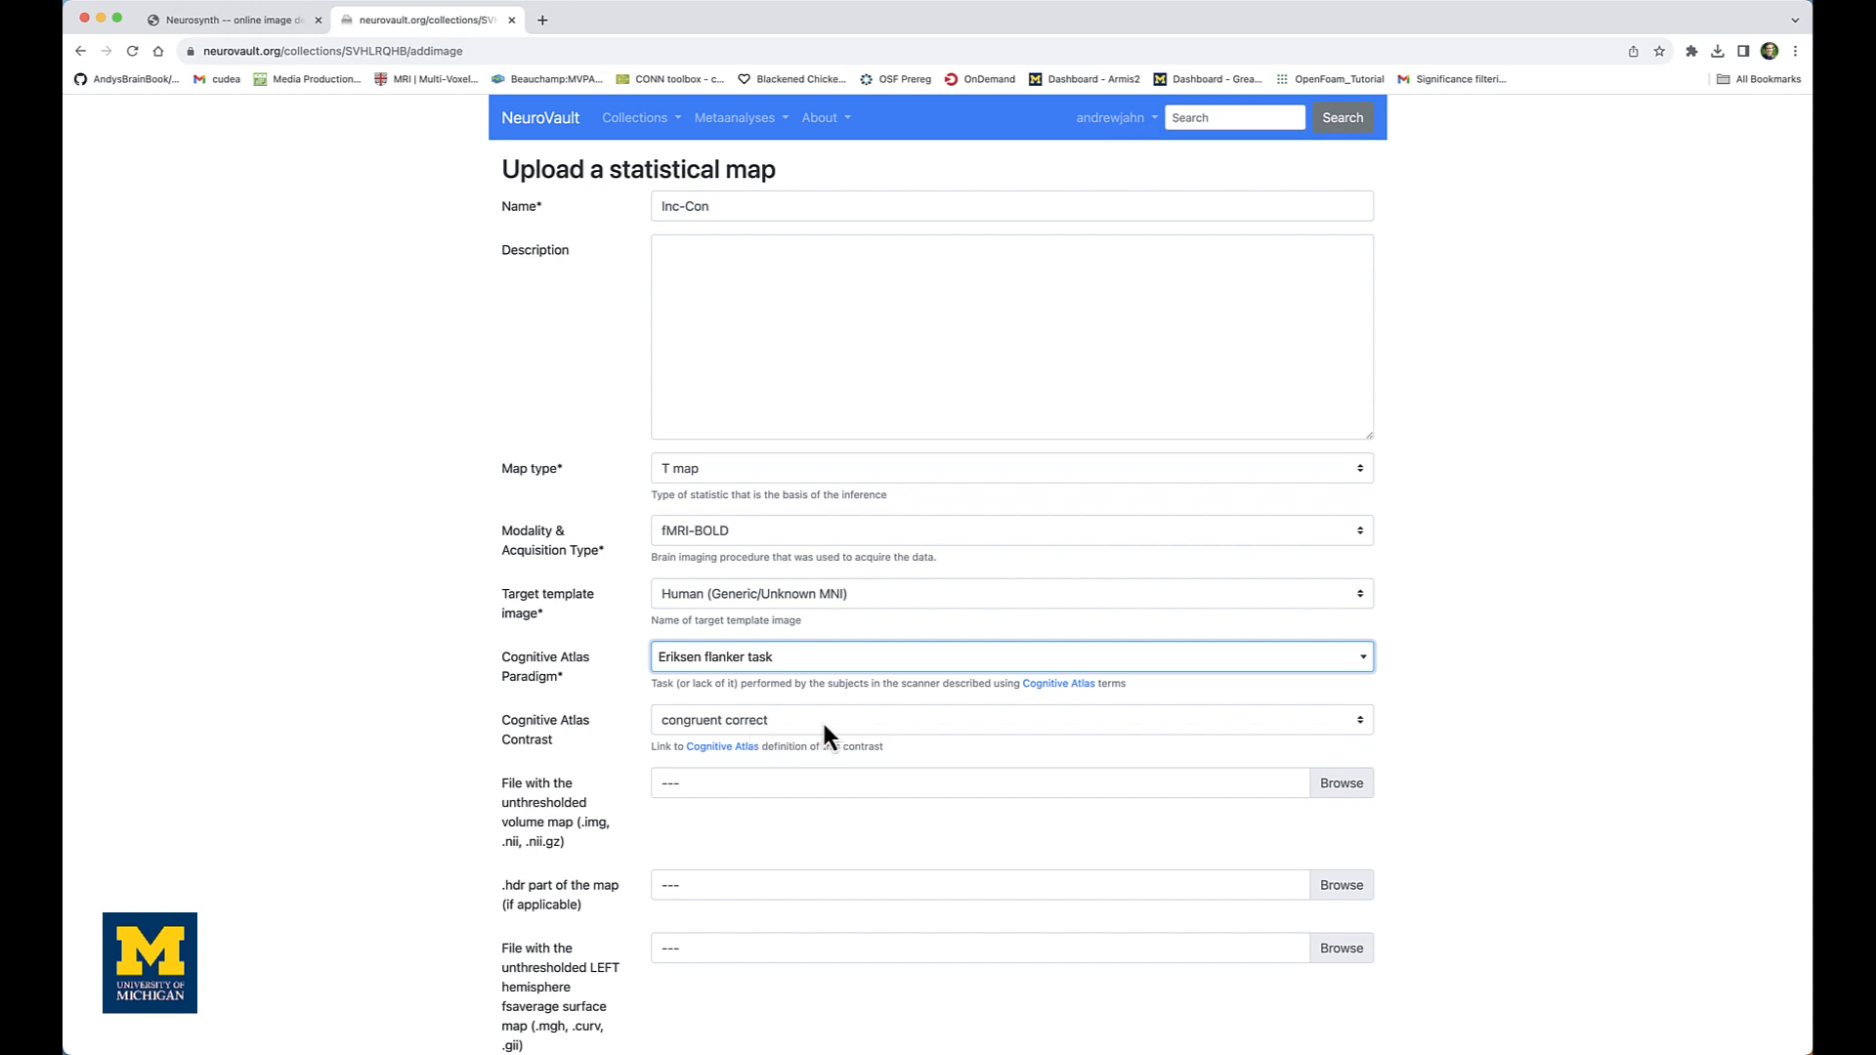
click(1011, 719)
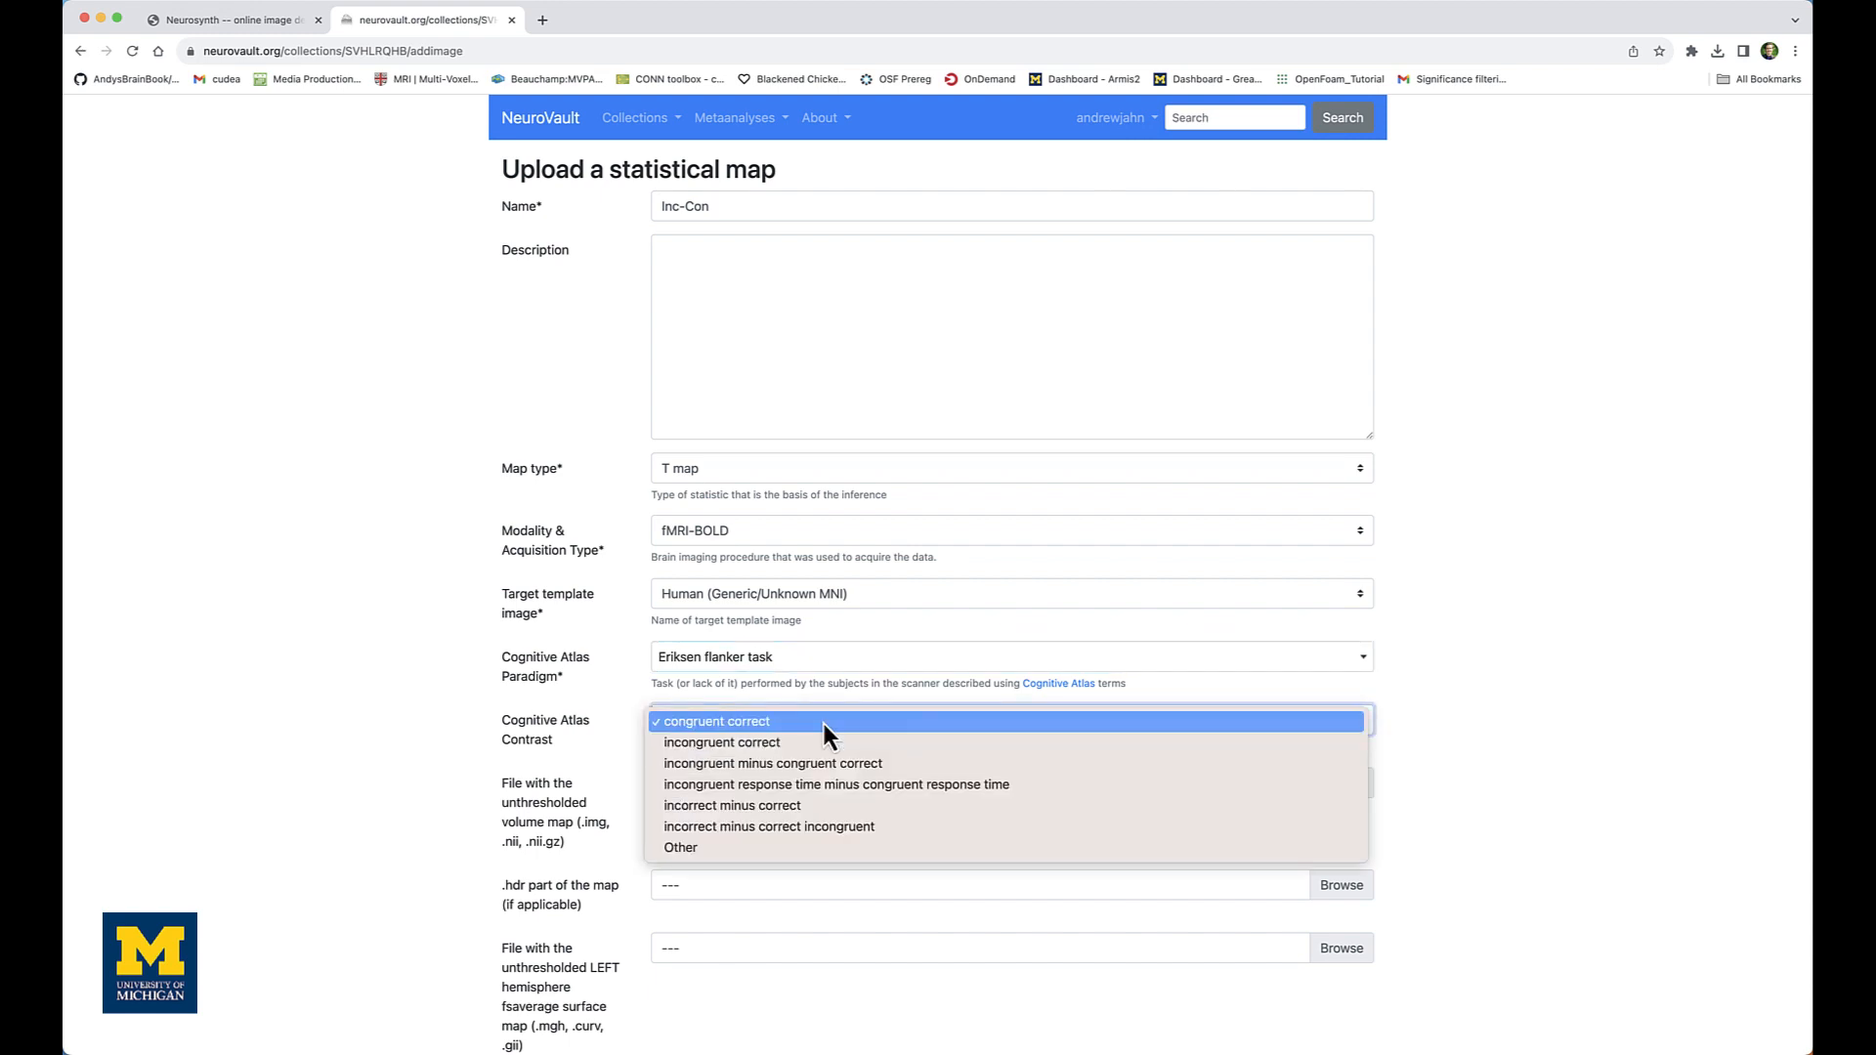
mouse_move(800, 805)
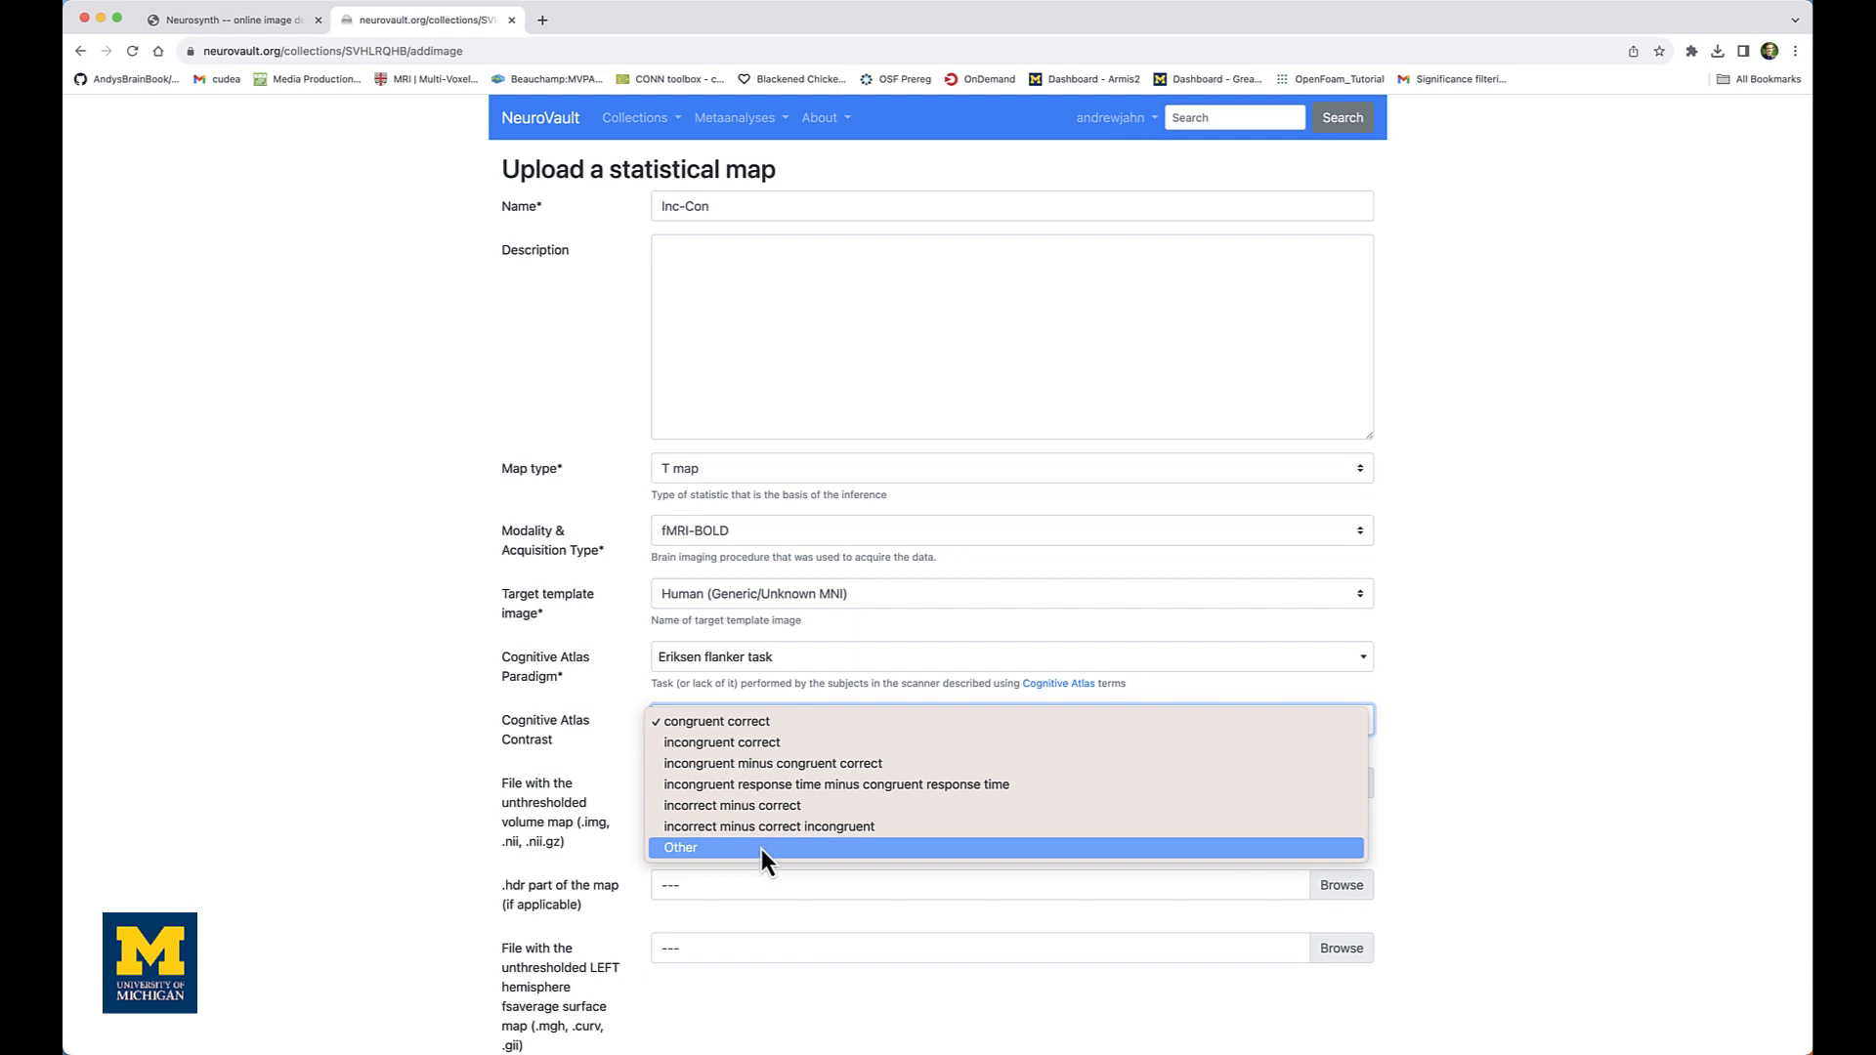
mouse_move(767, 764)
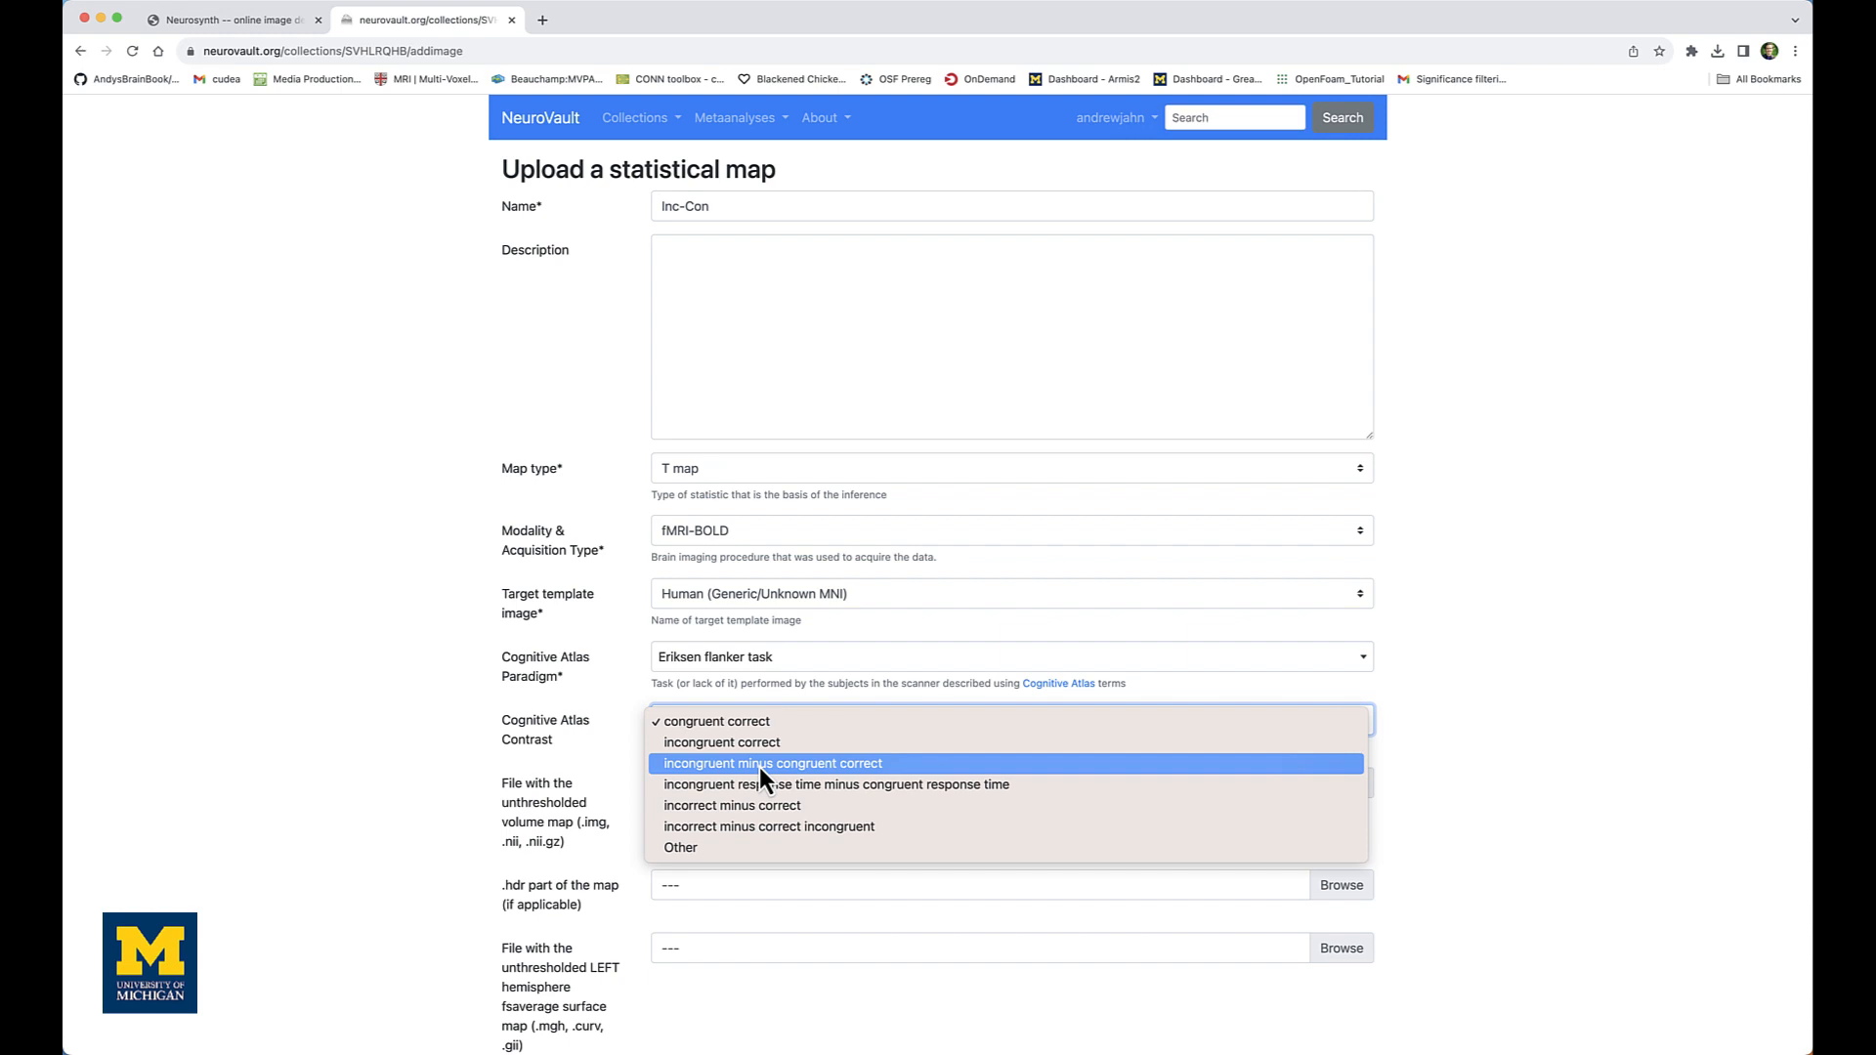
click(773, 763)
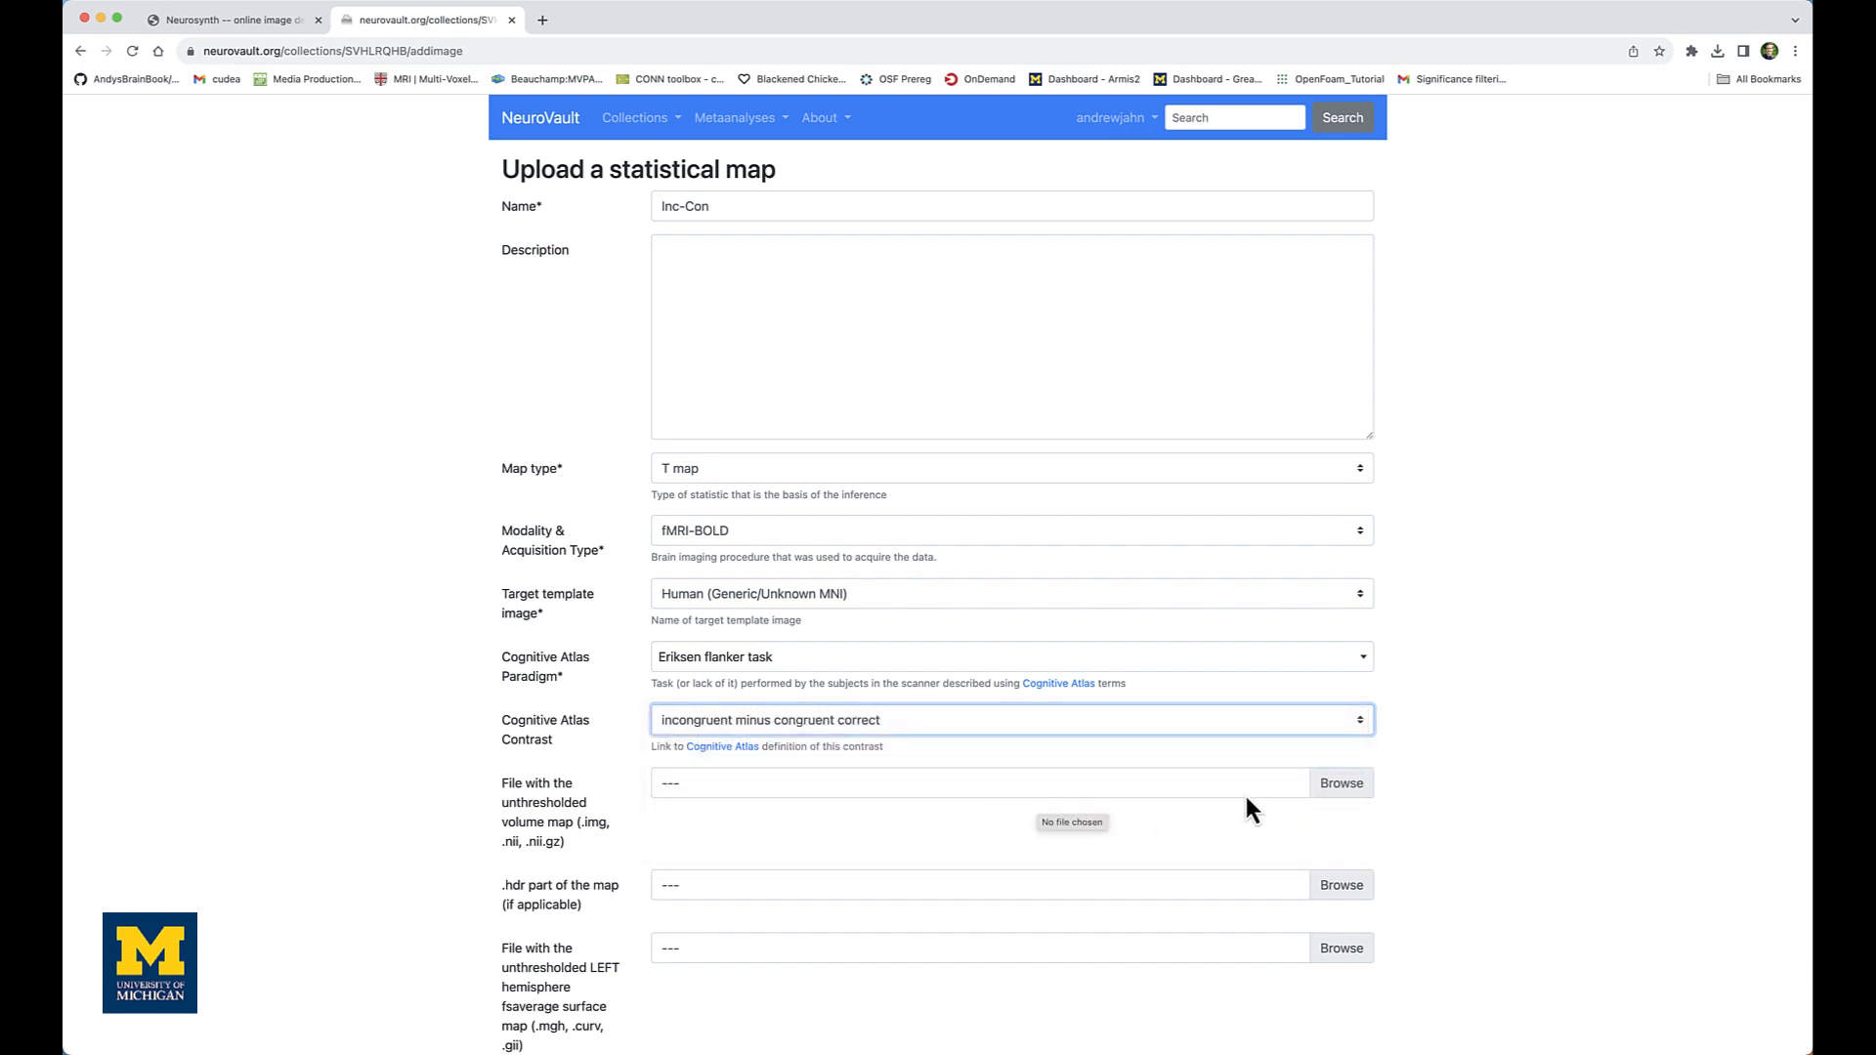
mouse_move(1352, 799)
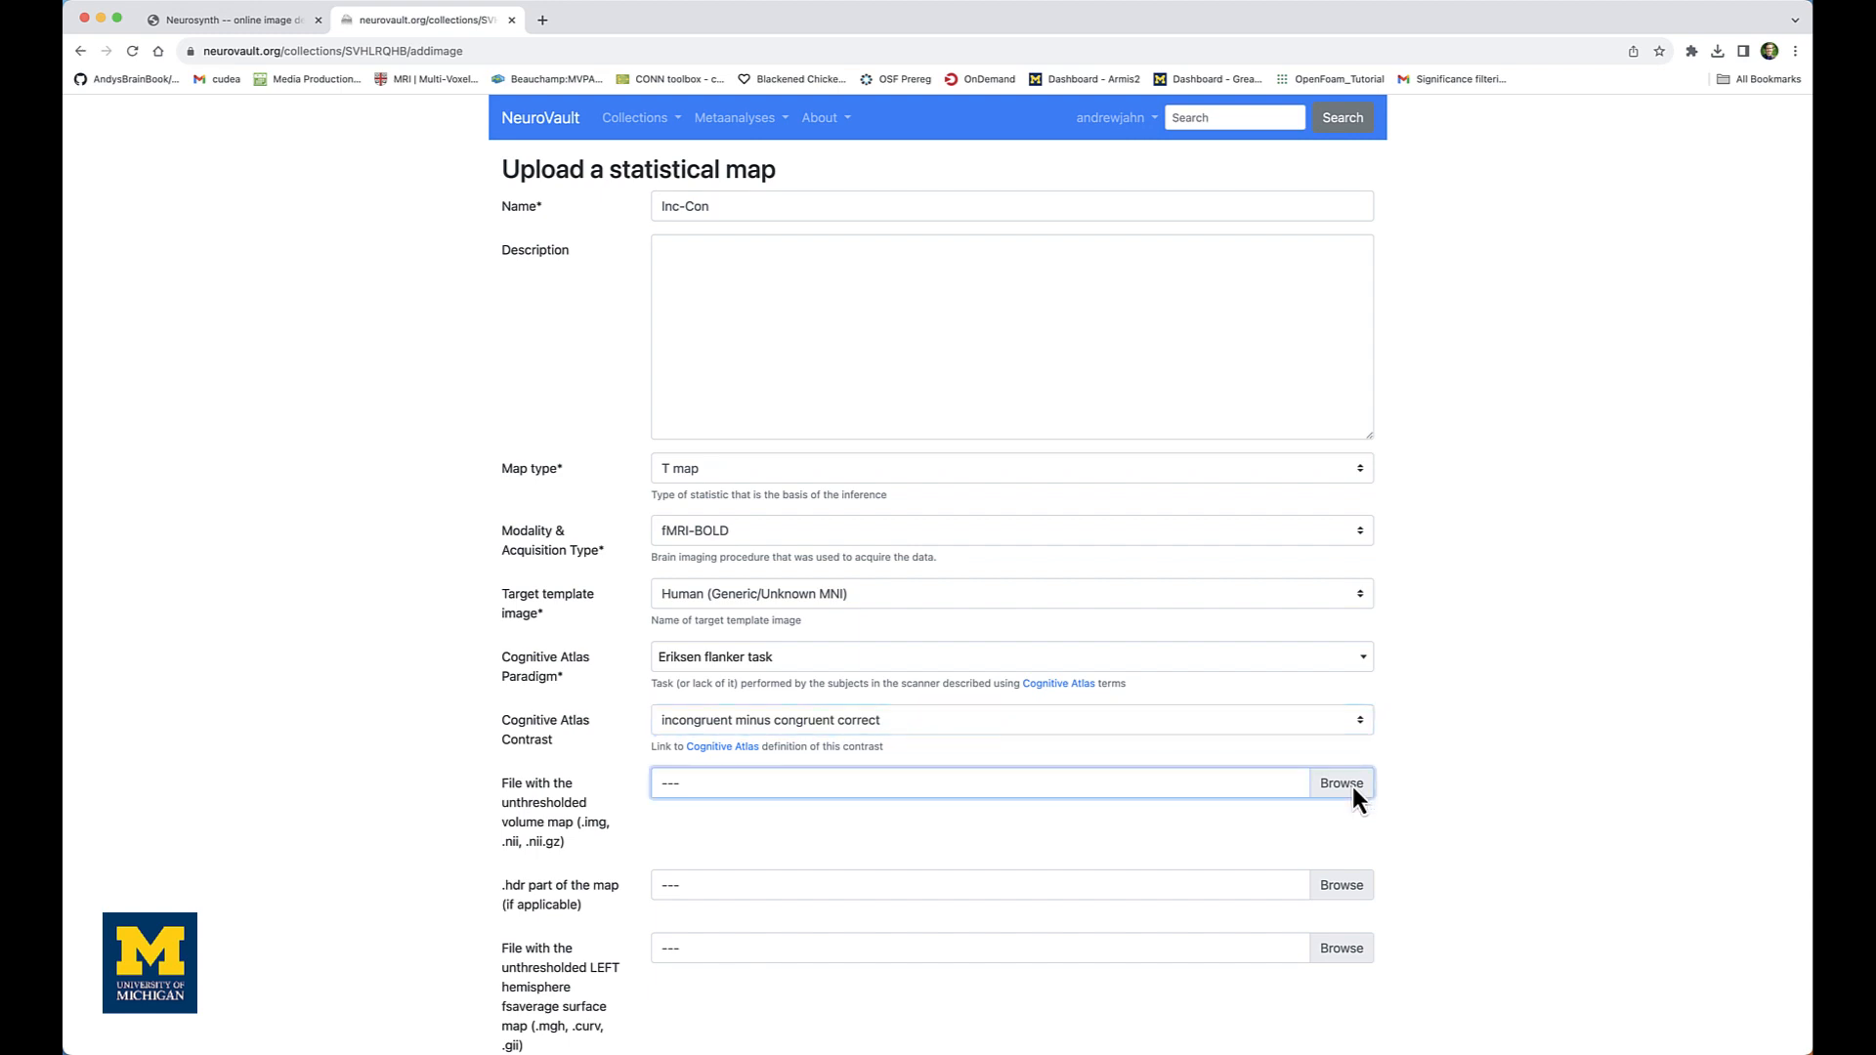
Attach spmT_0001.nii from Desktop/2ndLevel_Inc-Con as the unthresholded volume map
click(1341, 782)
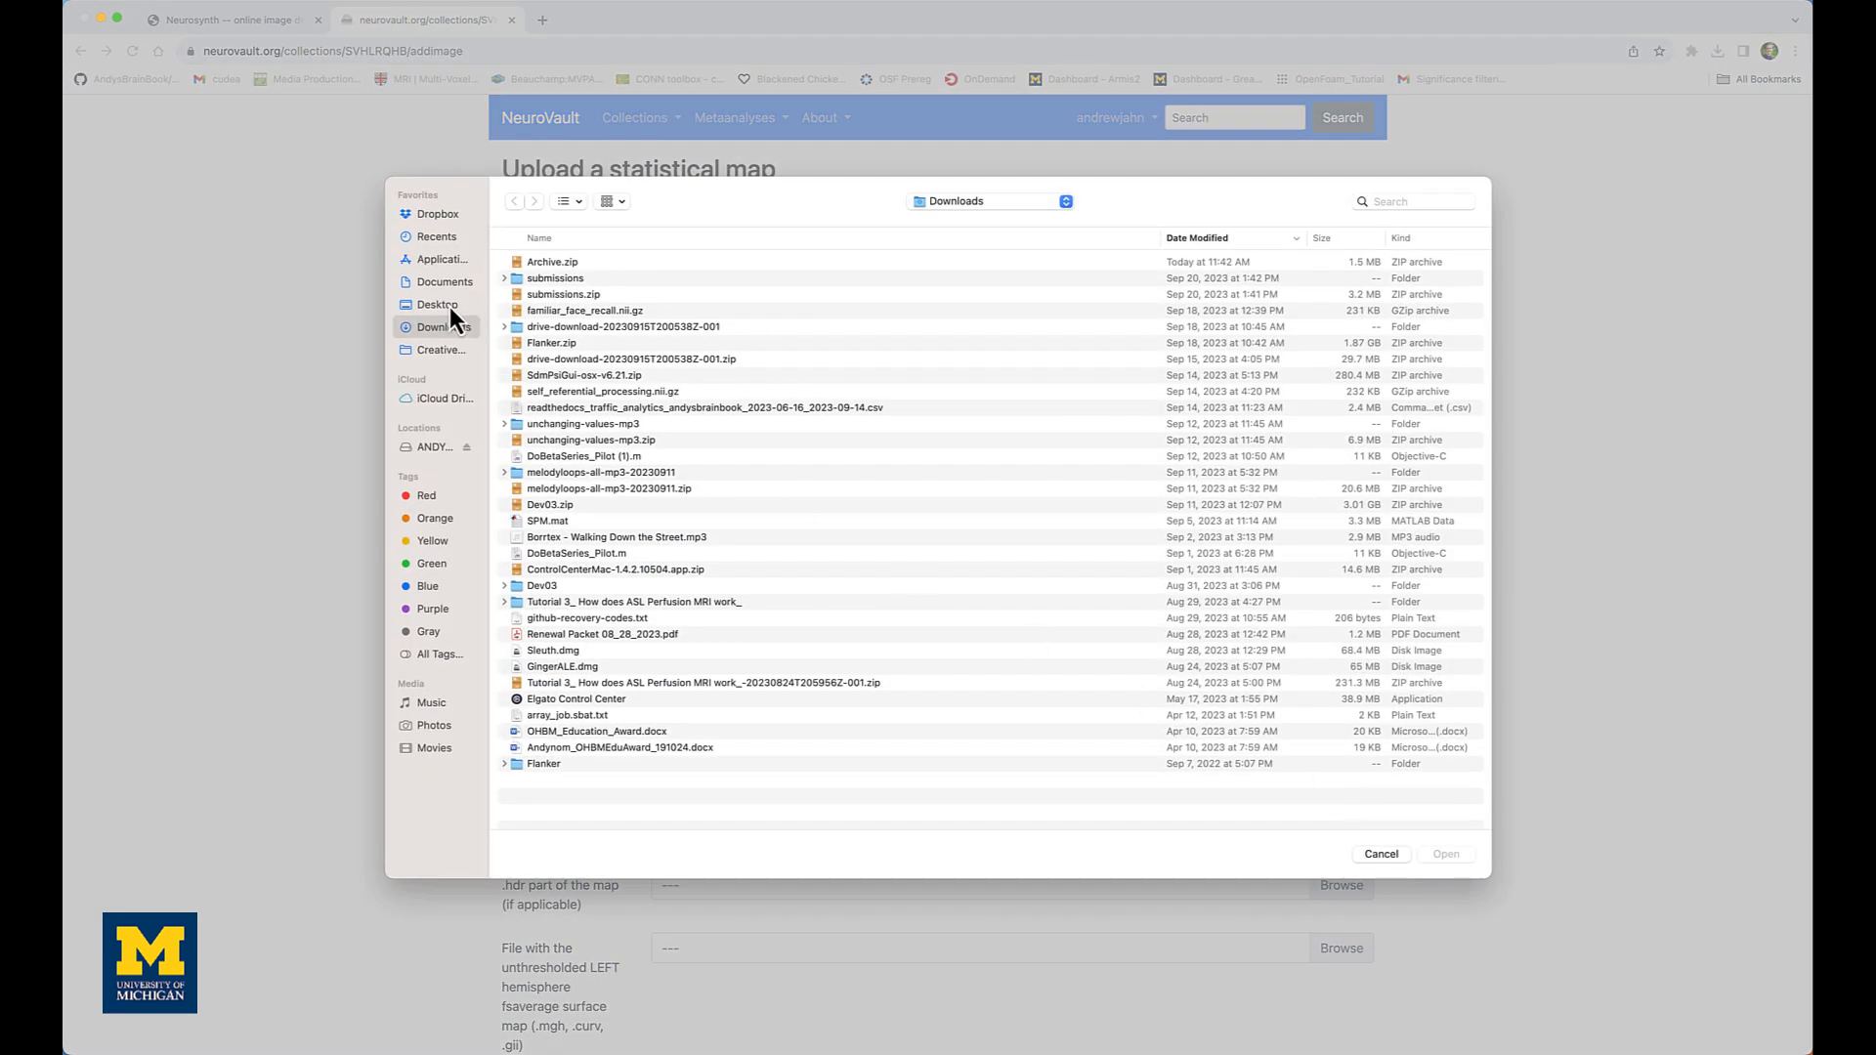
click(437, 304)
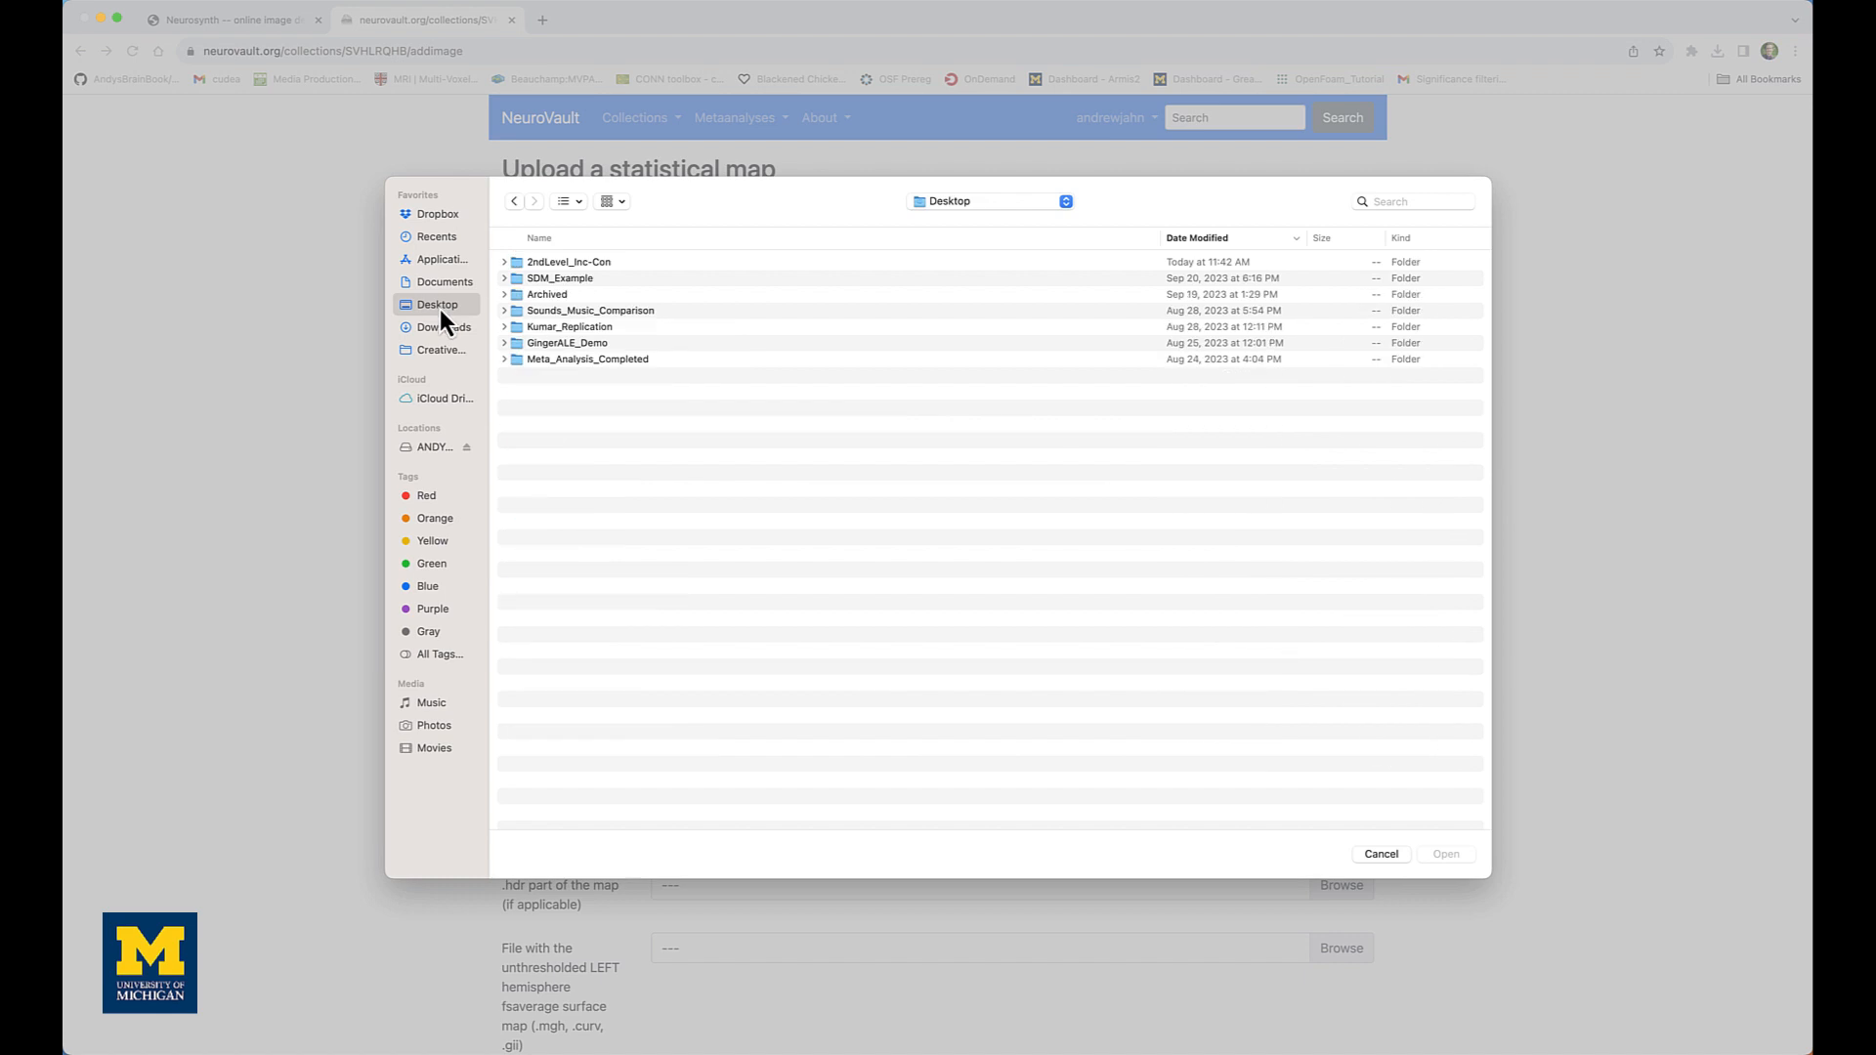
mouse_move(444, 320)
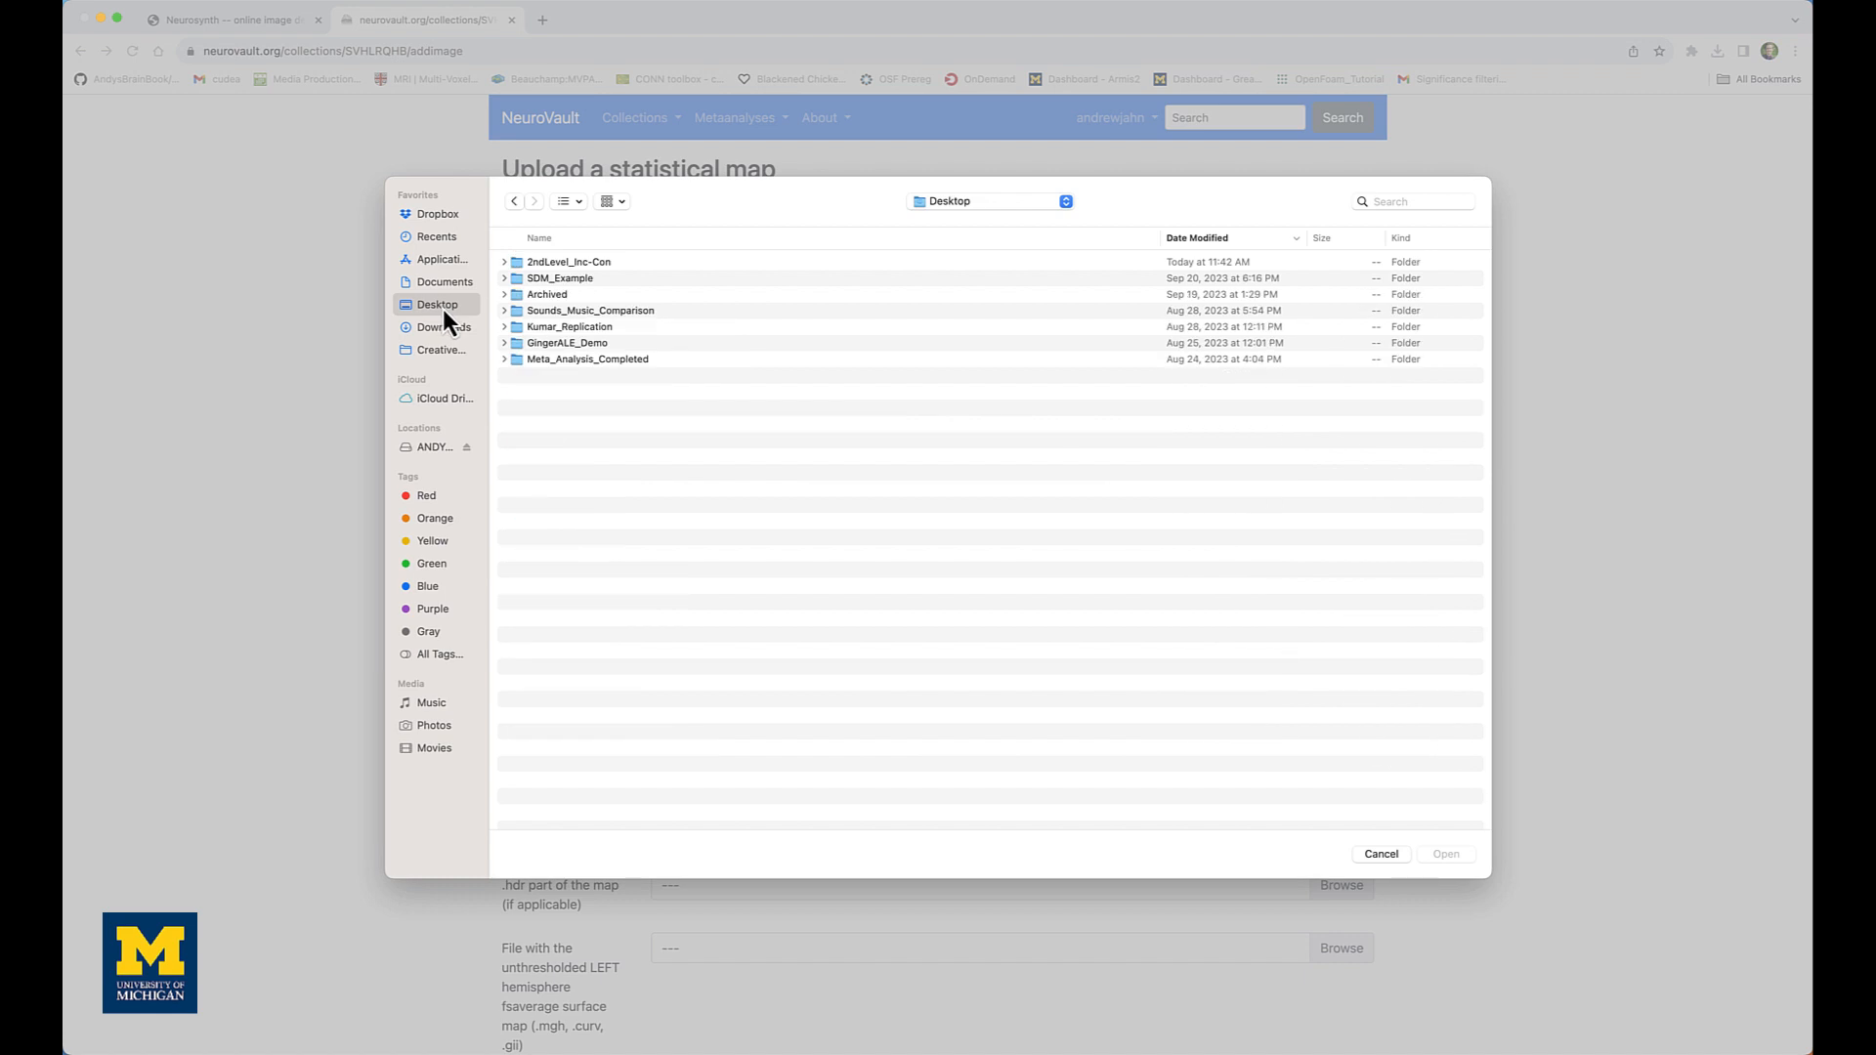
click(570, 262)
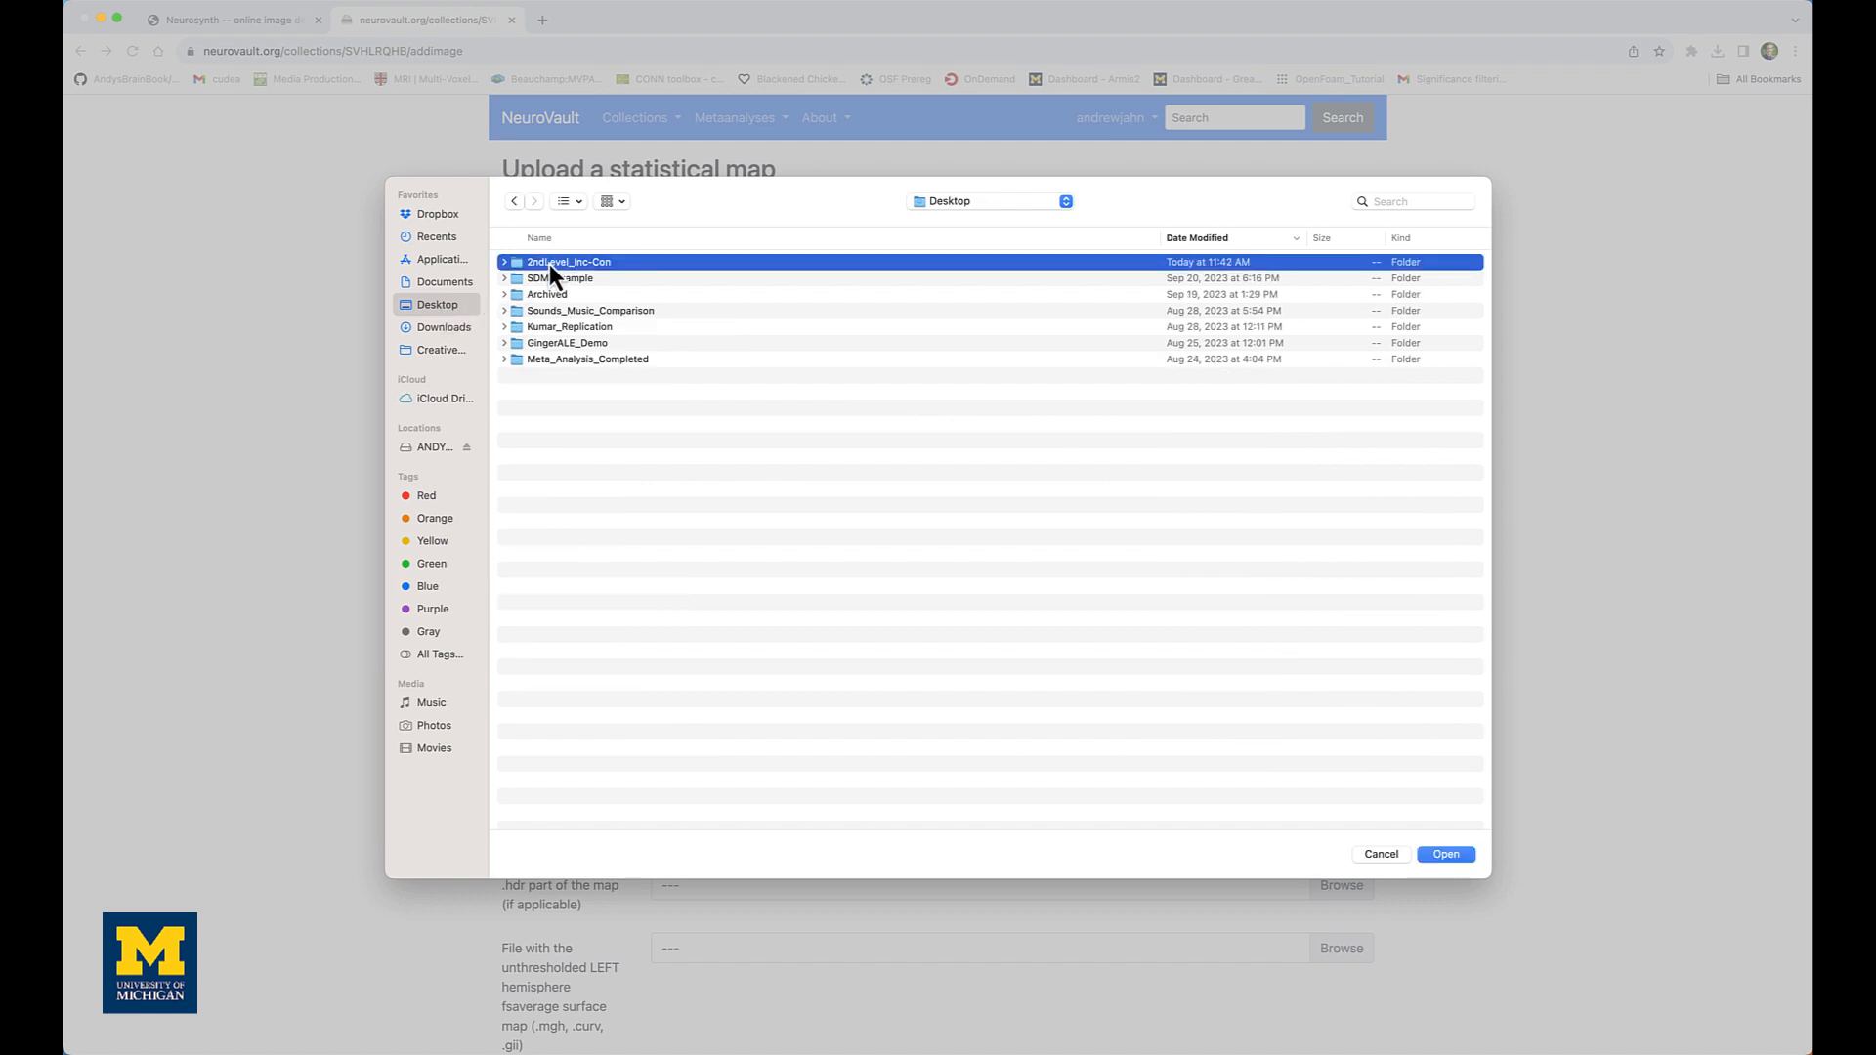
double_click(569, 261)
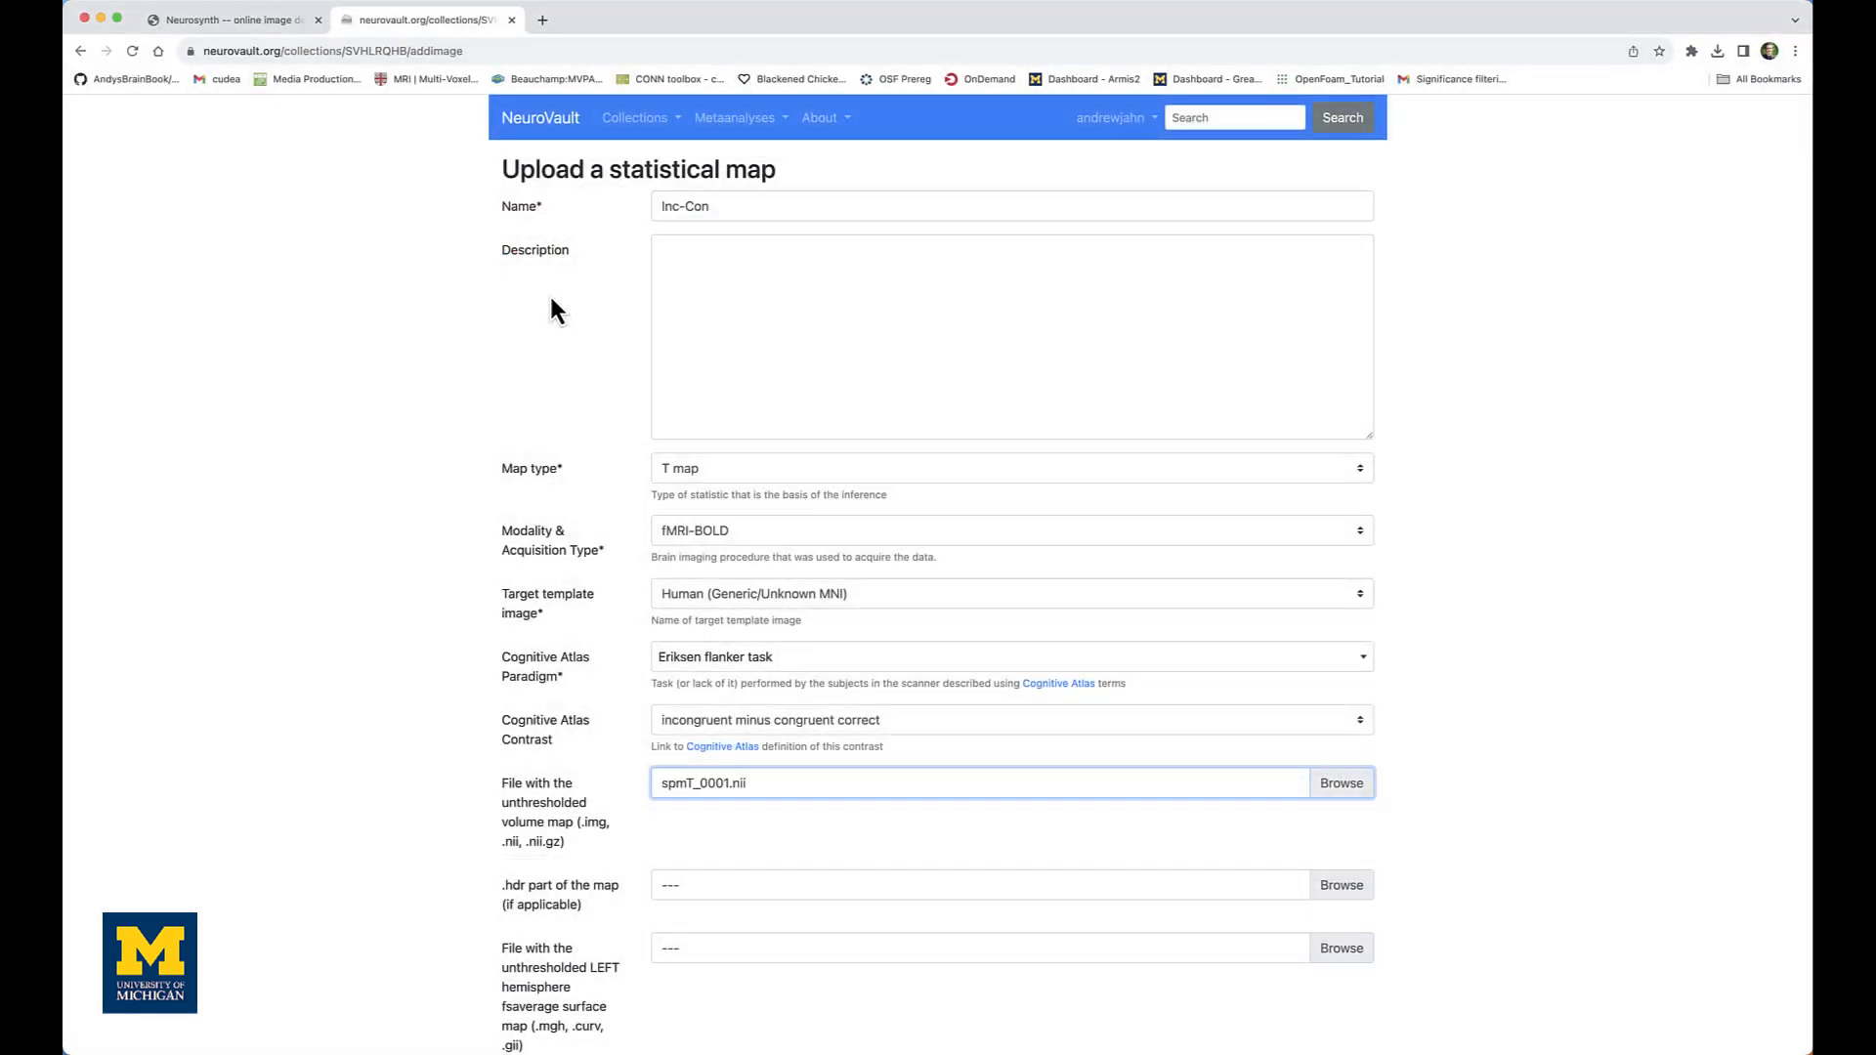
mouse_move(619, 805)
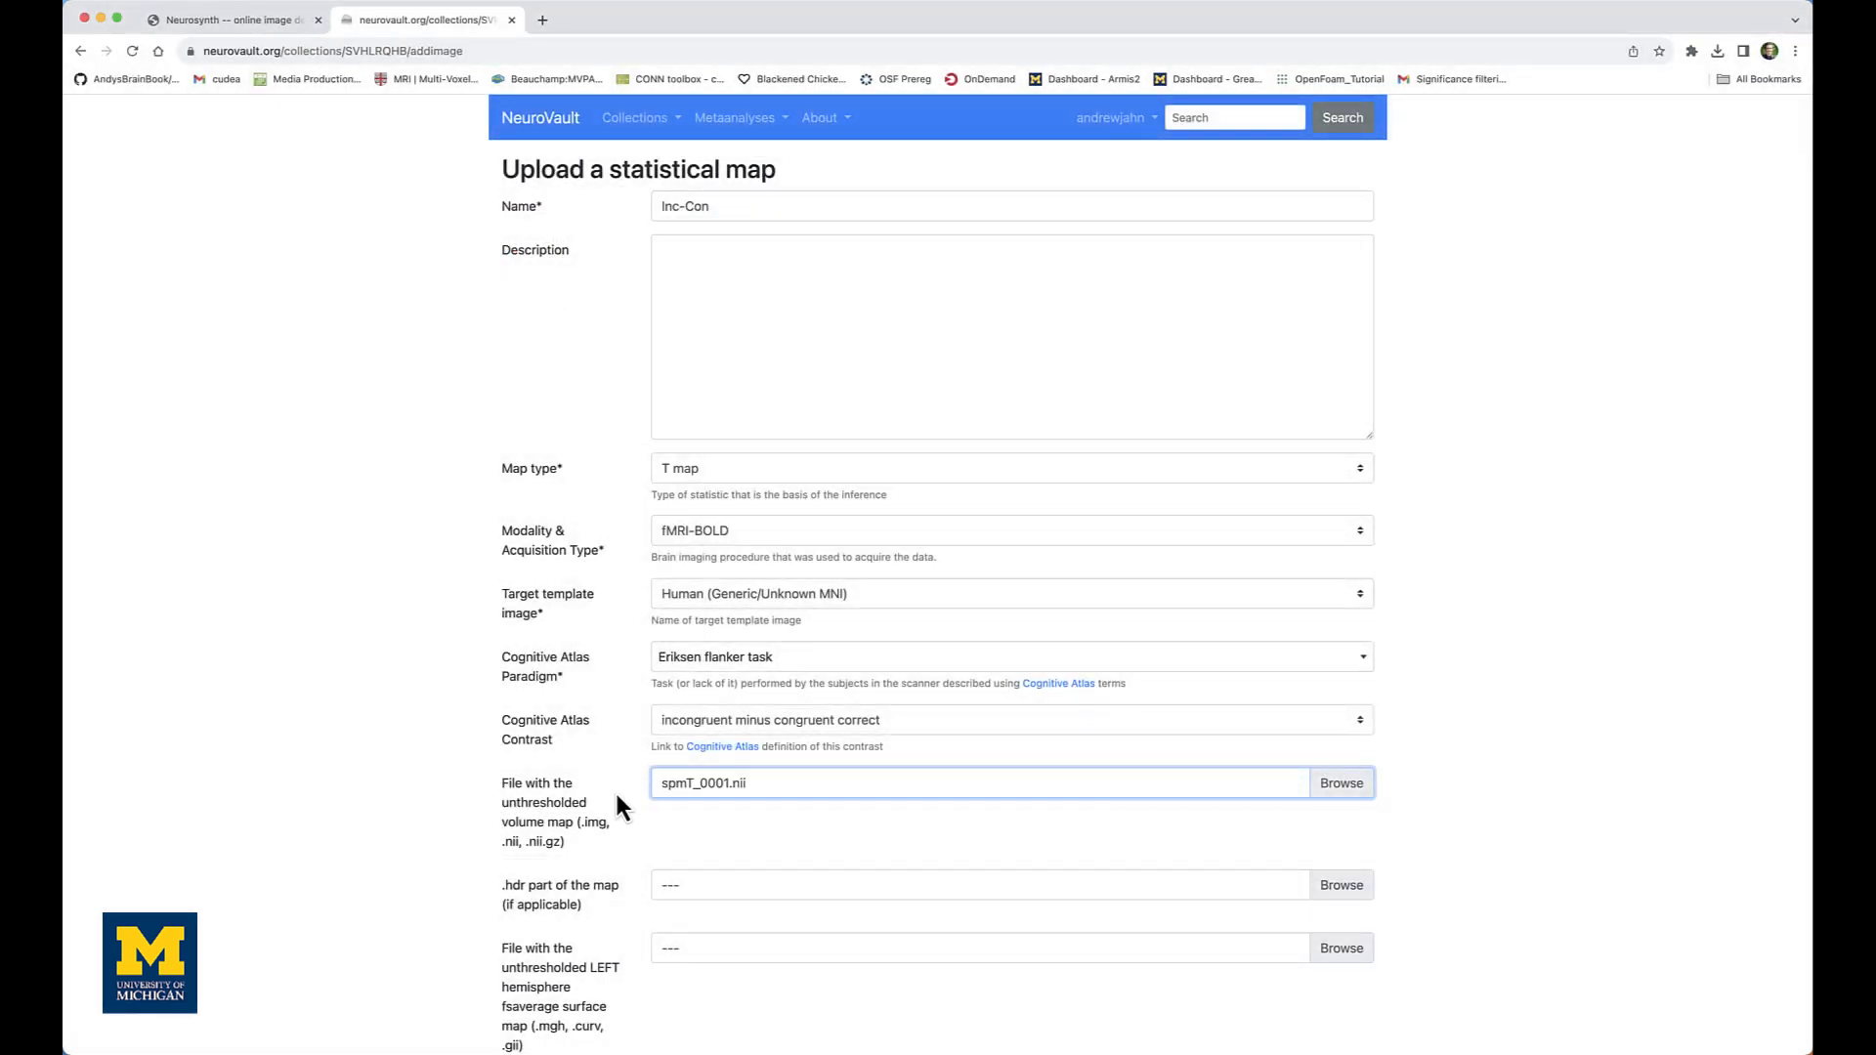
Set analysis level to group with 26 subjects and scroll to the Submit button
scroll(down, 3)
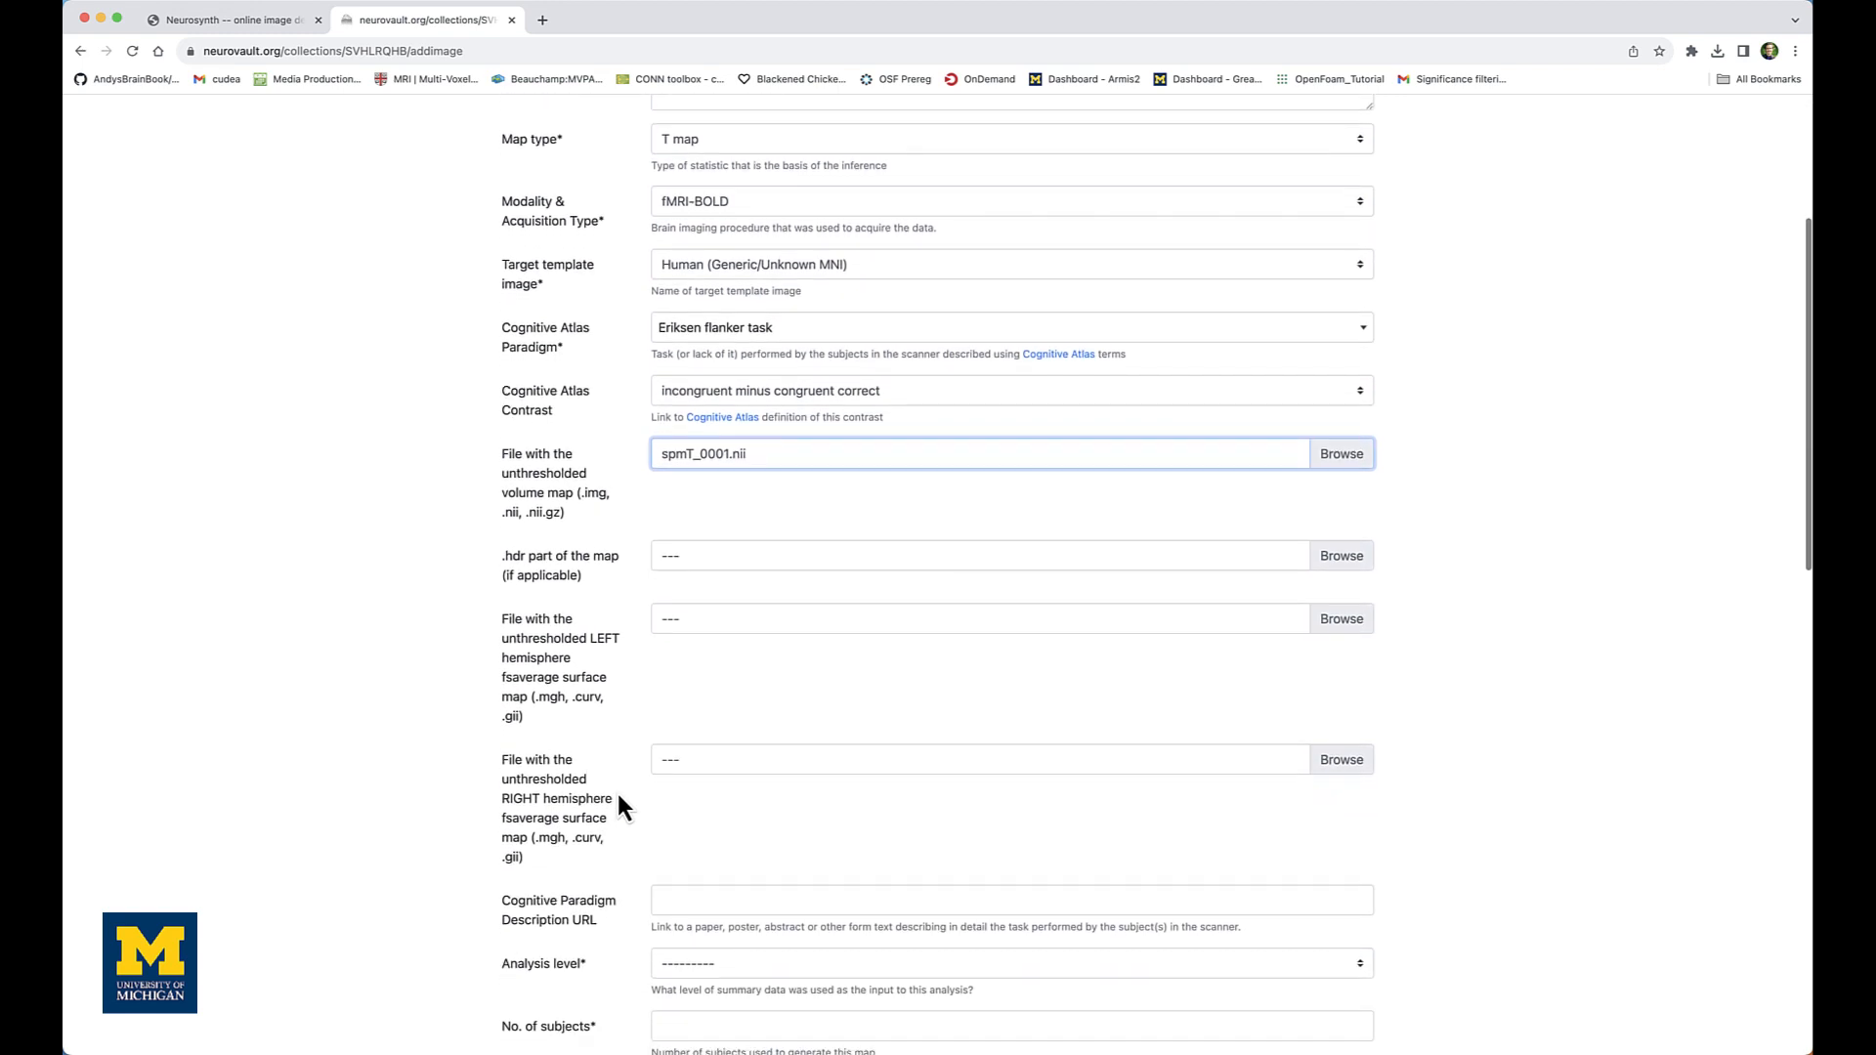
scroll(down, 3)
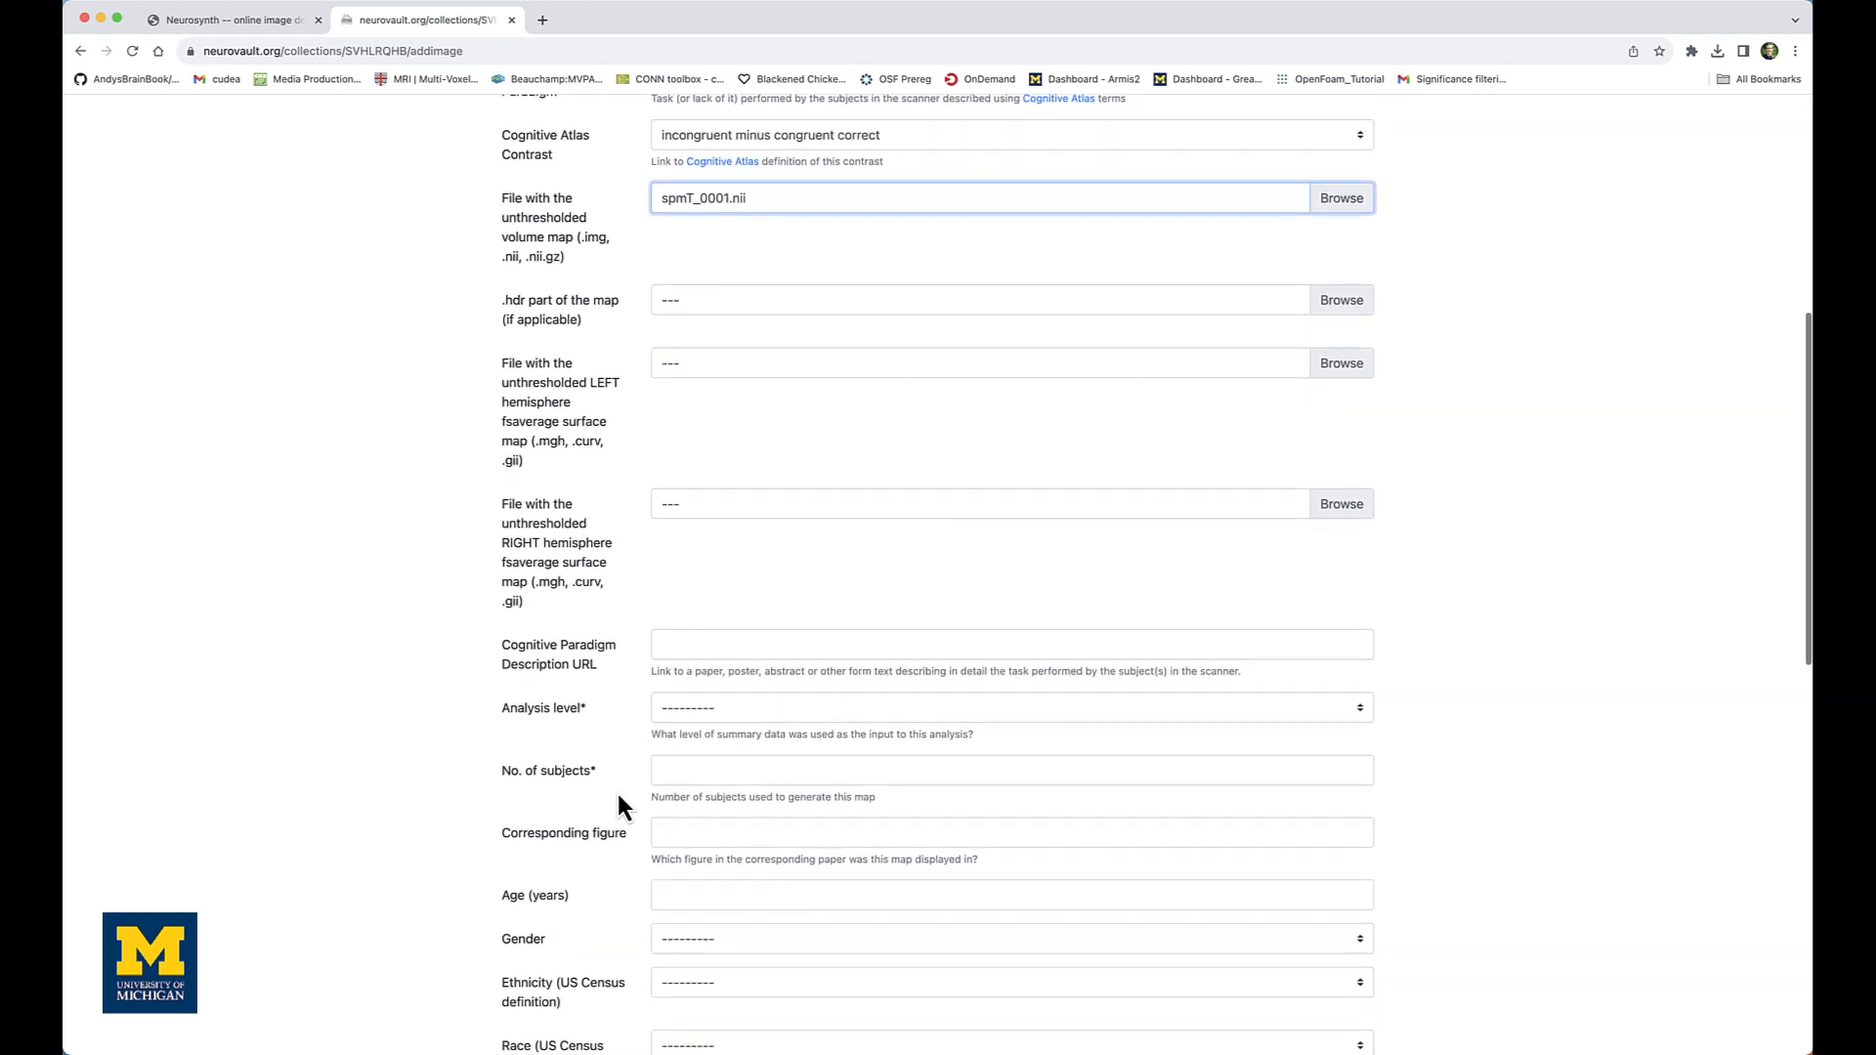
scroll(down, 3)
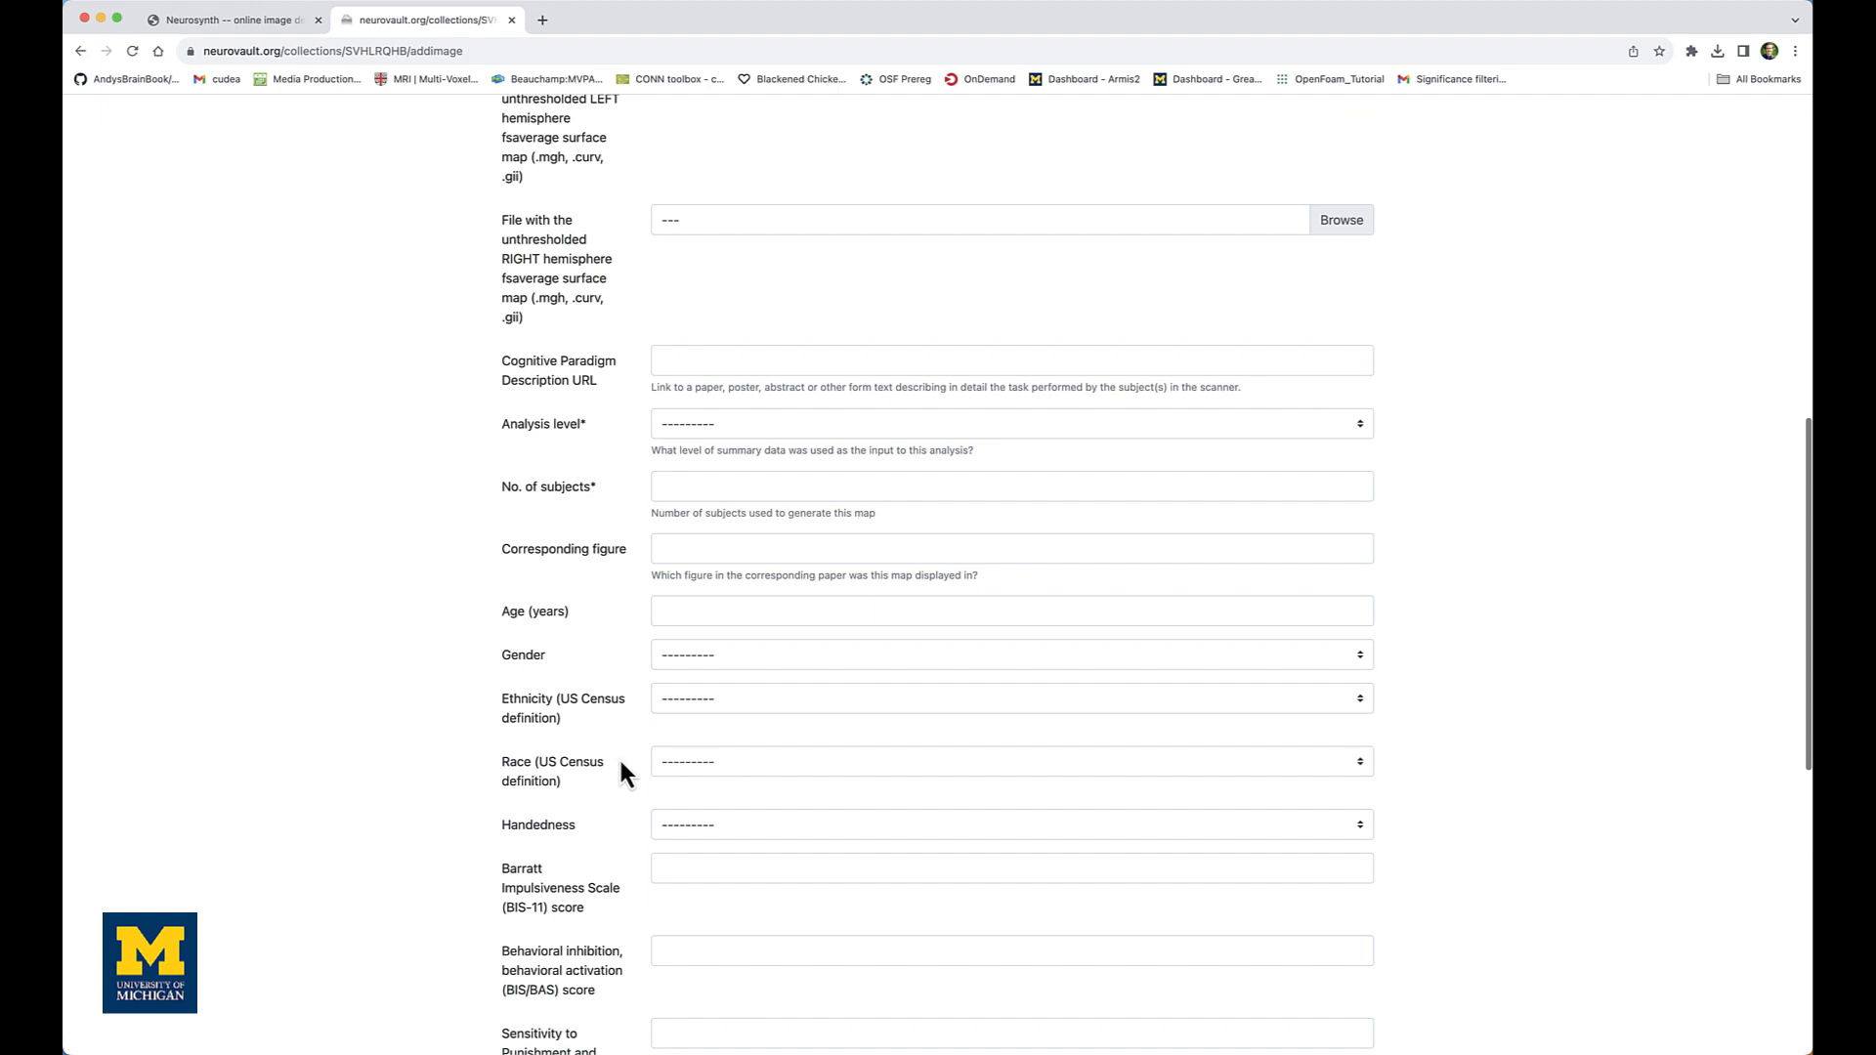
click(1008, 423)
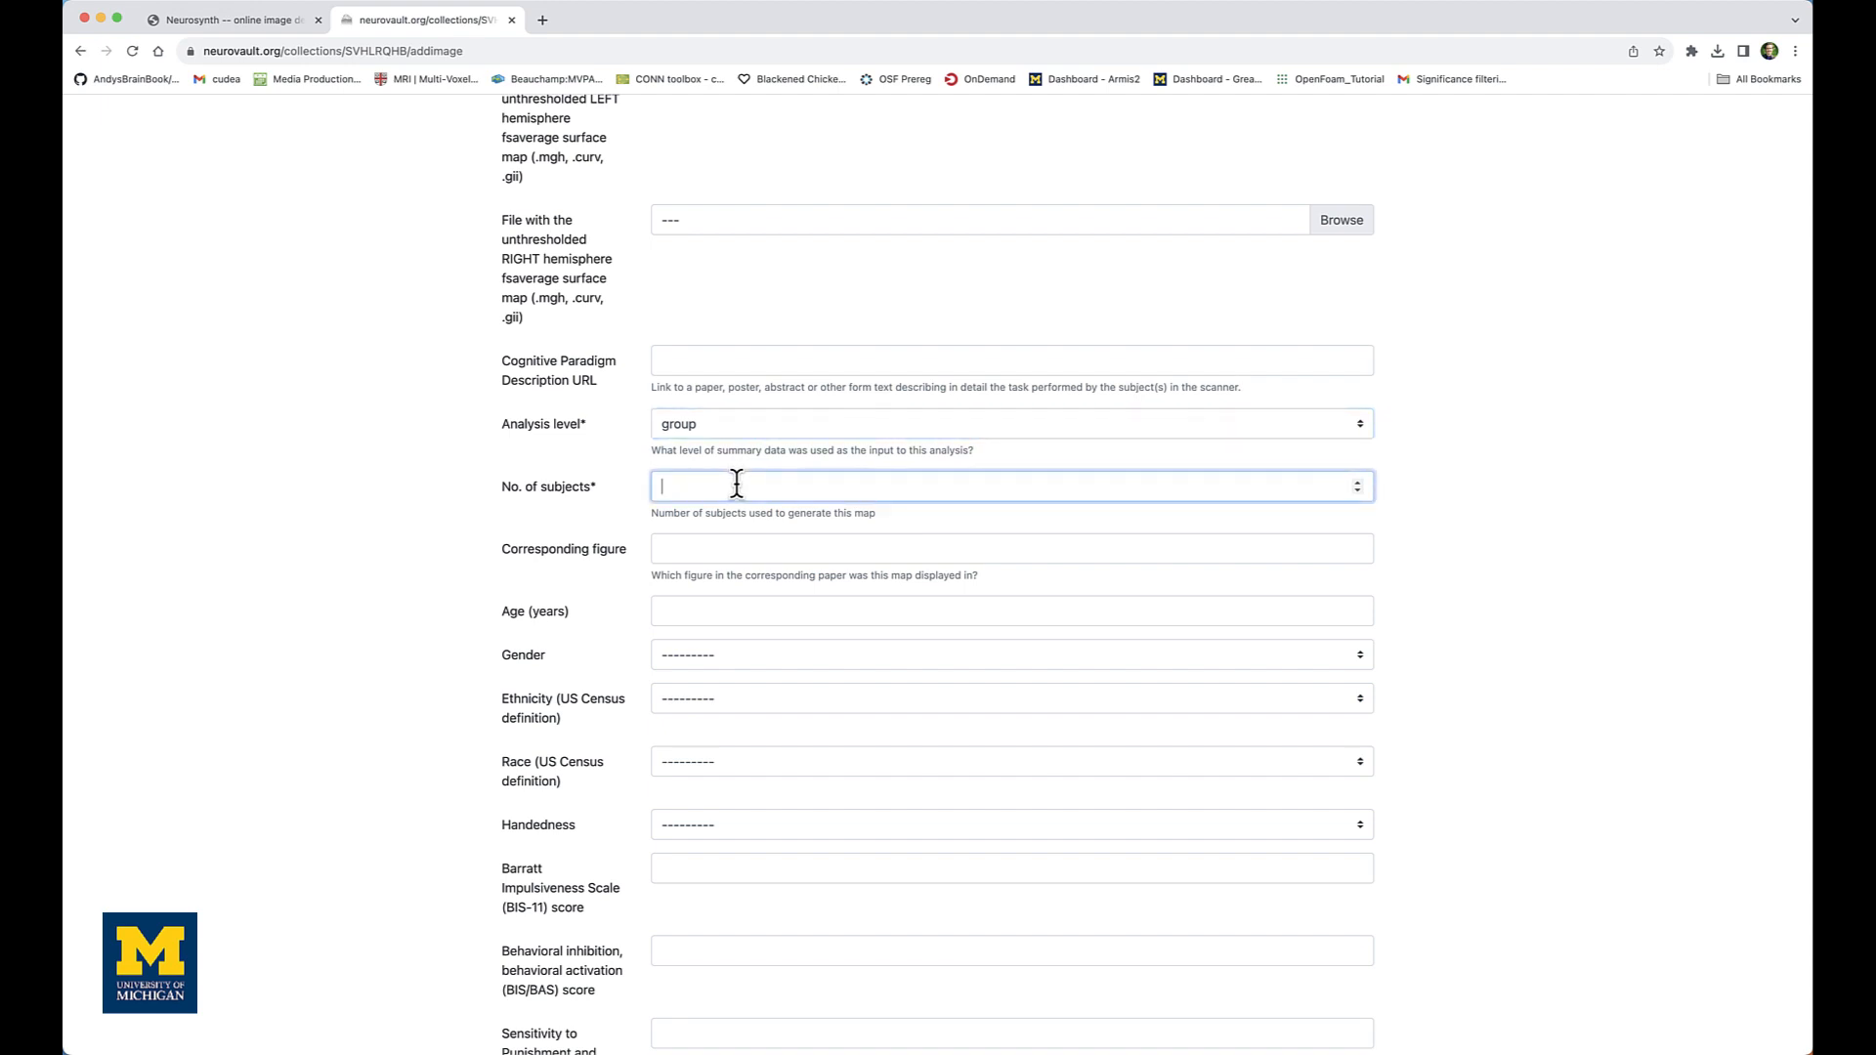
text(26)
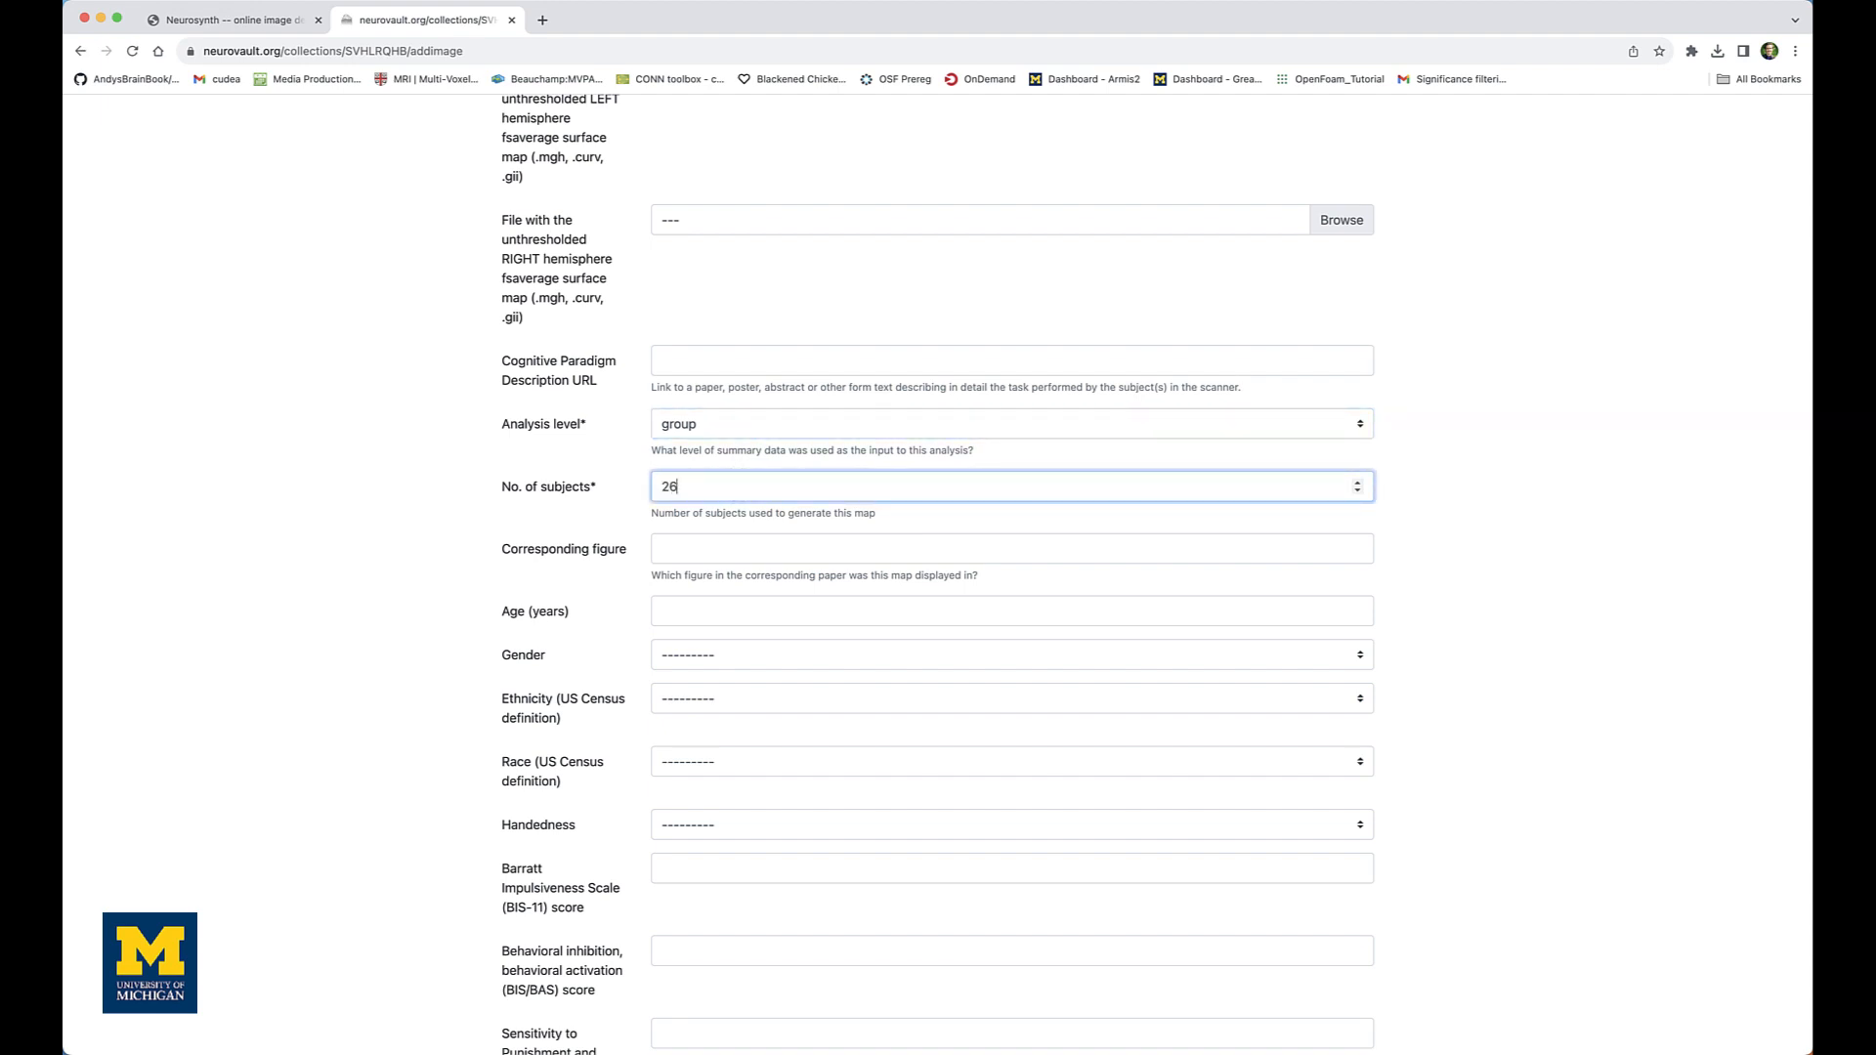
mouse_move(638, 563)
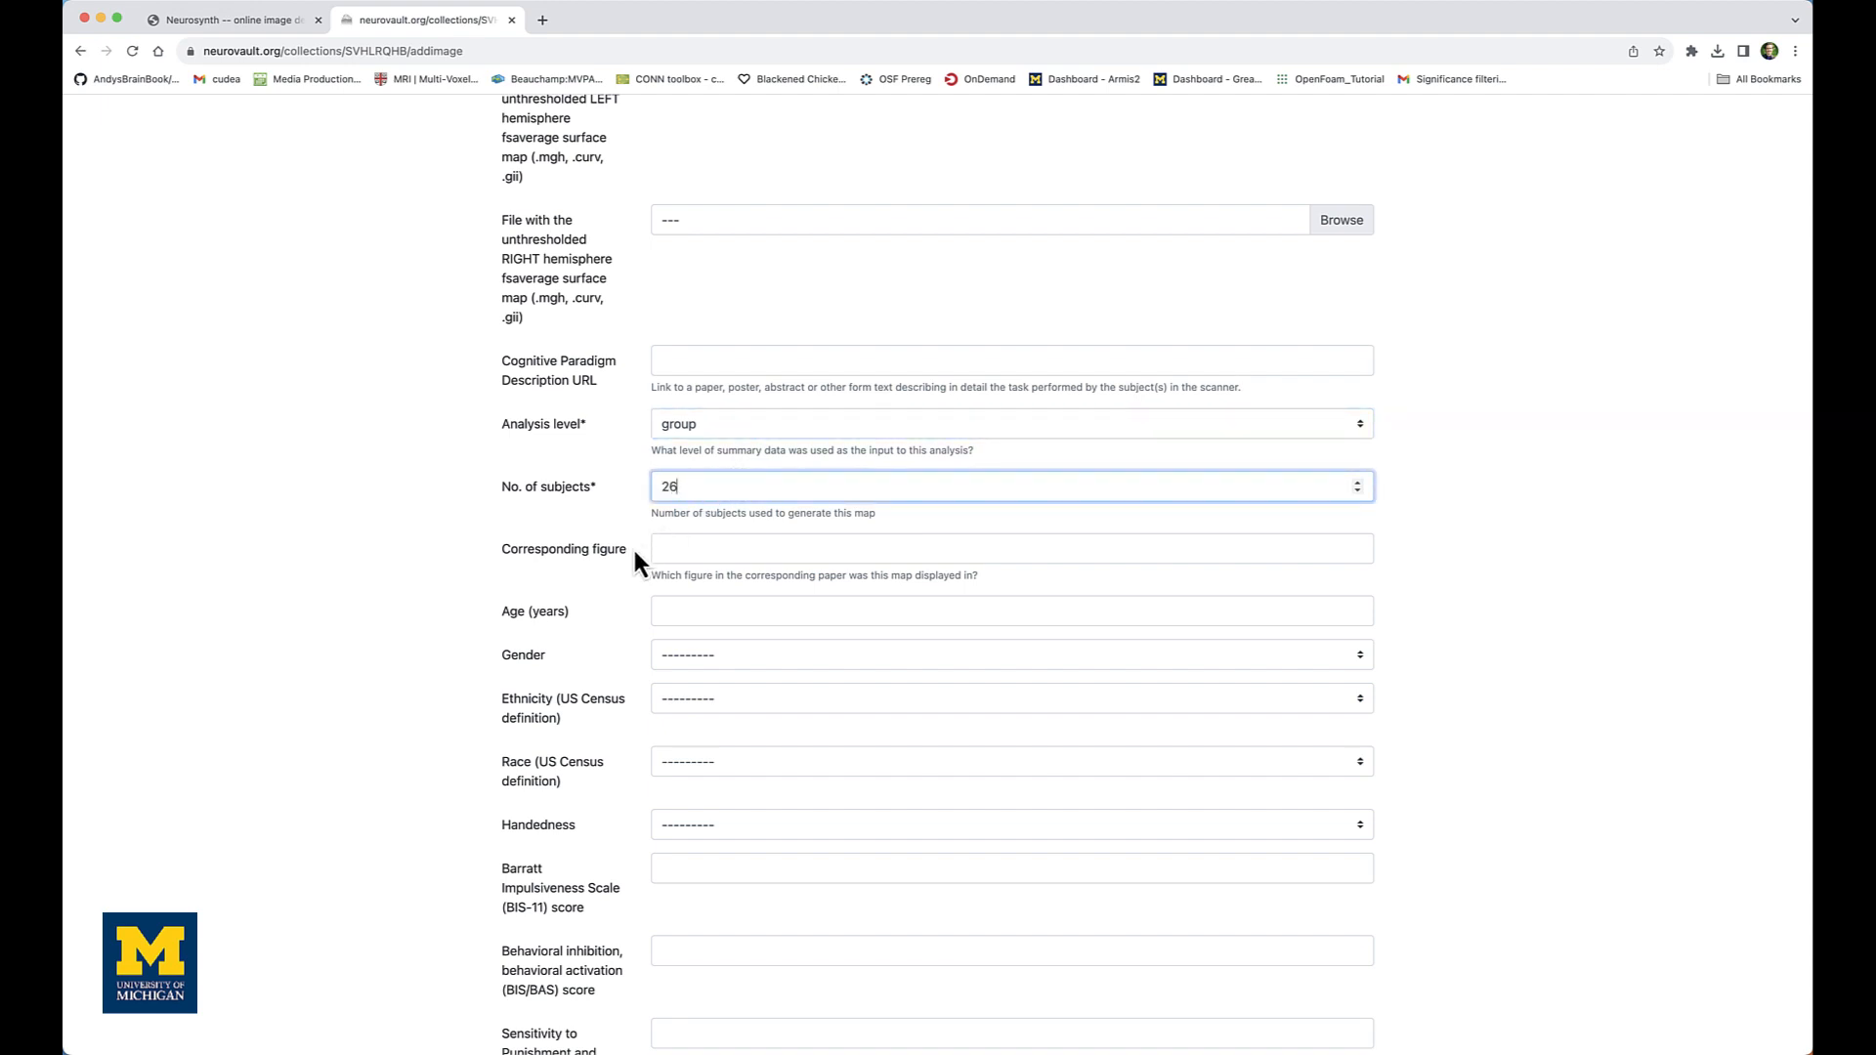
scroll(down, 3)
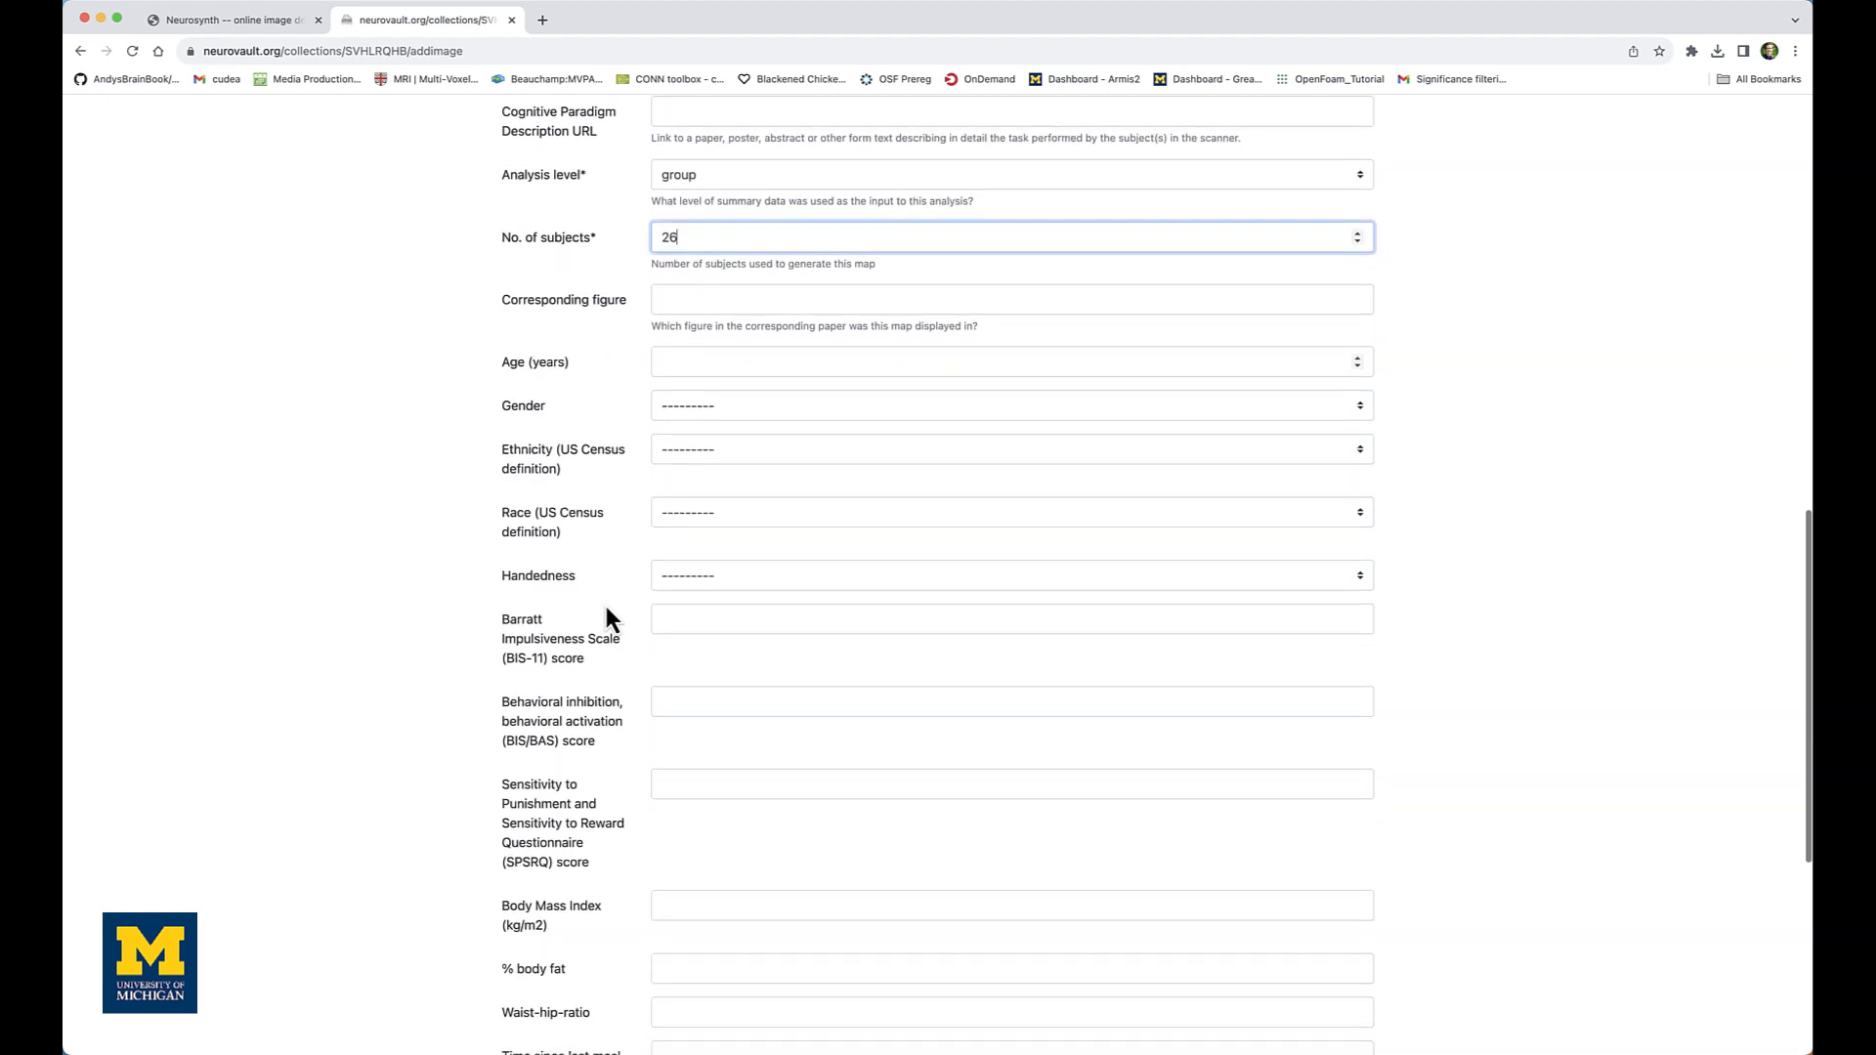
scroll(down, 3)
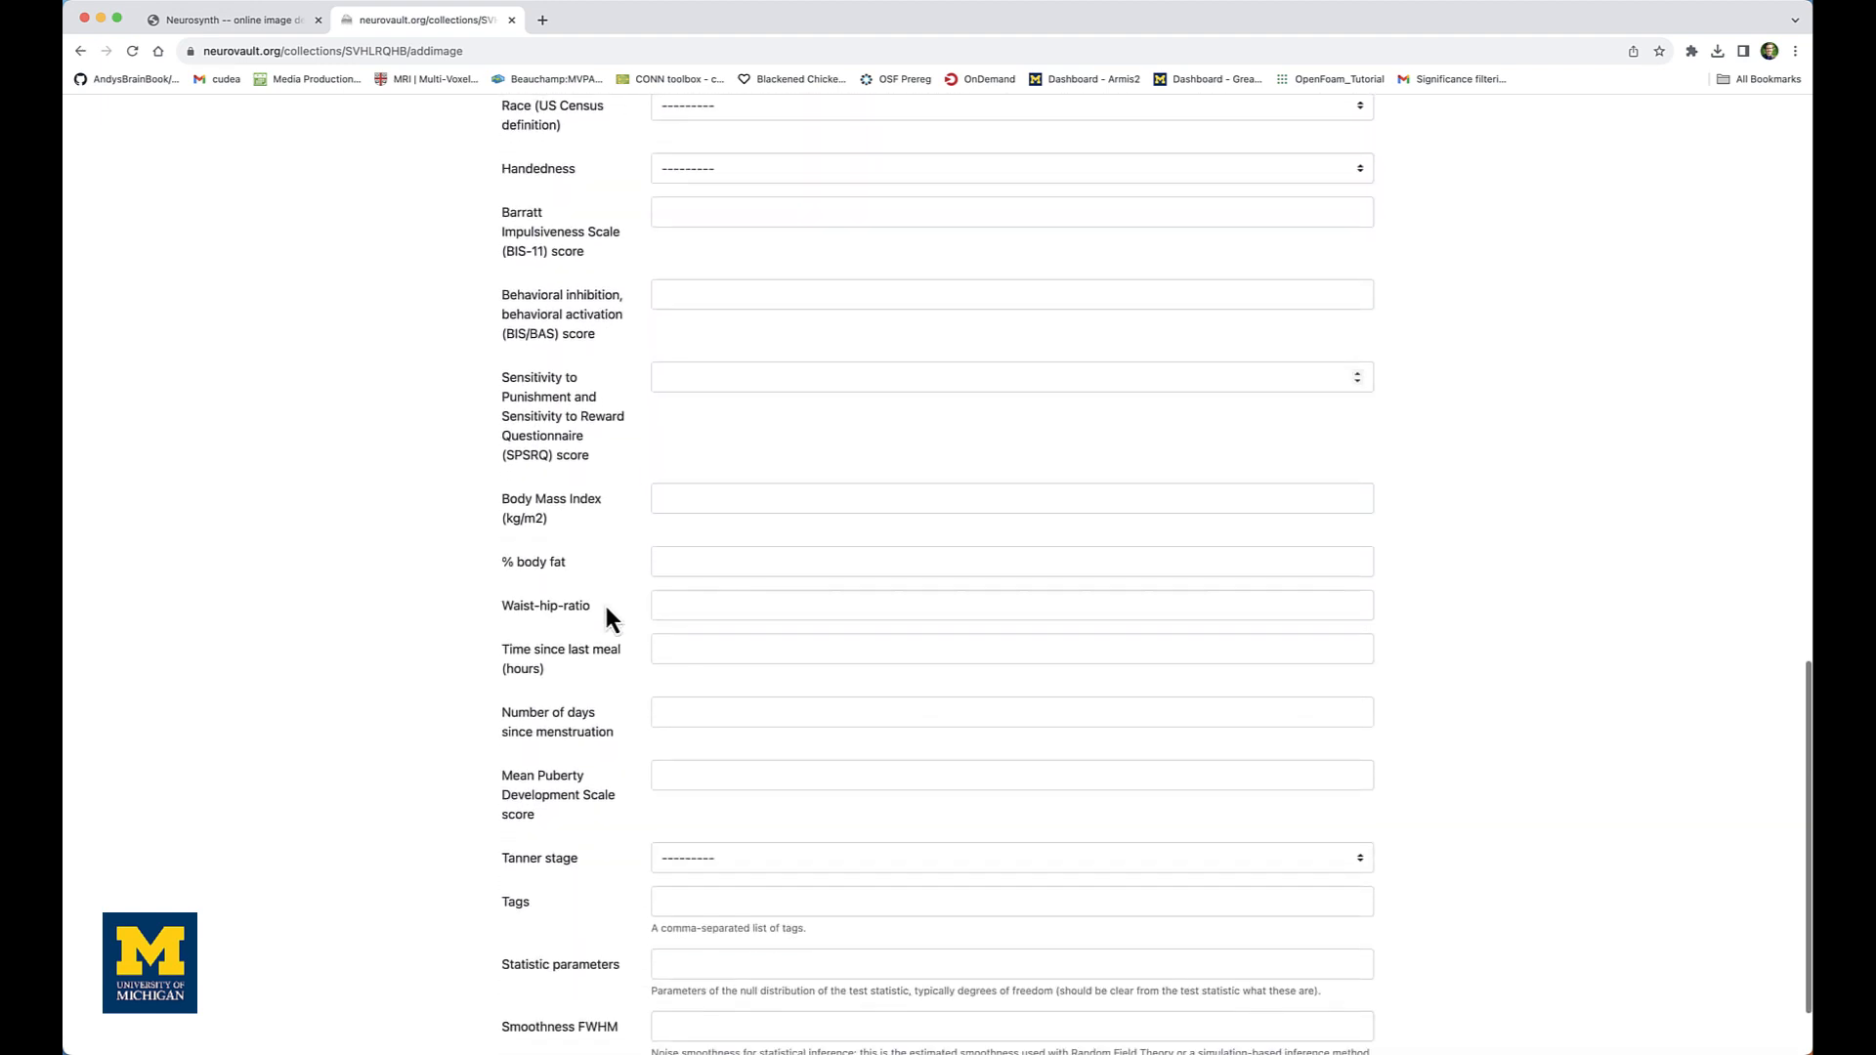
scroll(down, 3)
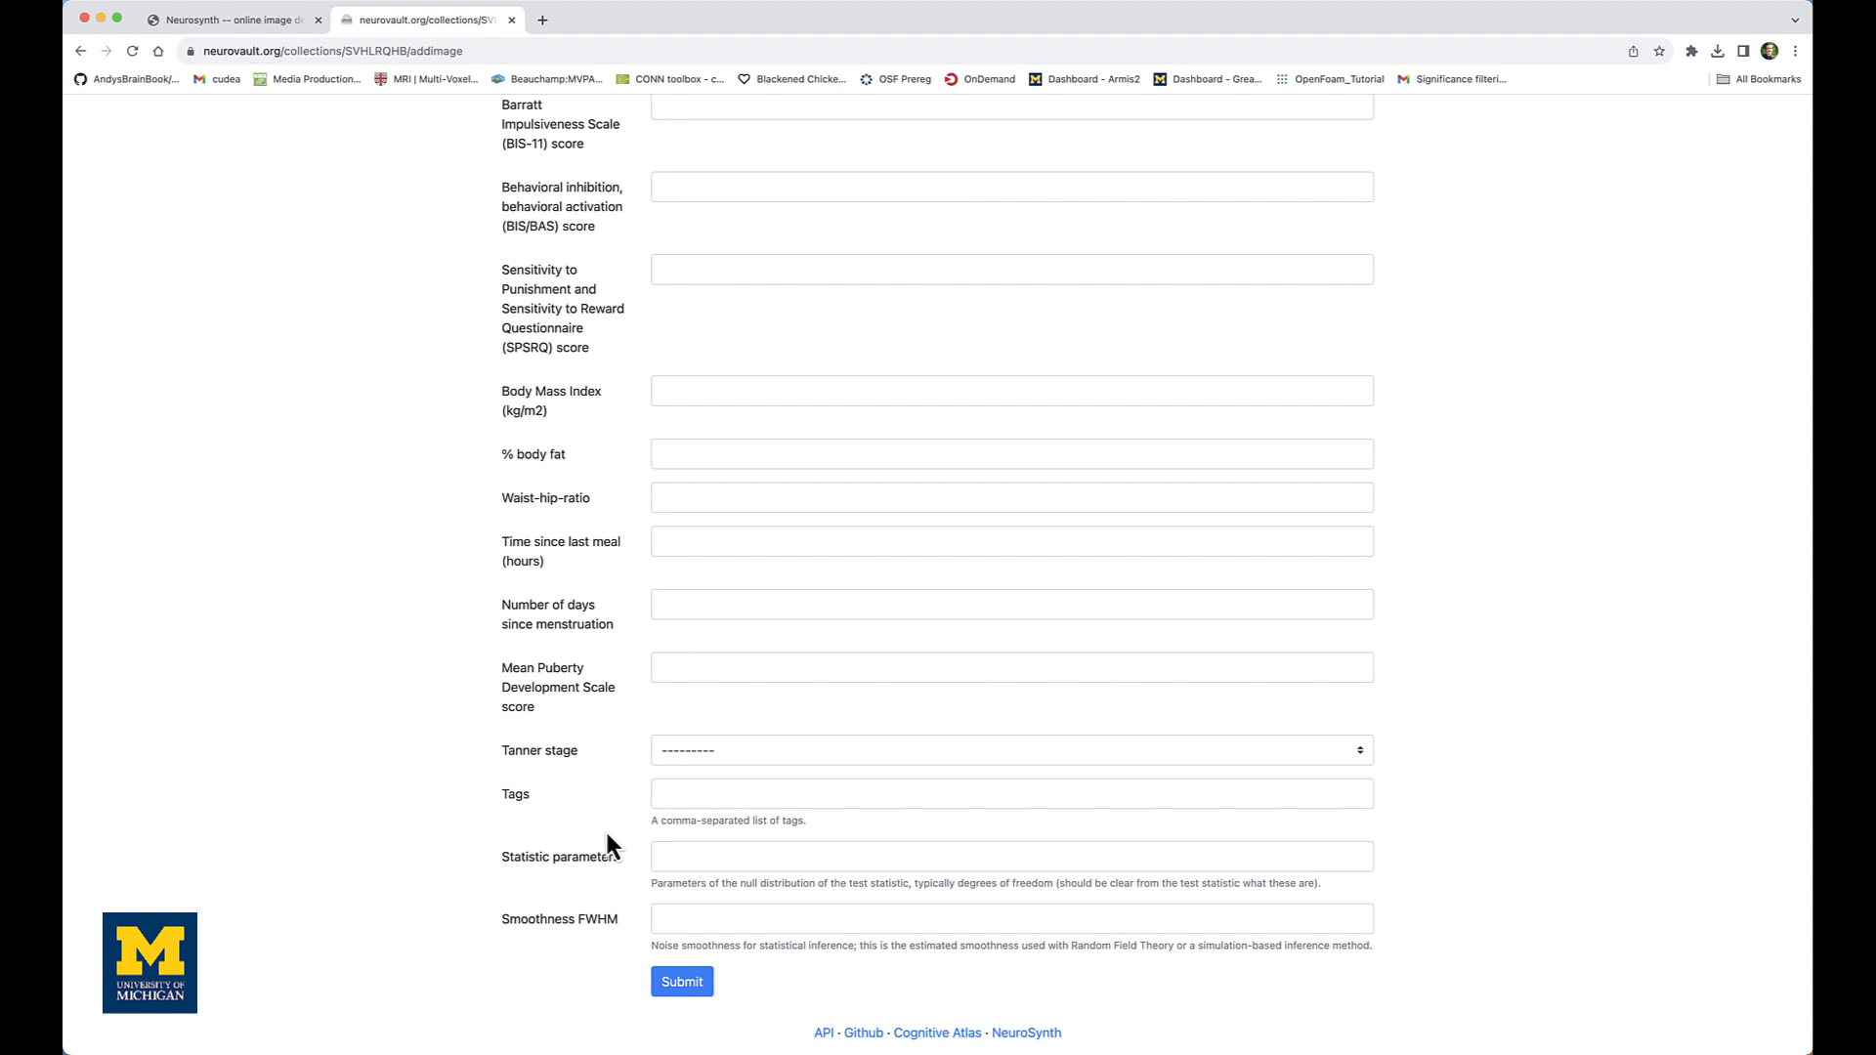
mouse_move(682, 981)
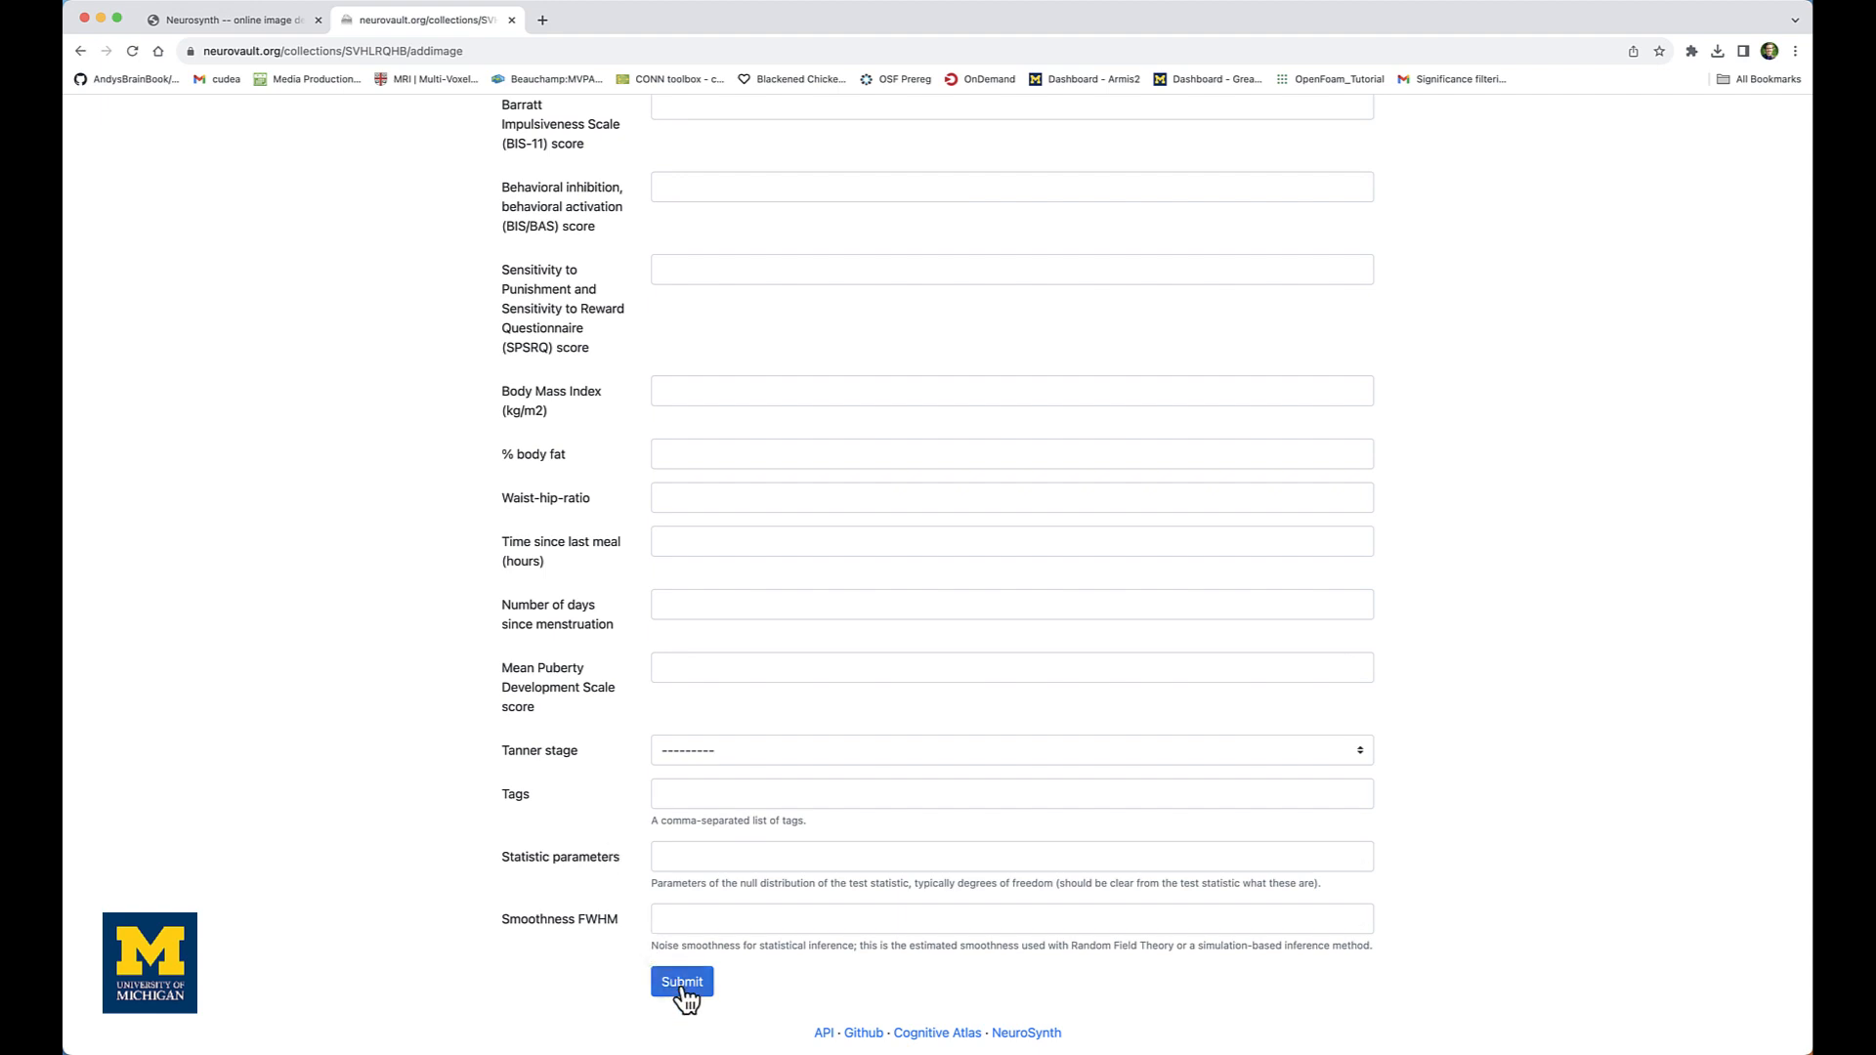
Submit the Inc-Con image and run Neurosynth cognitive decoding on it
click(682, 981)
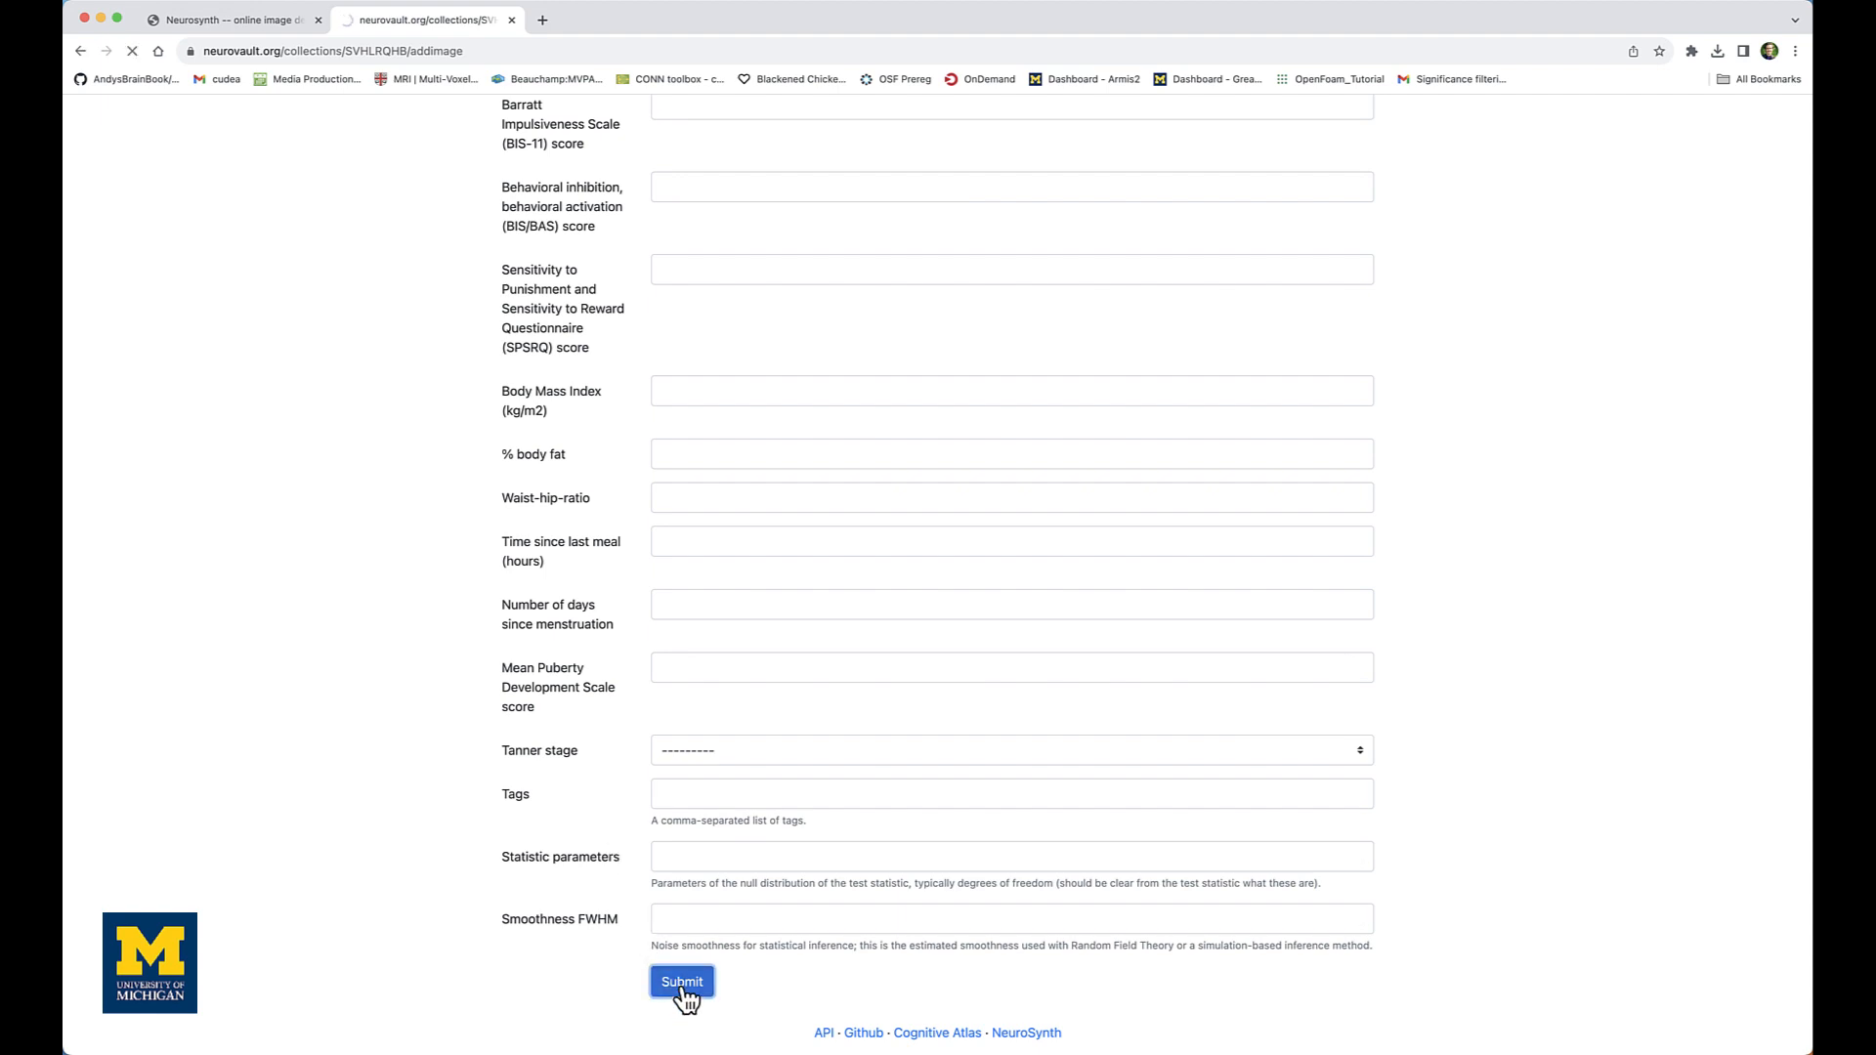
click(682, 982)
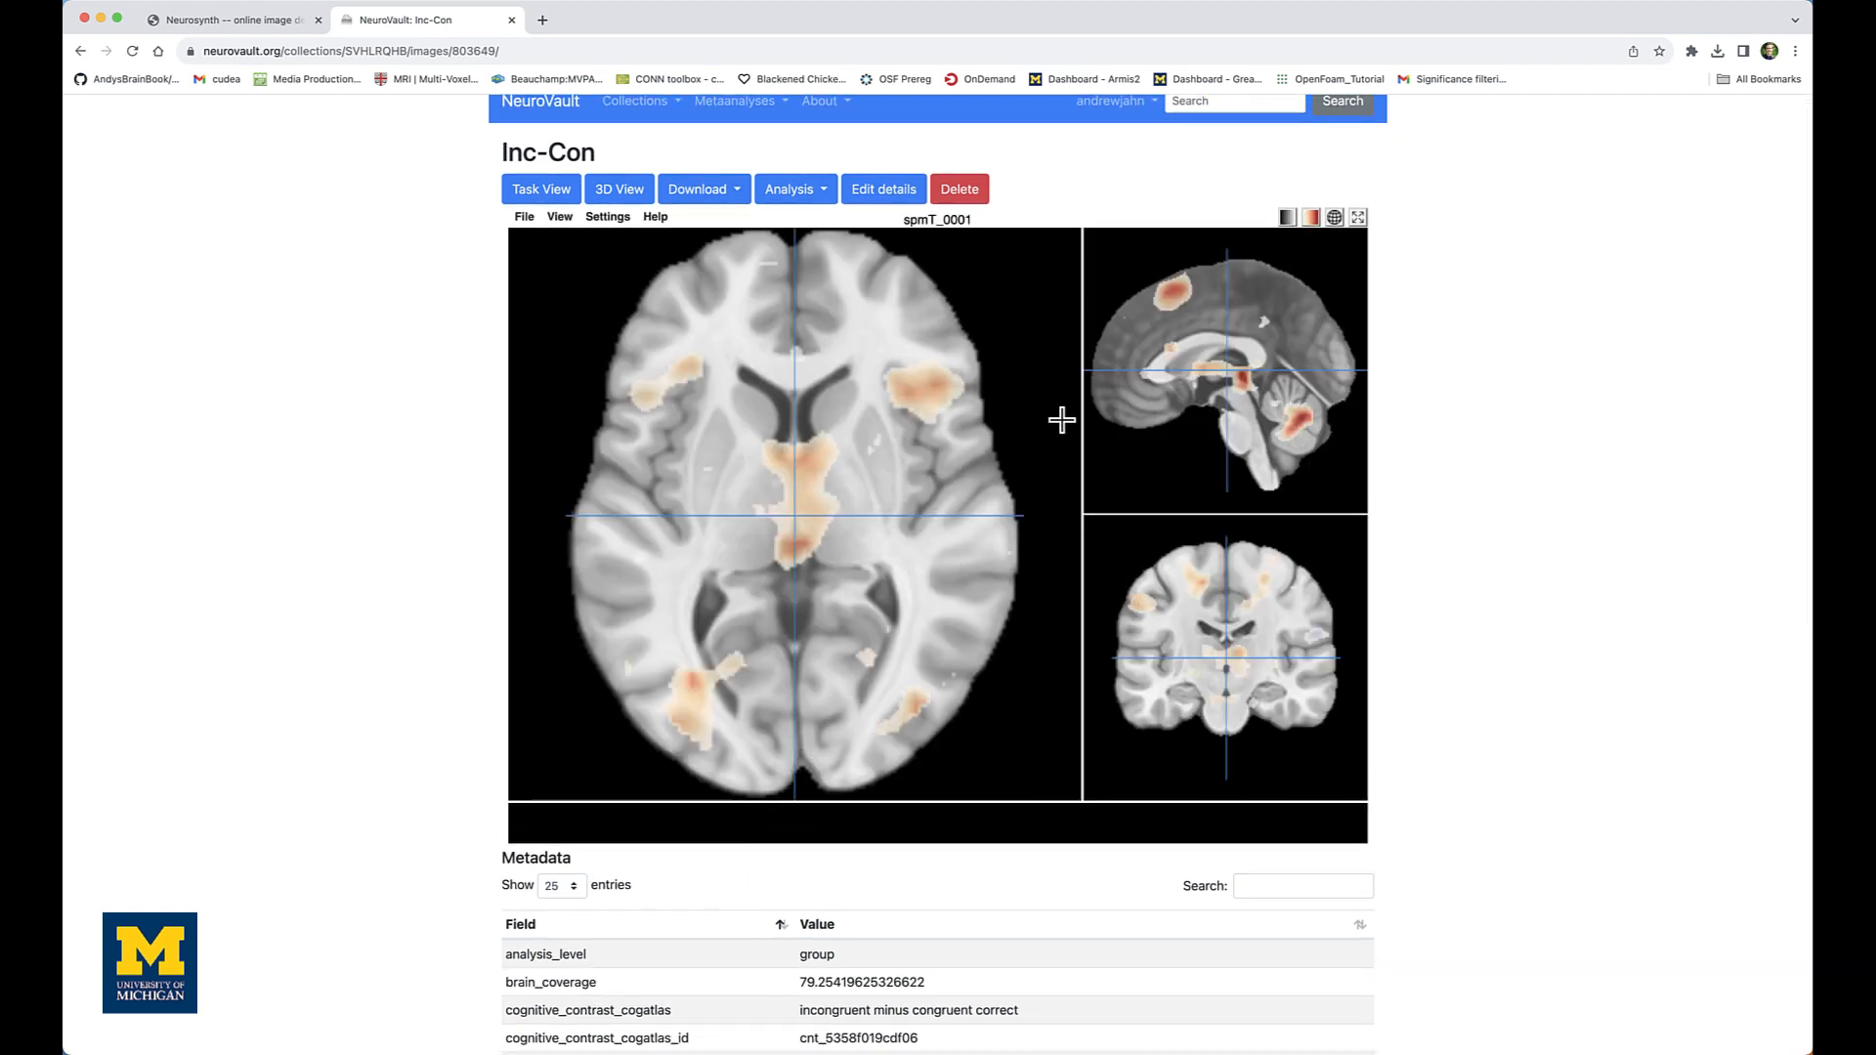
click(1173, 291)
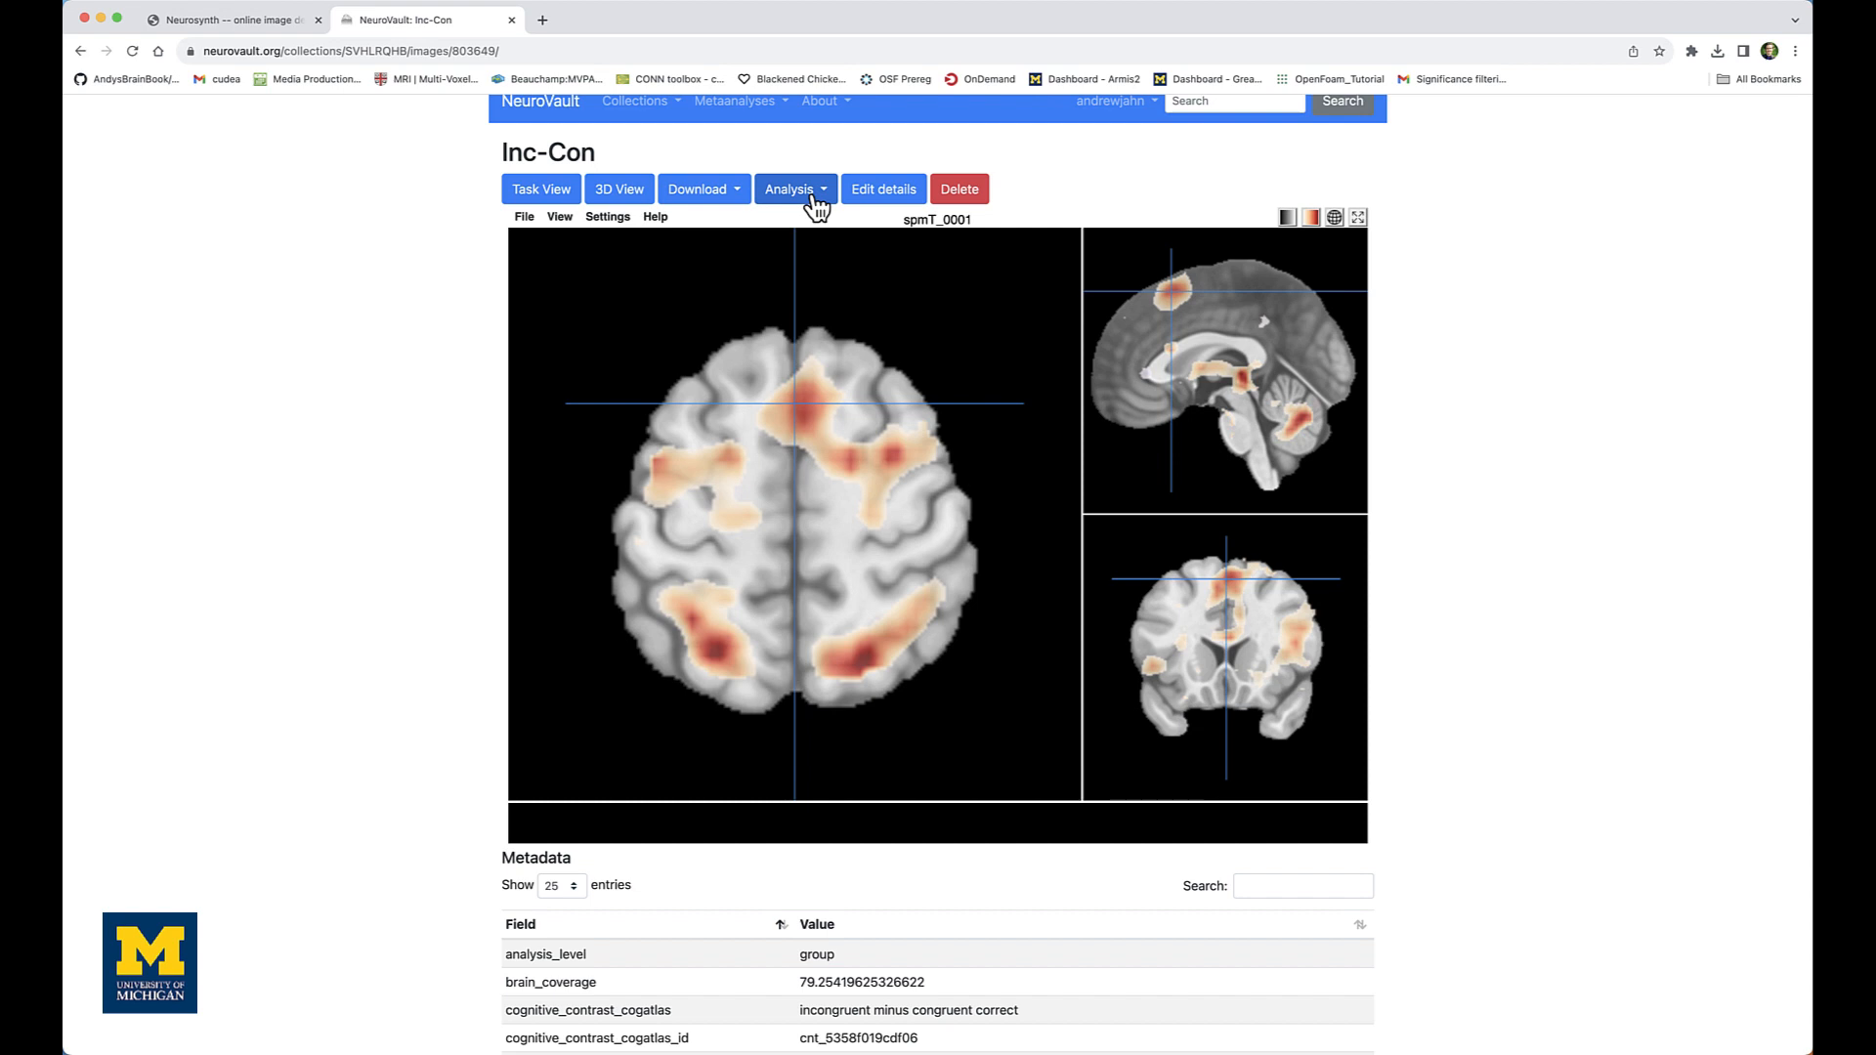
click(793, 189)
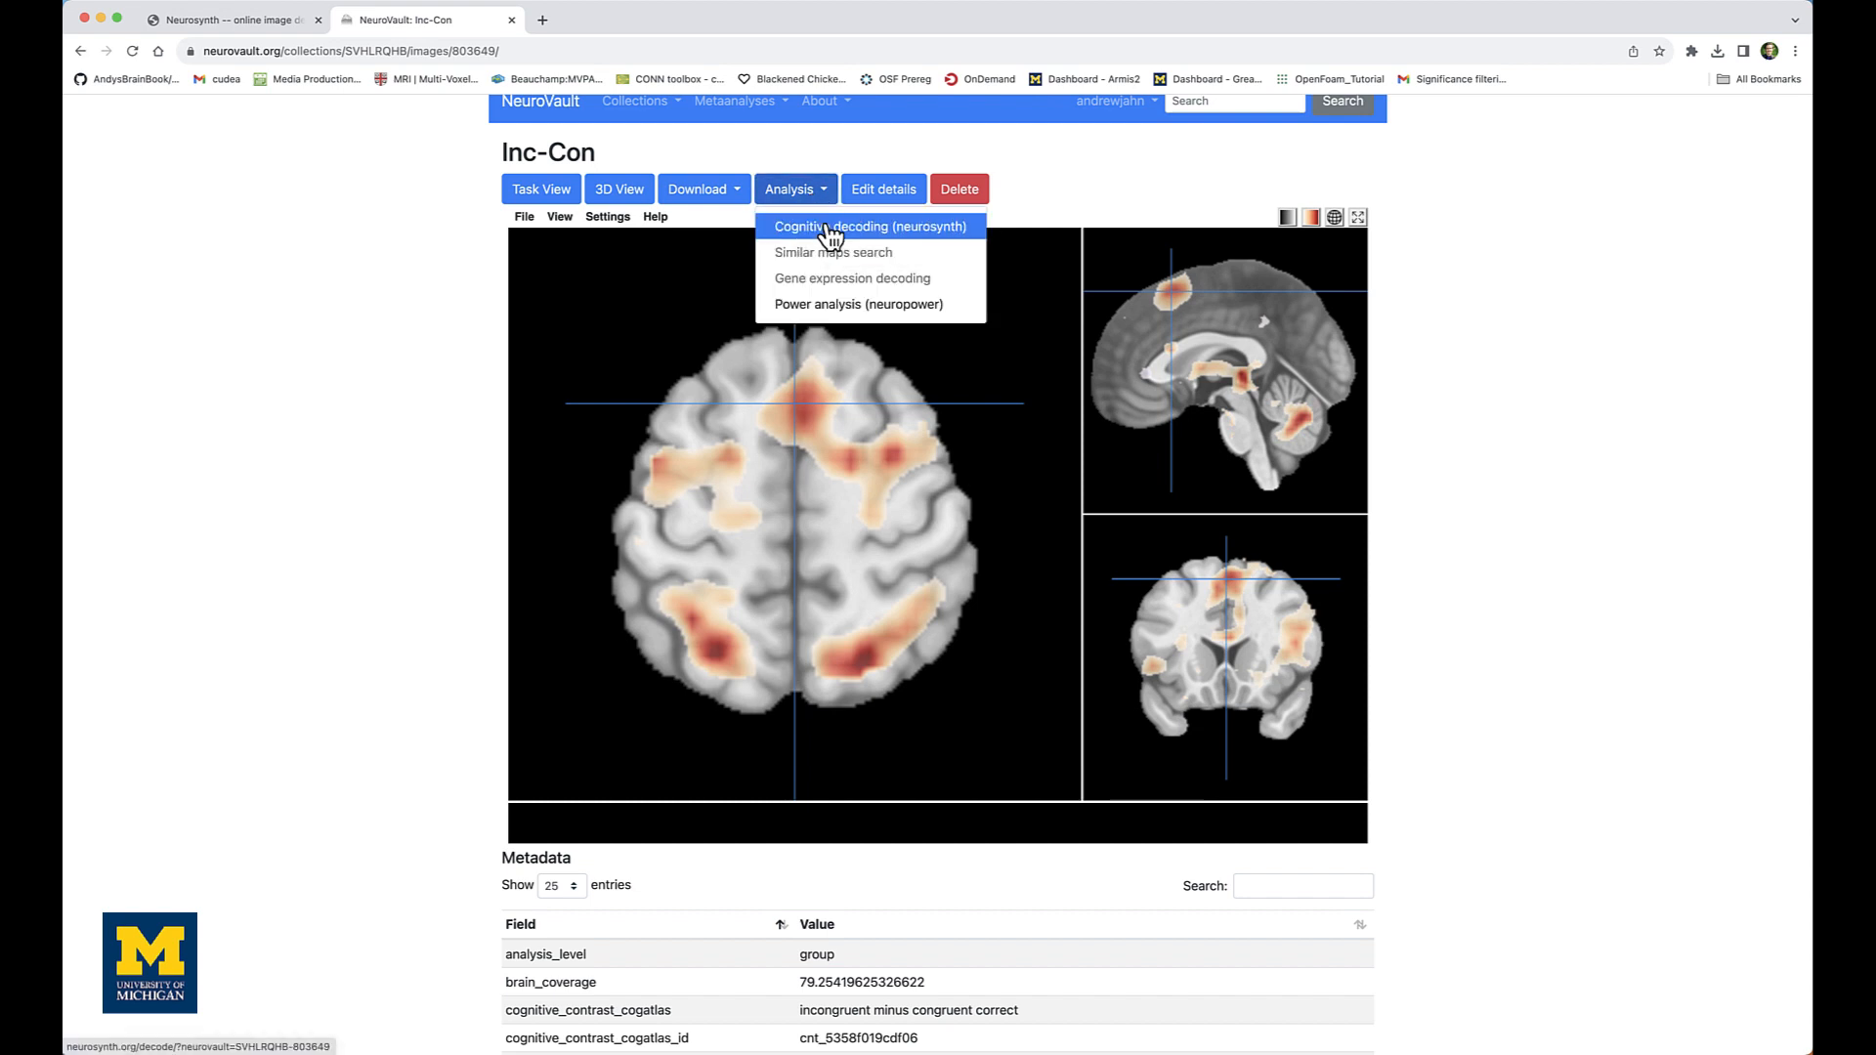
click(873, 226)
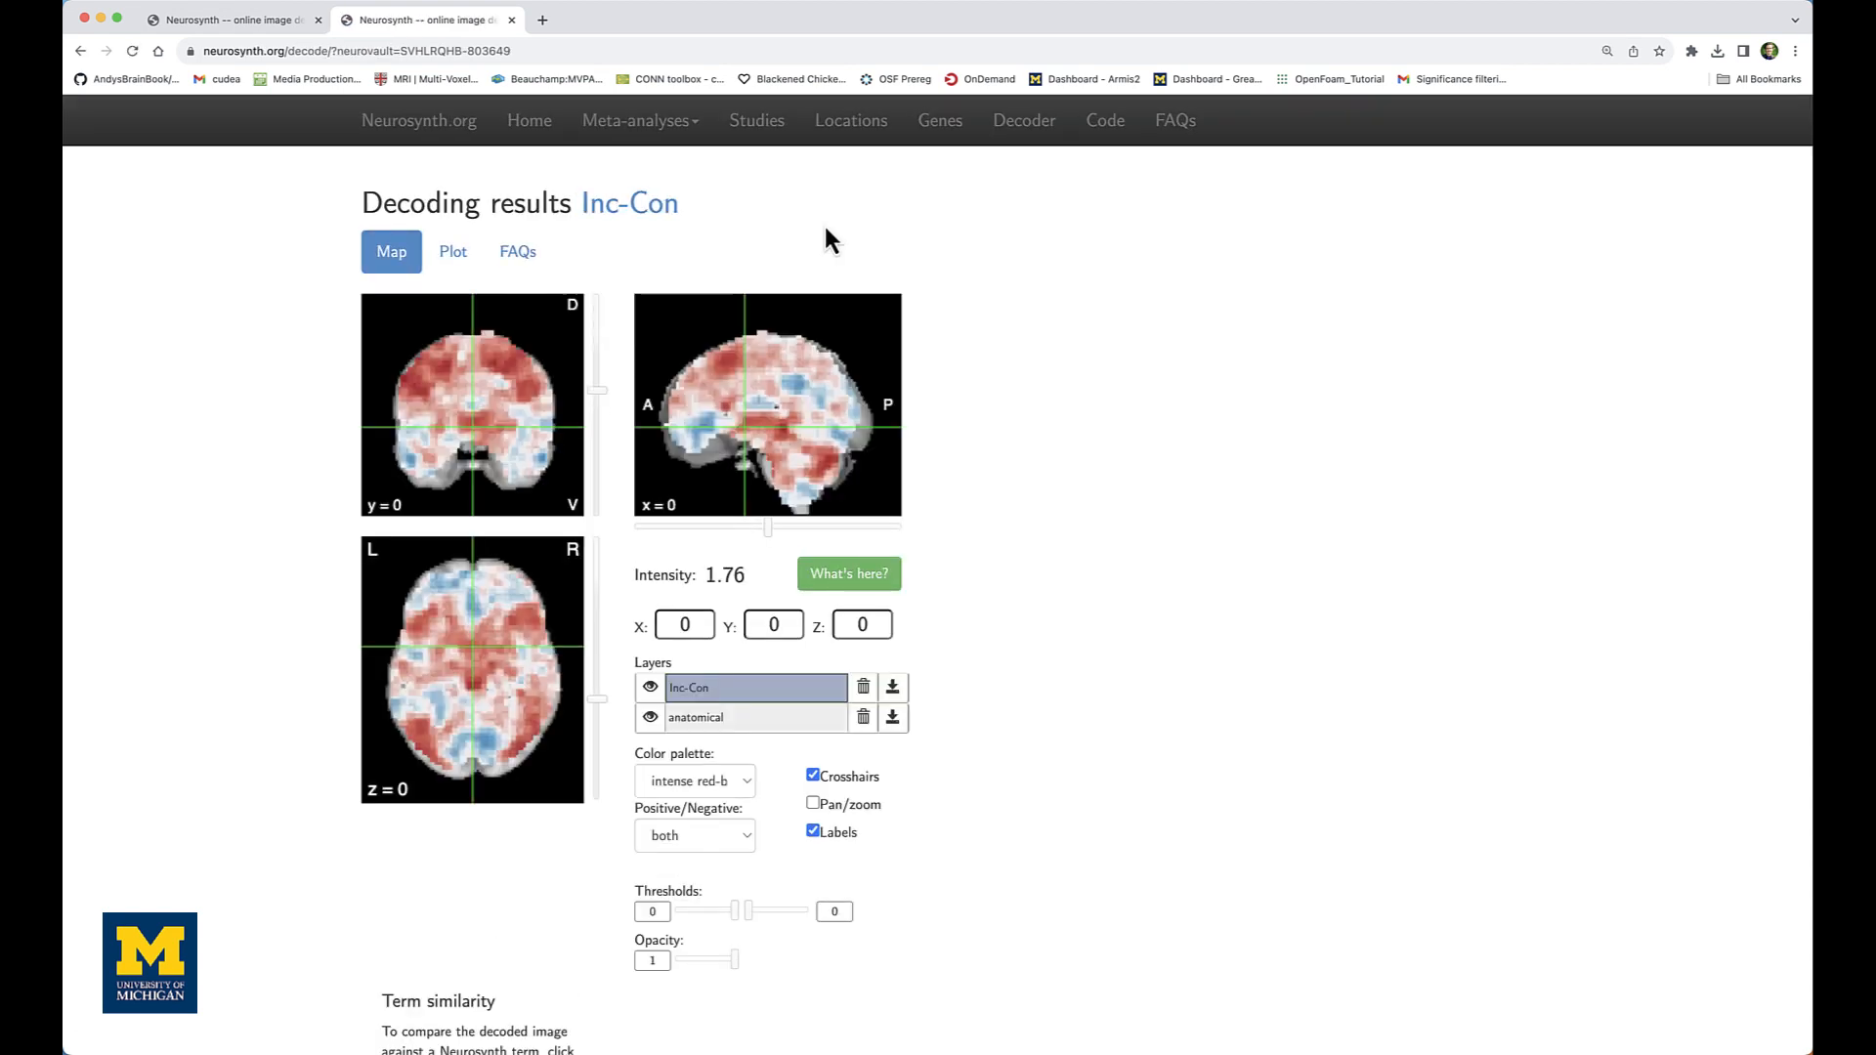
mouse_move(624, 571)
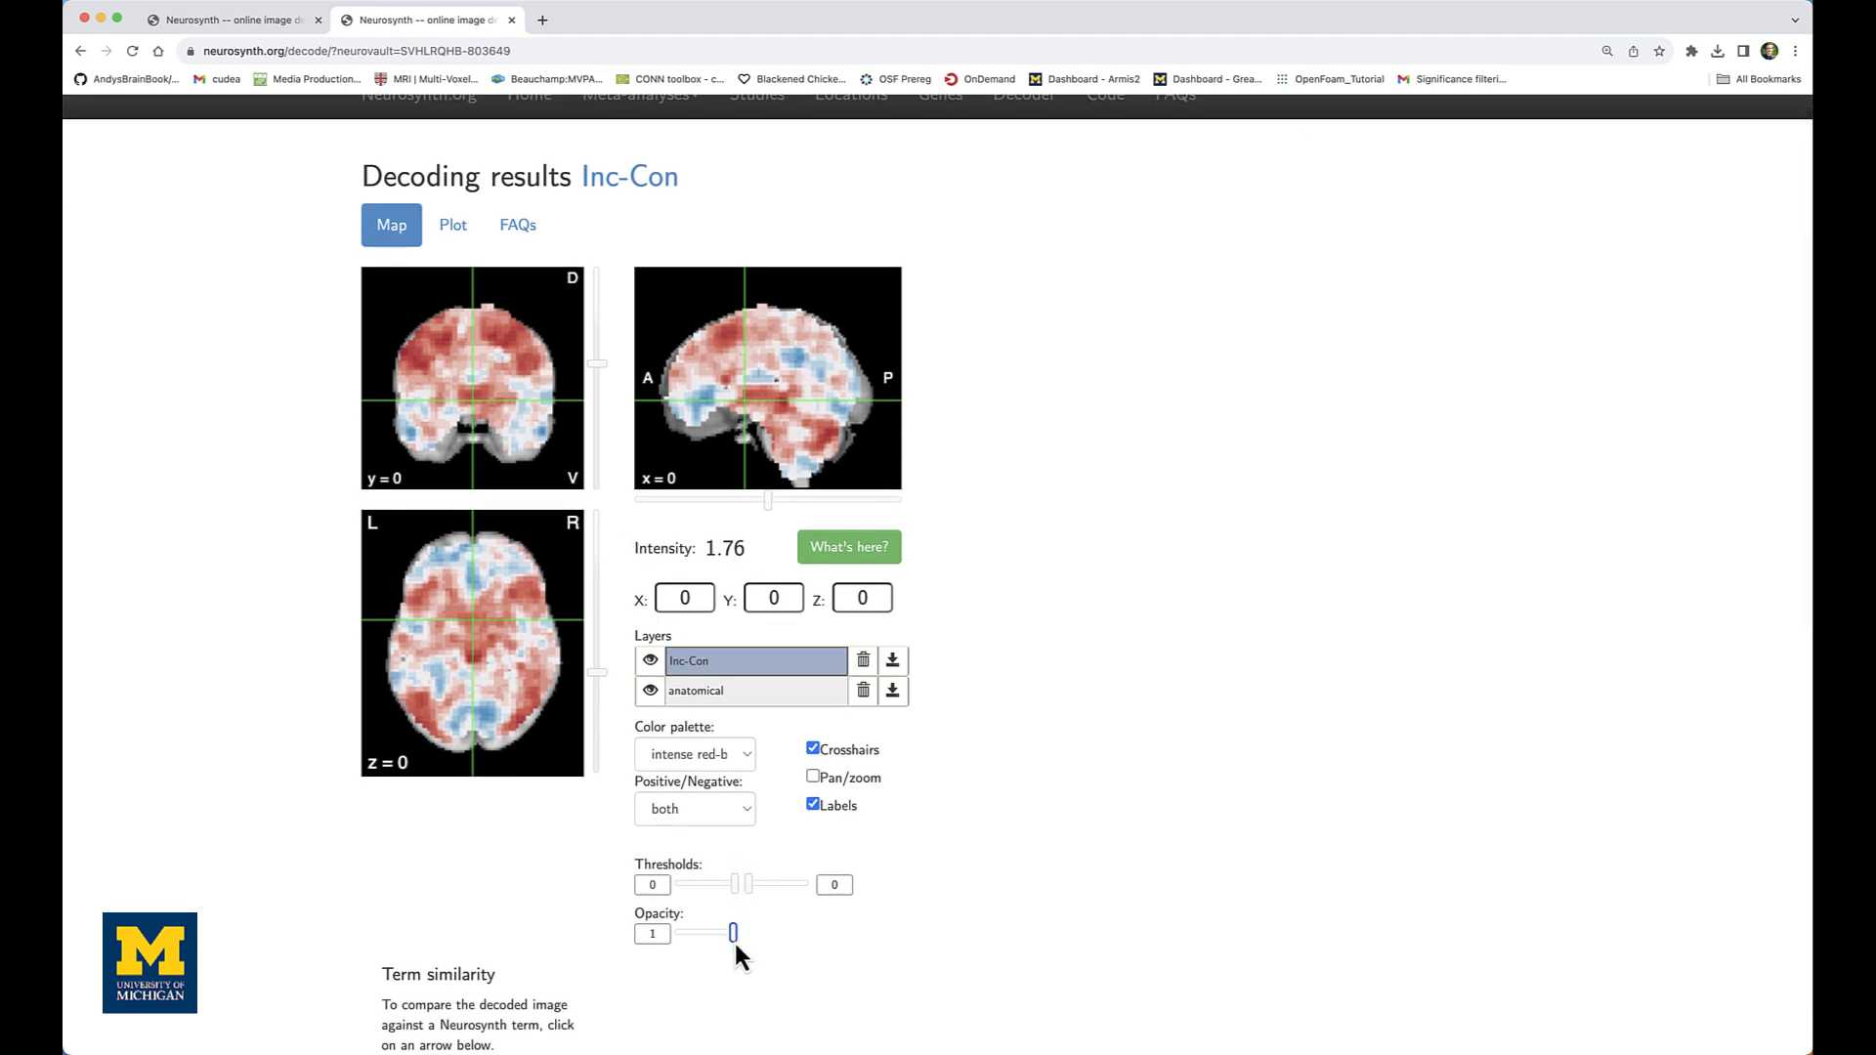
Lower the Inc-Con map opacity to 0.97 and view the term similarity table
drag(712, 933, 699, 933)
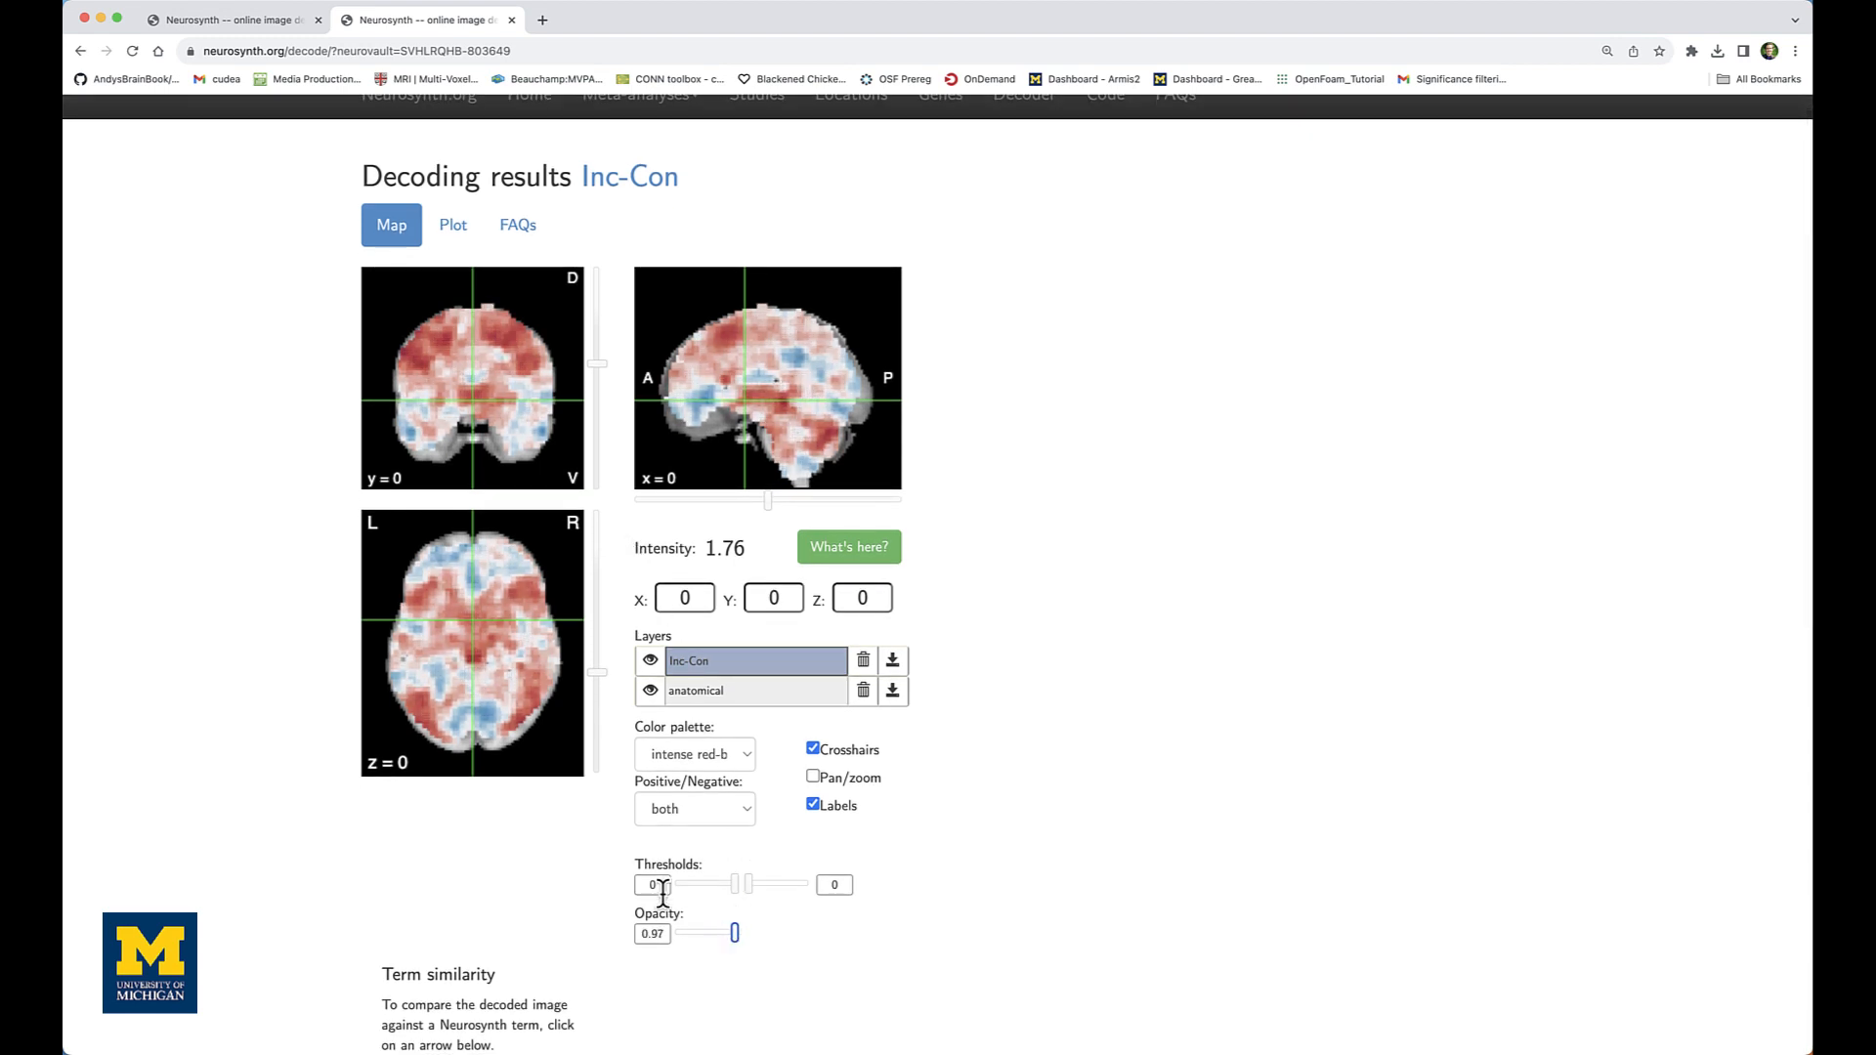
scroll(down, 3)
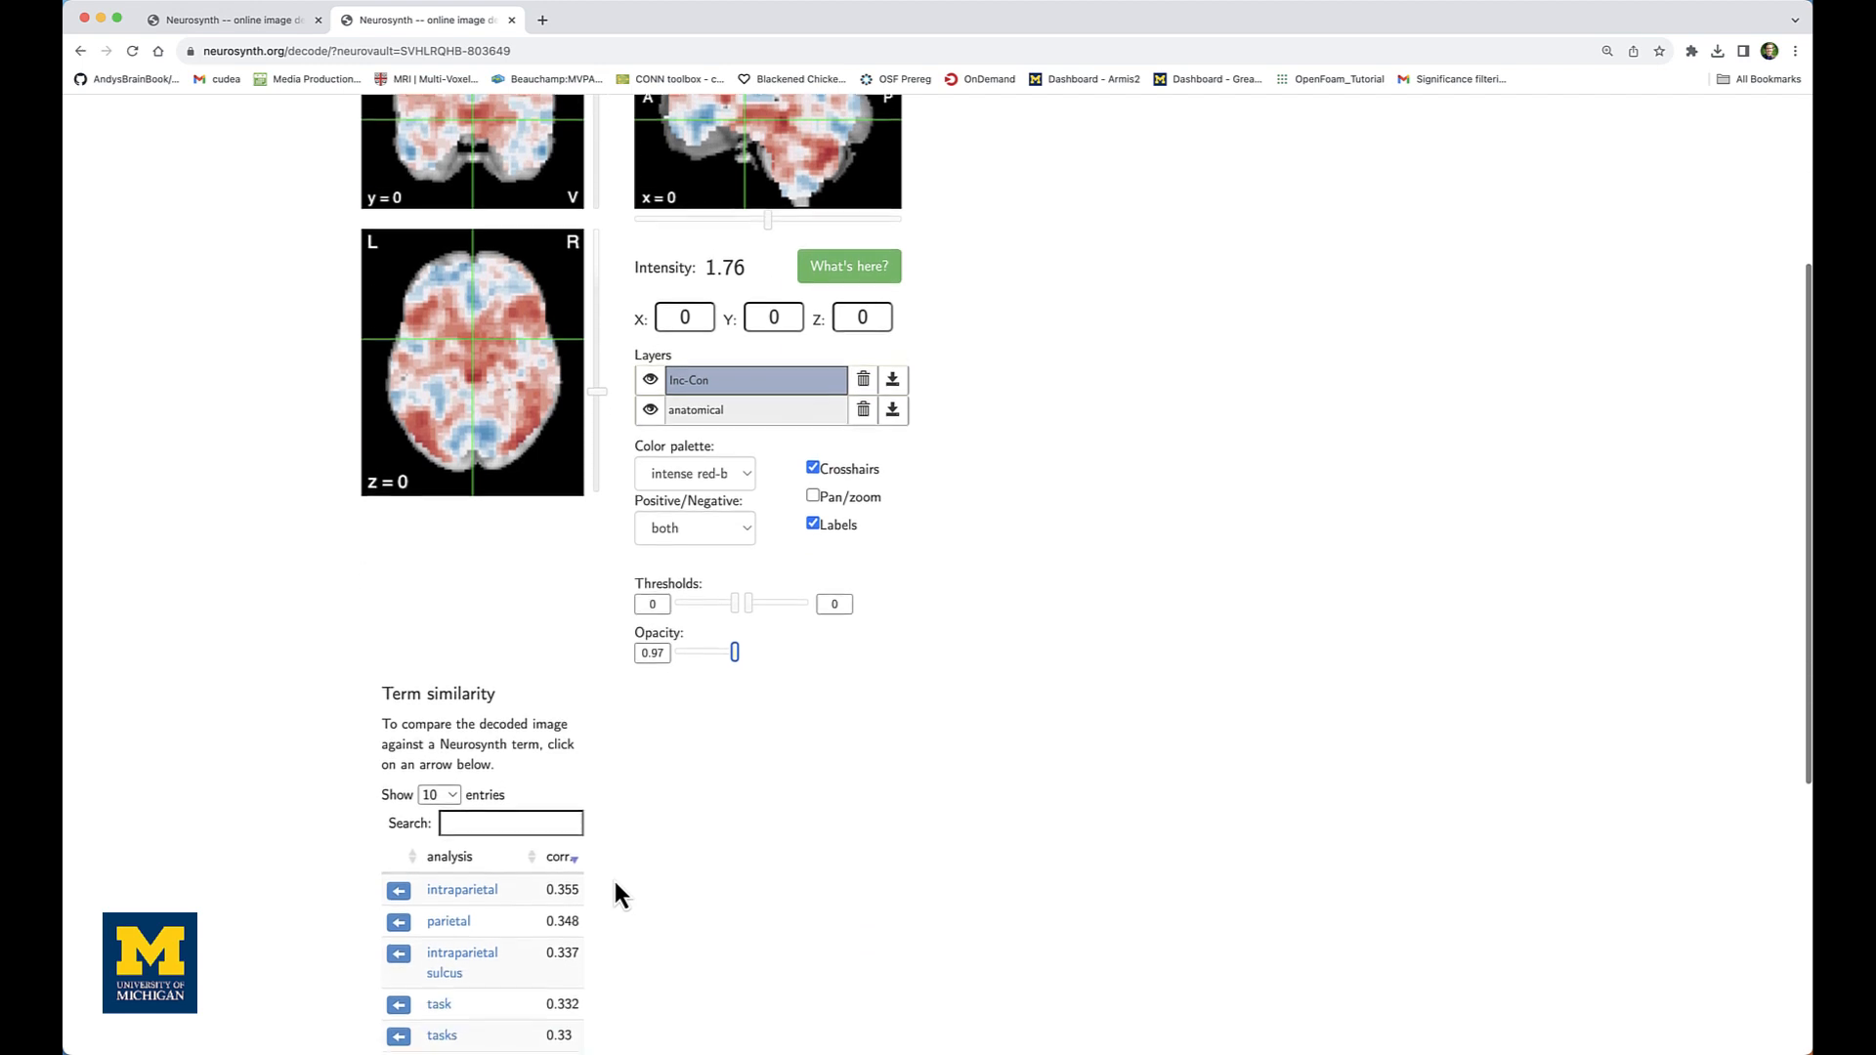
scroll(down, 3)
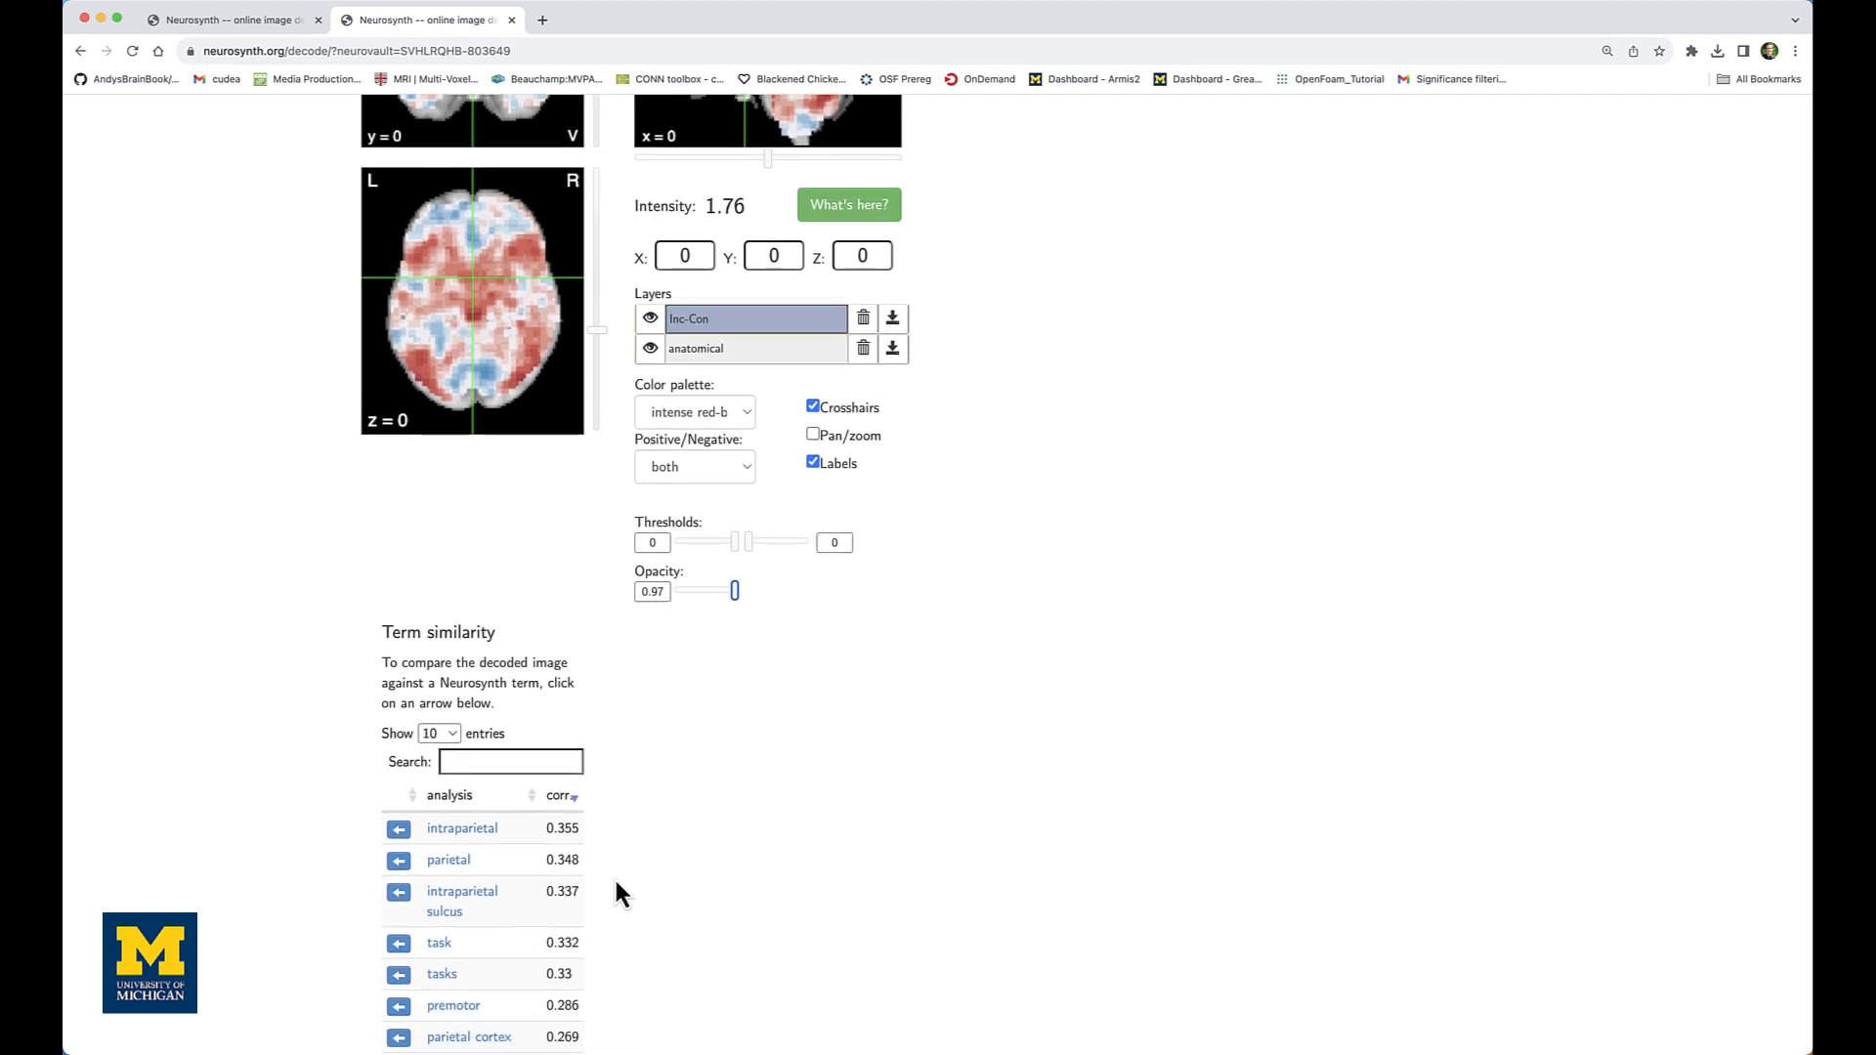
scroll(down, 3)
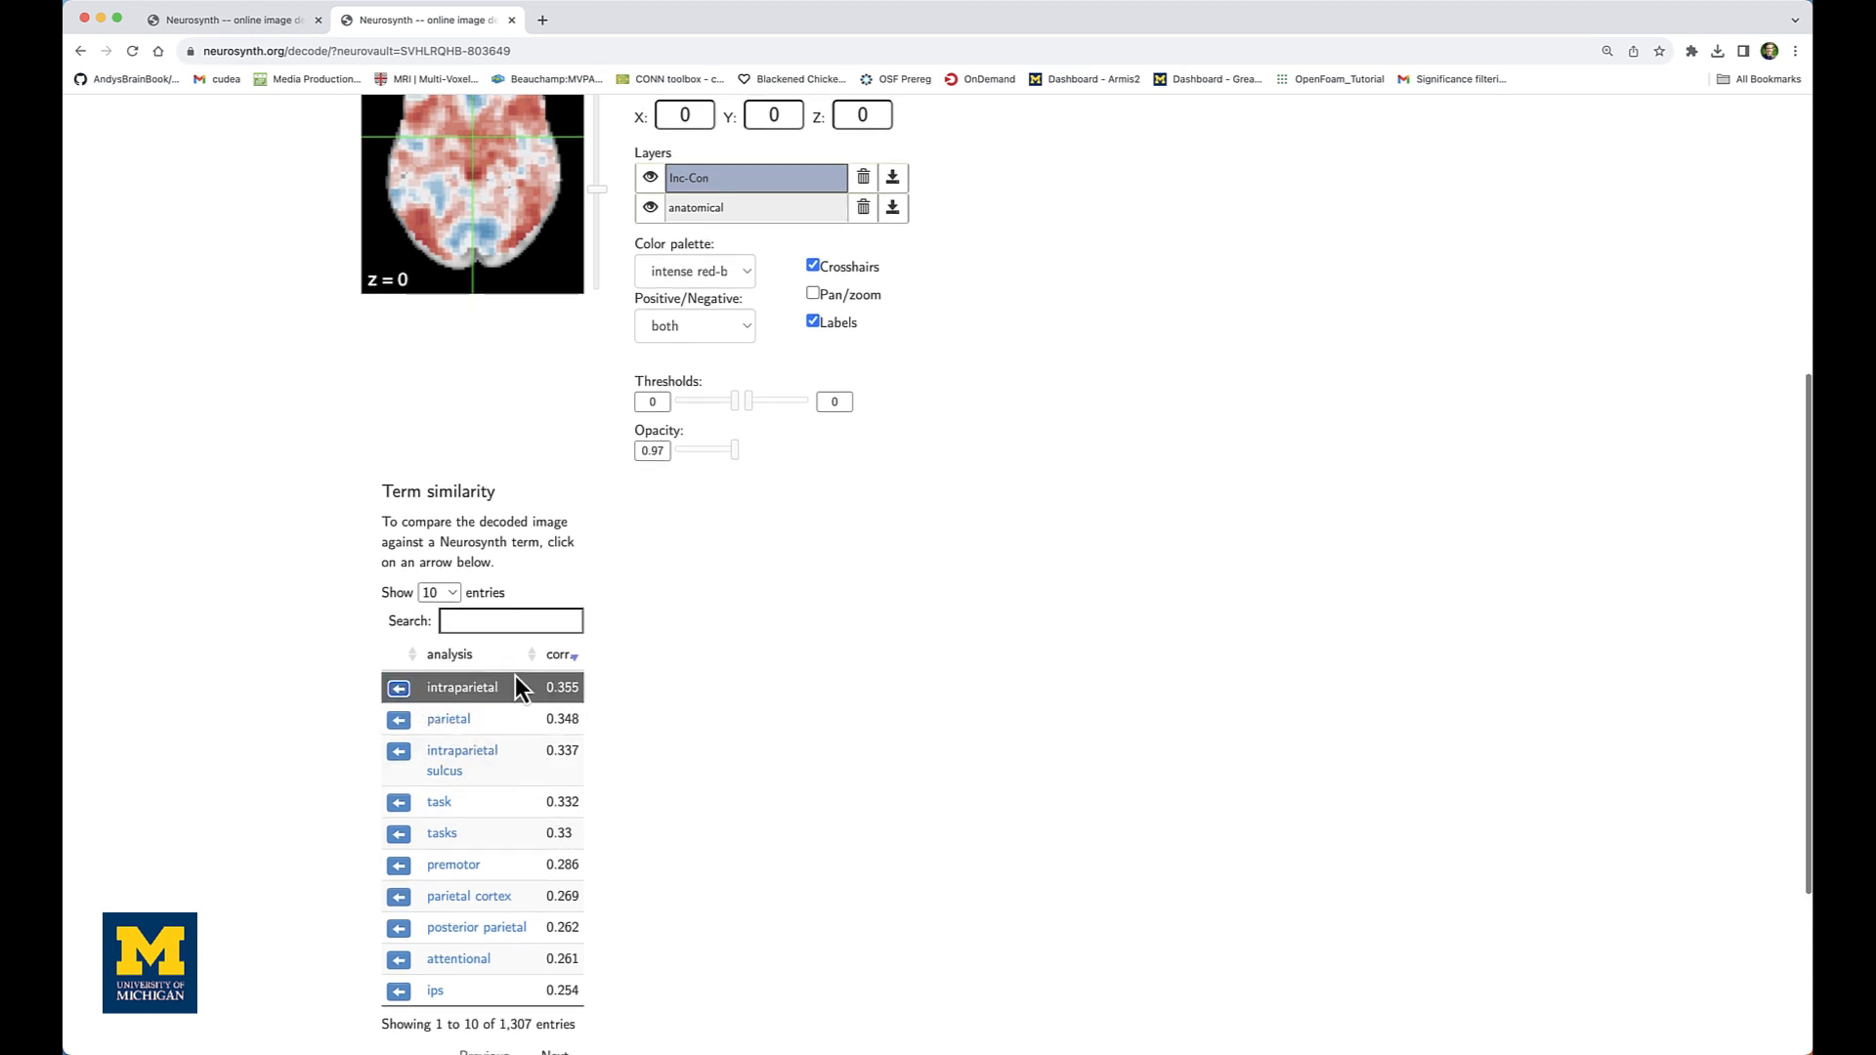
Overlay the intraparietal term map and position the view near axial slice z = 50
click(399, 687)
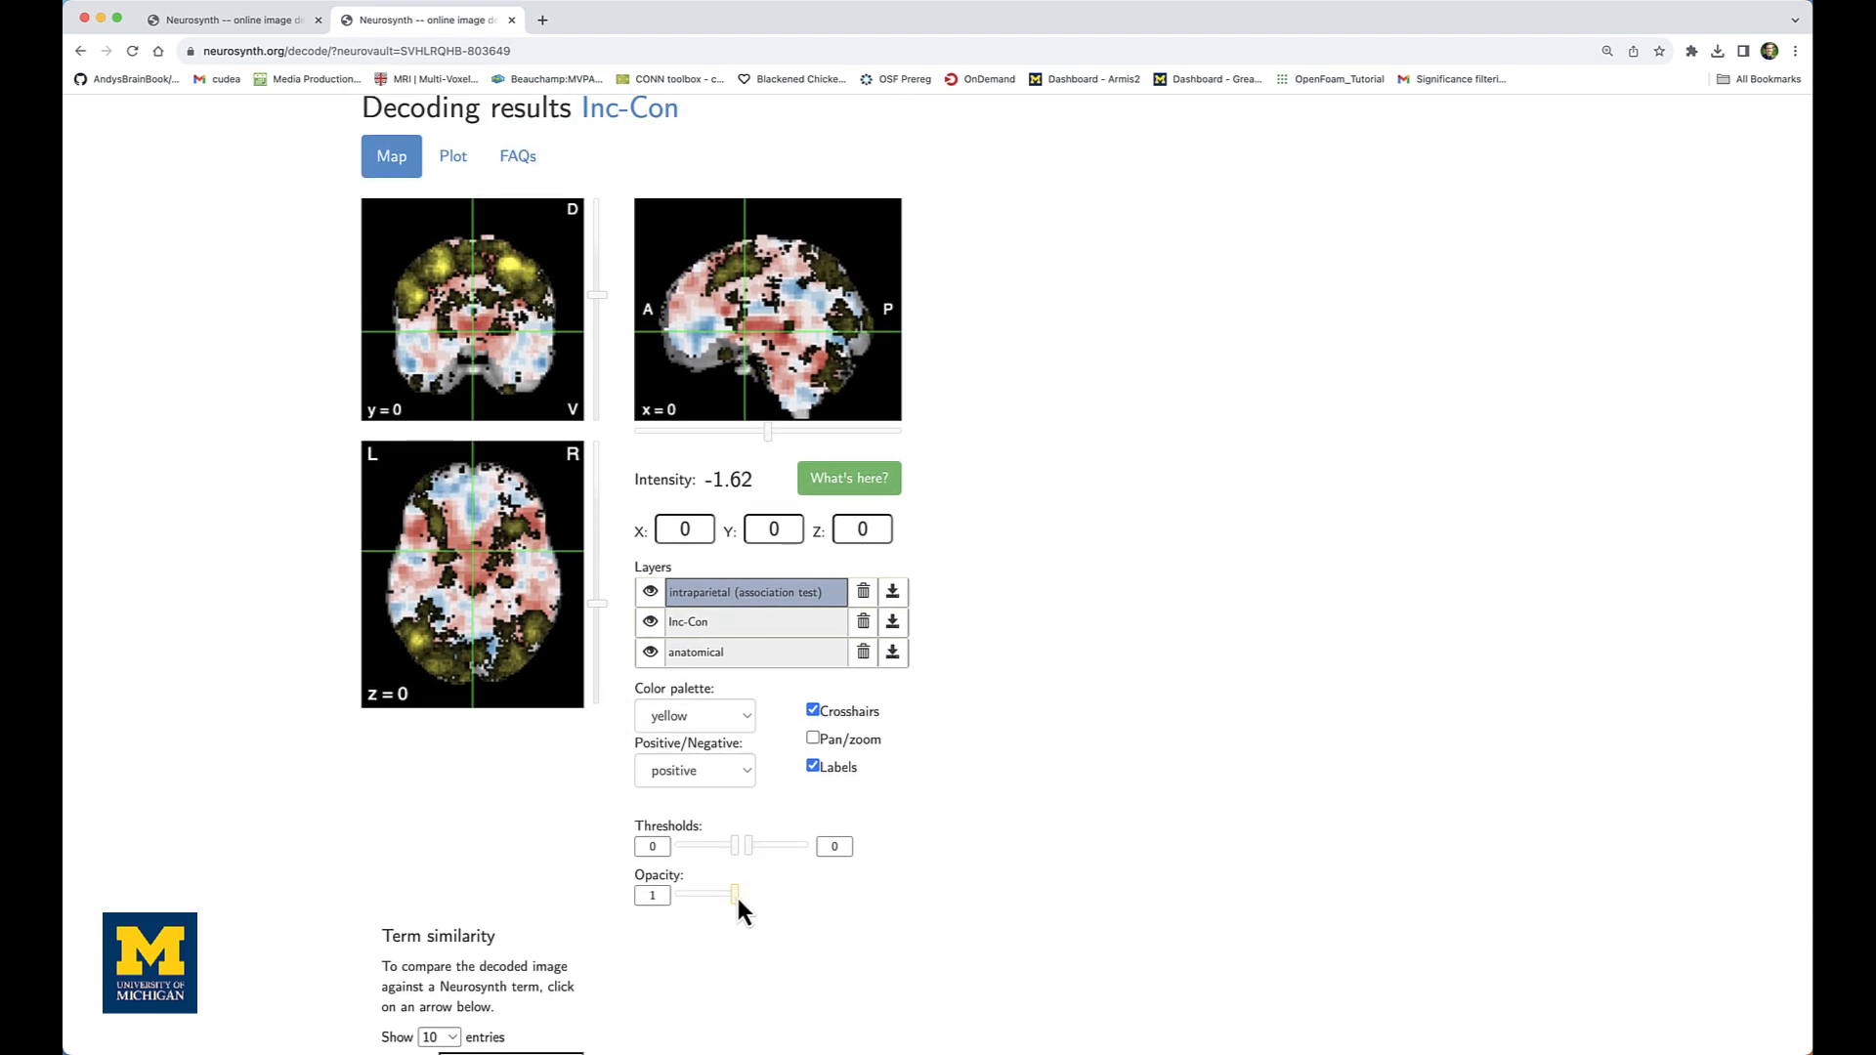
drag(734, 894, 697, 894)
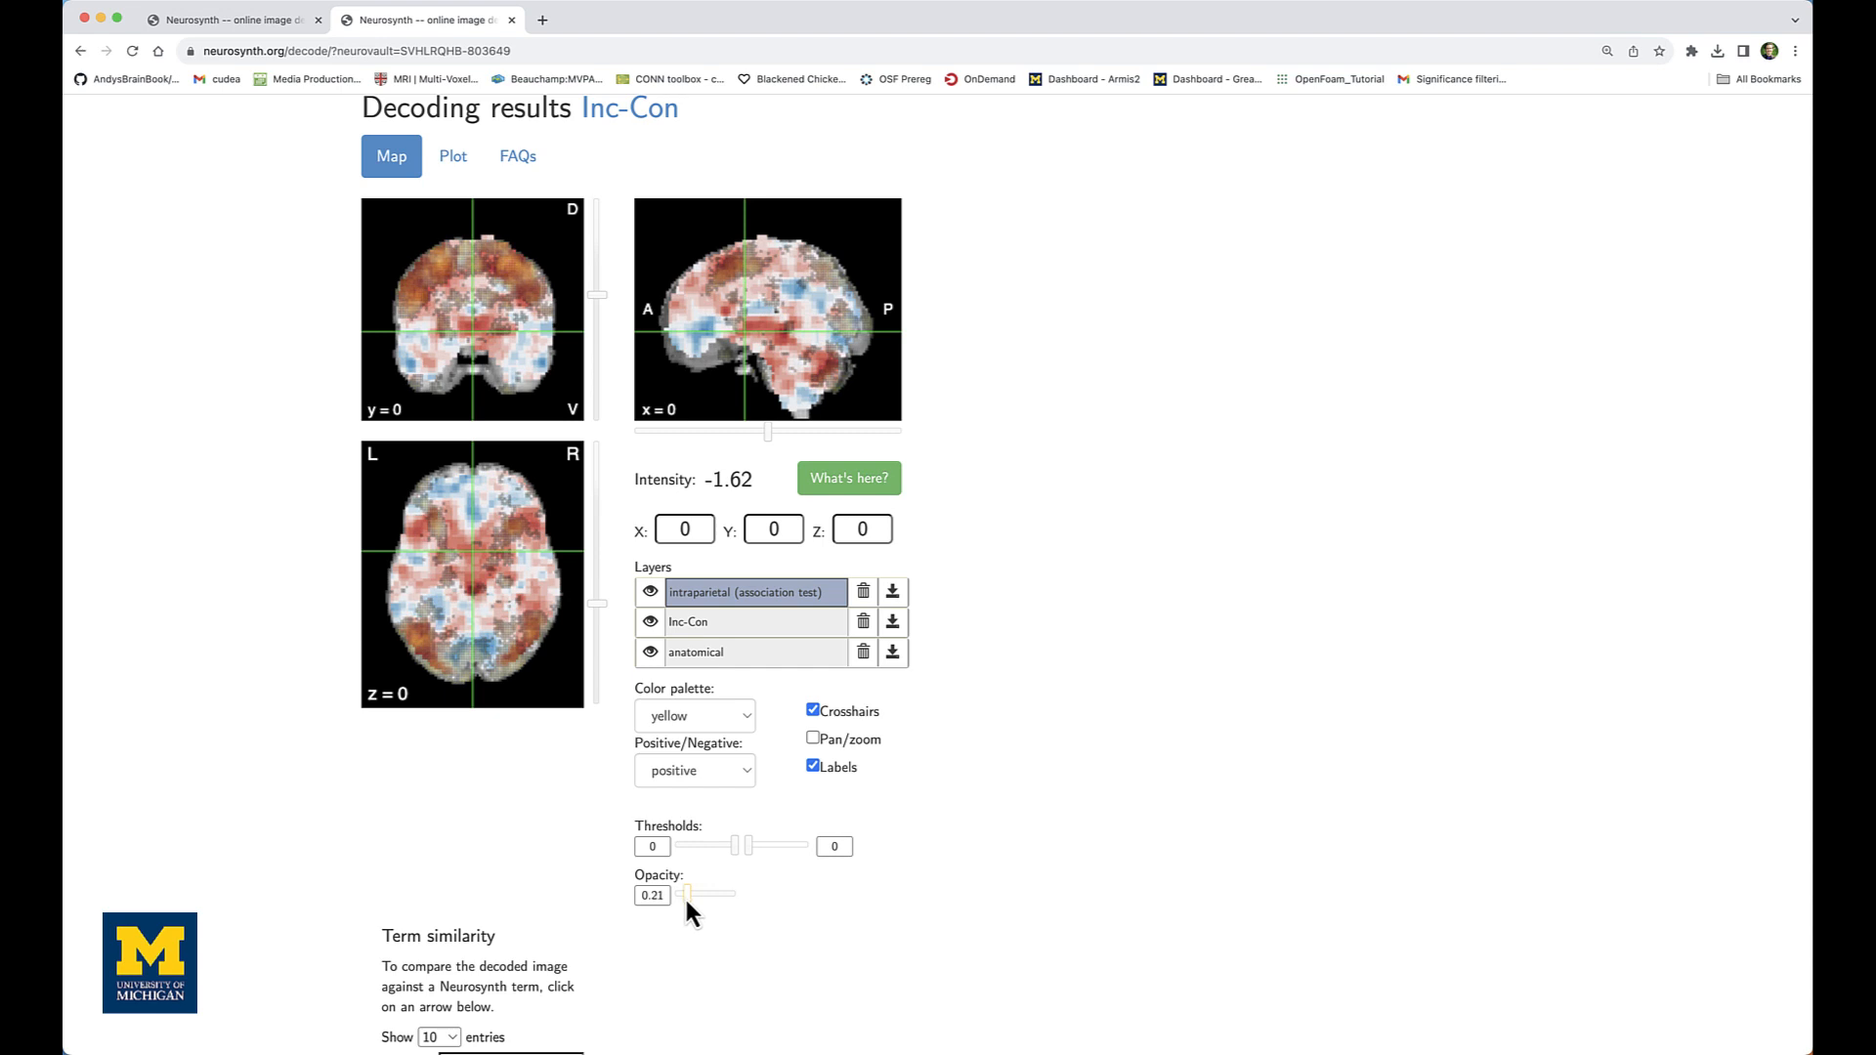
drag(697, 895, 733, 895)
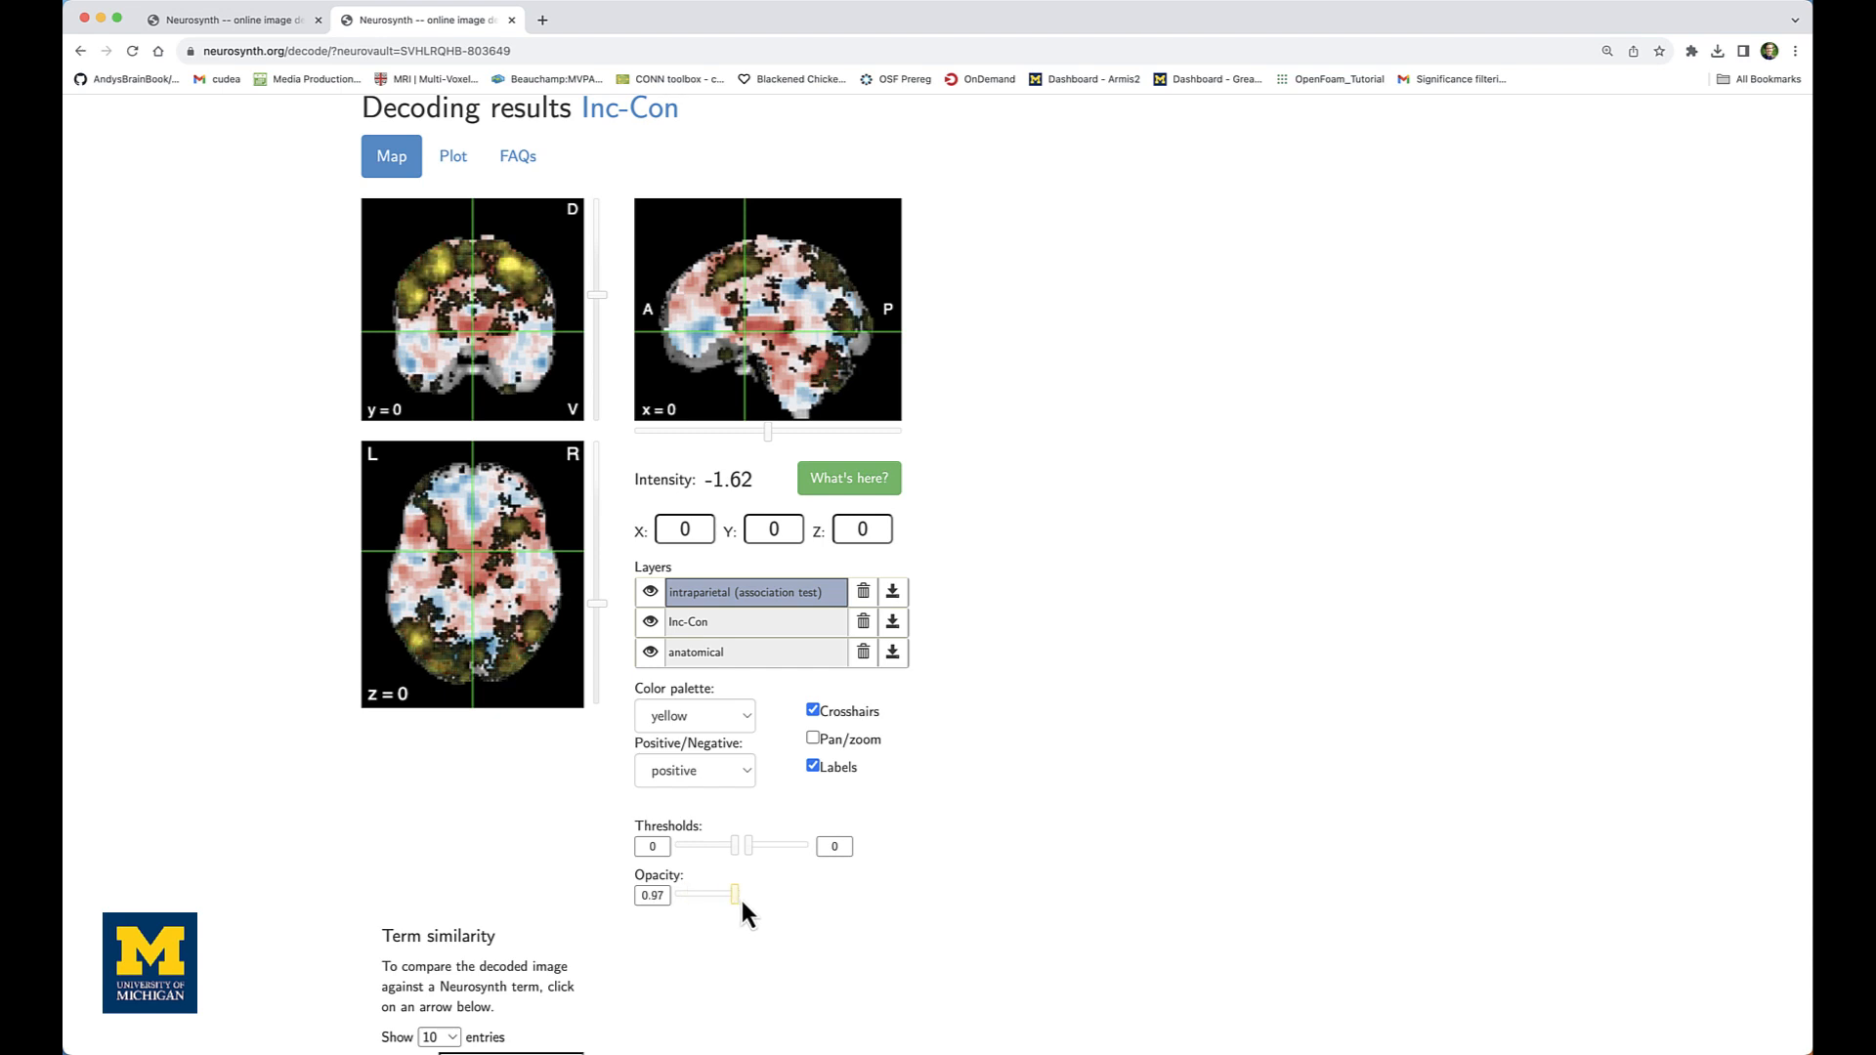
click(741, 281)
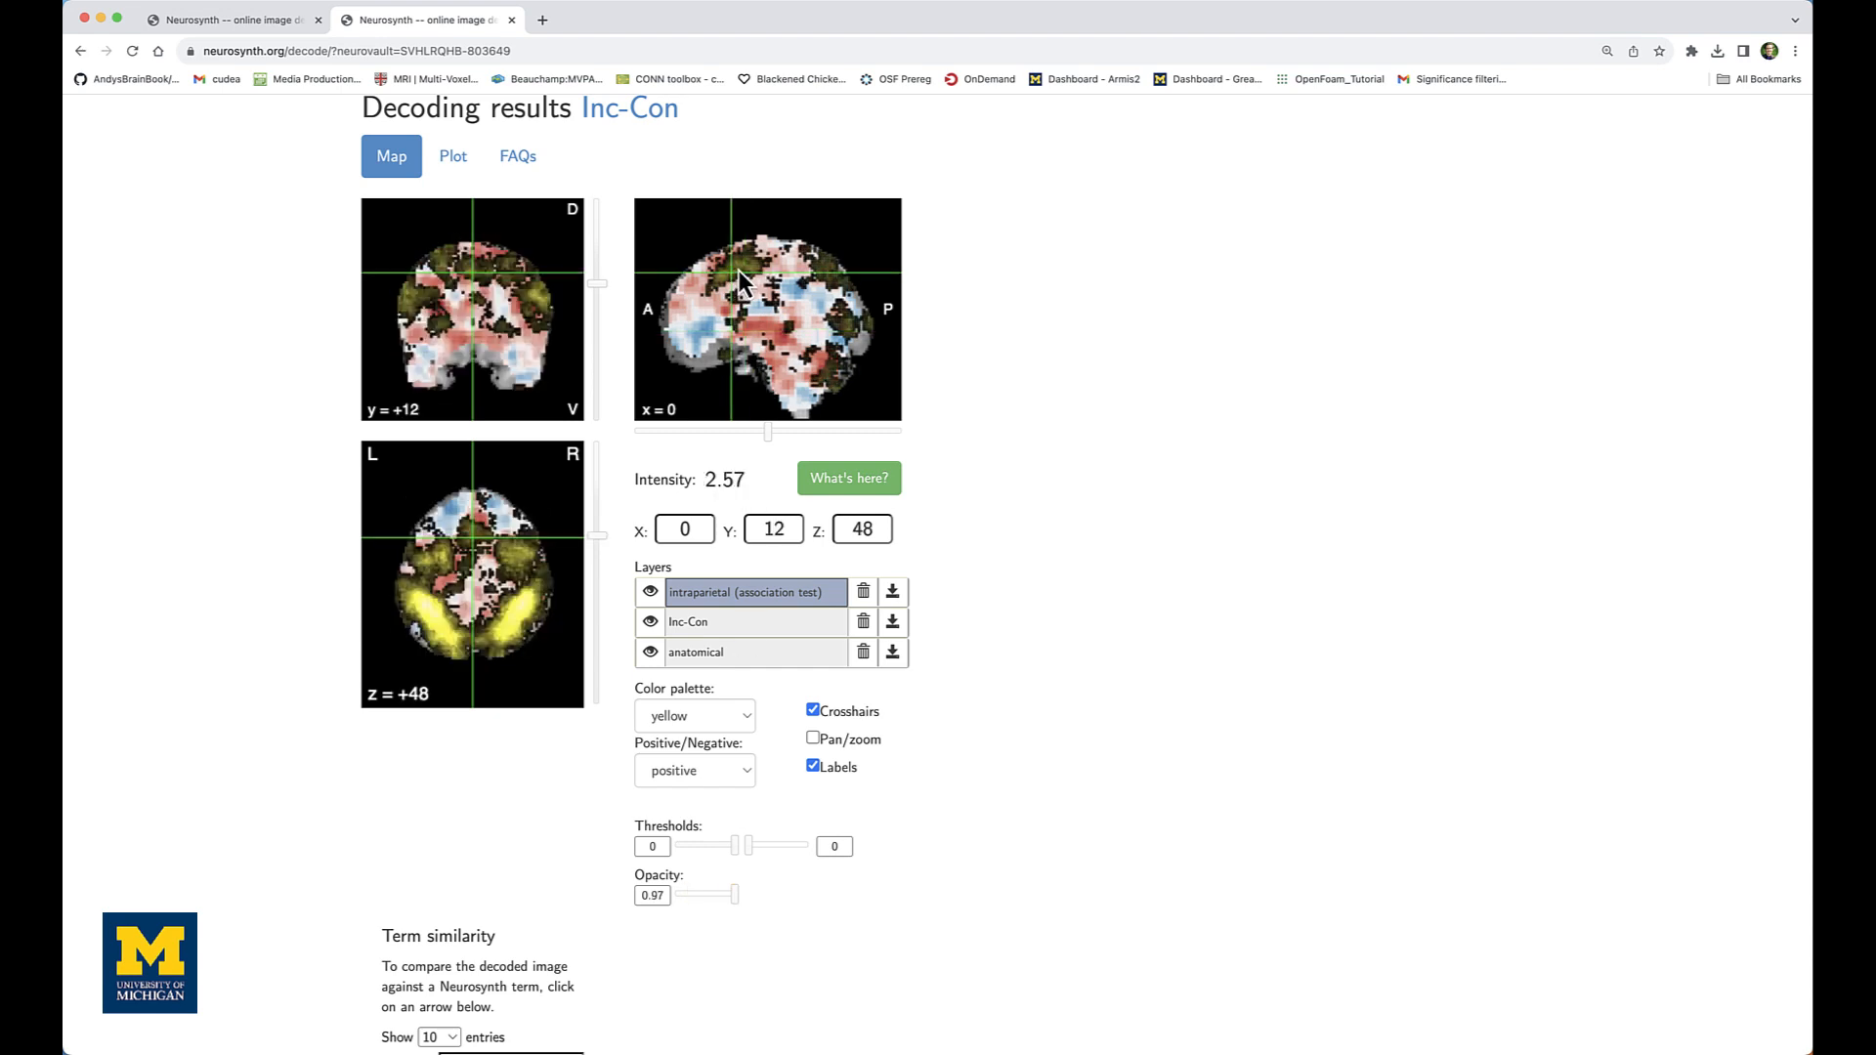
click(760, 269)
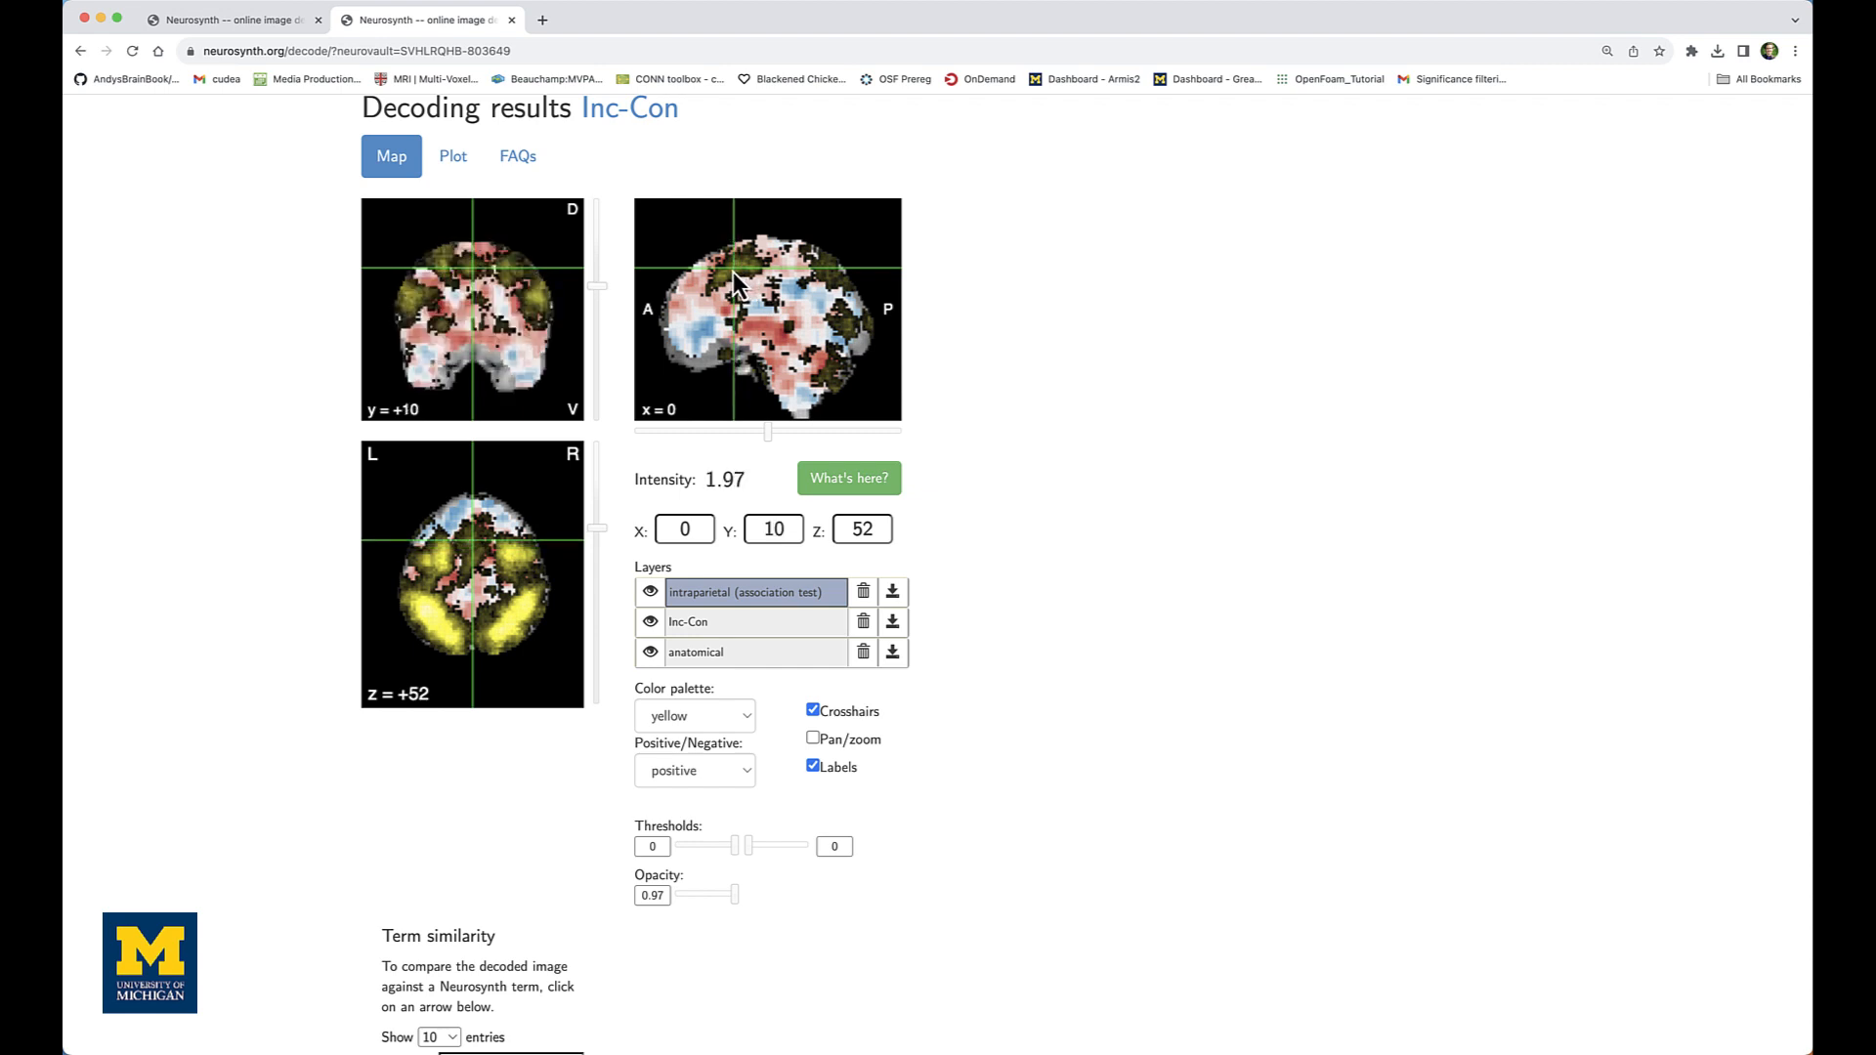
click(739, 284)
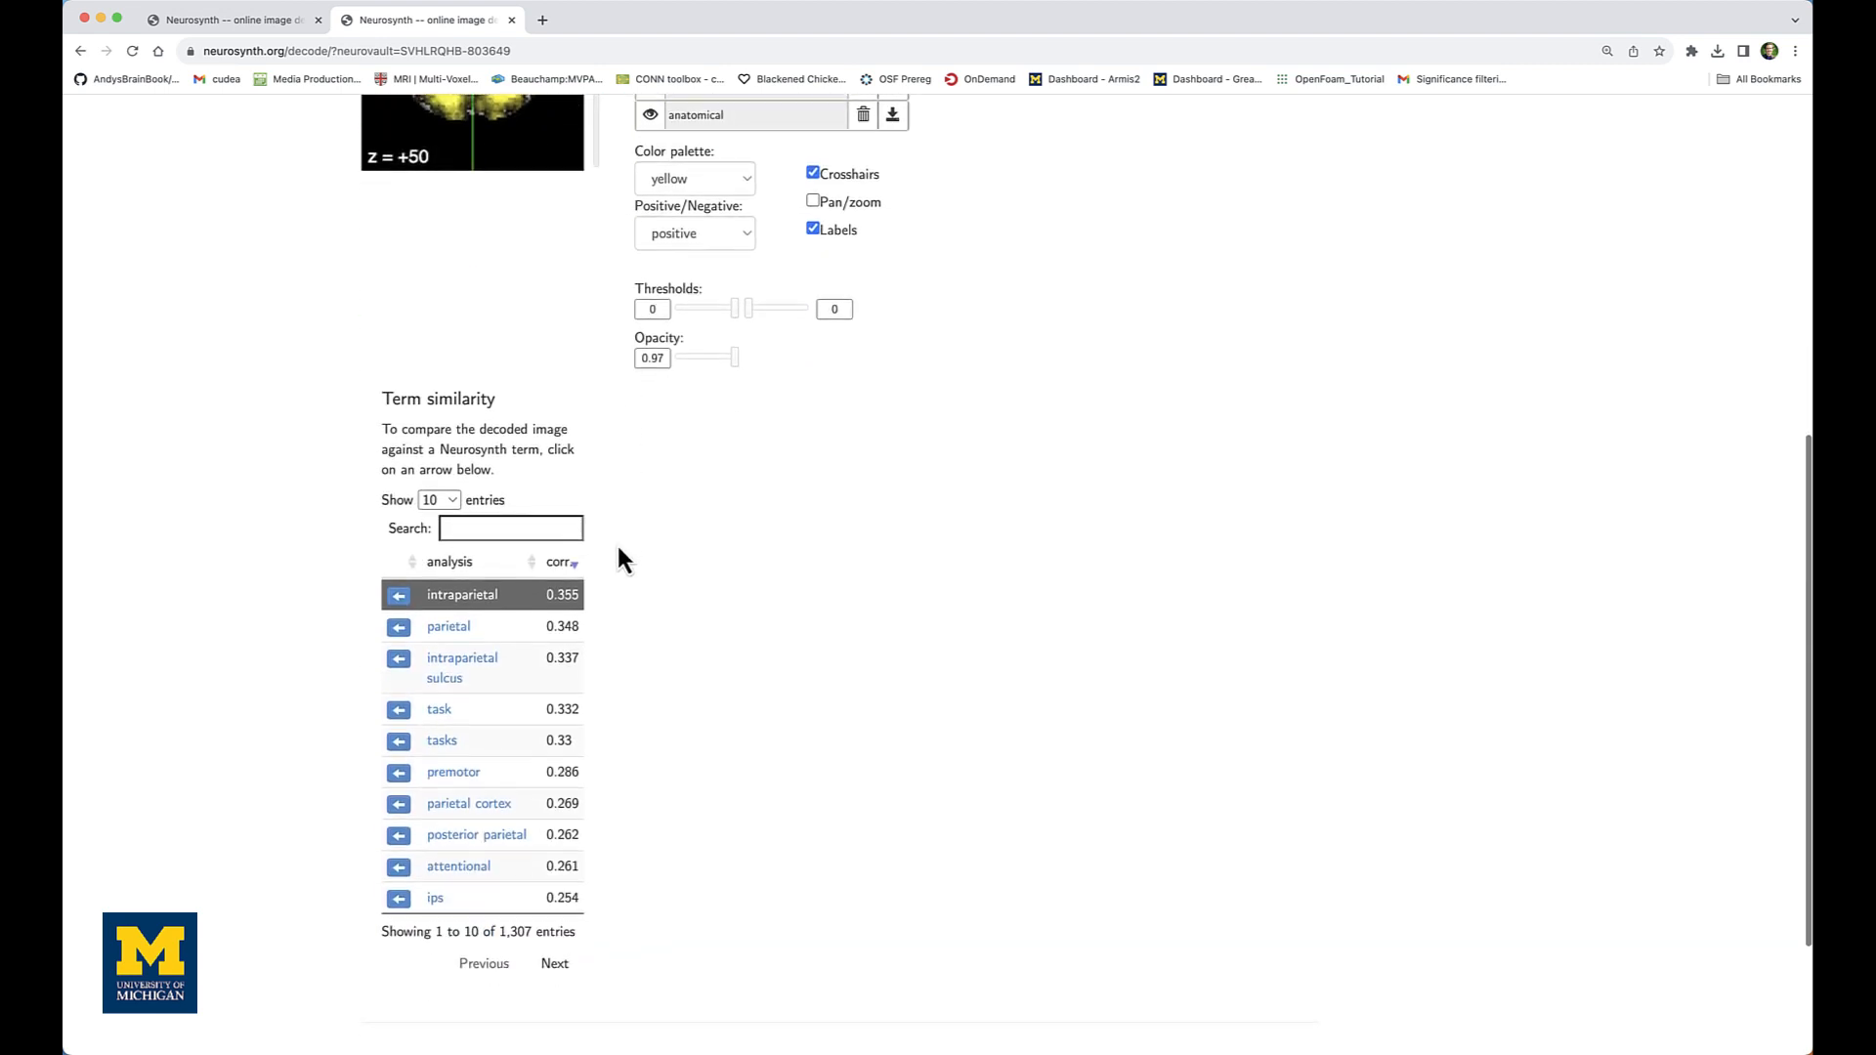
Search the term list for 'conflict' and overlay its term map
scroll(down, 3)
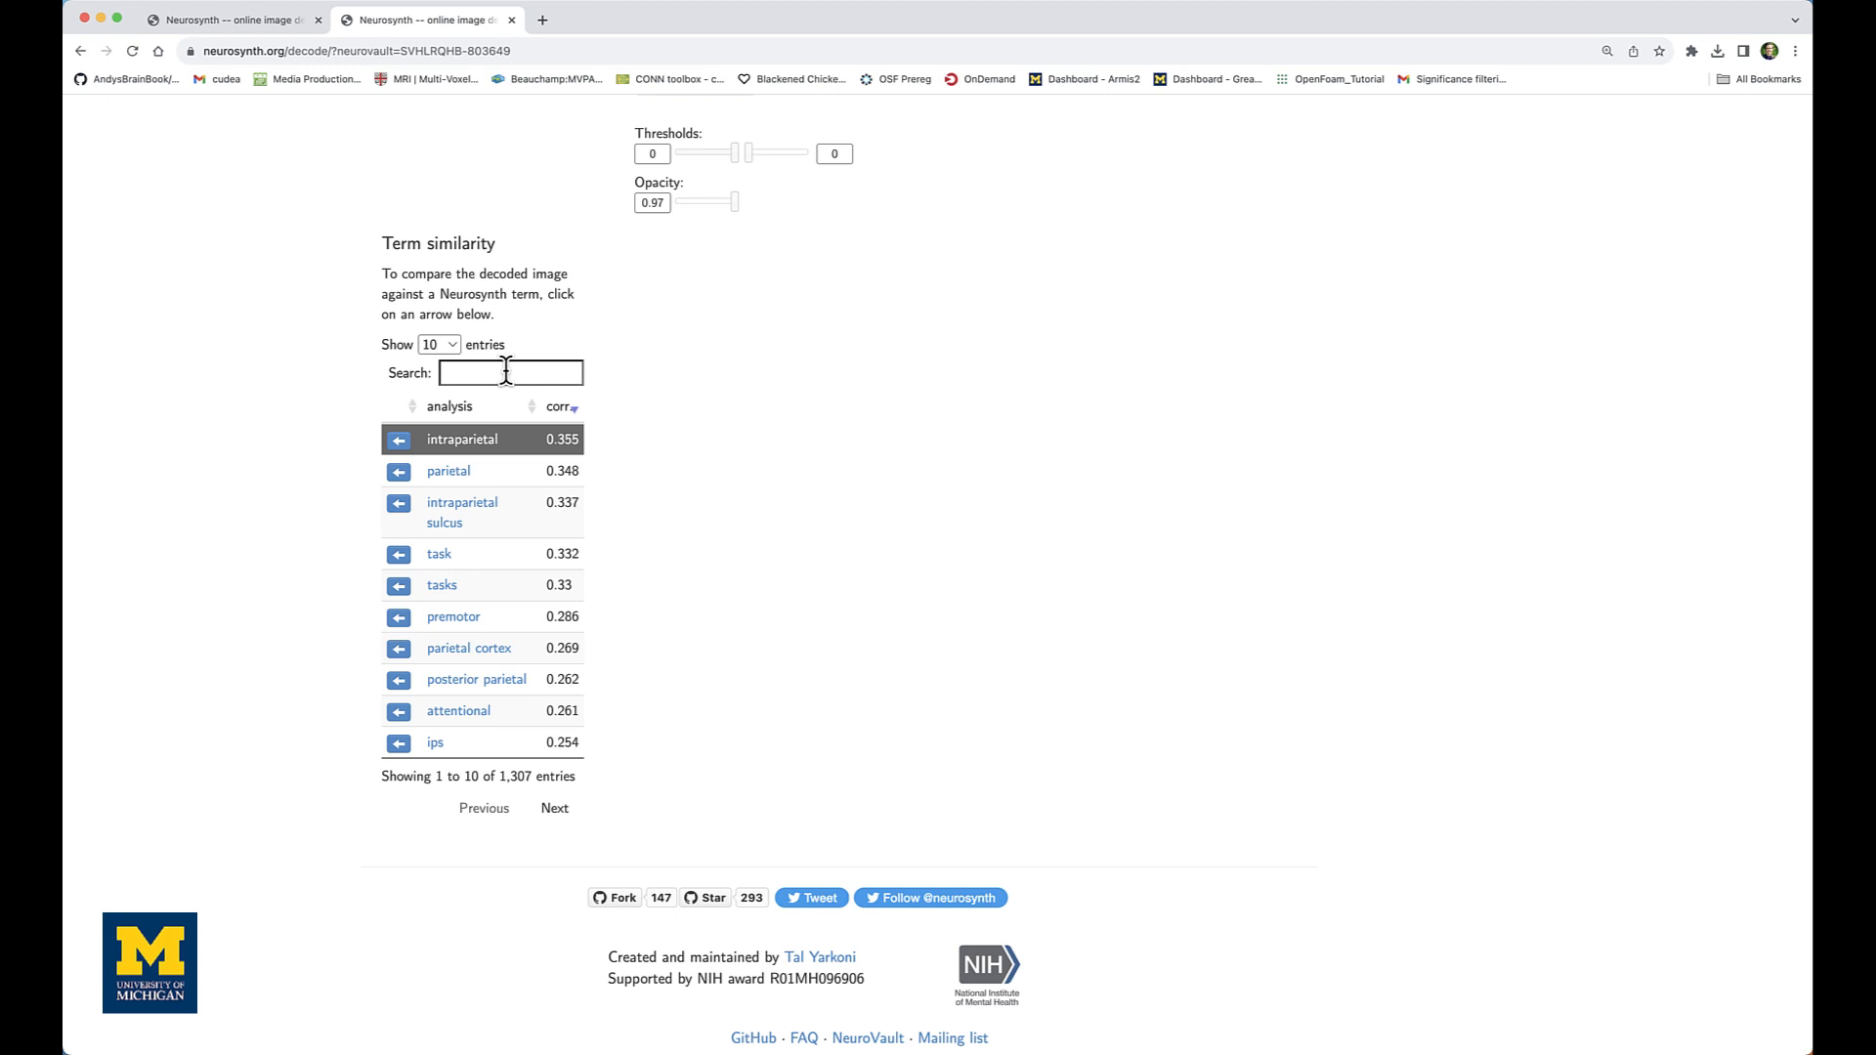
click(510, 372)
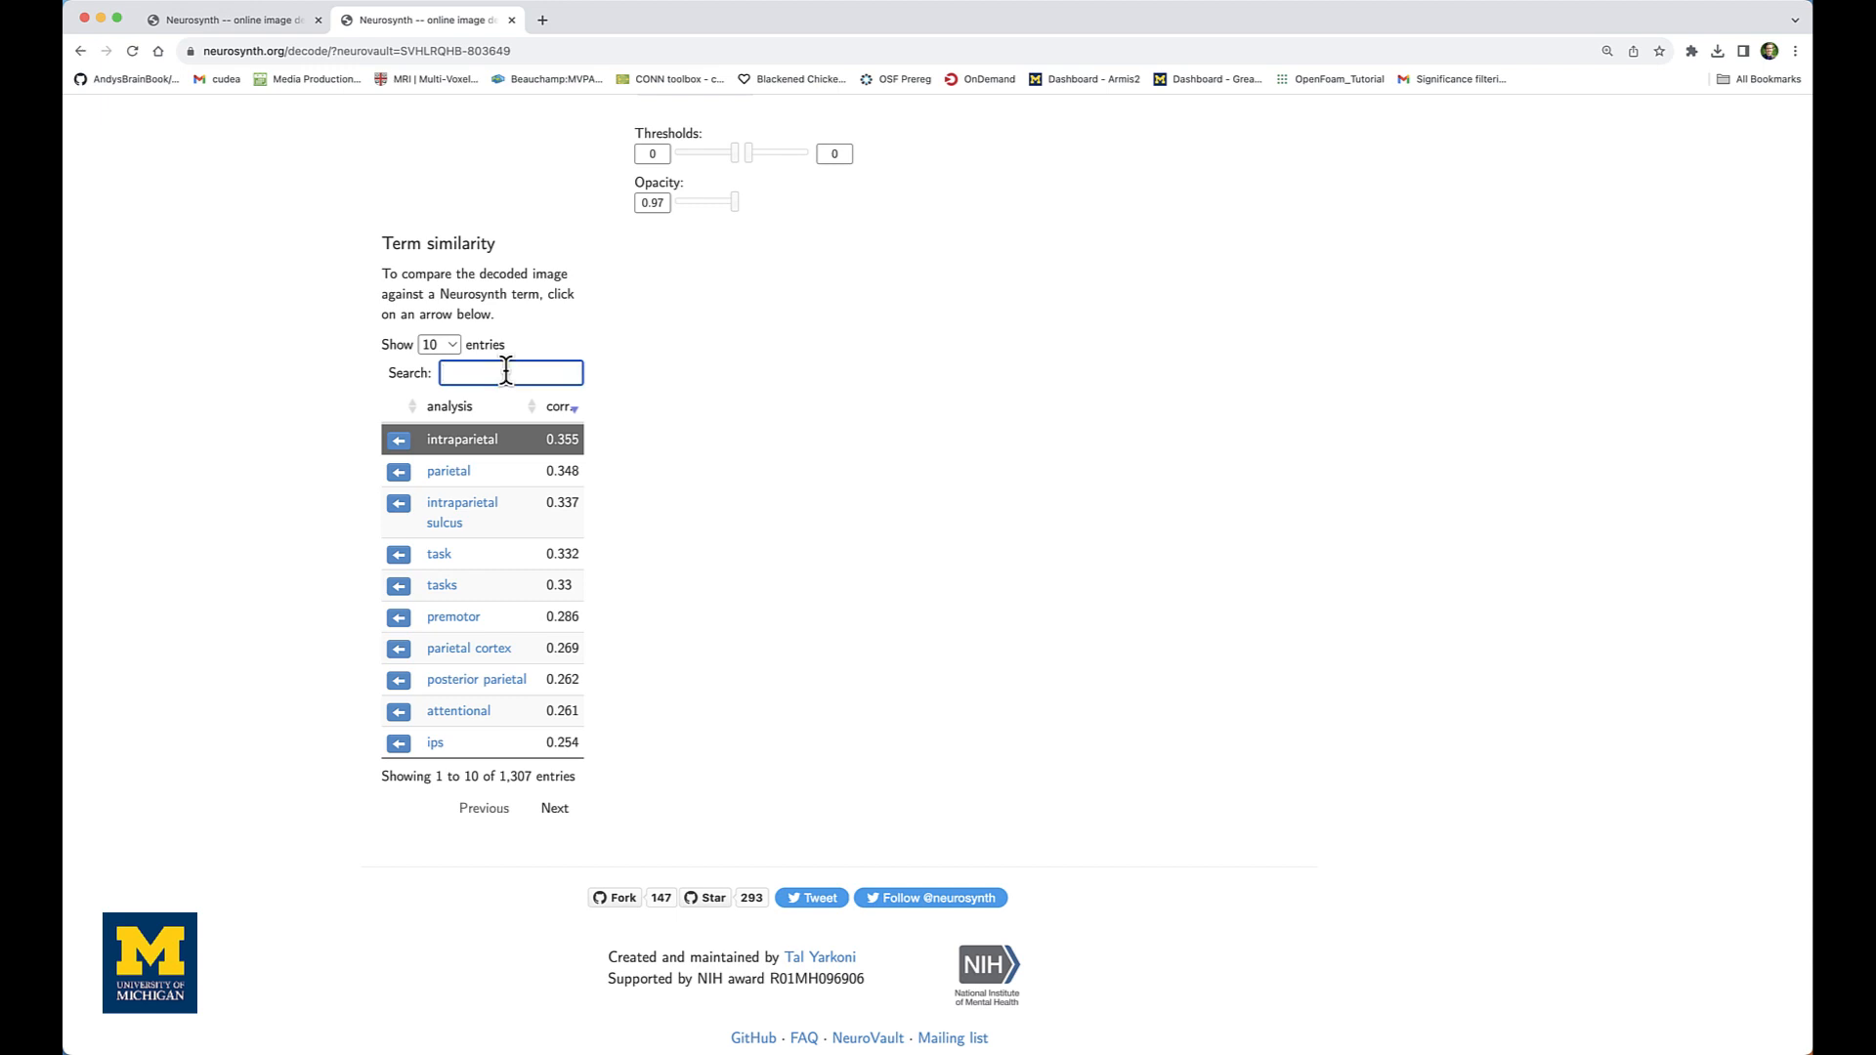
text(flanker)
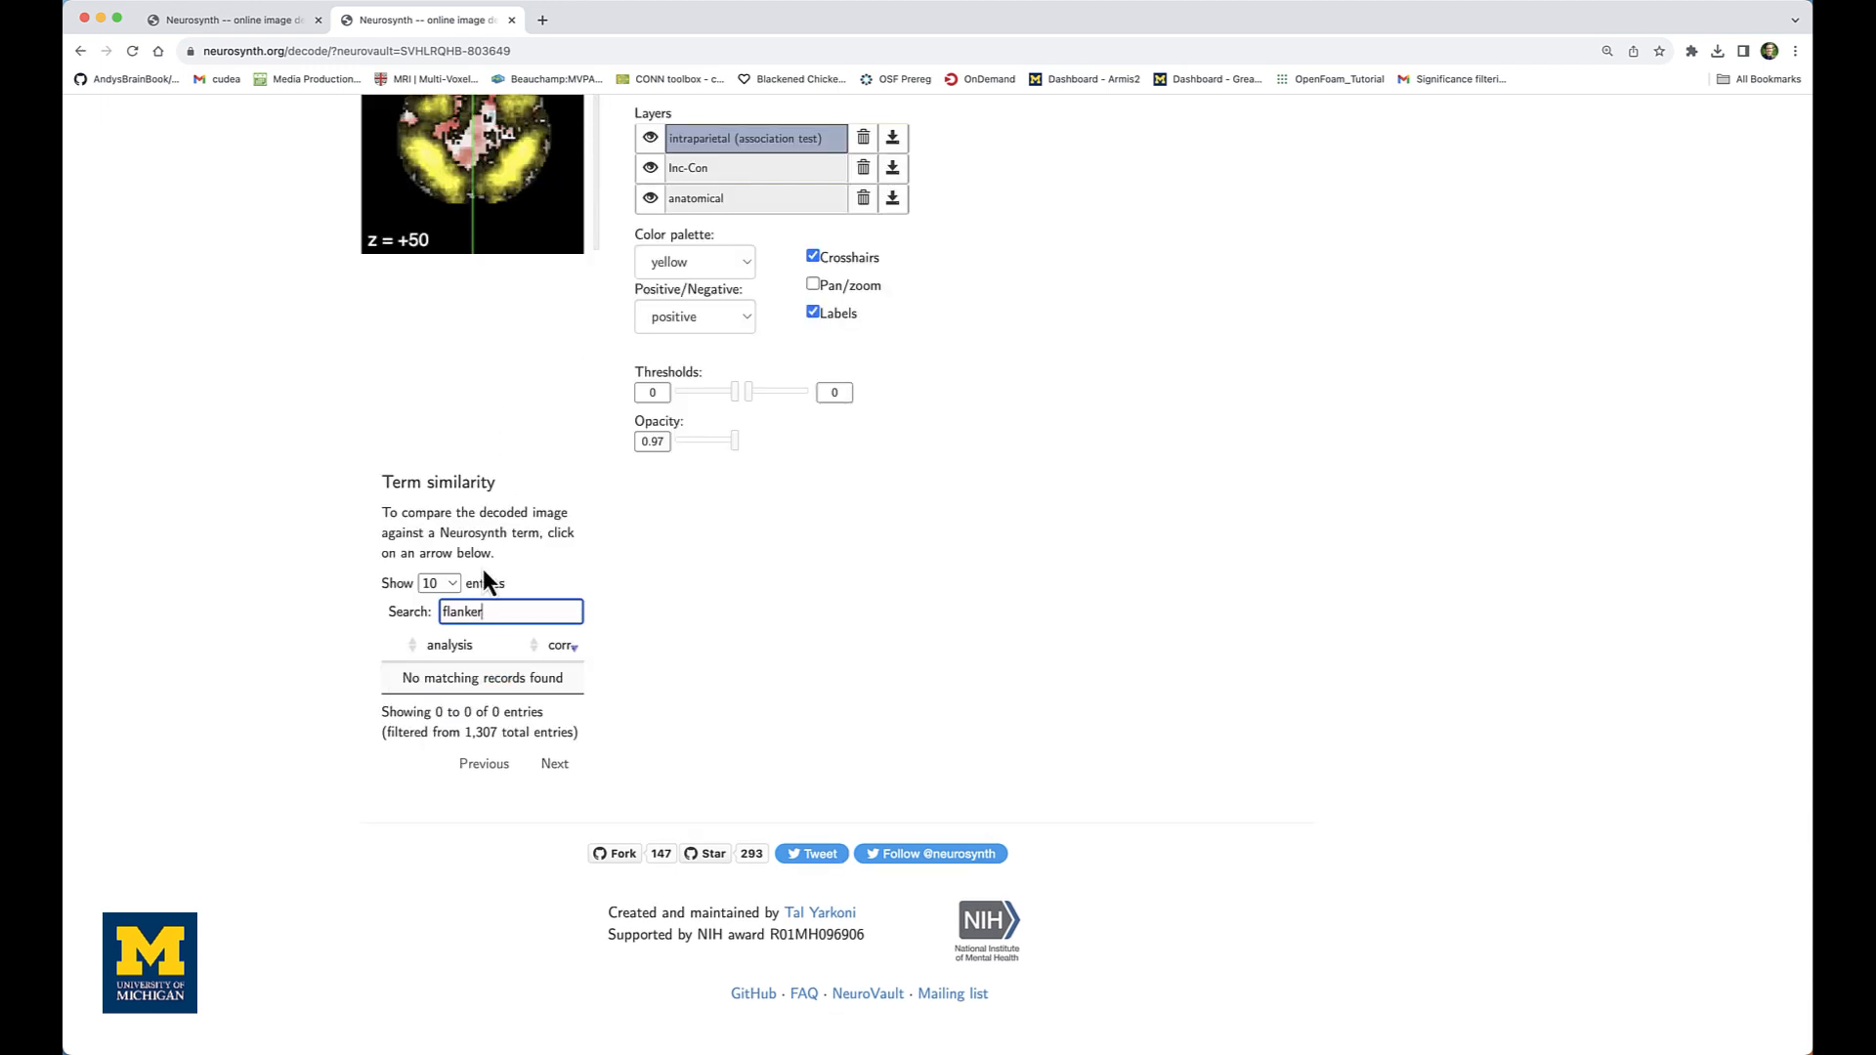
text(conflict)
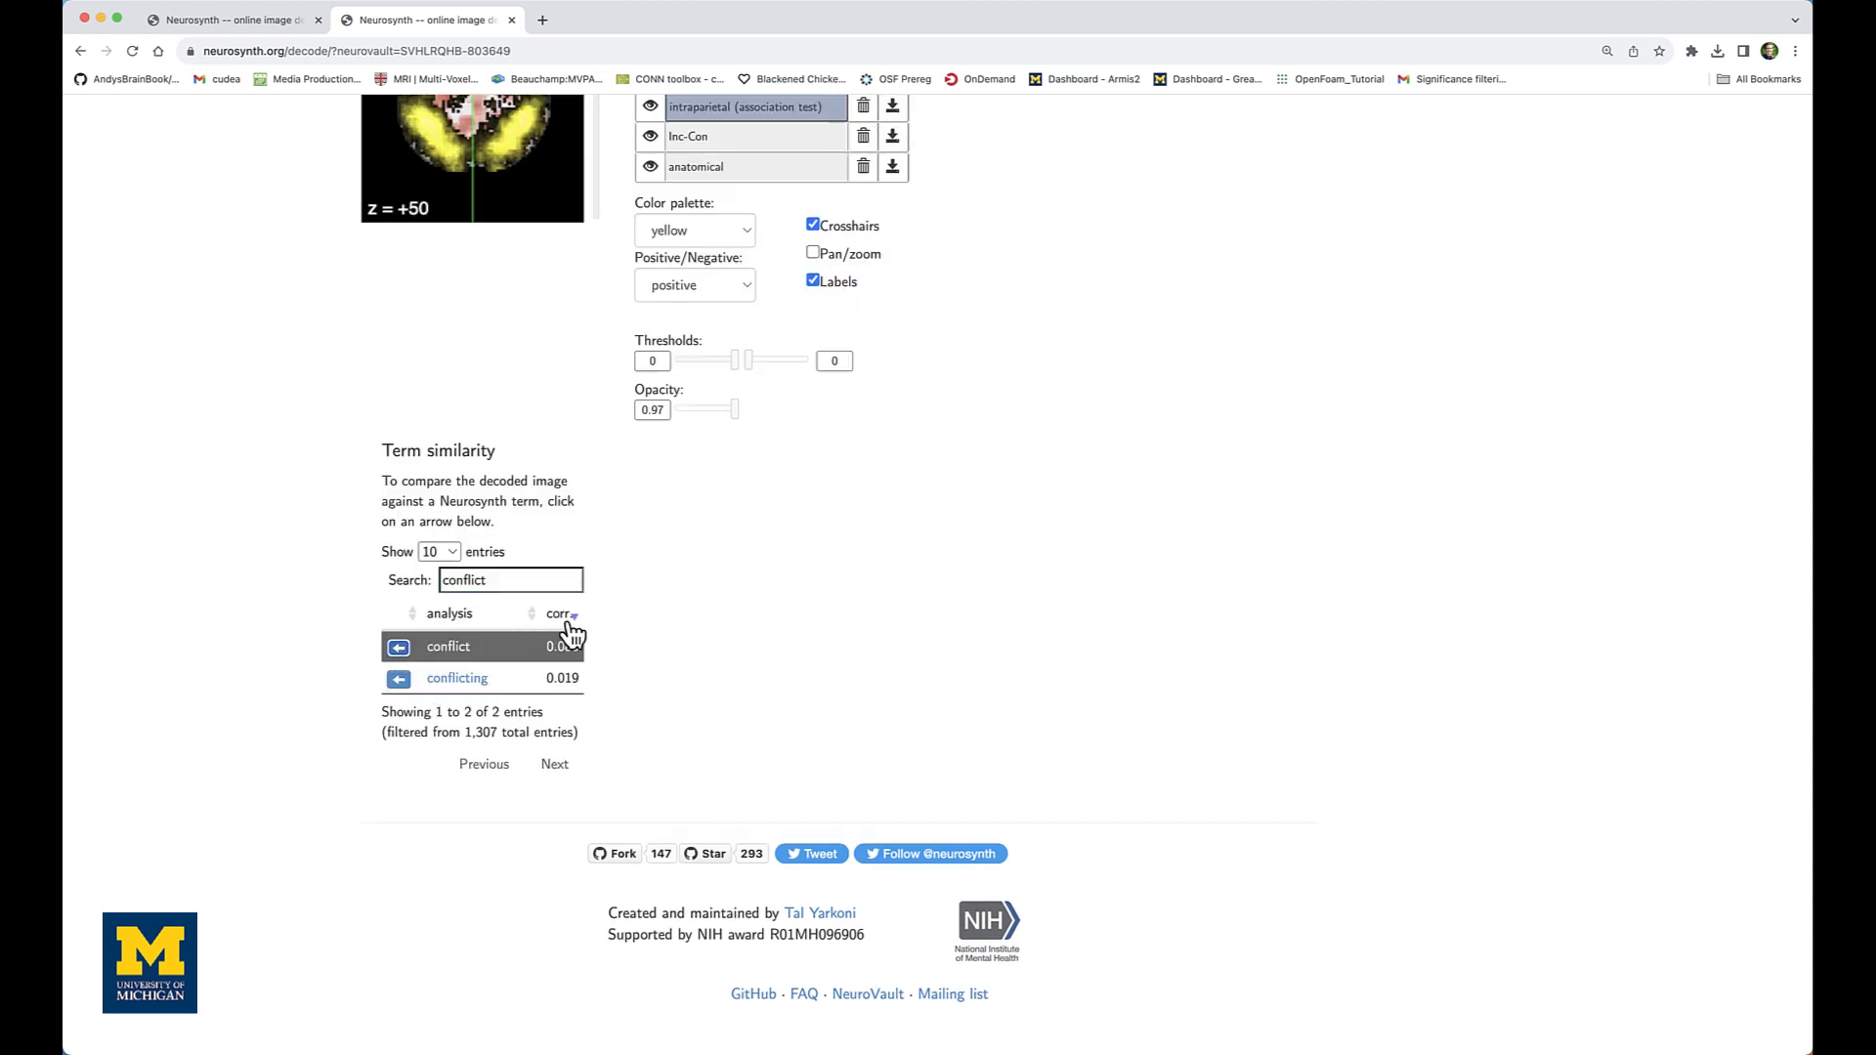
click(399, 646)
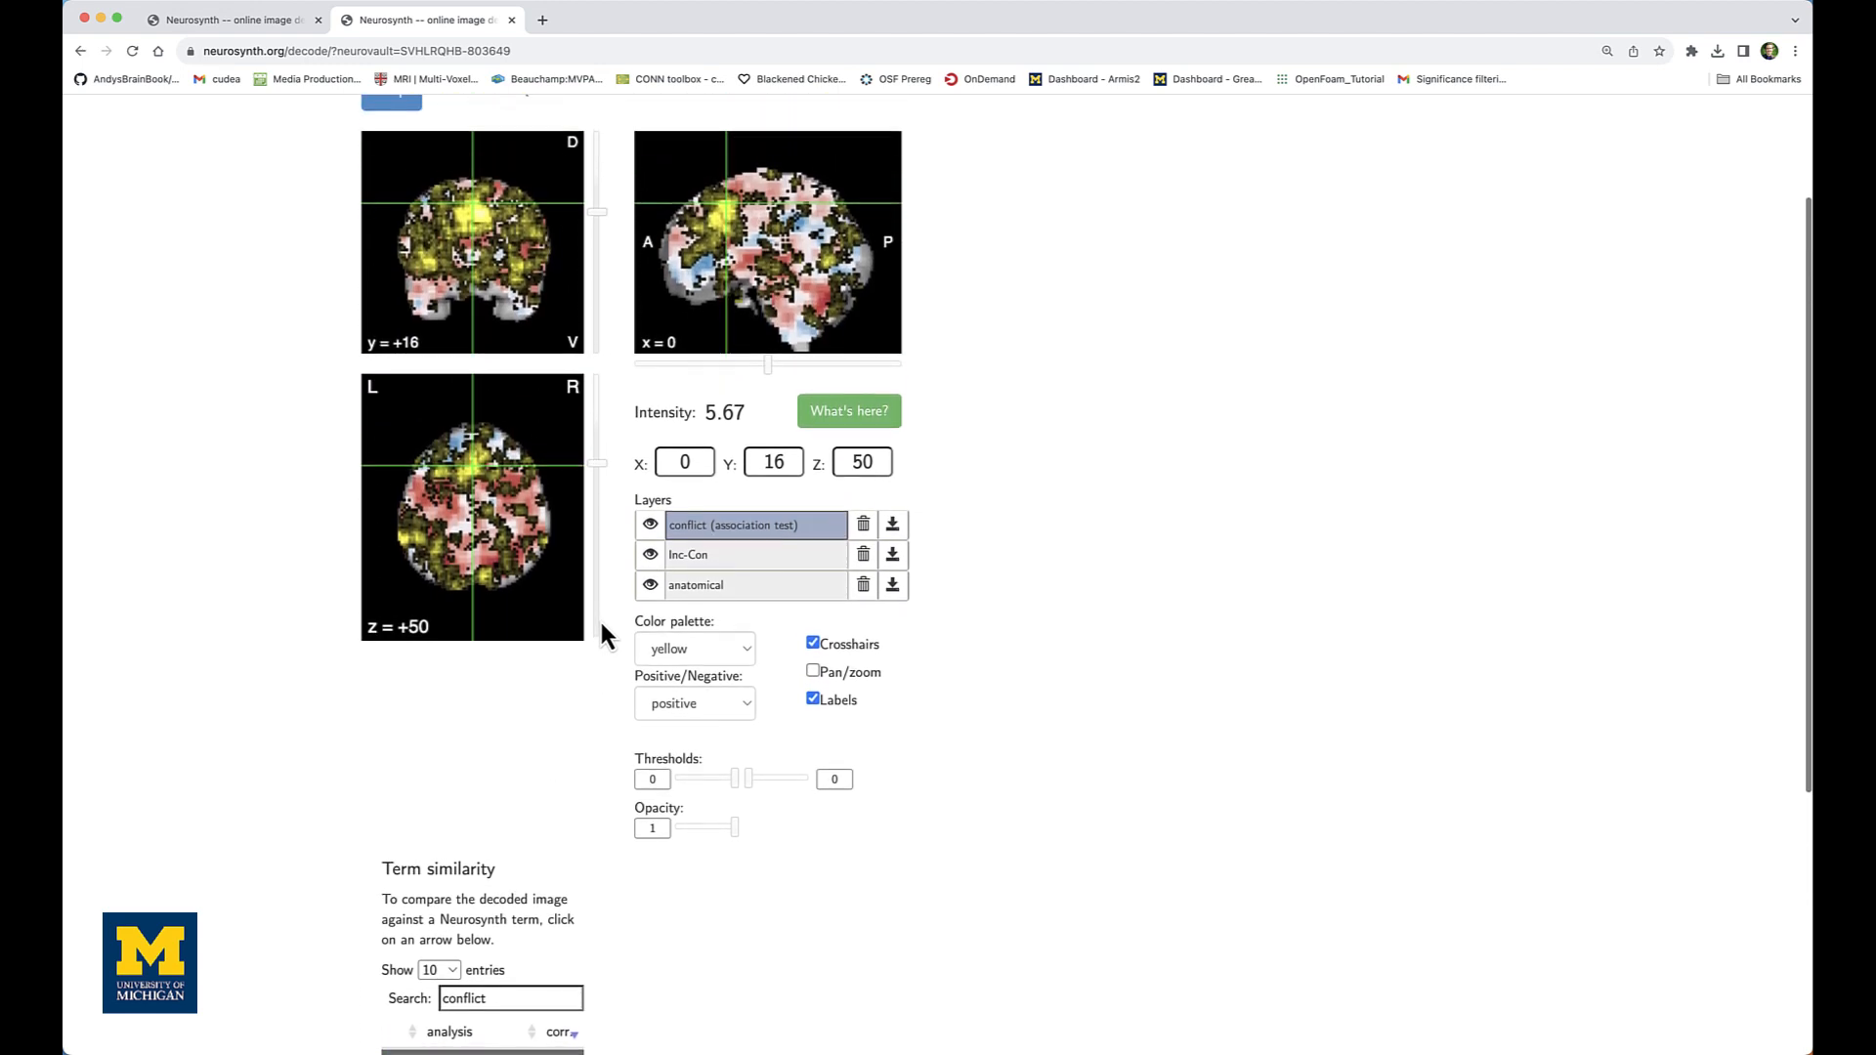
Fade the conflict overlay to about 0.24, then raise it to 0.77 opacity
scroll(down, 3)
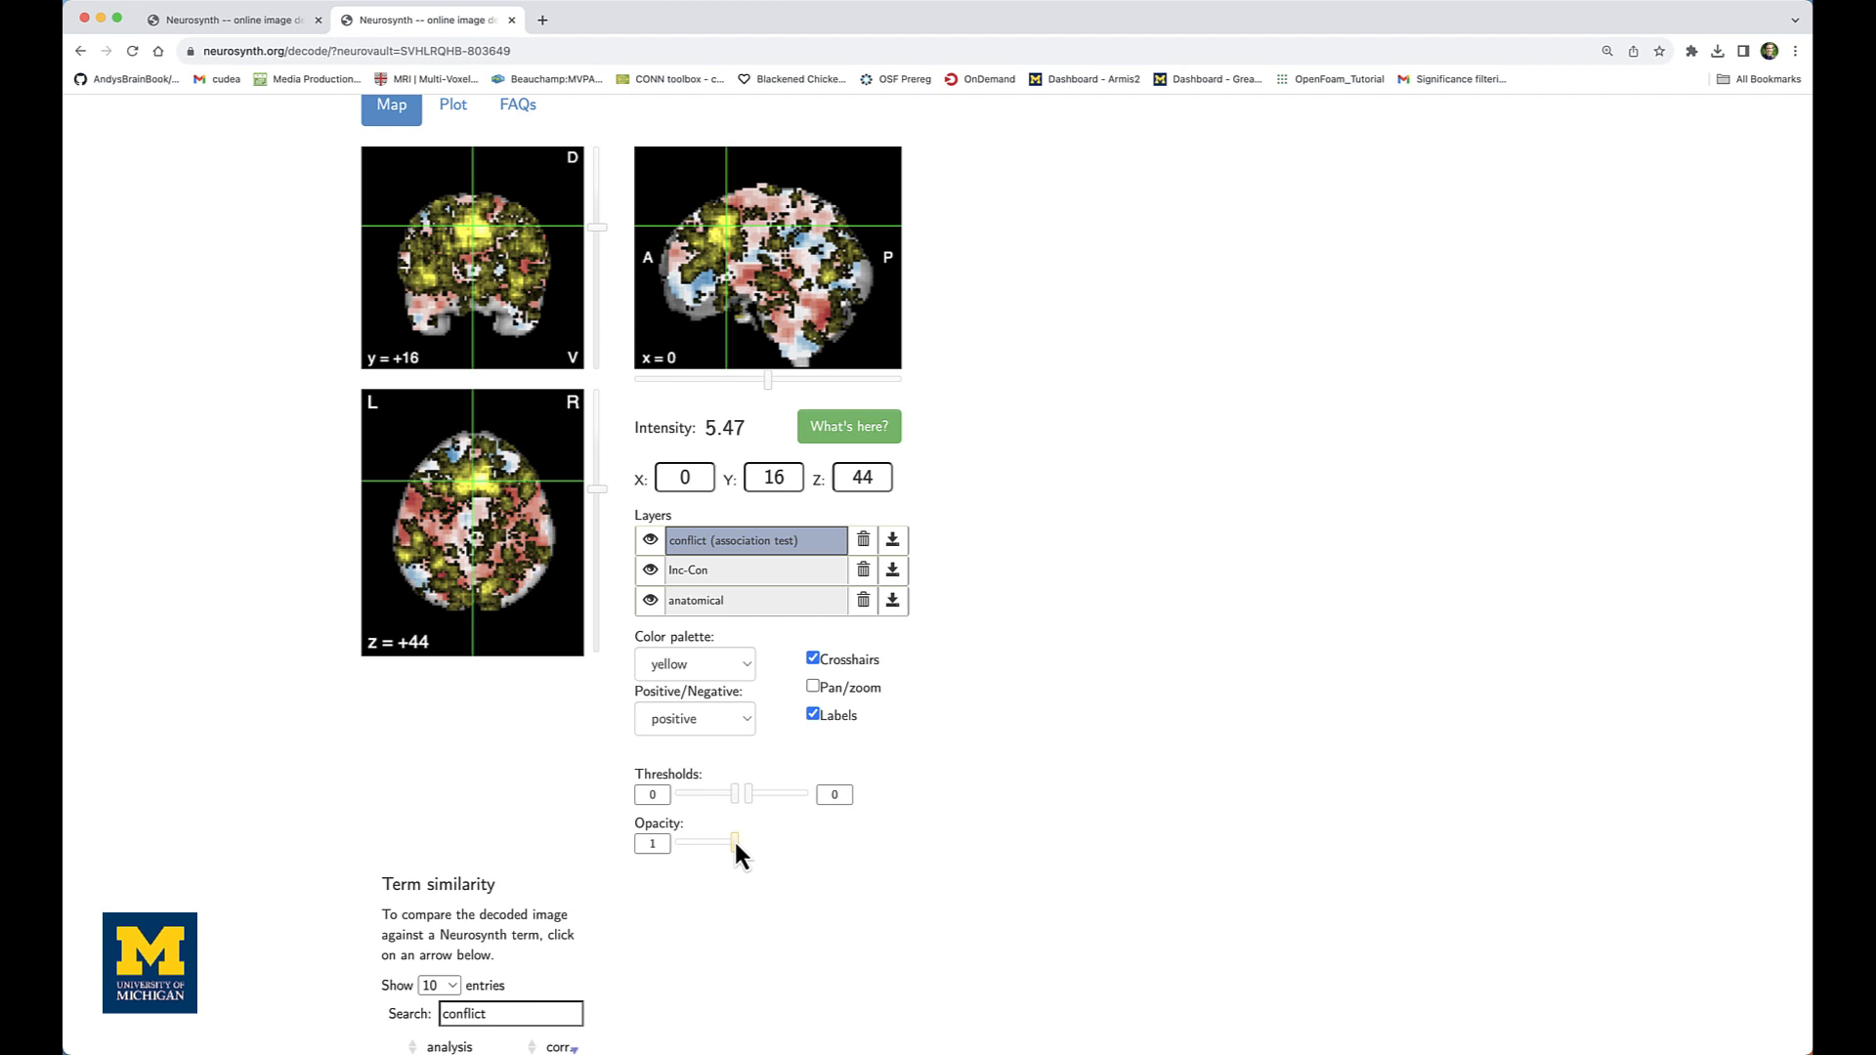
drag(734, 843, 686, 843)
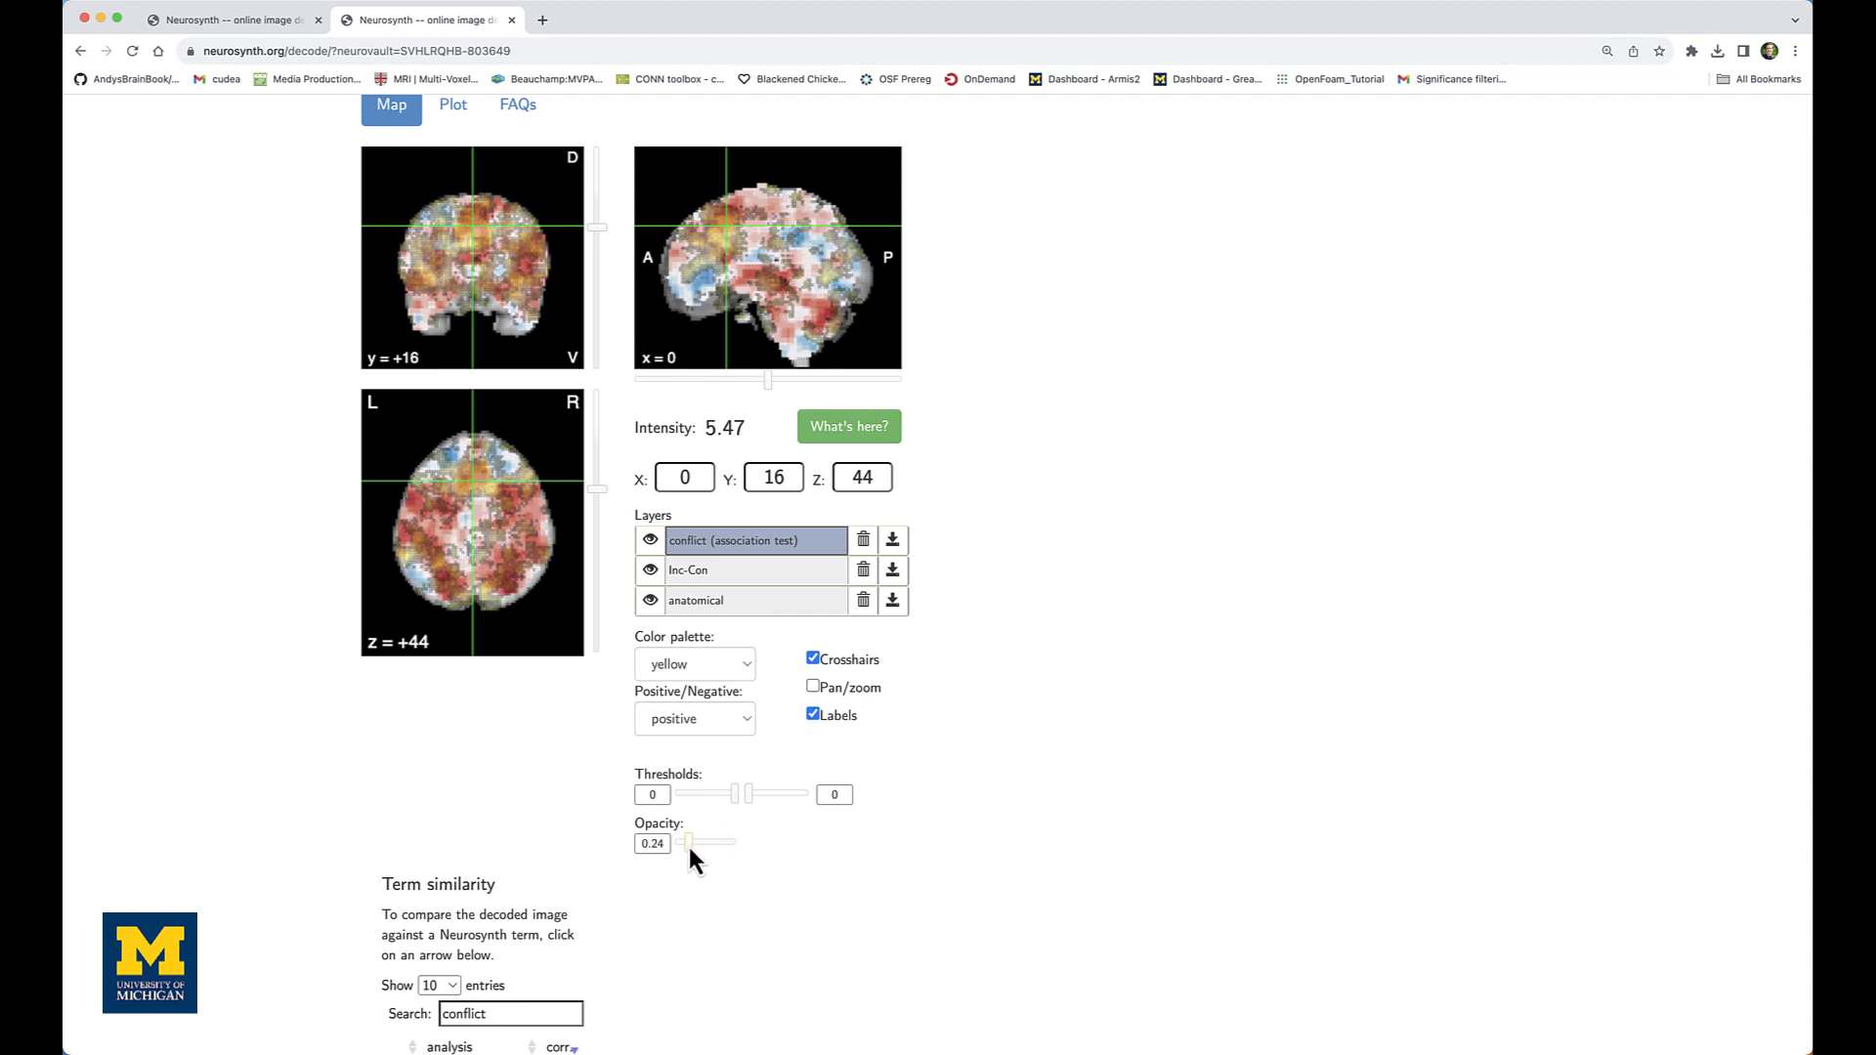
drag(686, 843, 721, 842)
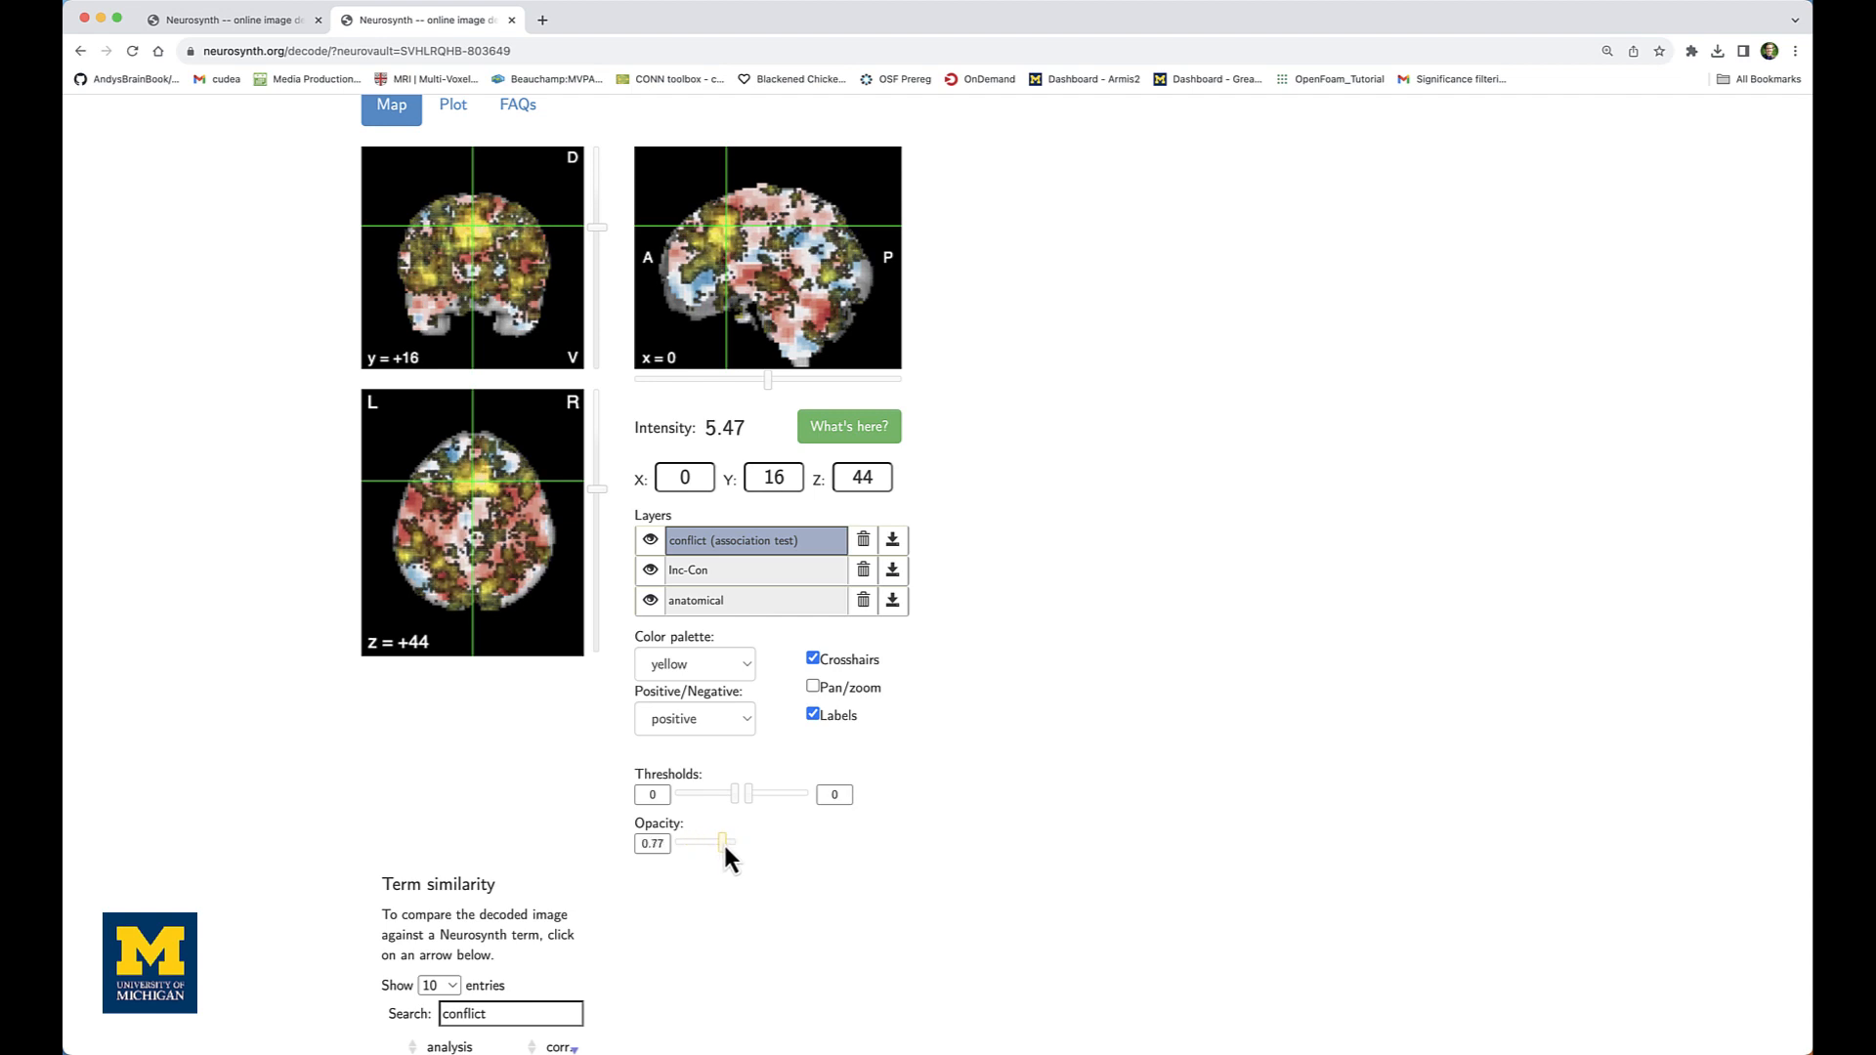